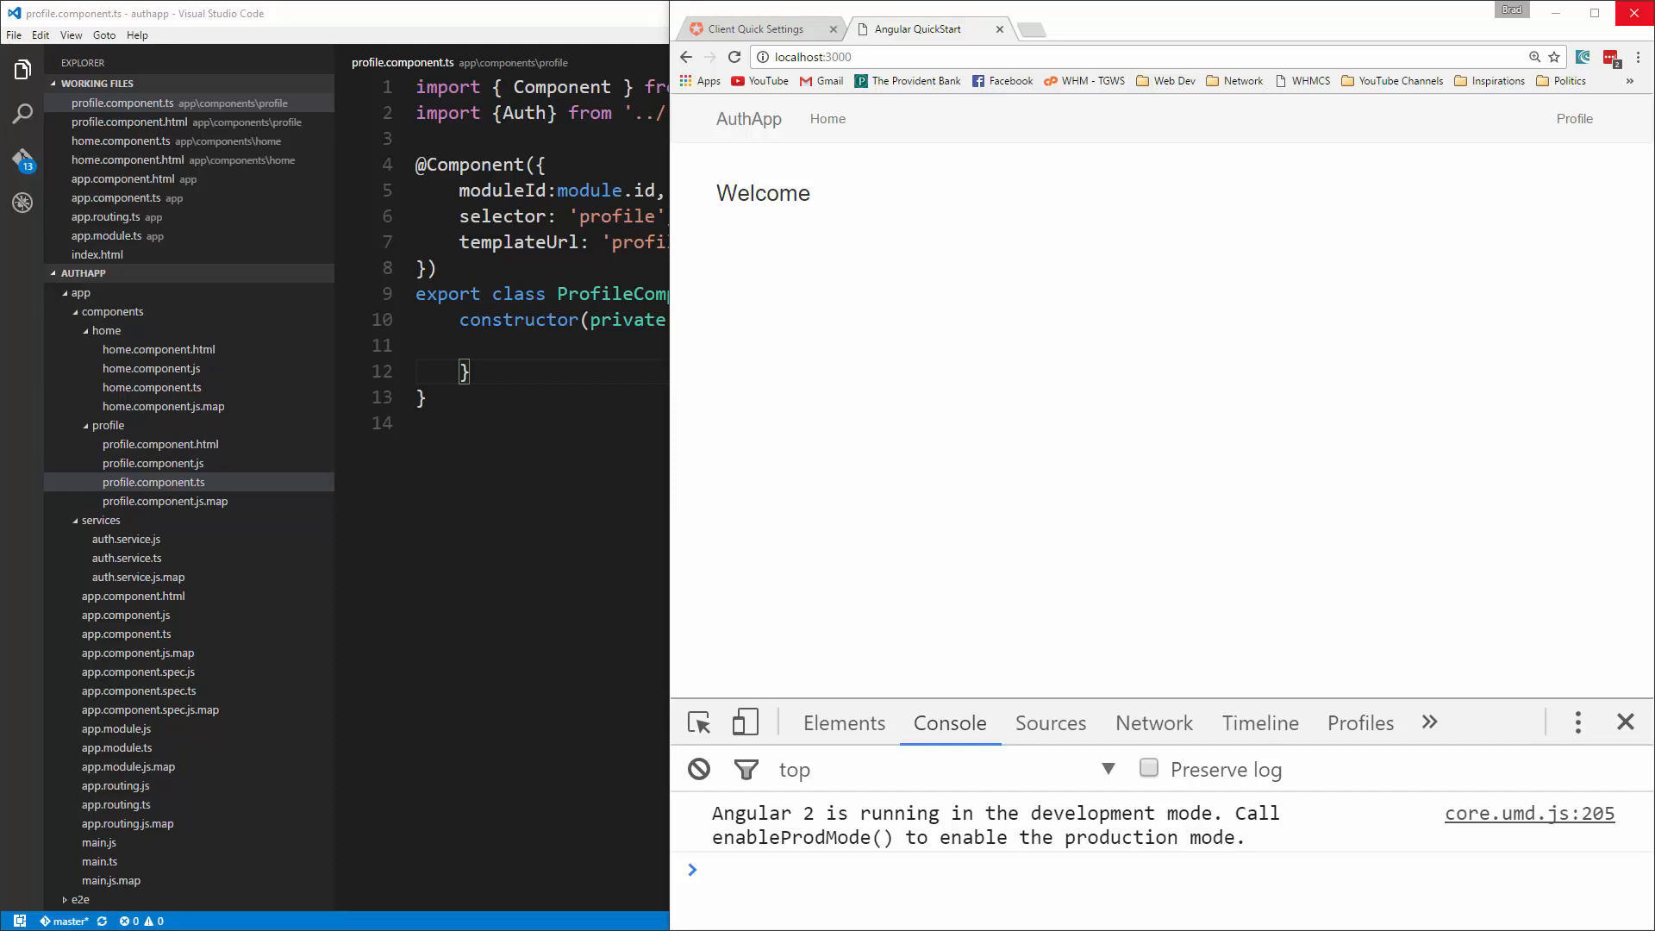
mouse_move(1031, 341)
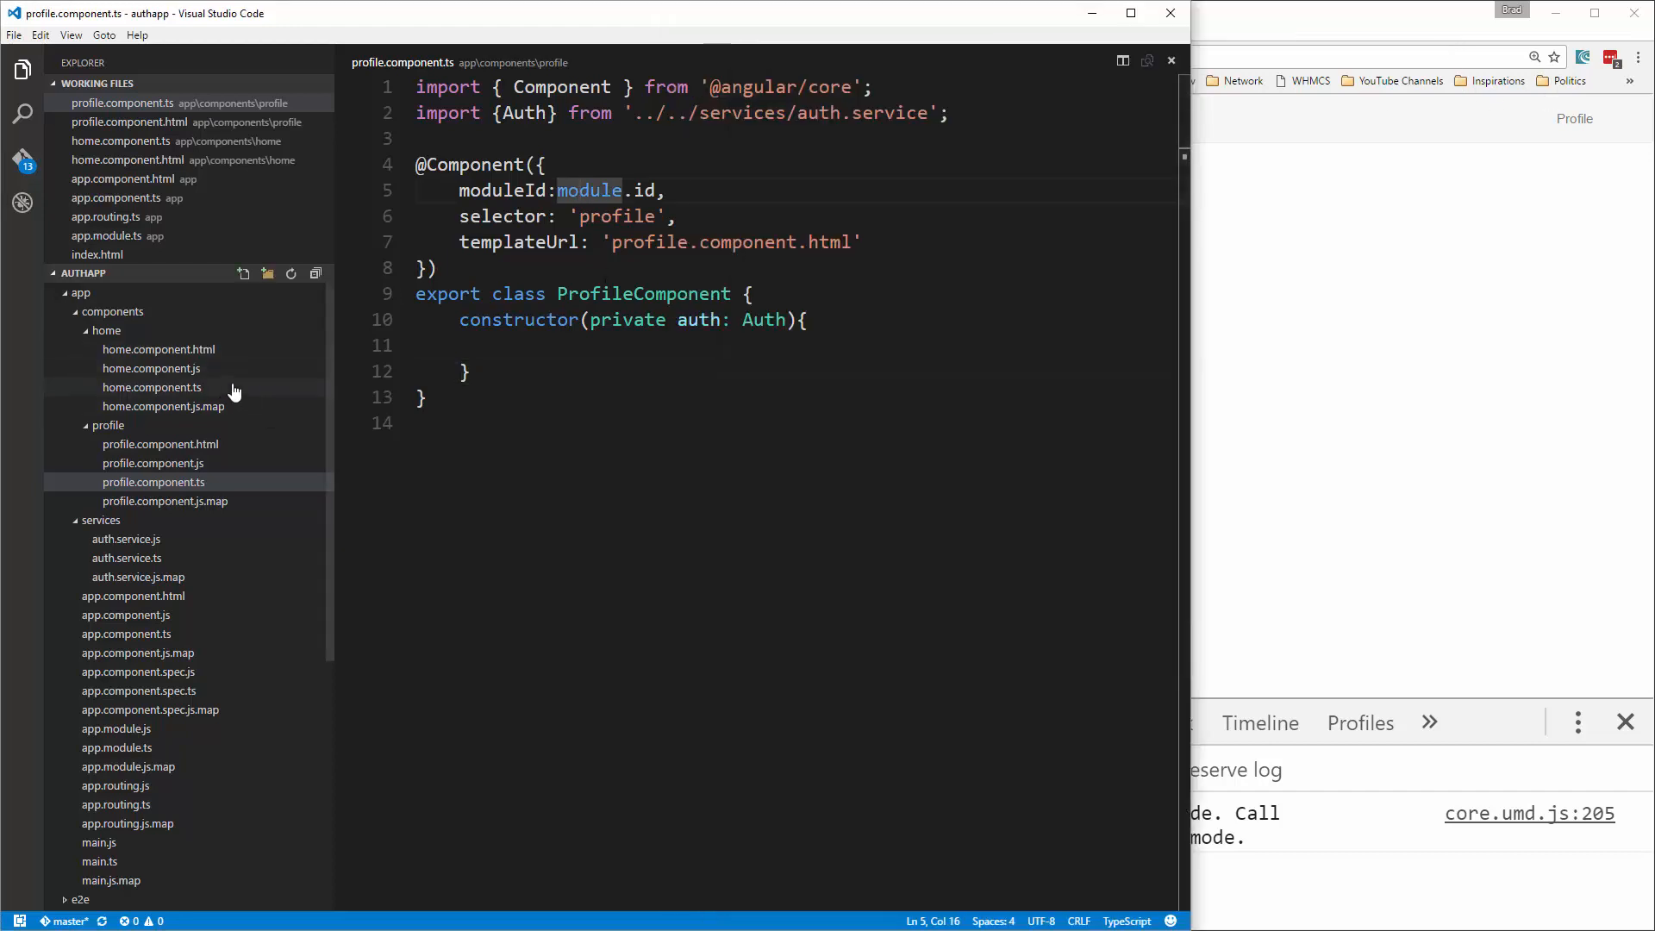
Scroll the Explorer file tree while profile.component.ts is shown in the editor.
scroll(down, 3)
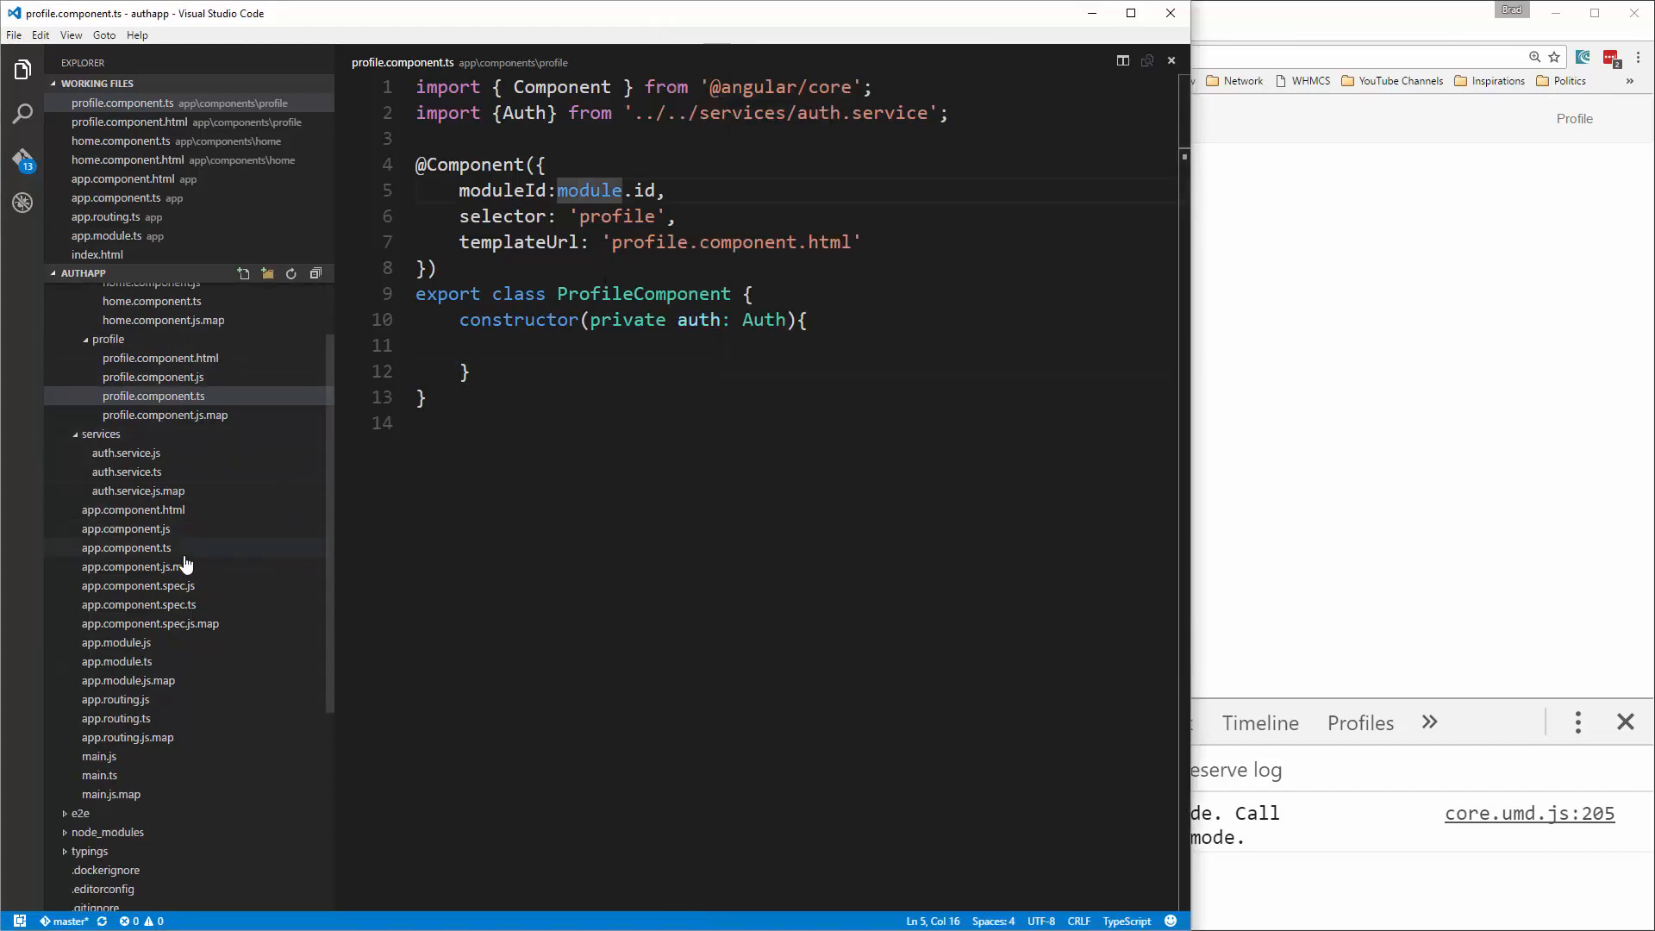
Add <li><a href="#" (click)="auth.login()">Login</a></li> to the navbar-right list in app.component.html.
click(132, 508)
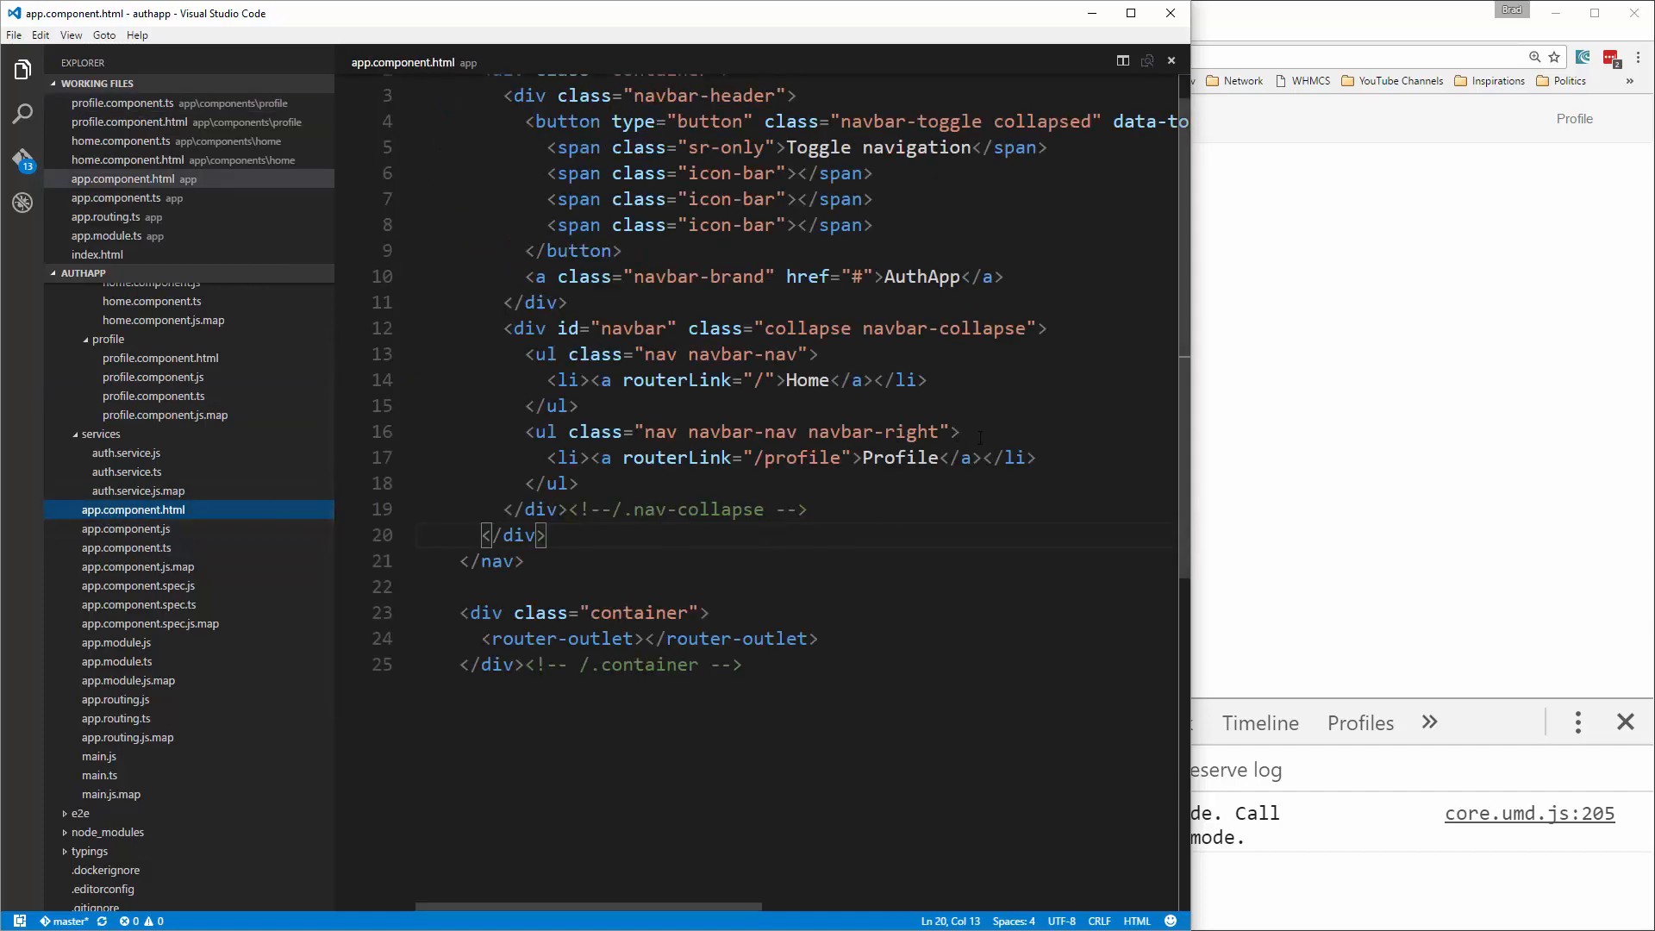
key(enter)
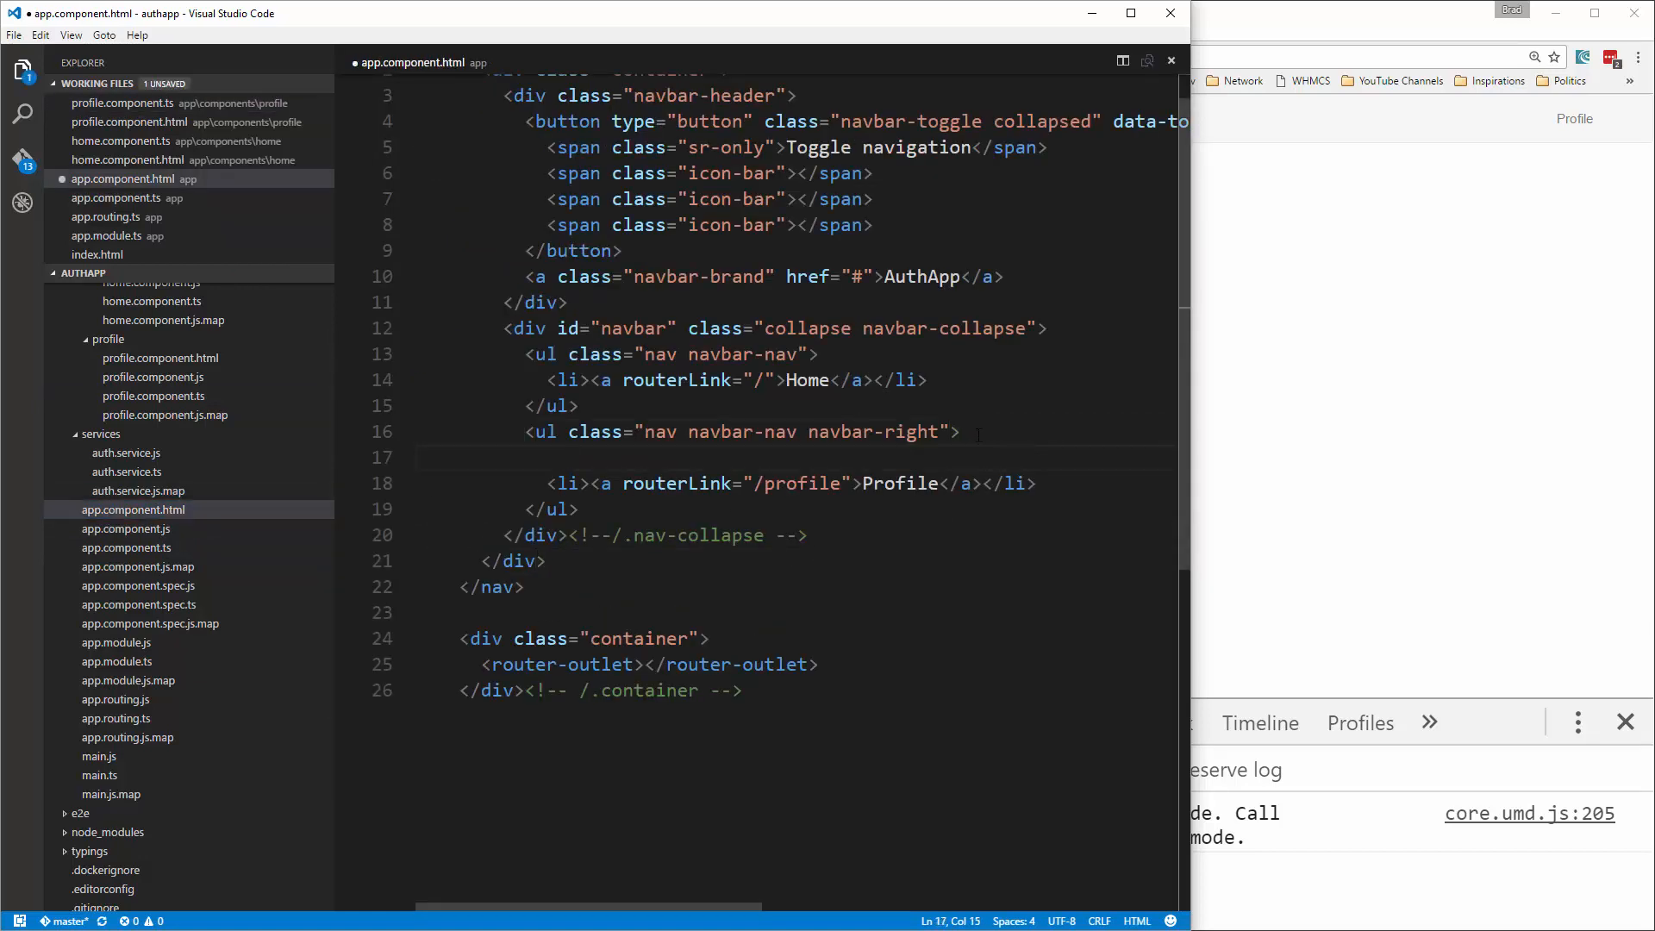
text(<li></li>)
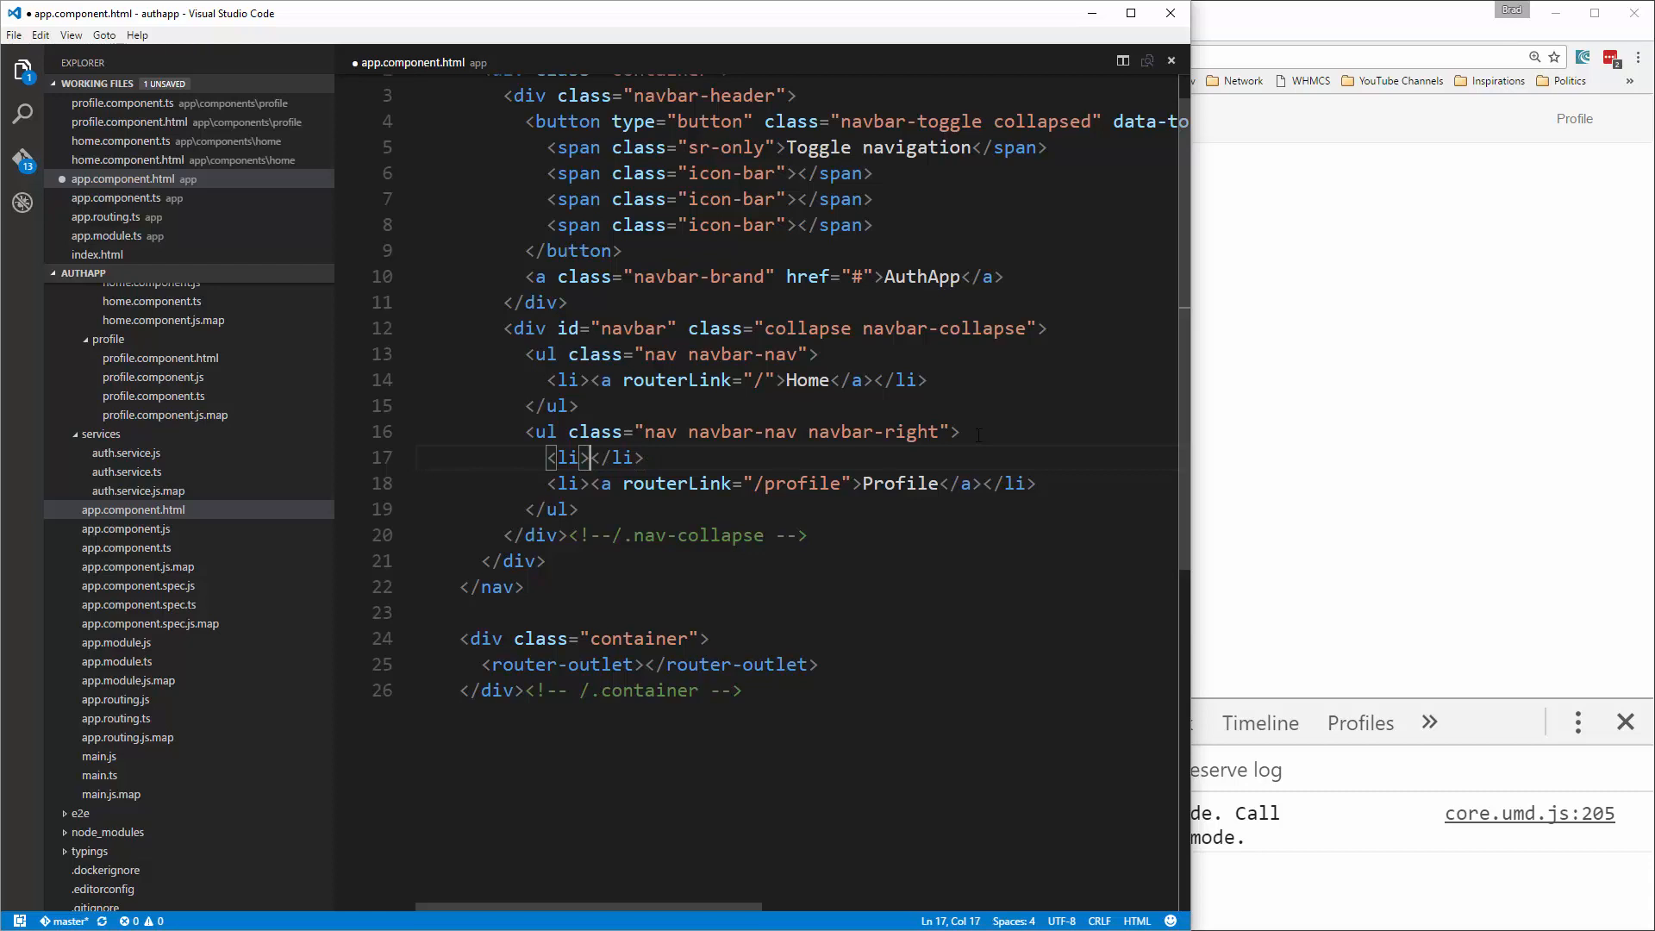
text(M h)
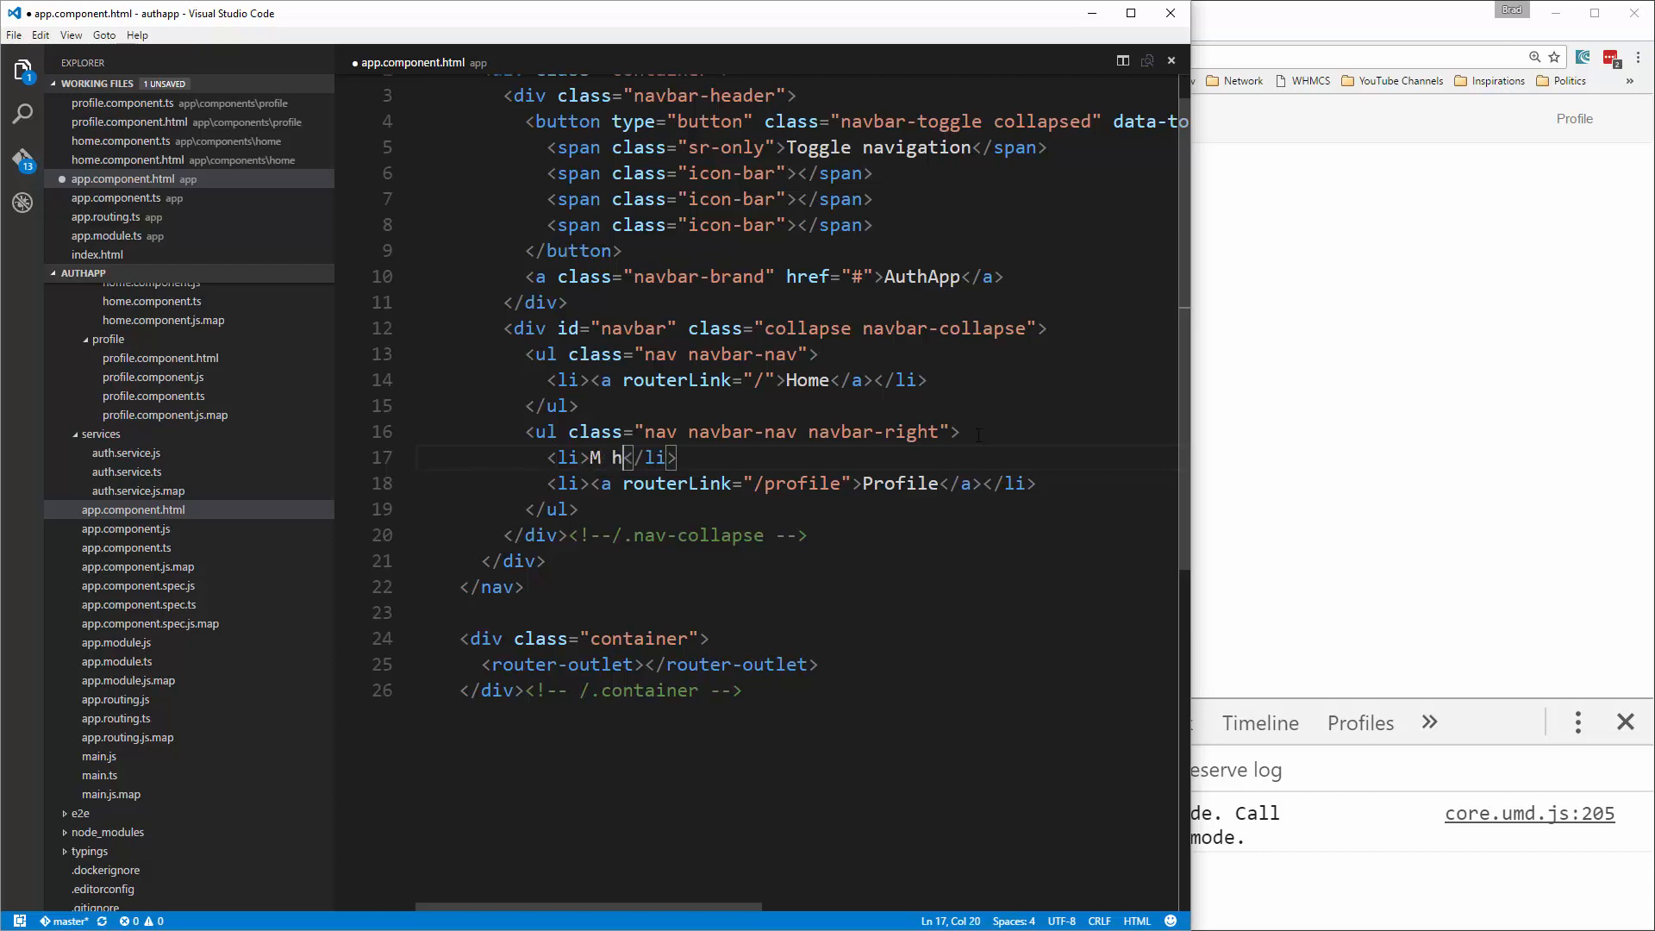
text(href="")
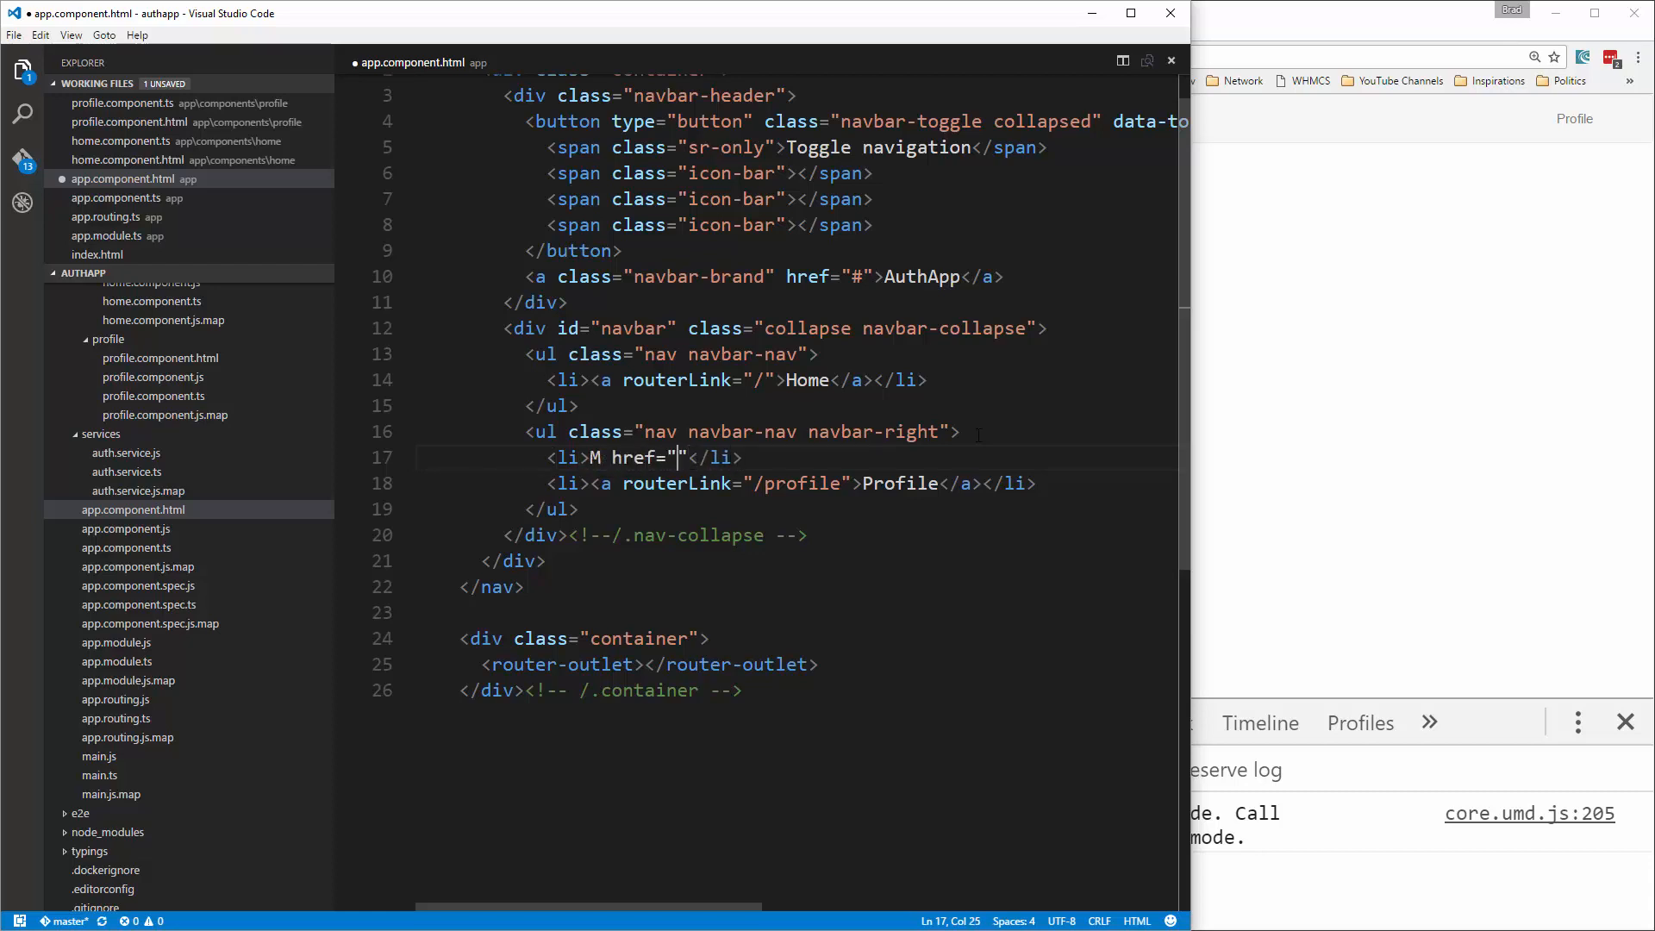
text(#)
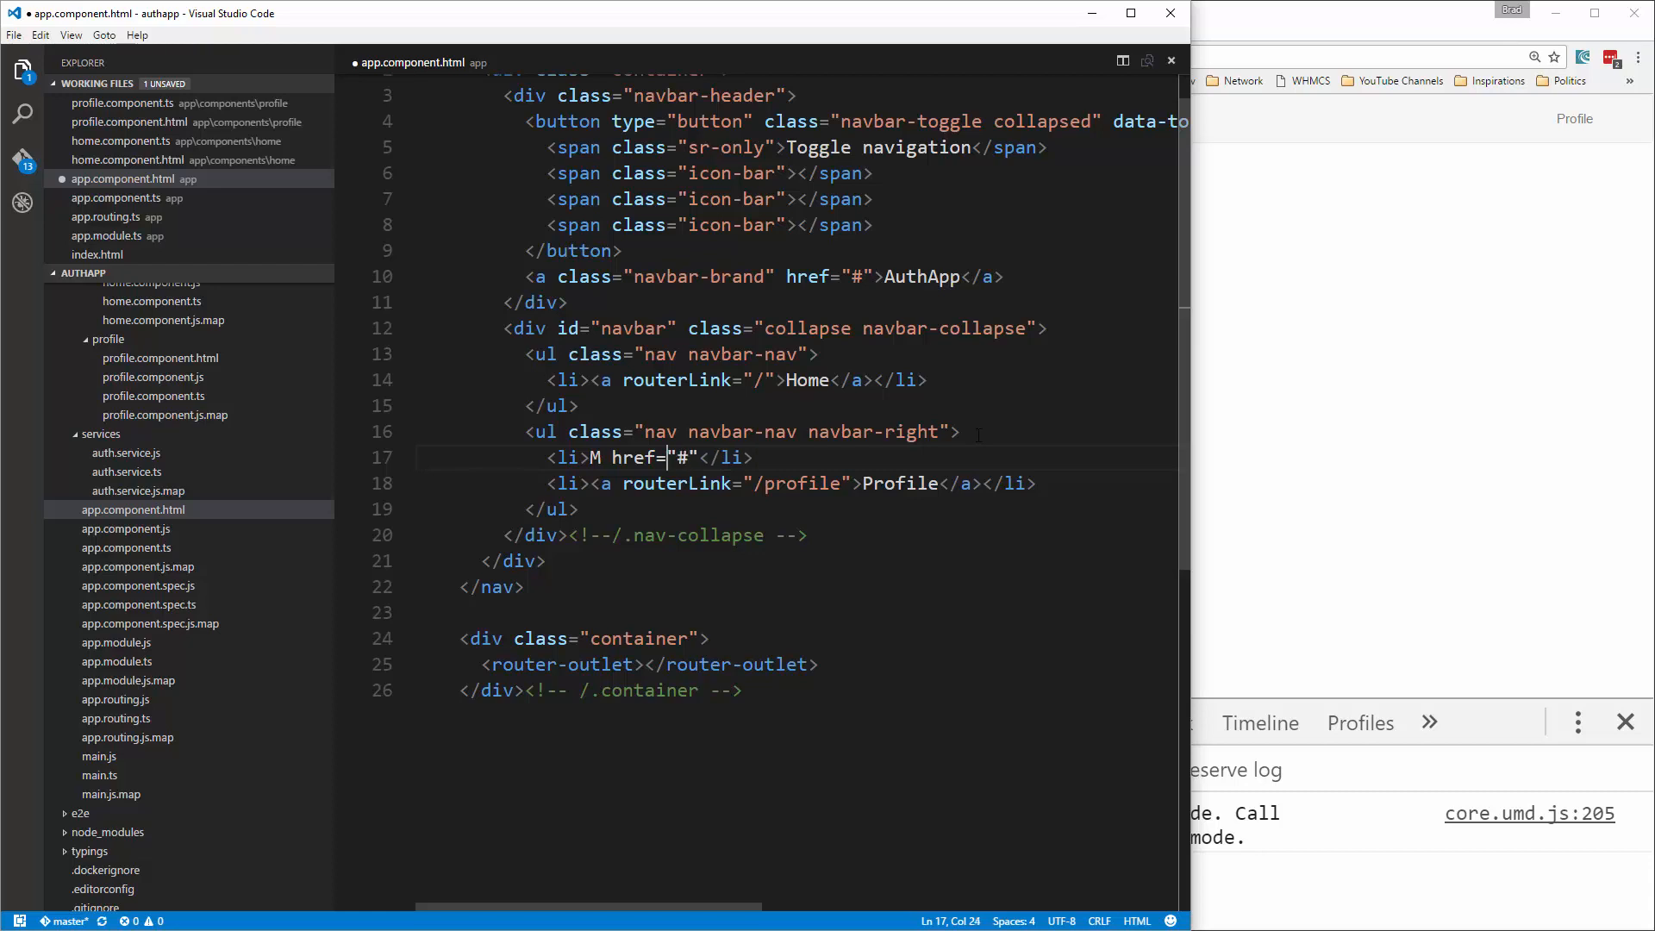
text(a)
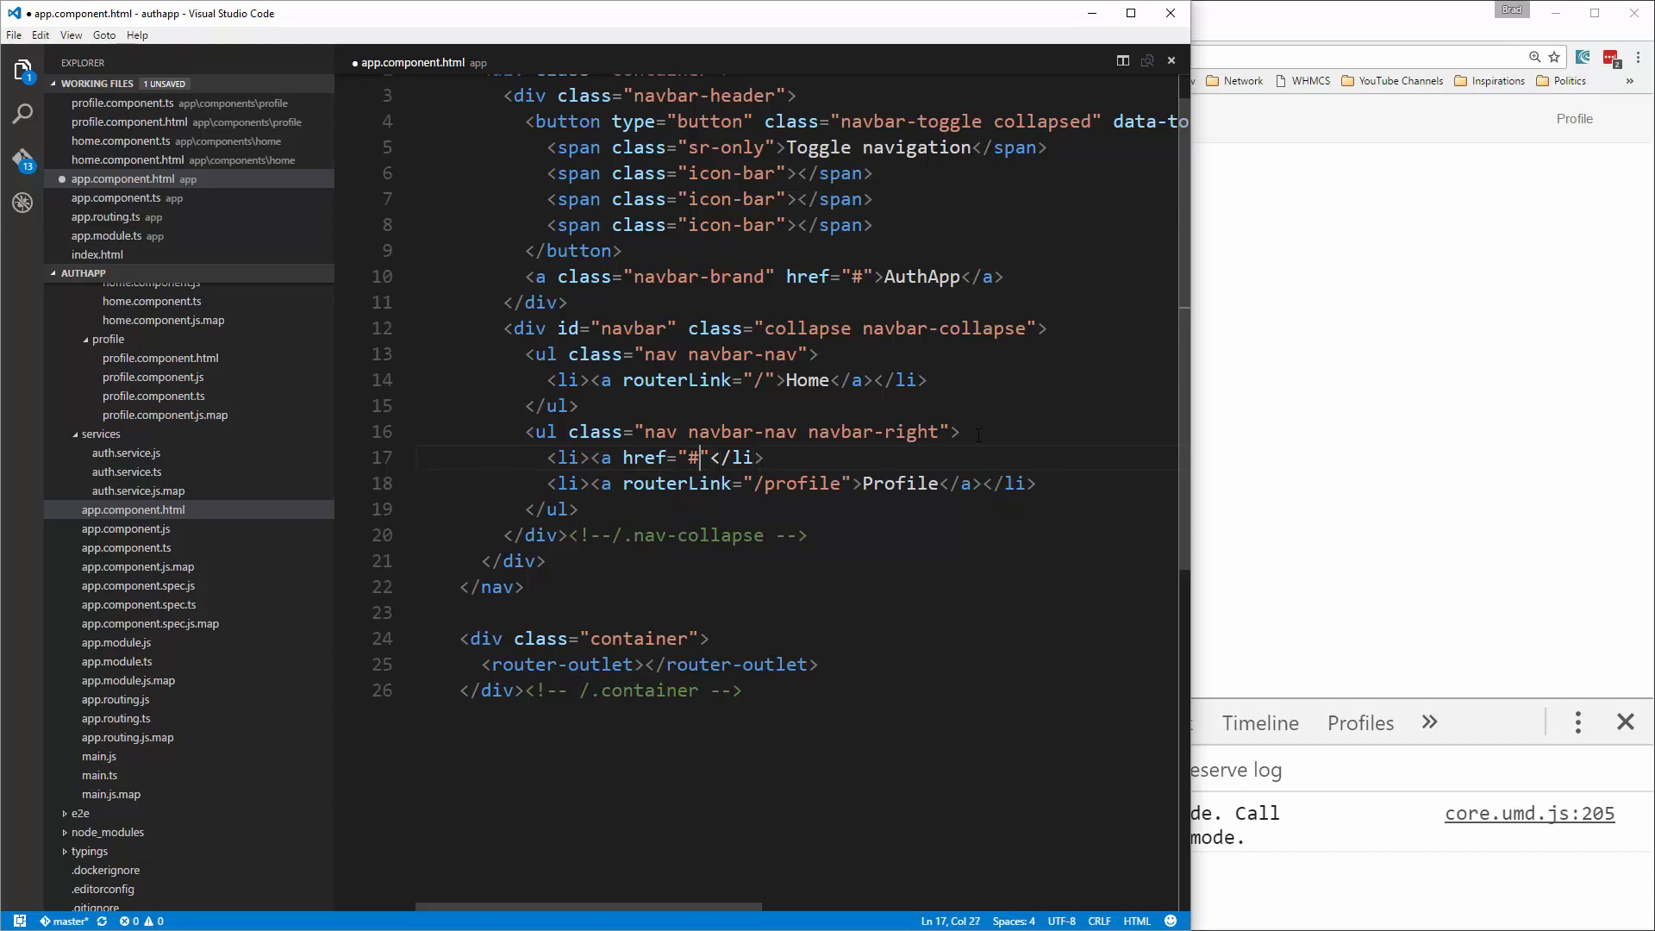
text(())
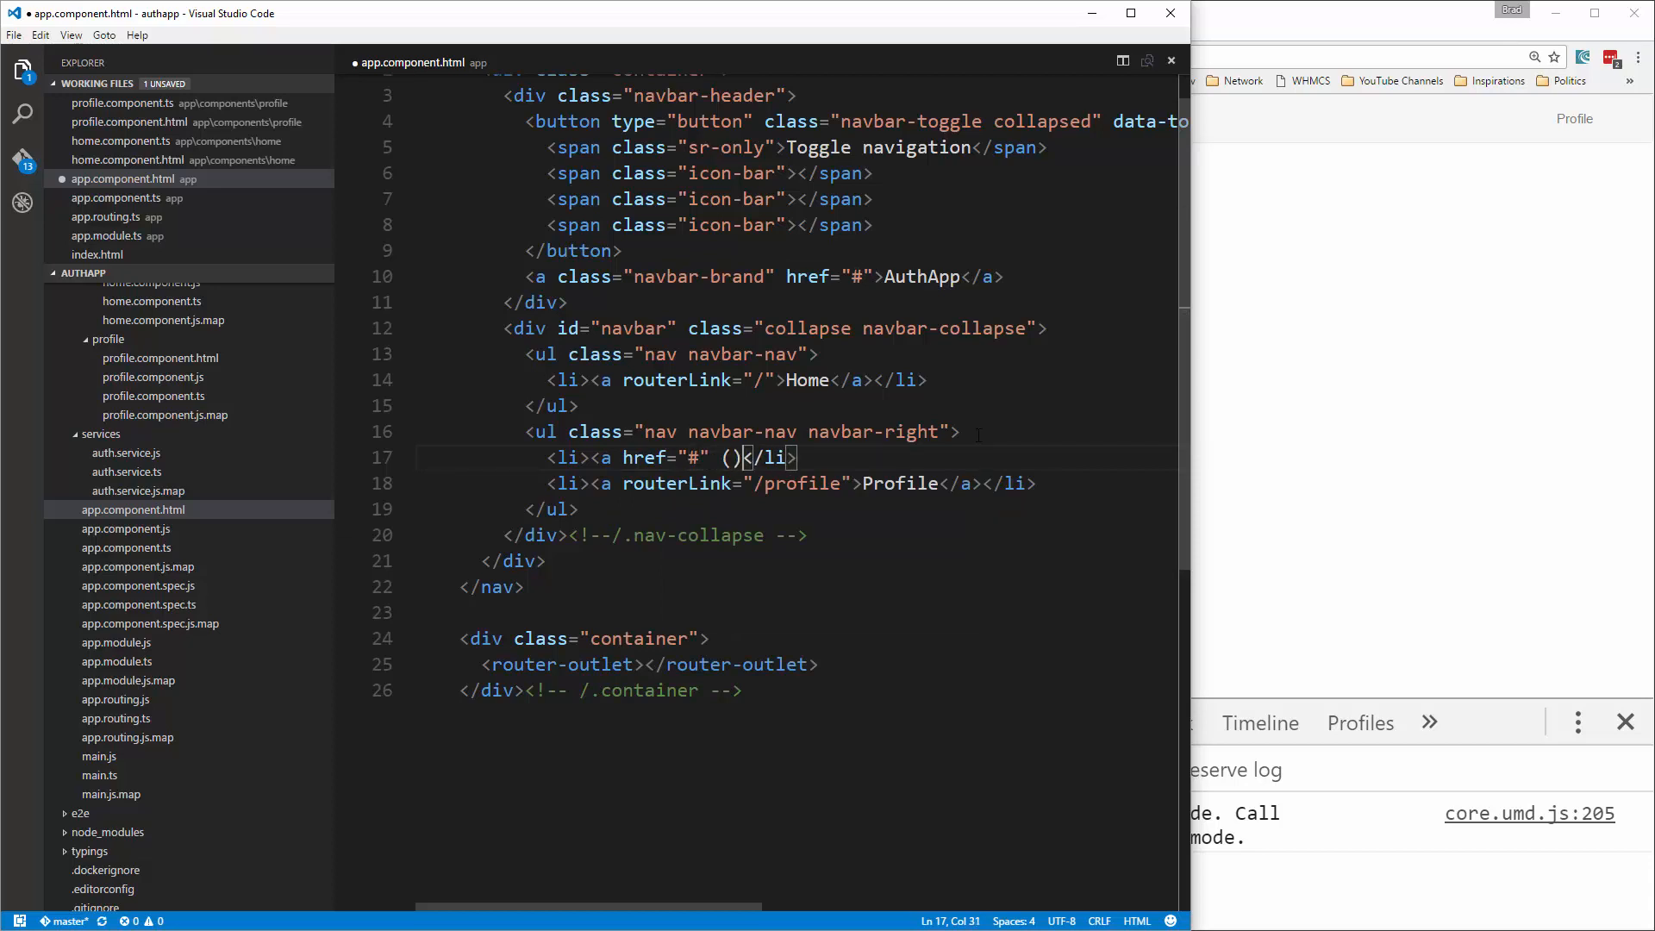
text(click)
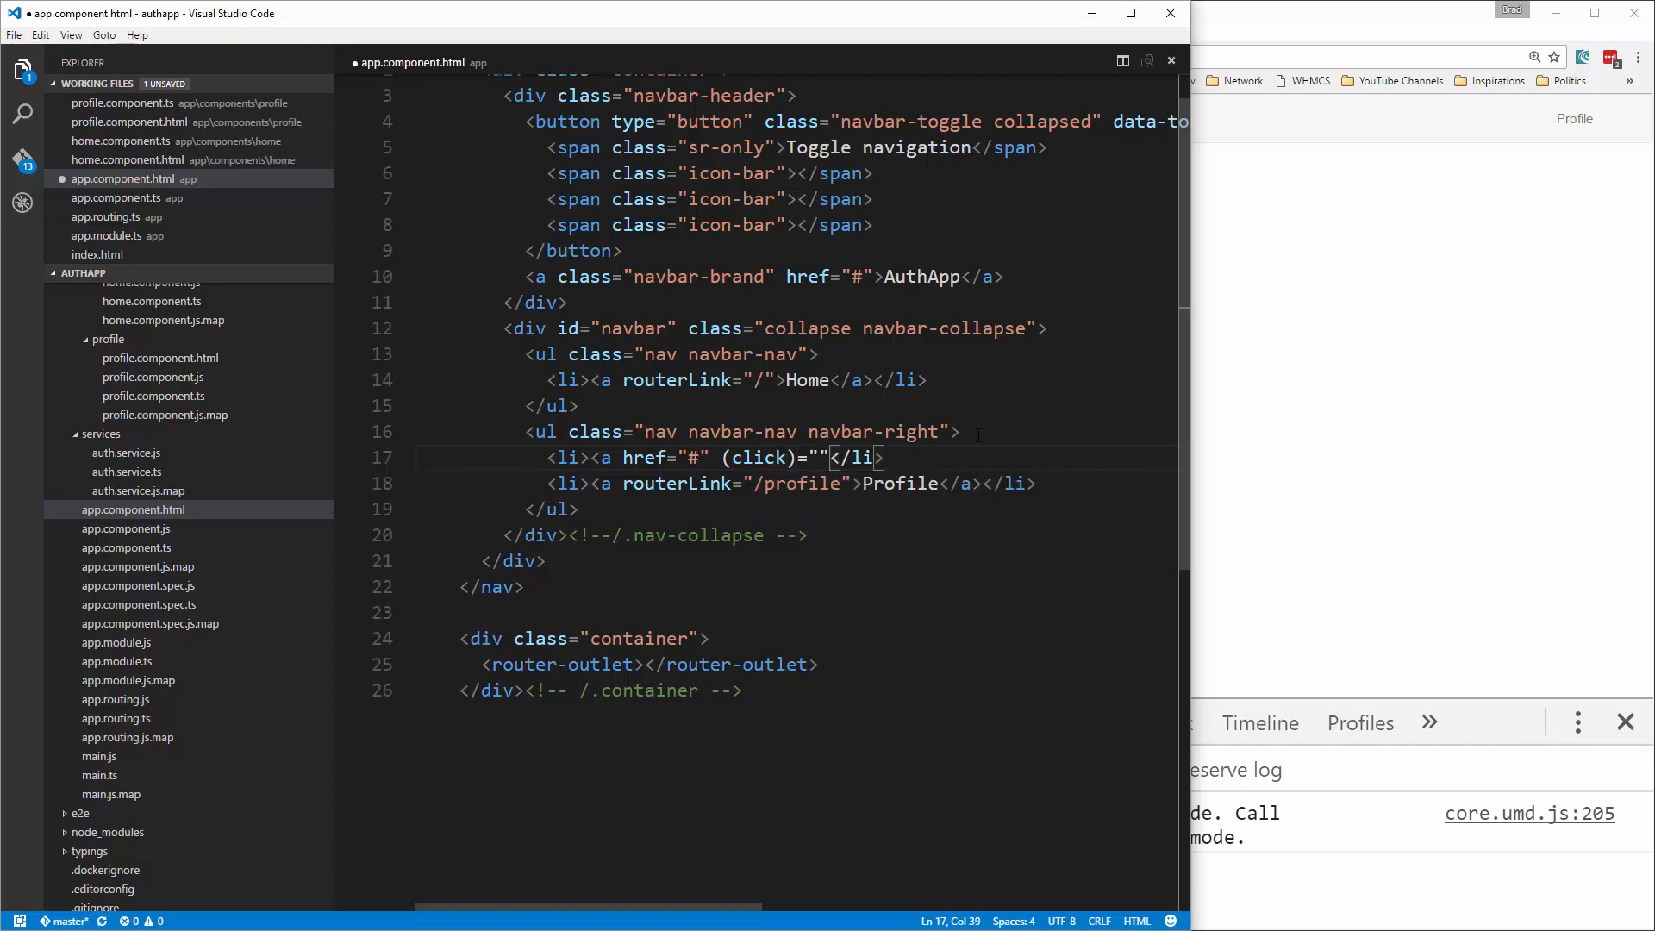
text(auth.login)
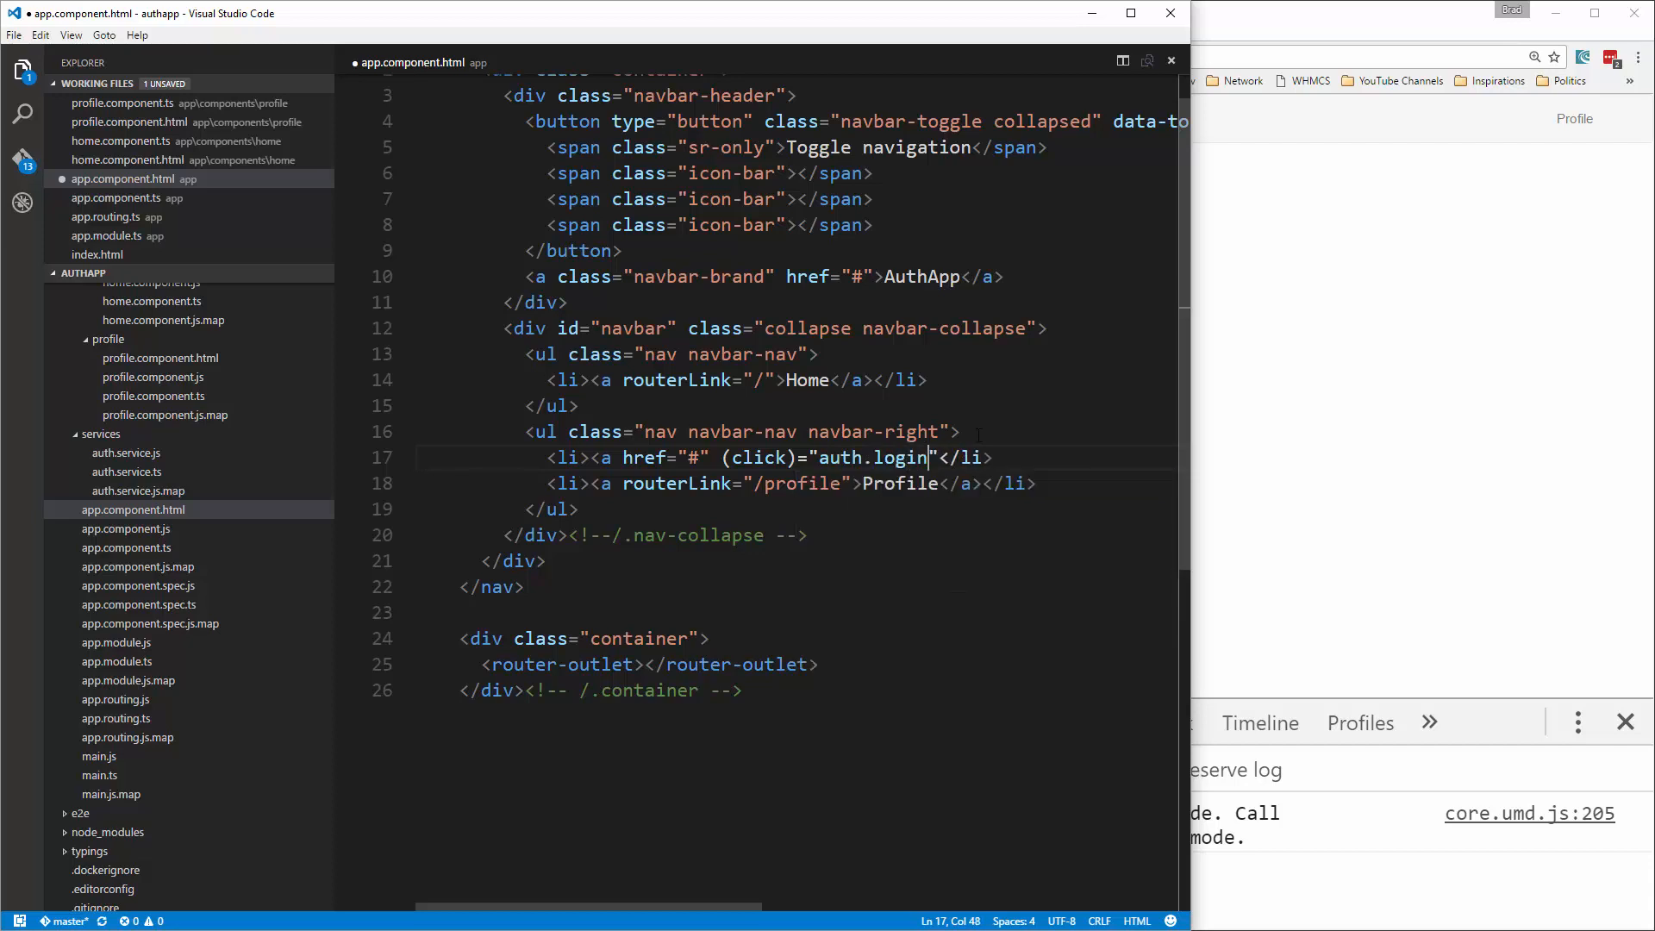
text(())
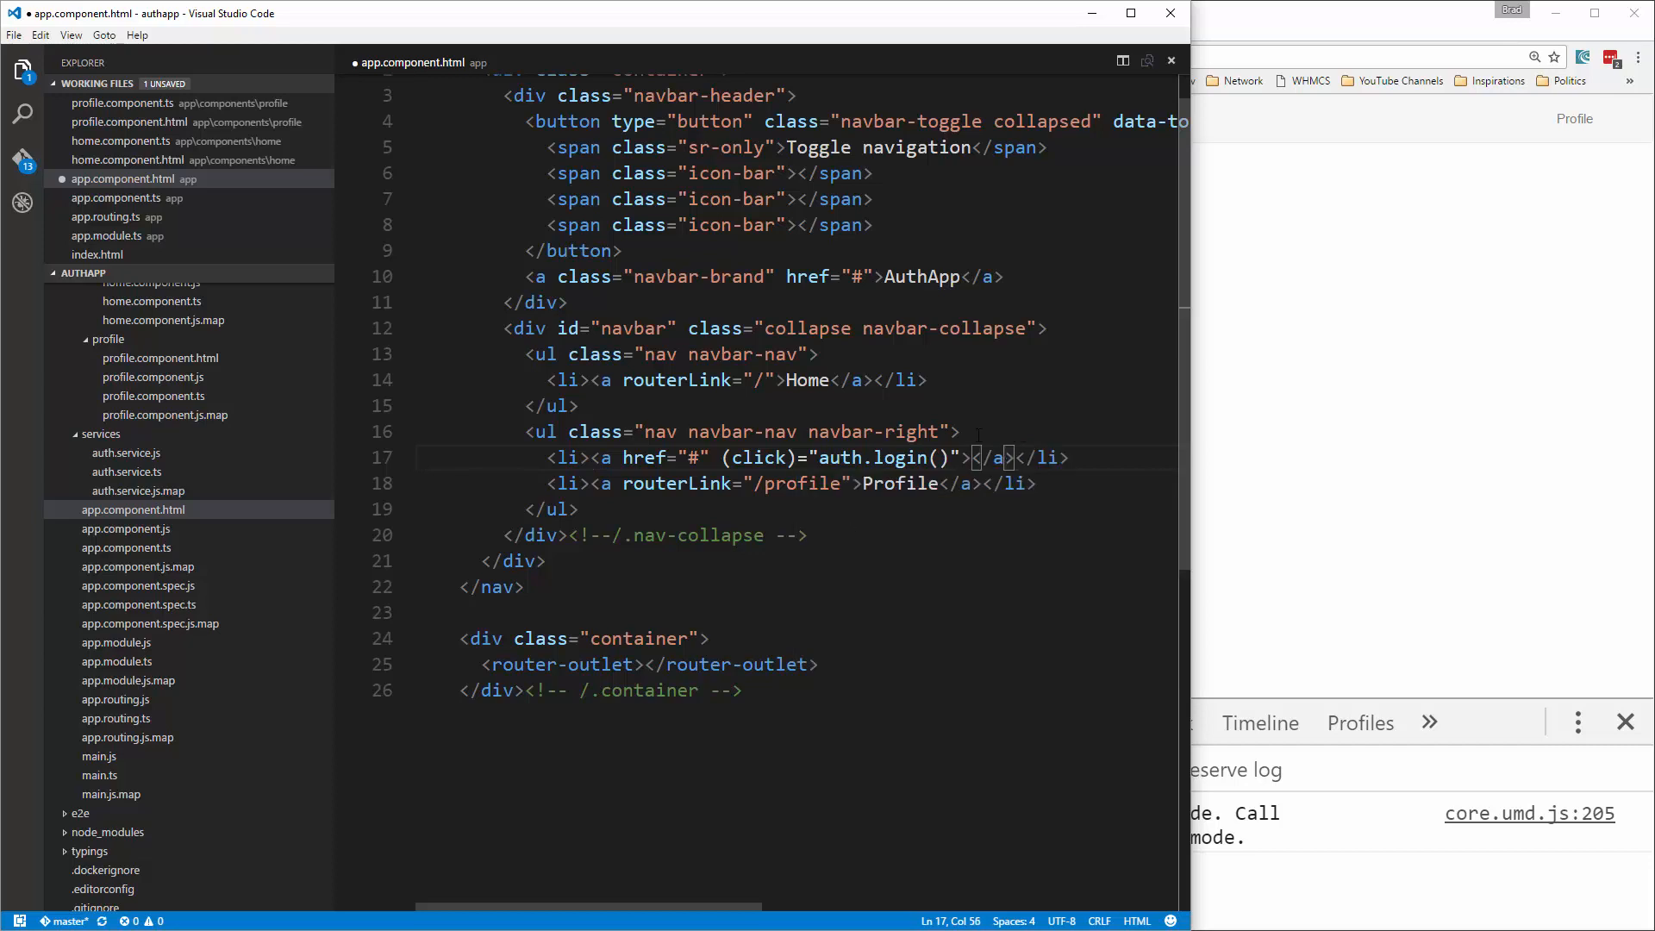
text(Logi)
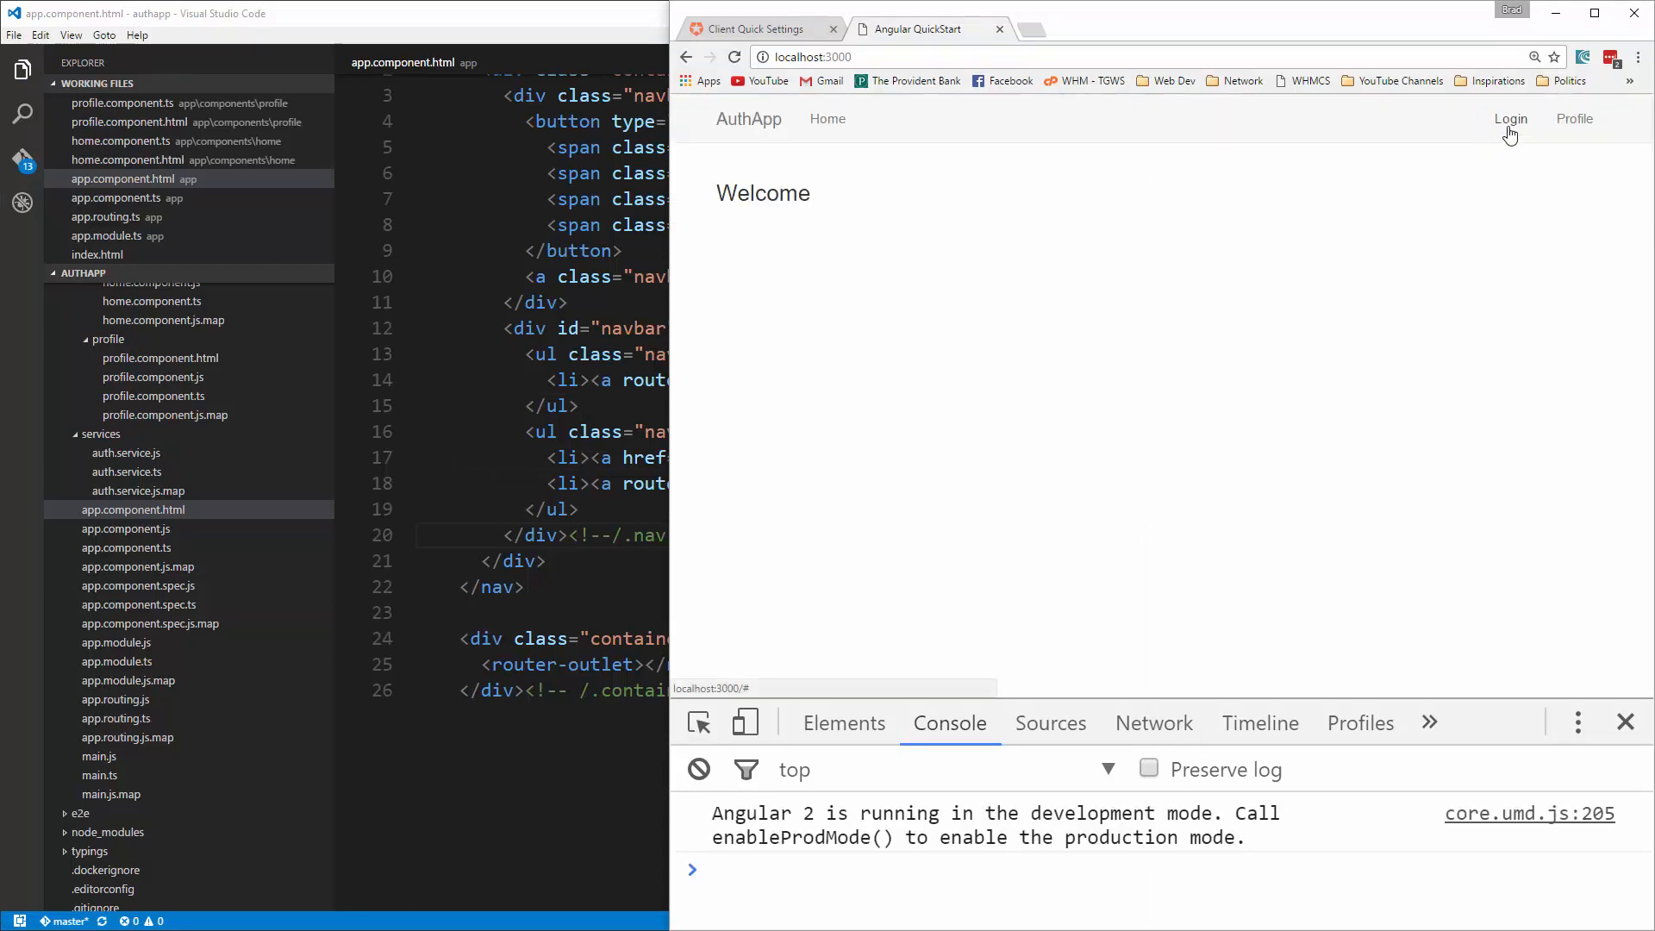
click(1509, 118)
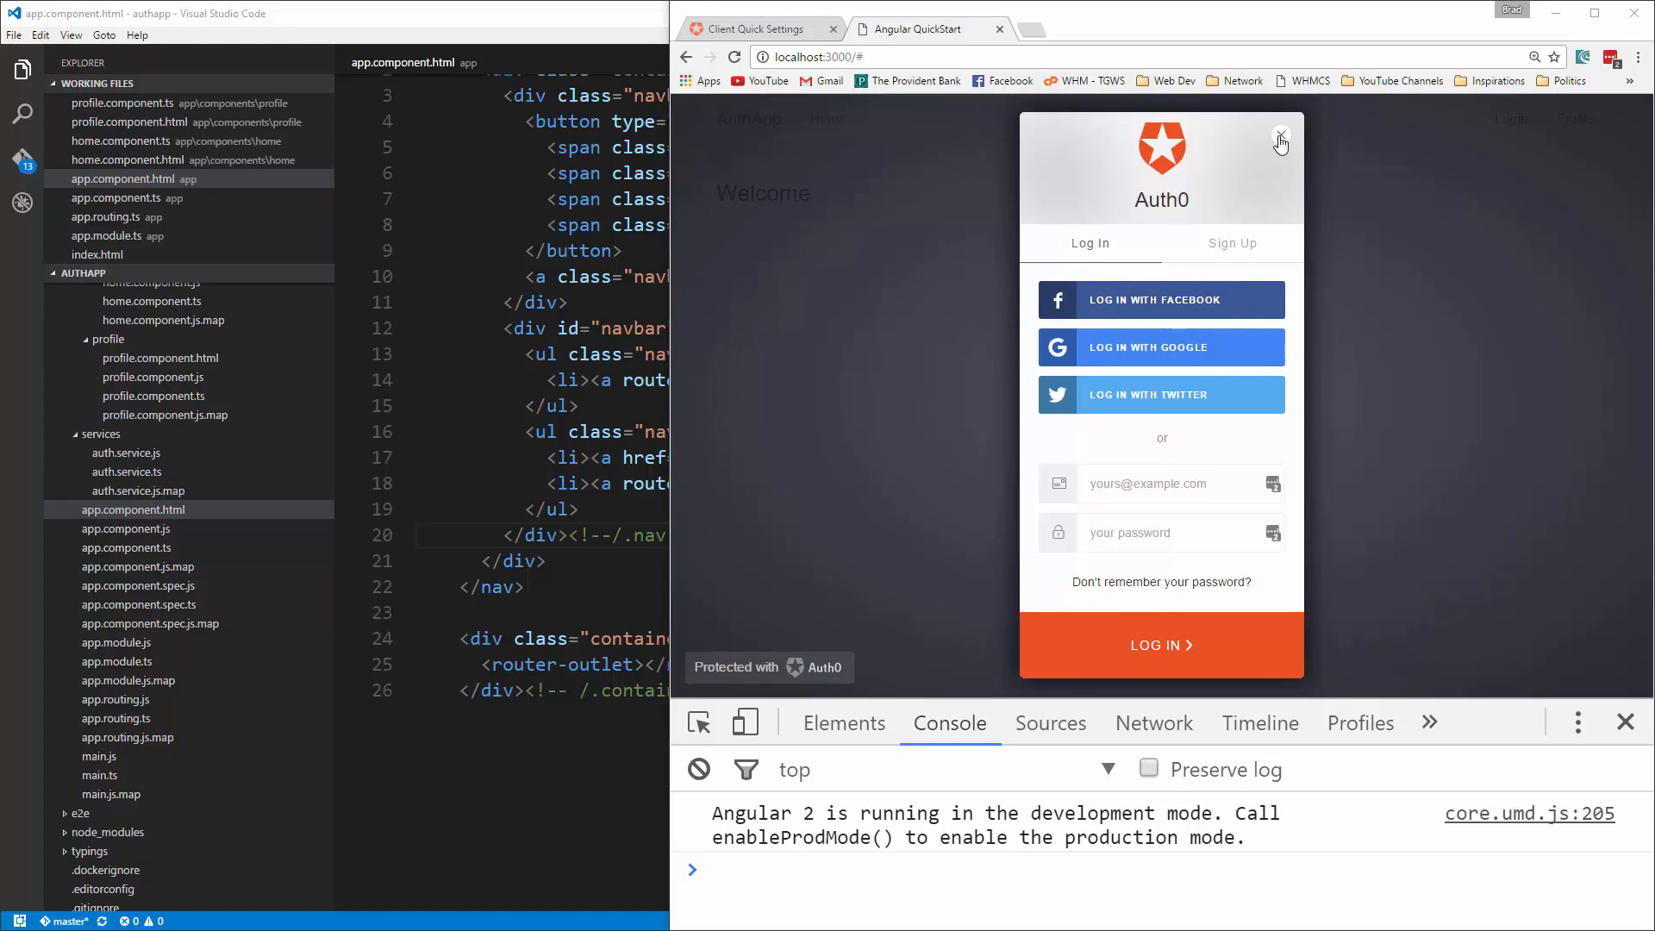
click(1280, 138)
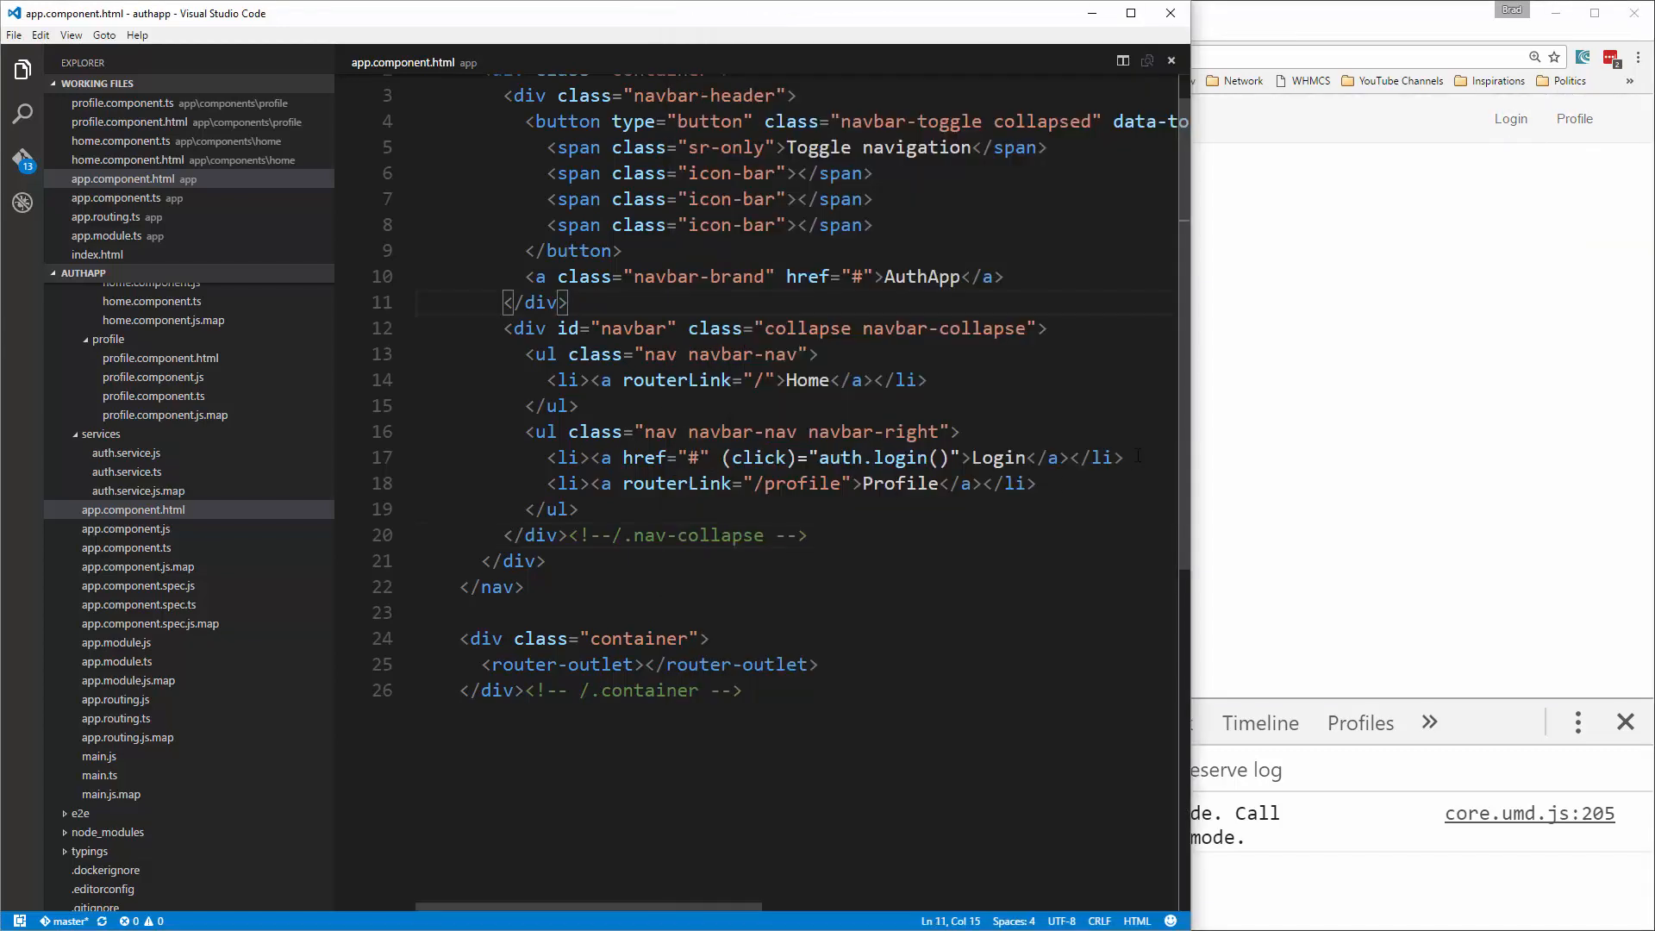
Duplicate the Login item below Profile, renaming it Logout and changing login to logout.
triple_click(833, 457)
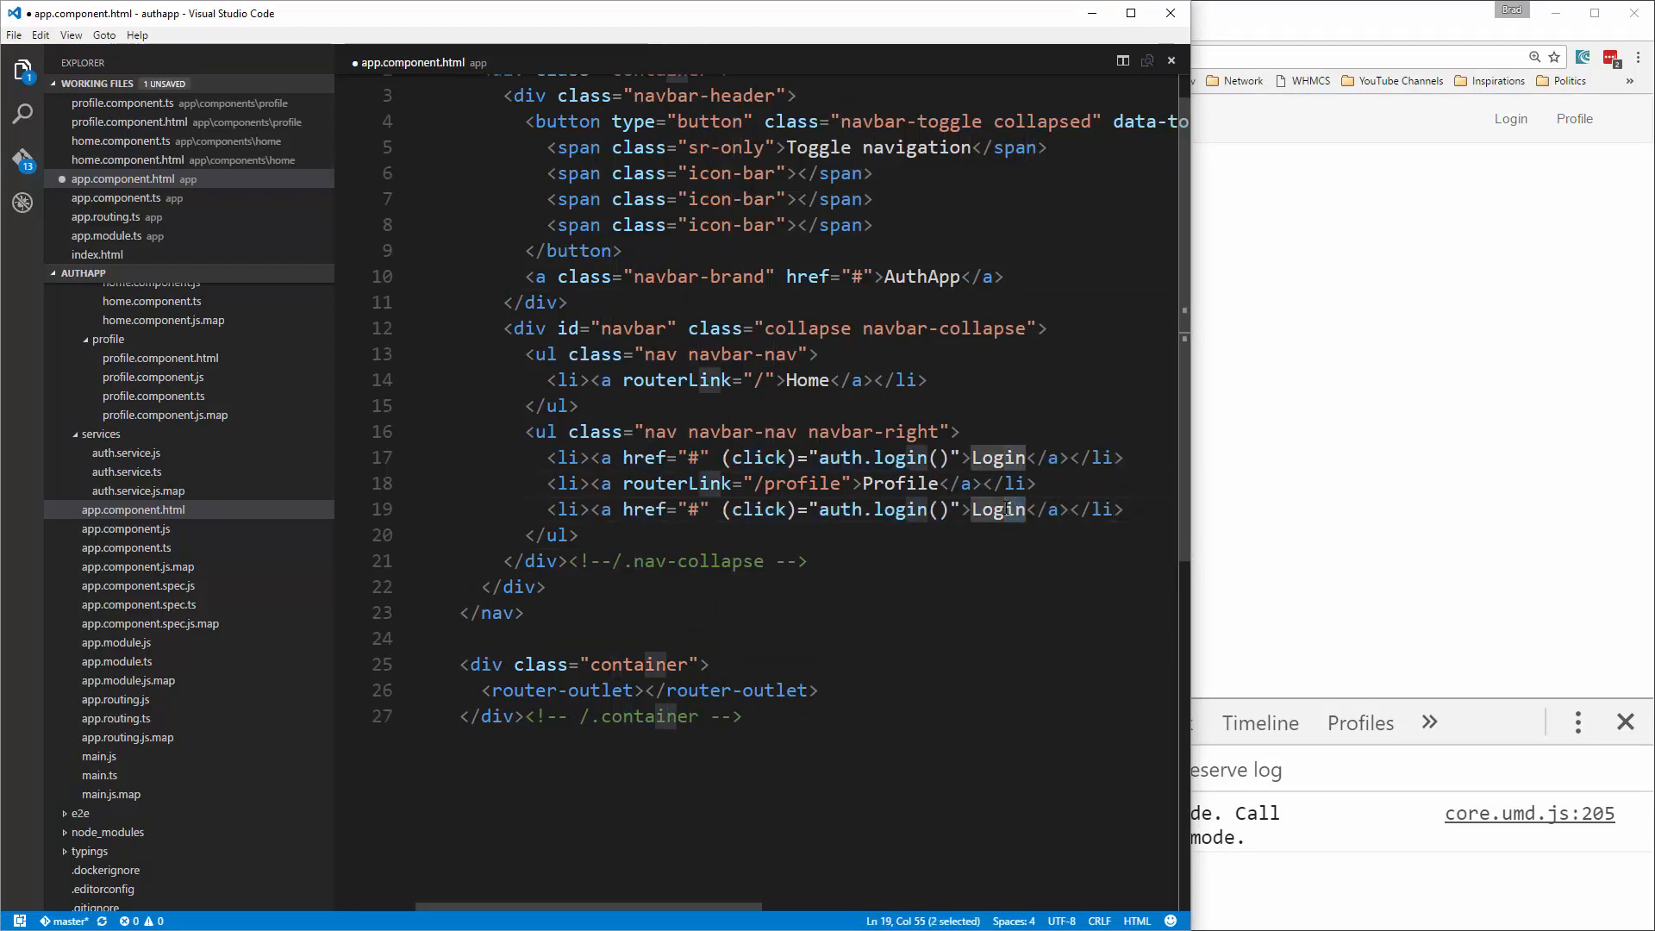
text(Logout)
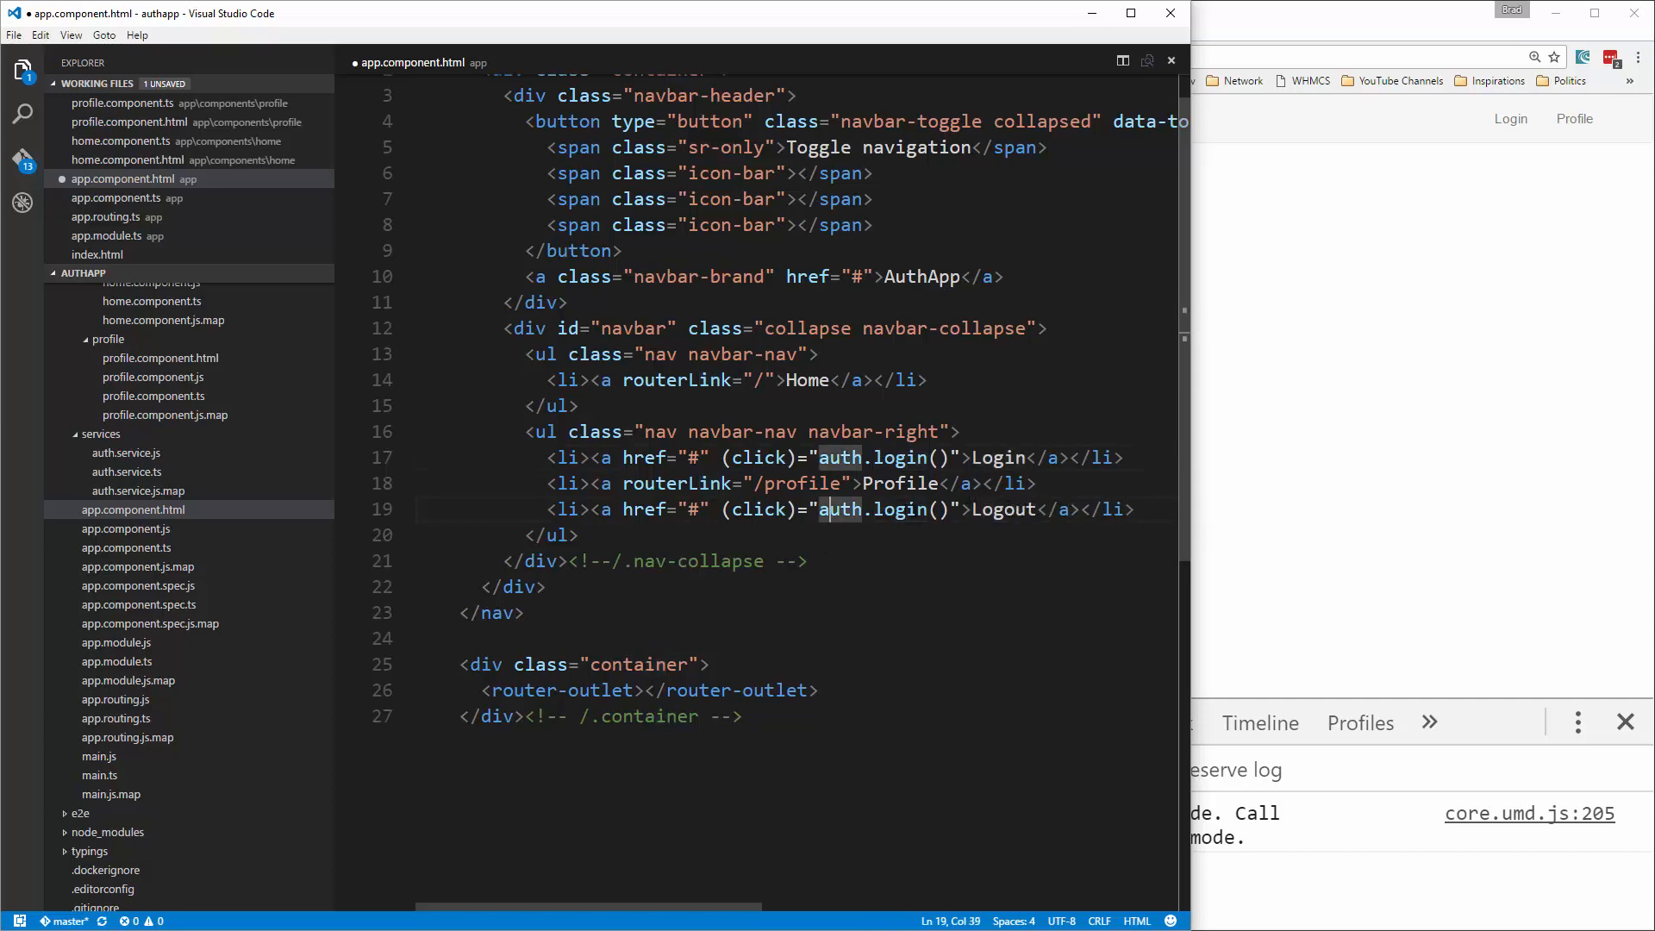
double_click(902, 508)
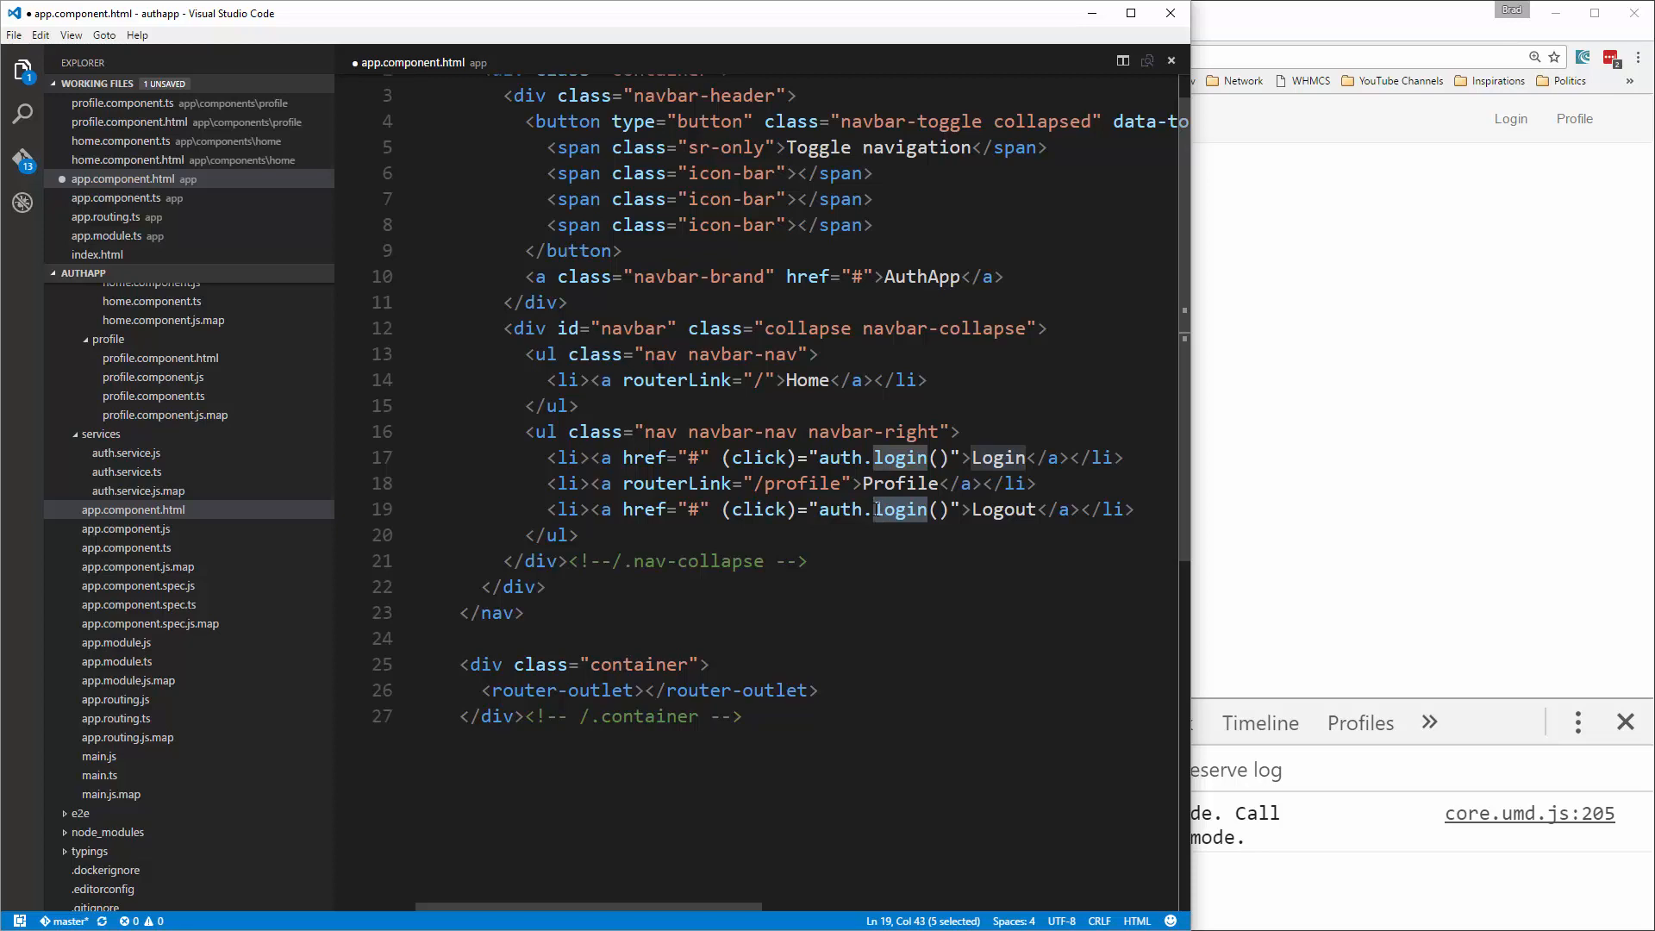
text(logout)
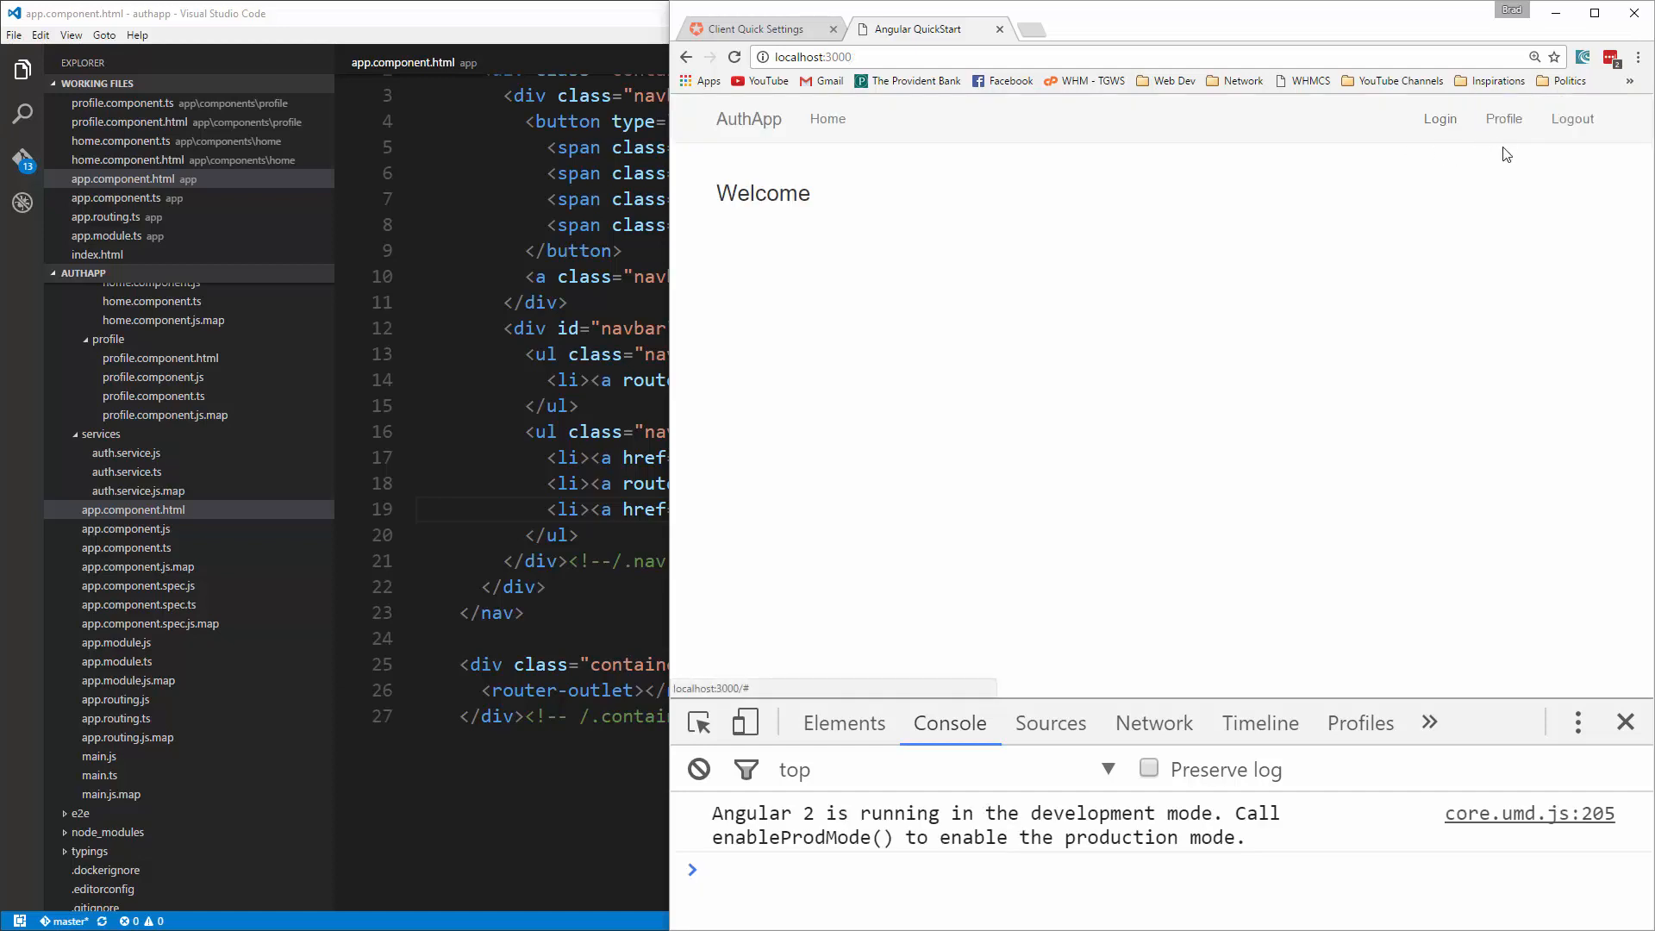
mouse_move(1574, 118)
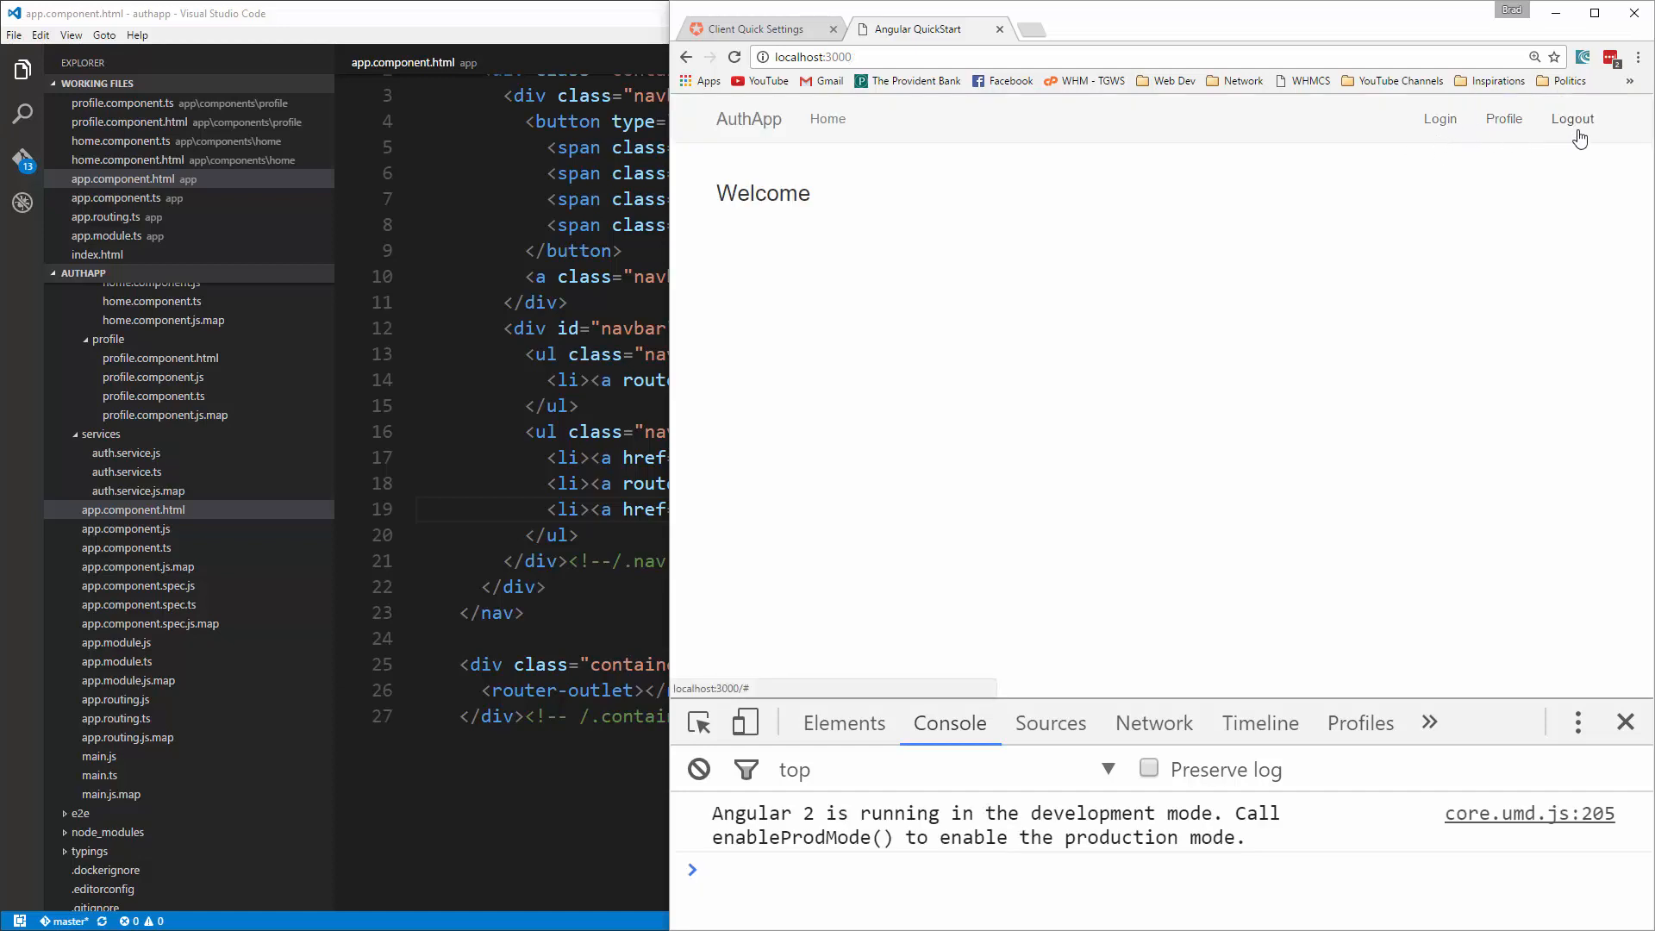
mouse_move(1439, 118)
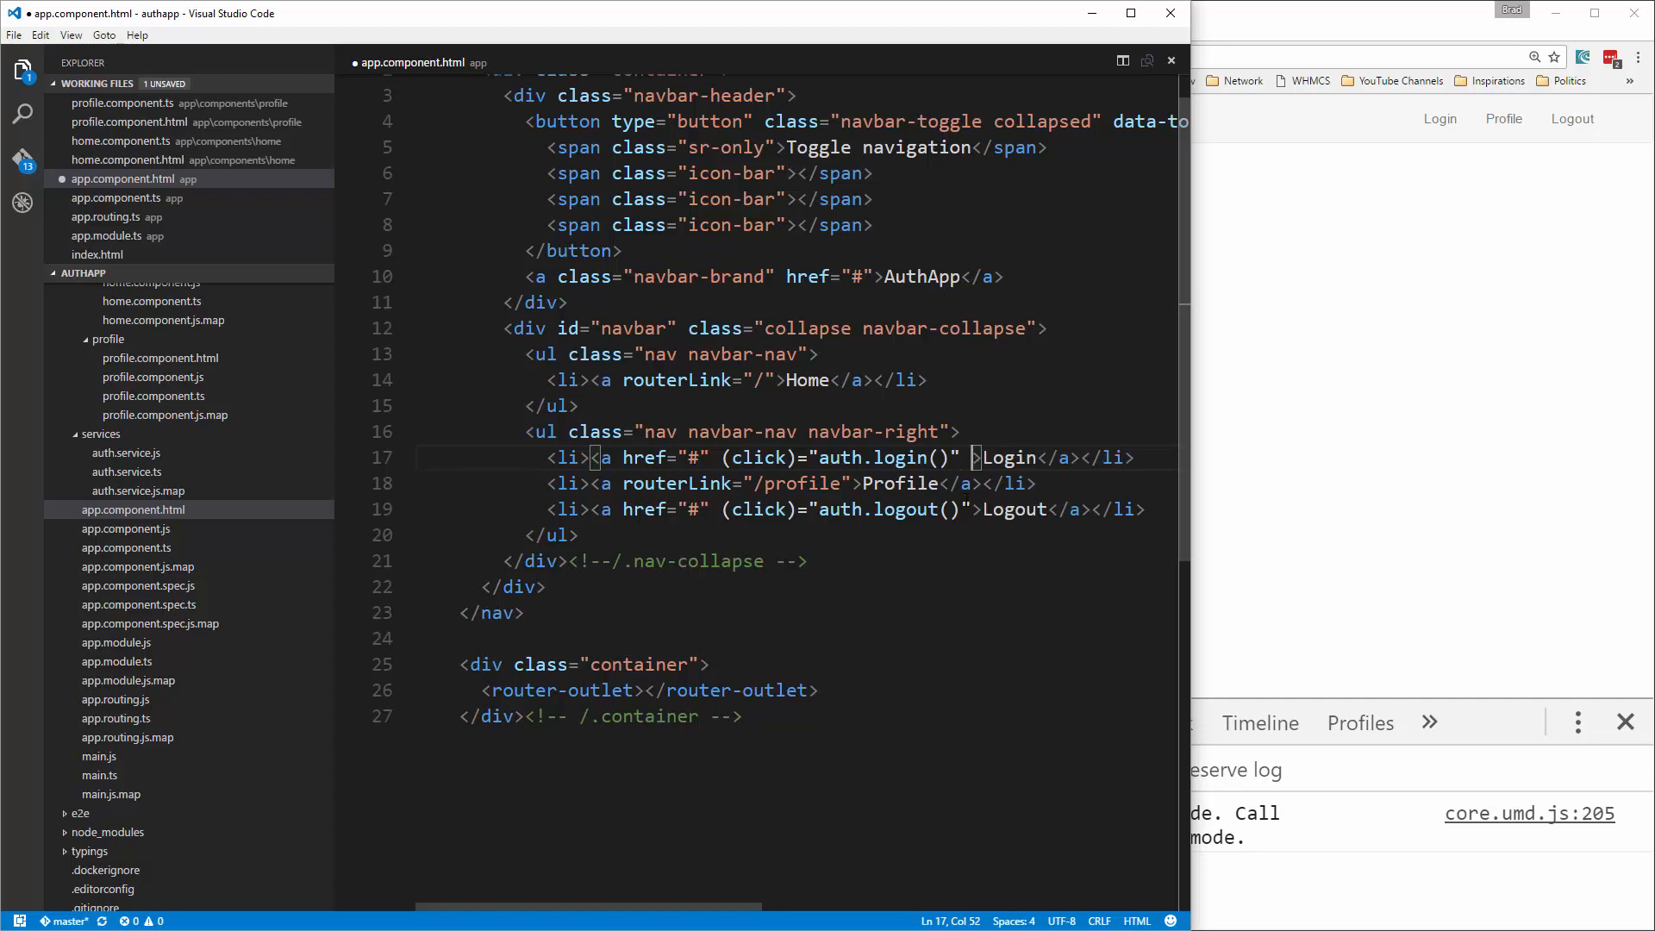
Add *ngIf="!auth.authenticated()" to the Login anchor and *ngIf="auth.authenticated()" to Logout.
text(ngIf=")
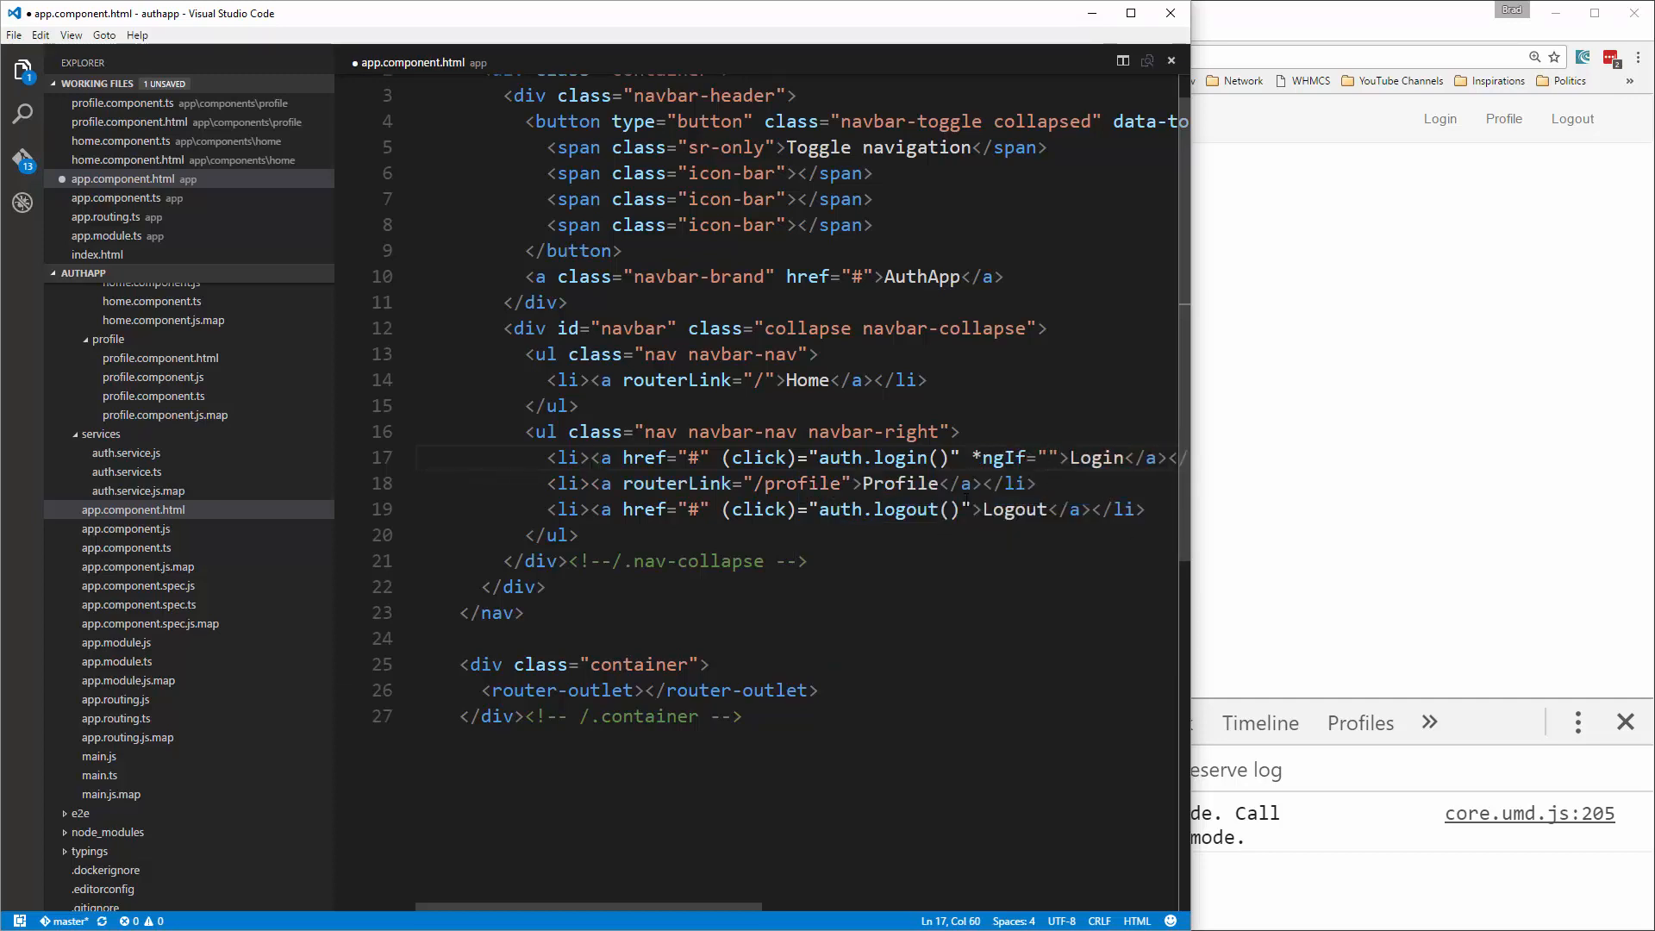
text(!a)
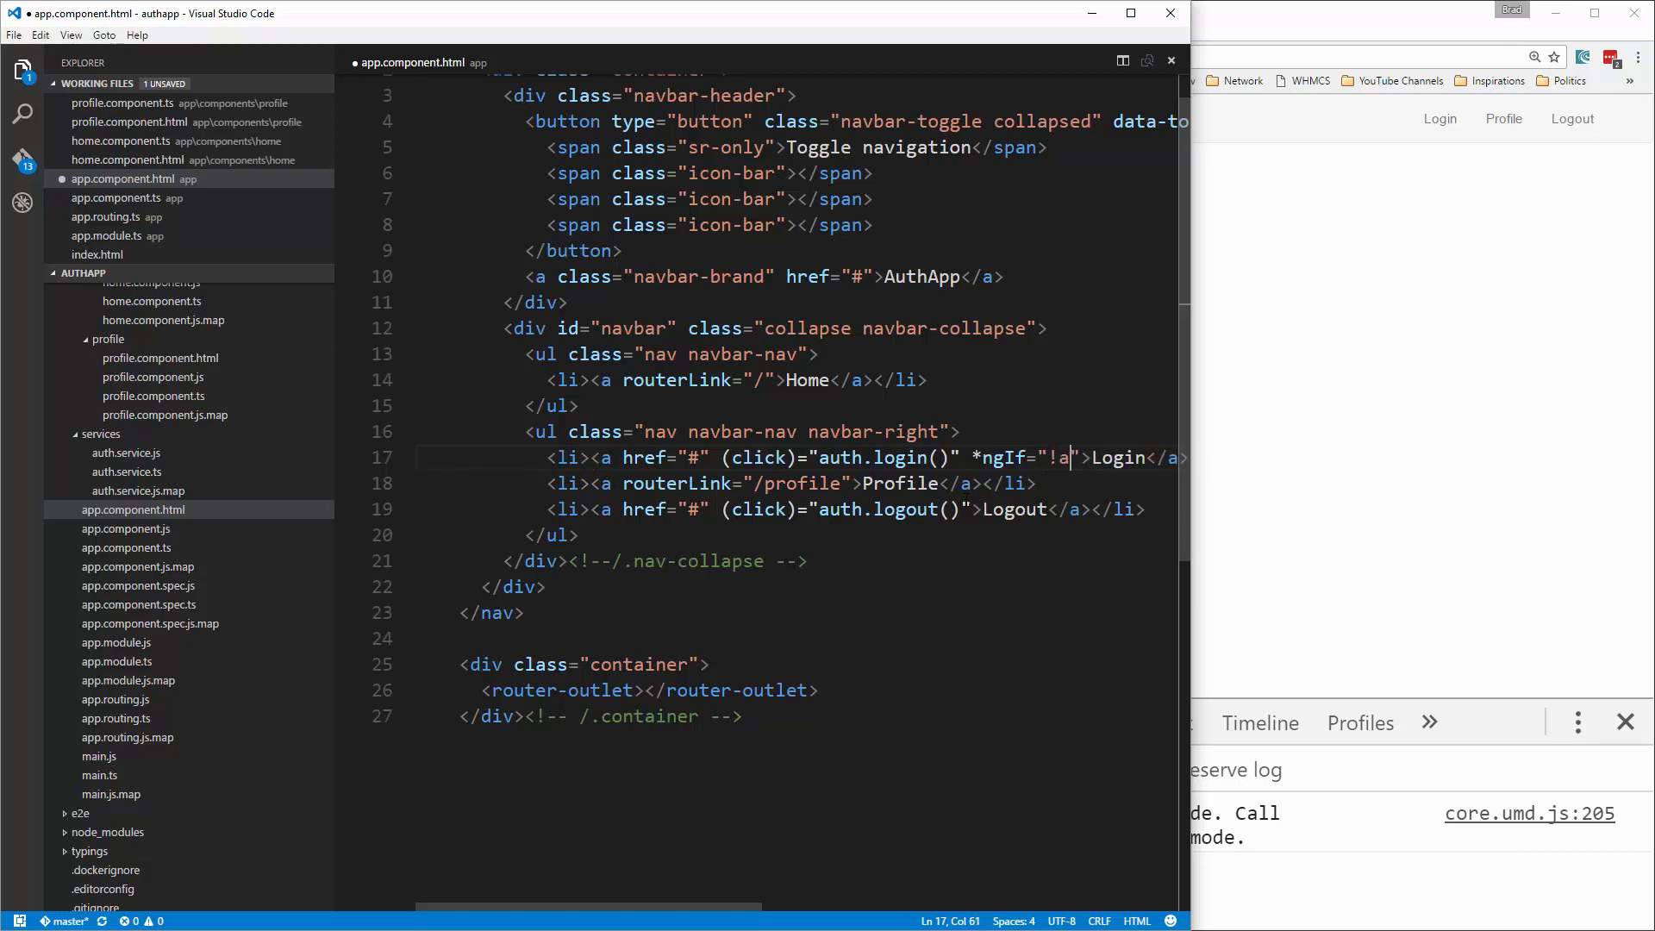
text(uth.authenticated()
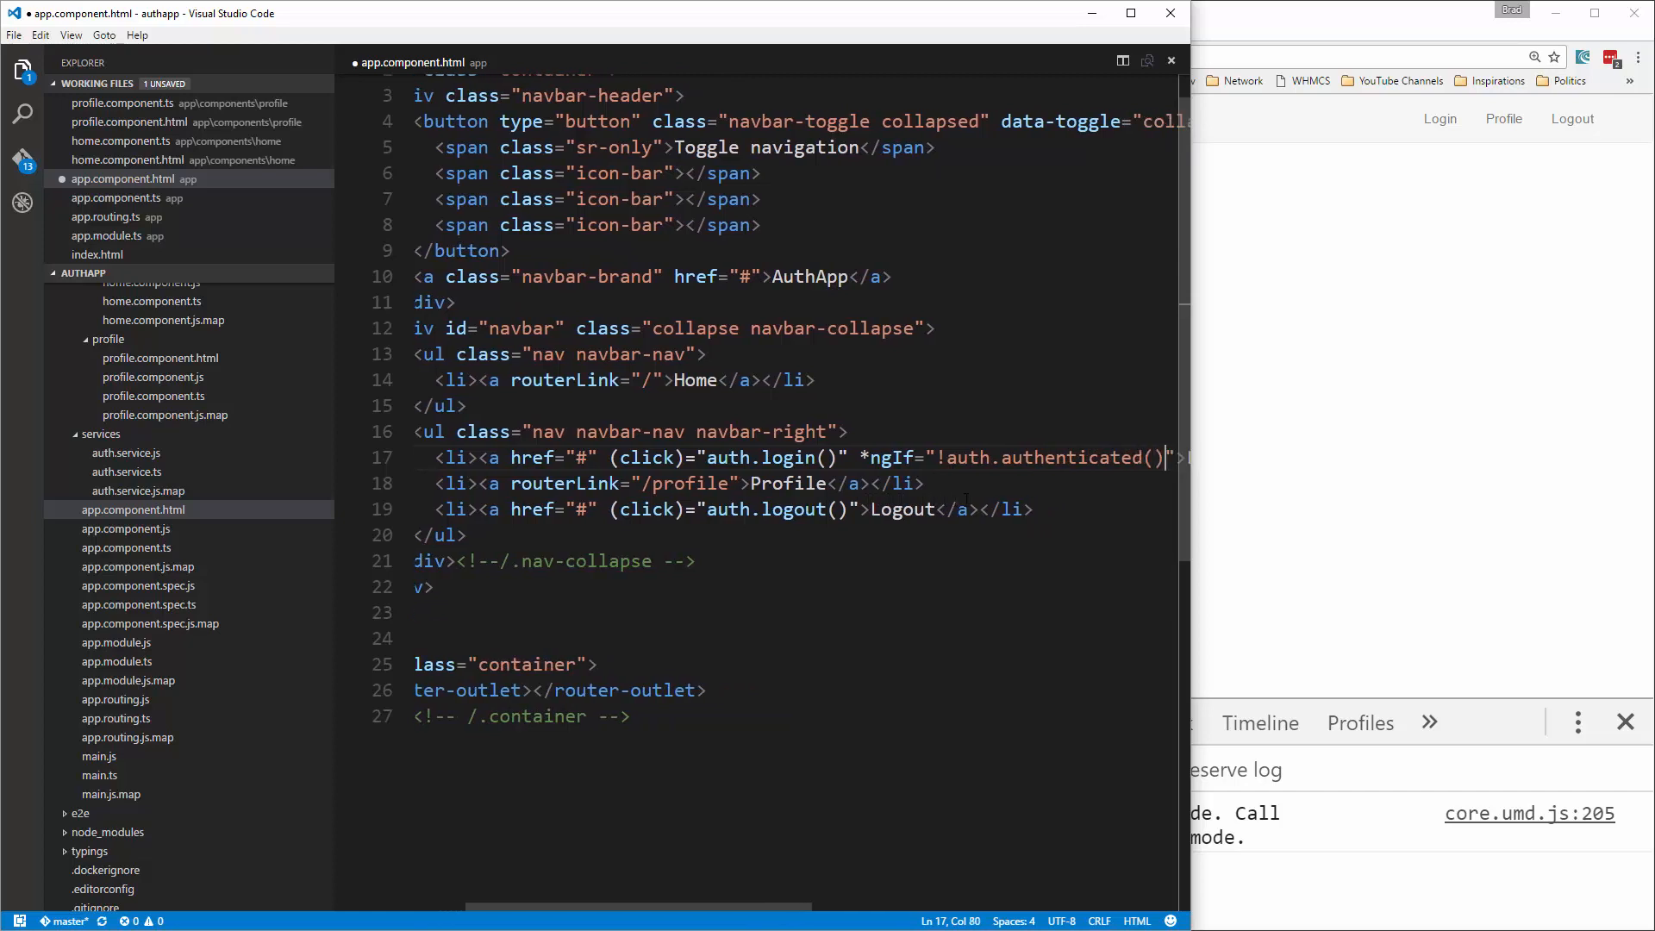
double_click(964, 457)
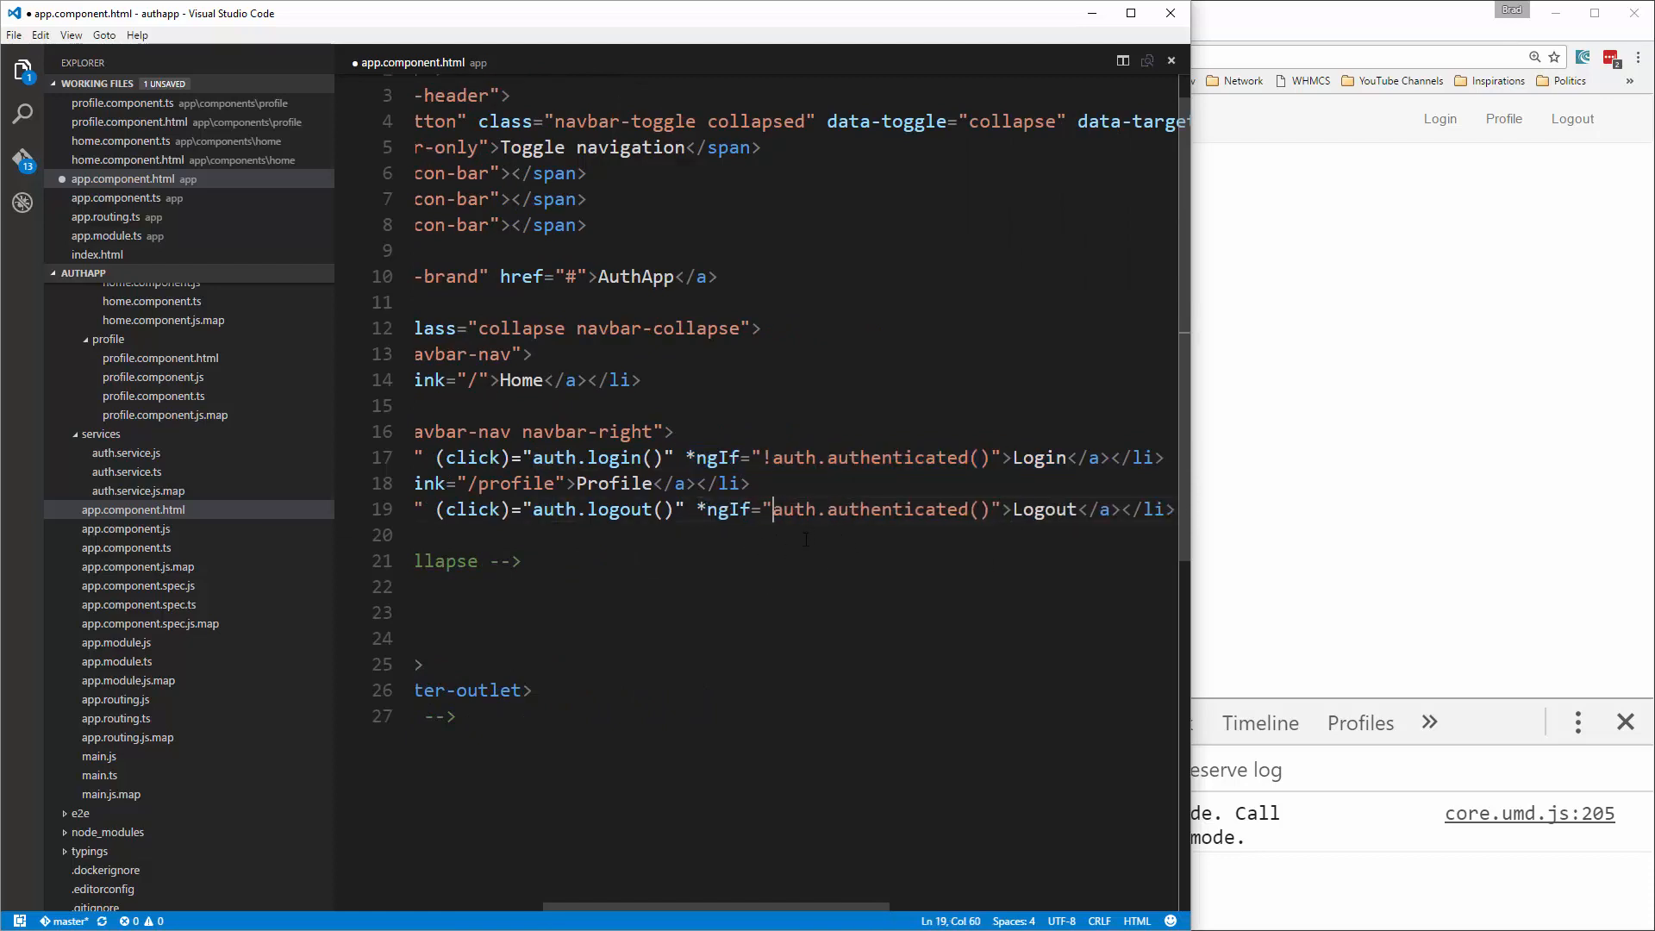
double_click(795, 509)
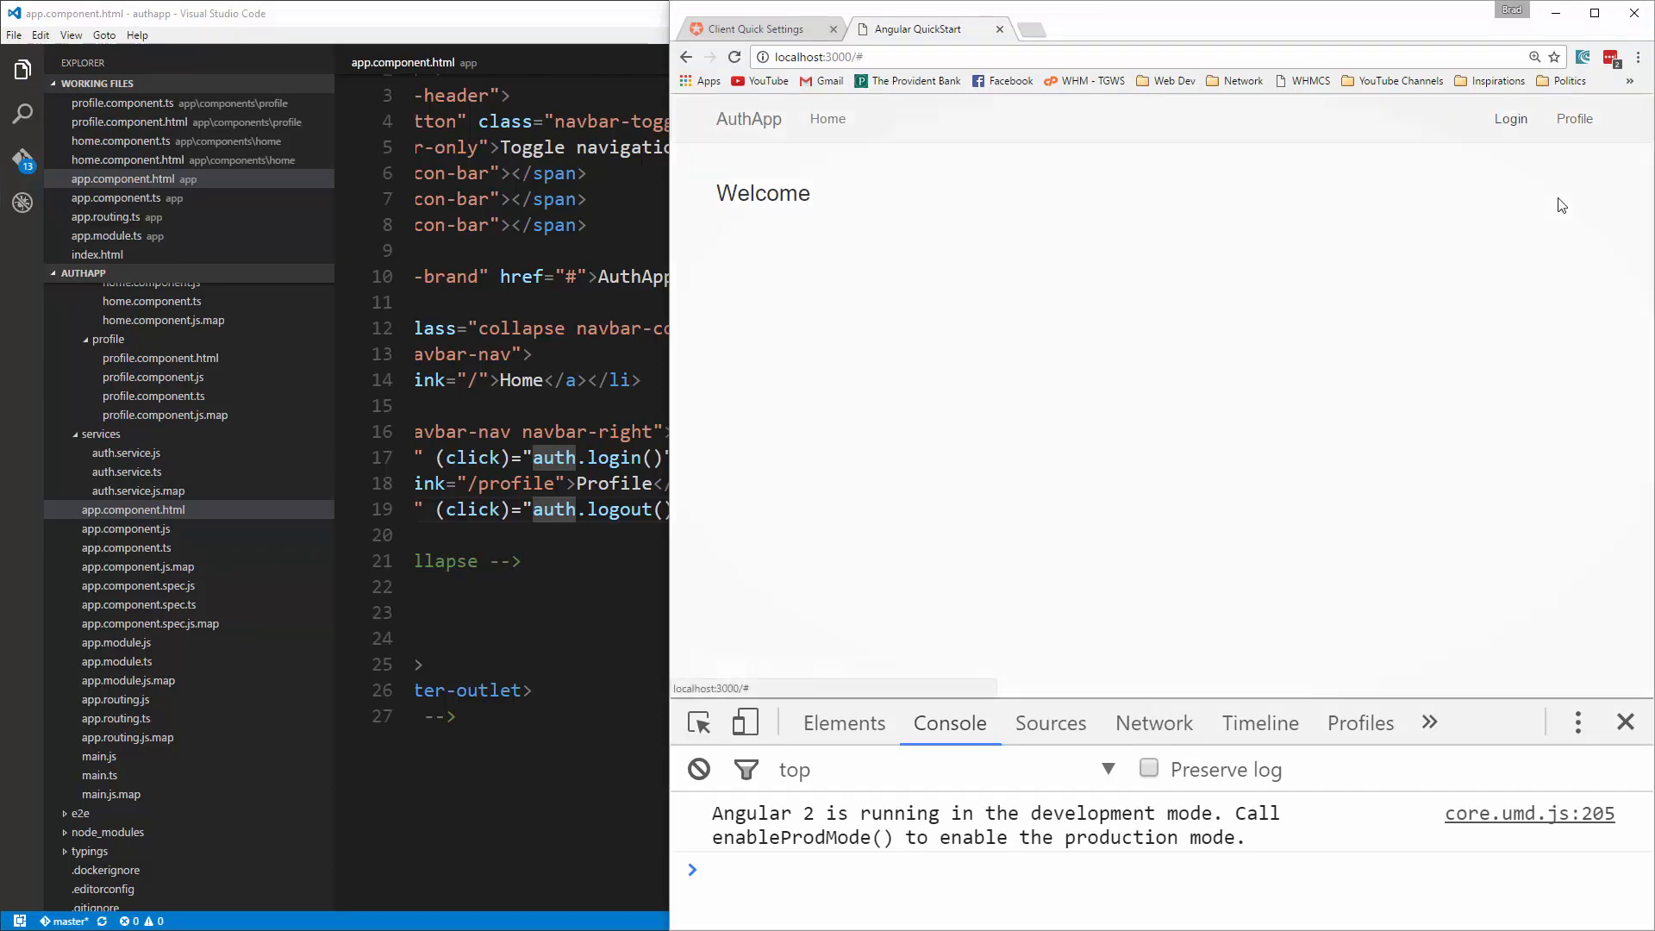
Sign up a new account with a techinfo email in the Auth0 Lock dialog, then return to Client settings.
click(1510, 118)
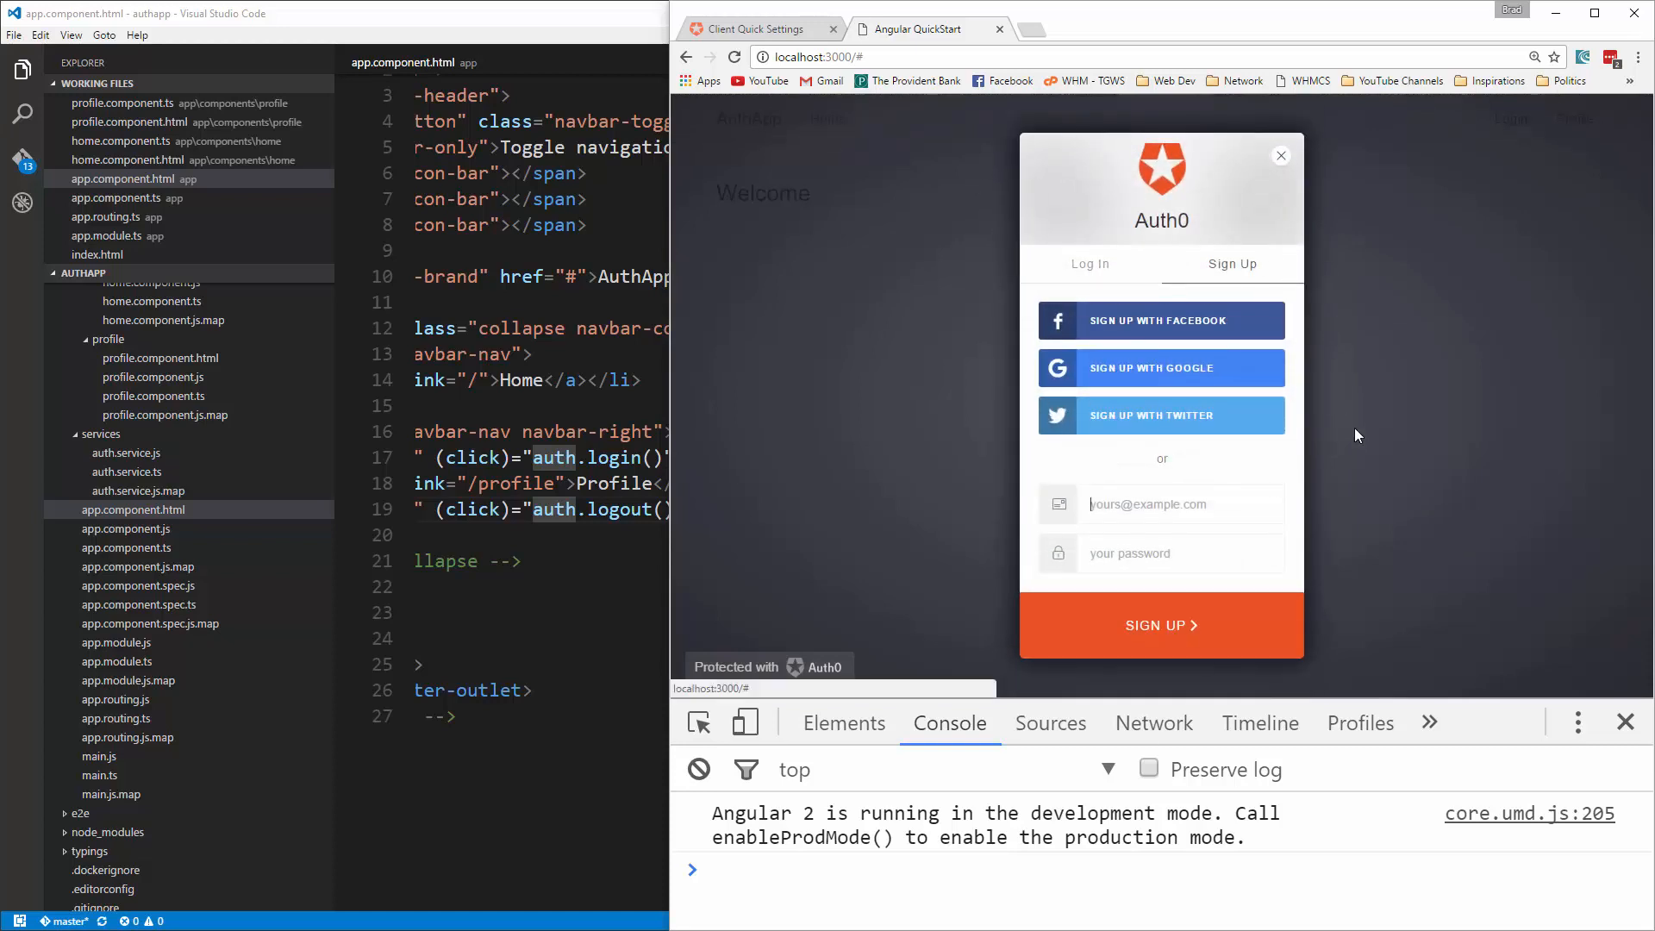
click(1161, 503)
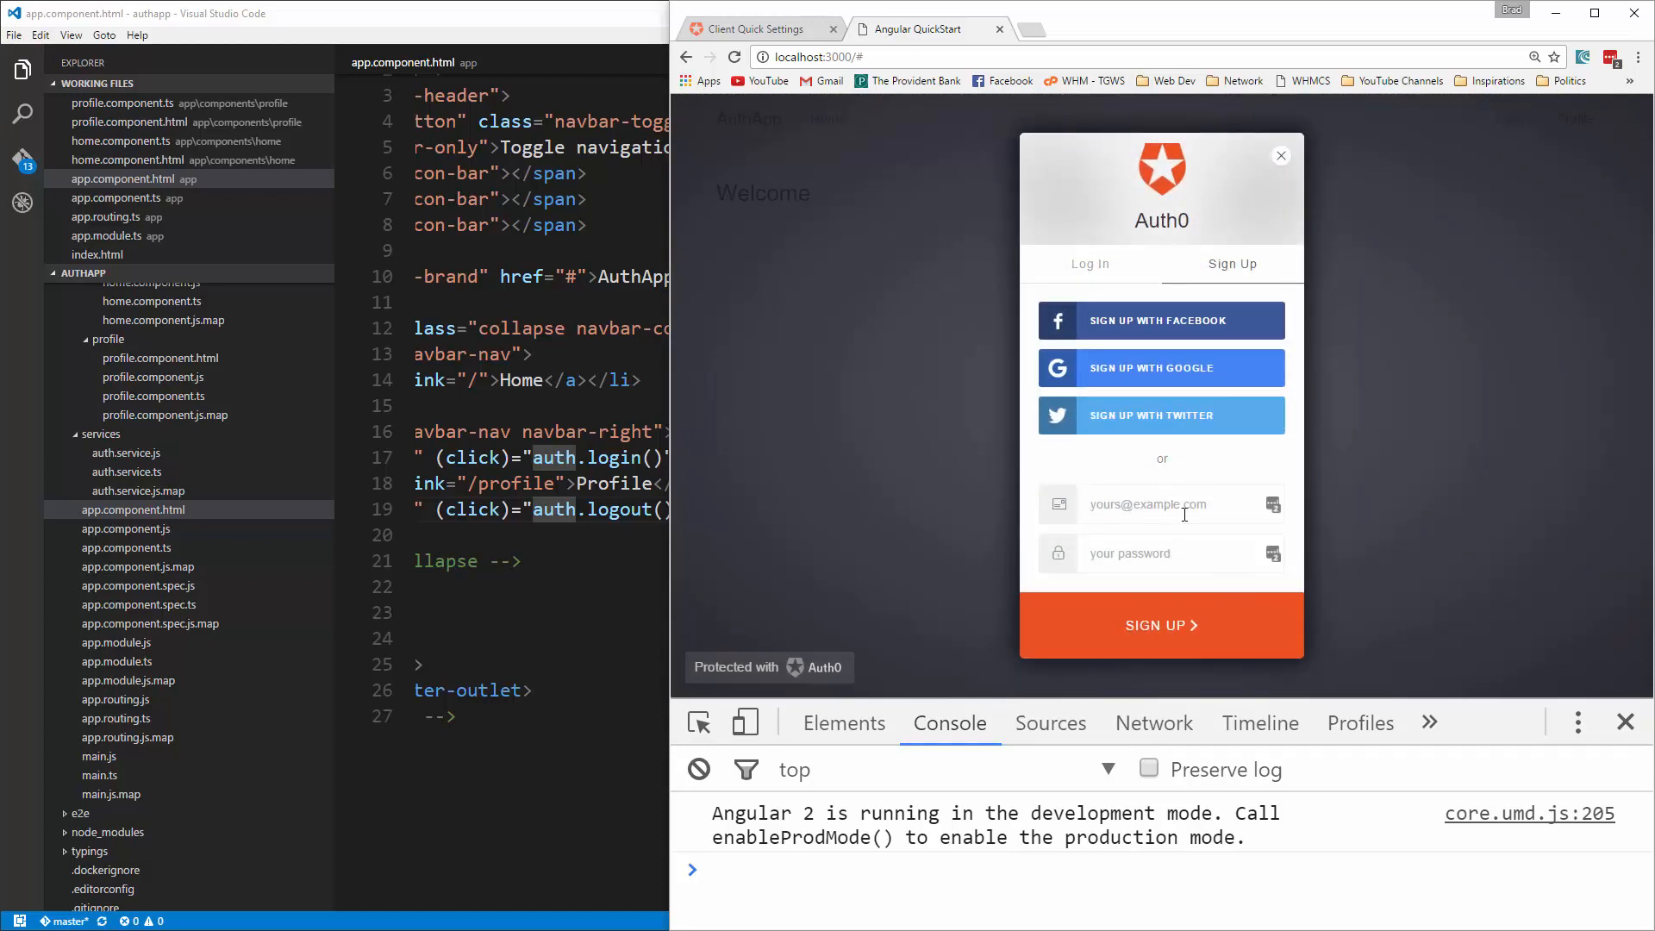
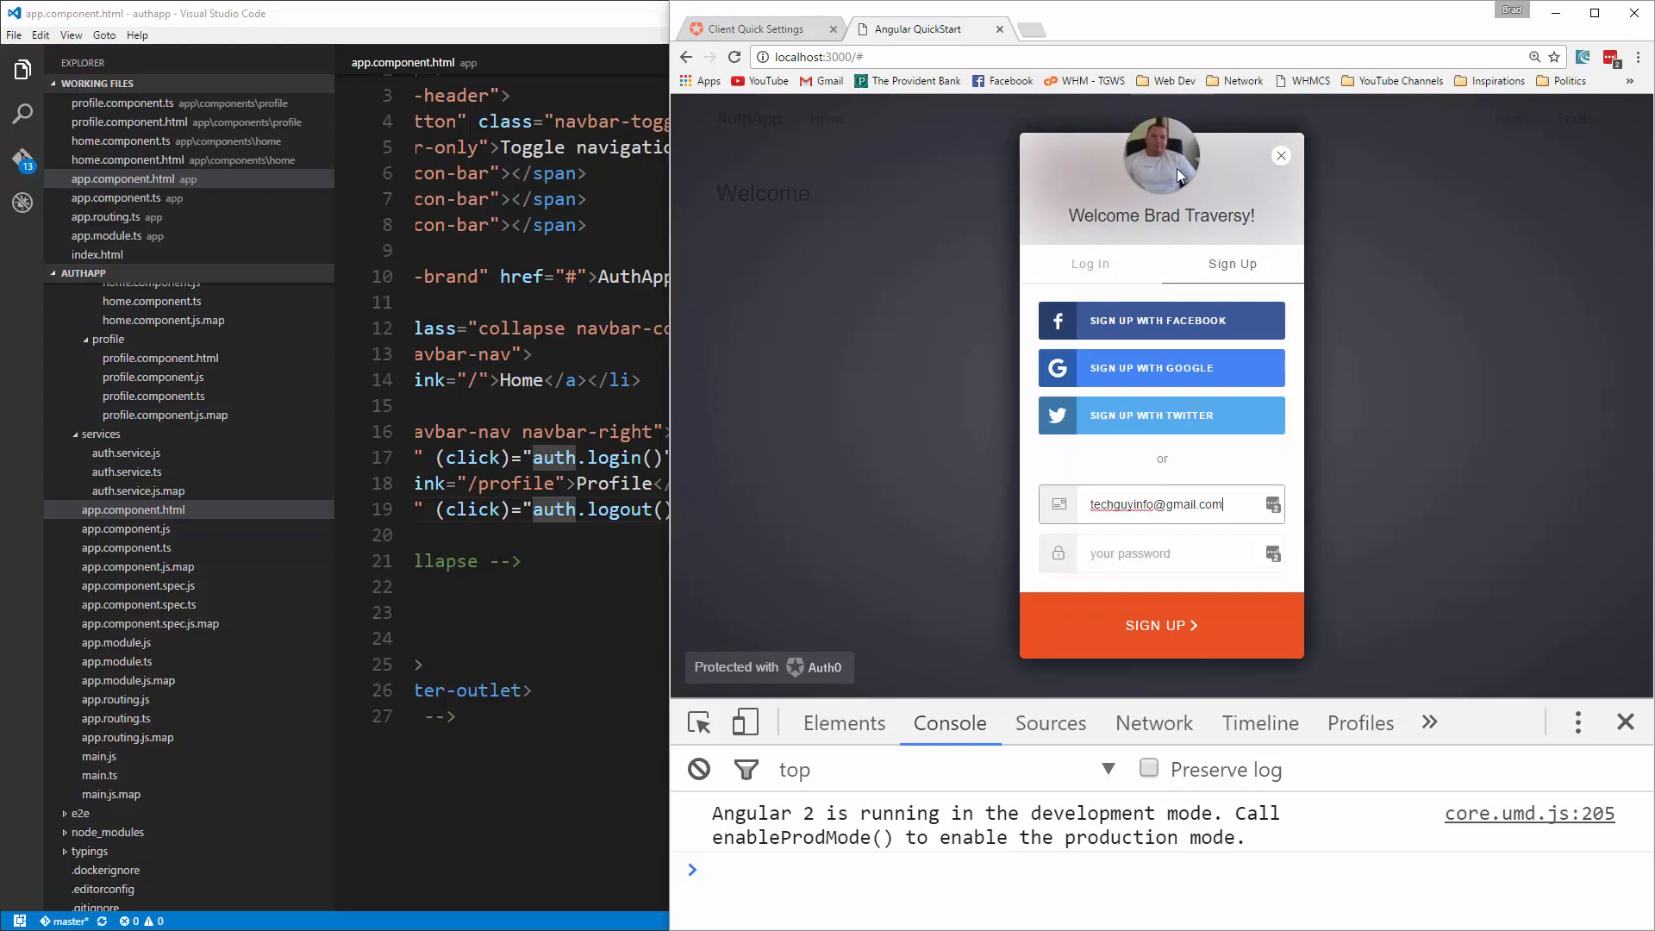
mouse_move(1175, 325)
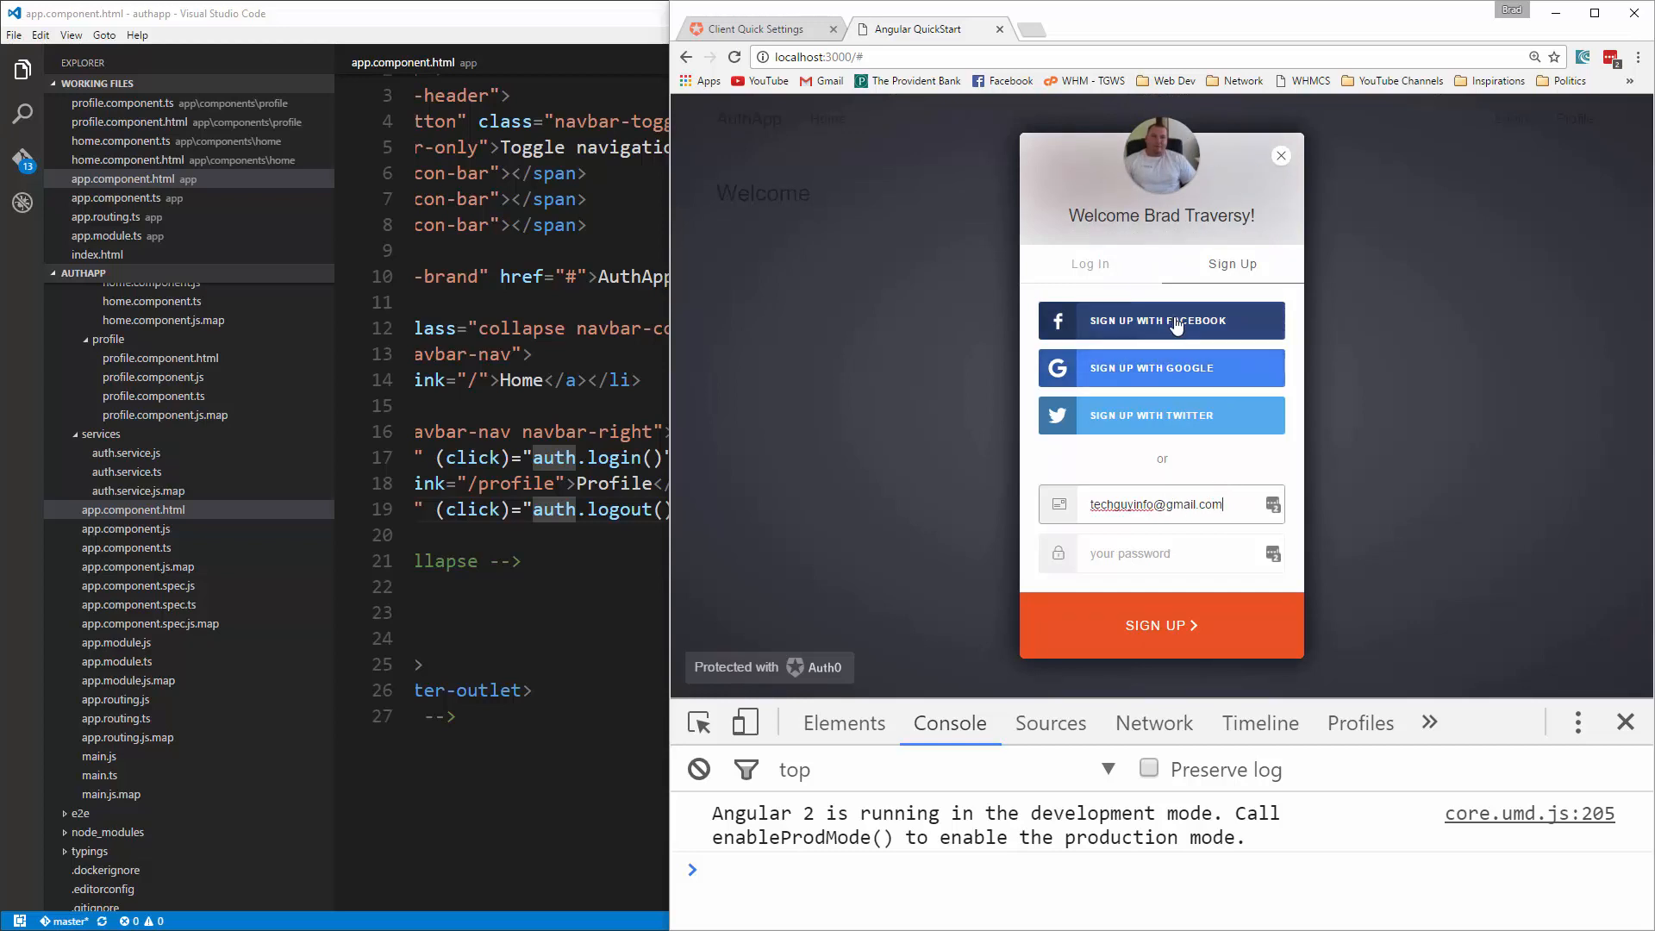
mouse_move(1214, 552)
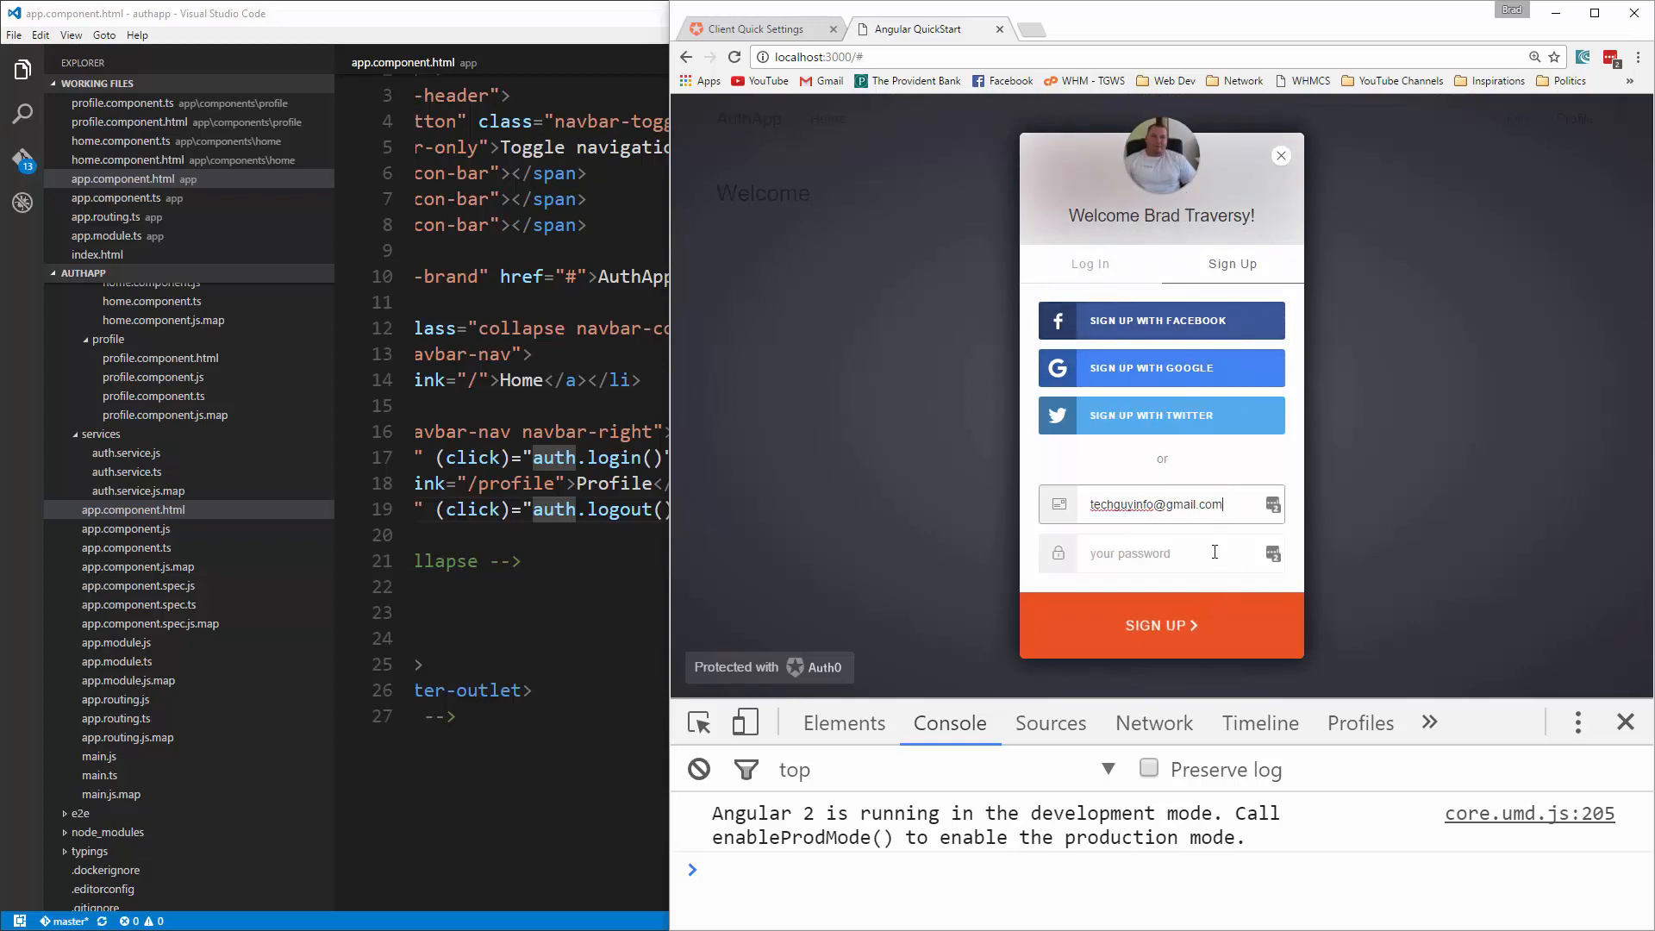
click(1160, 625)
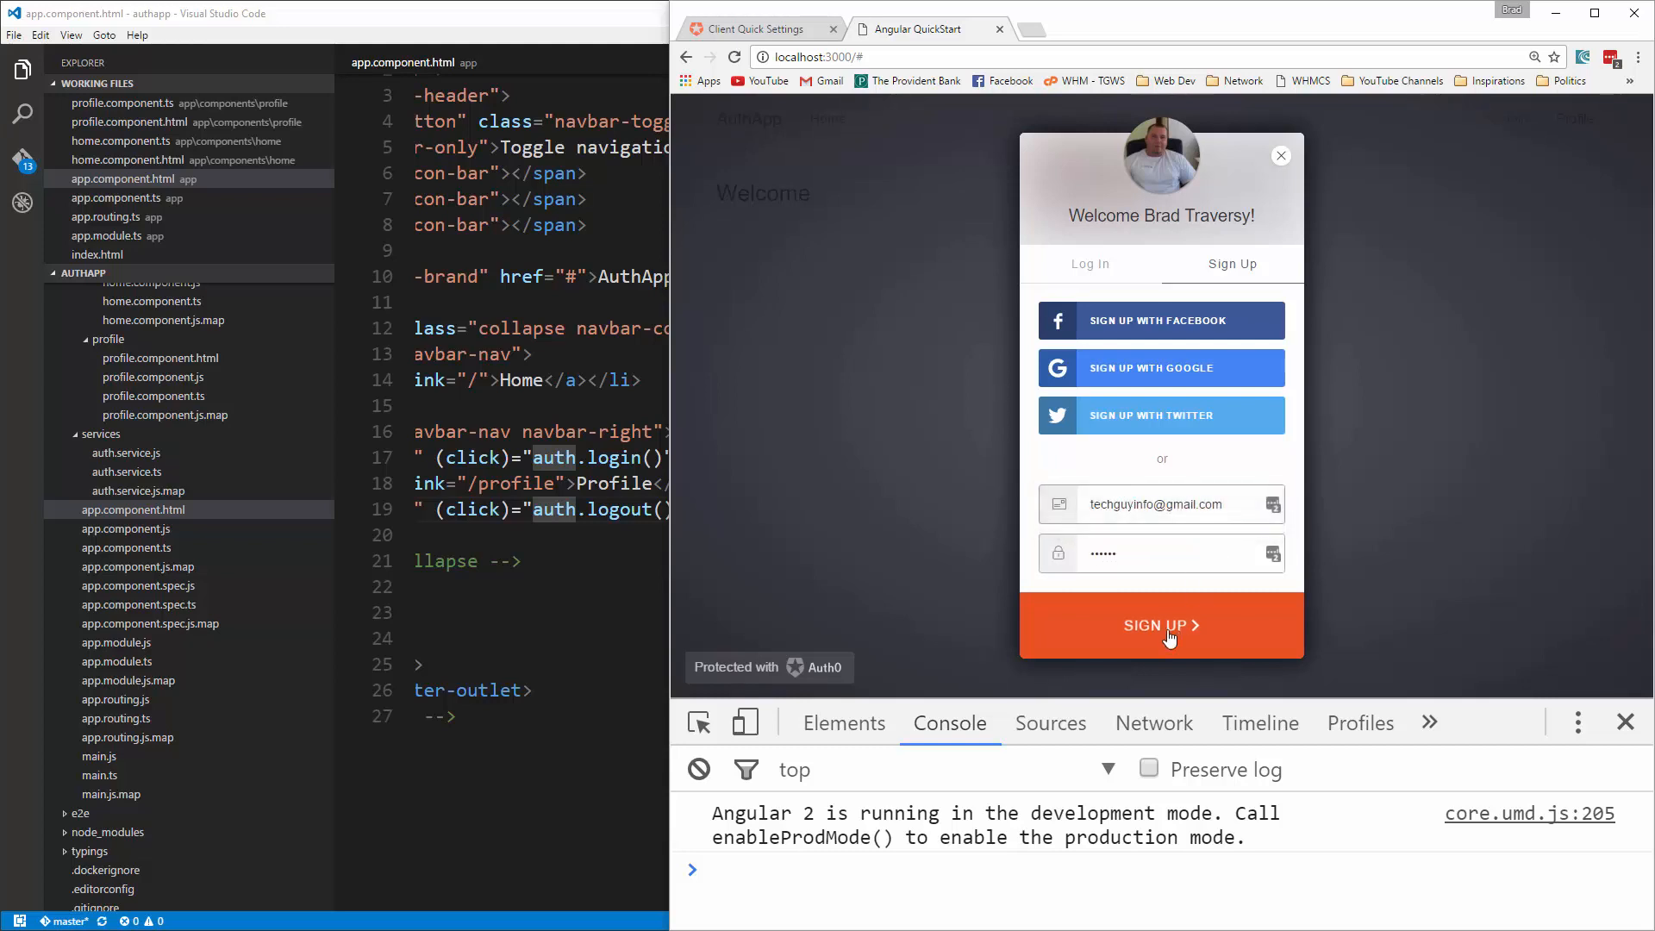
click(1161, 625)
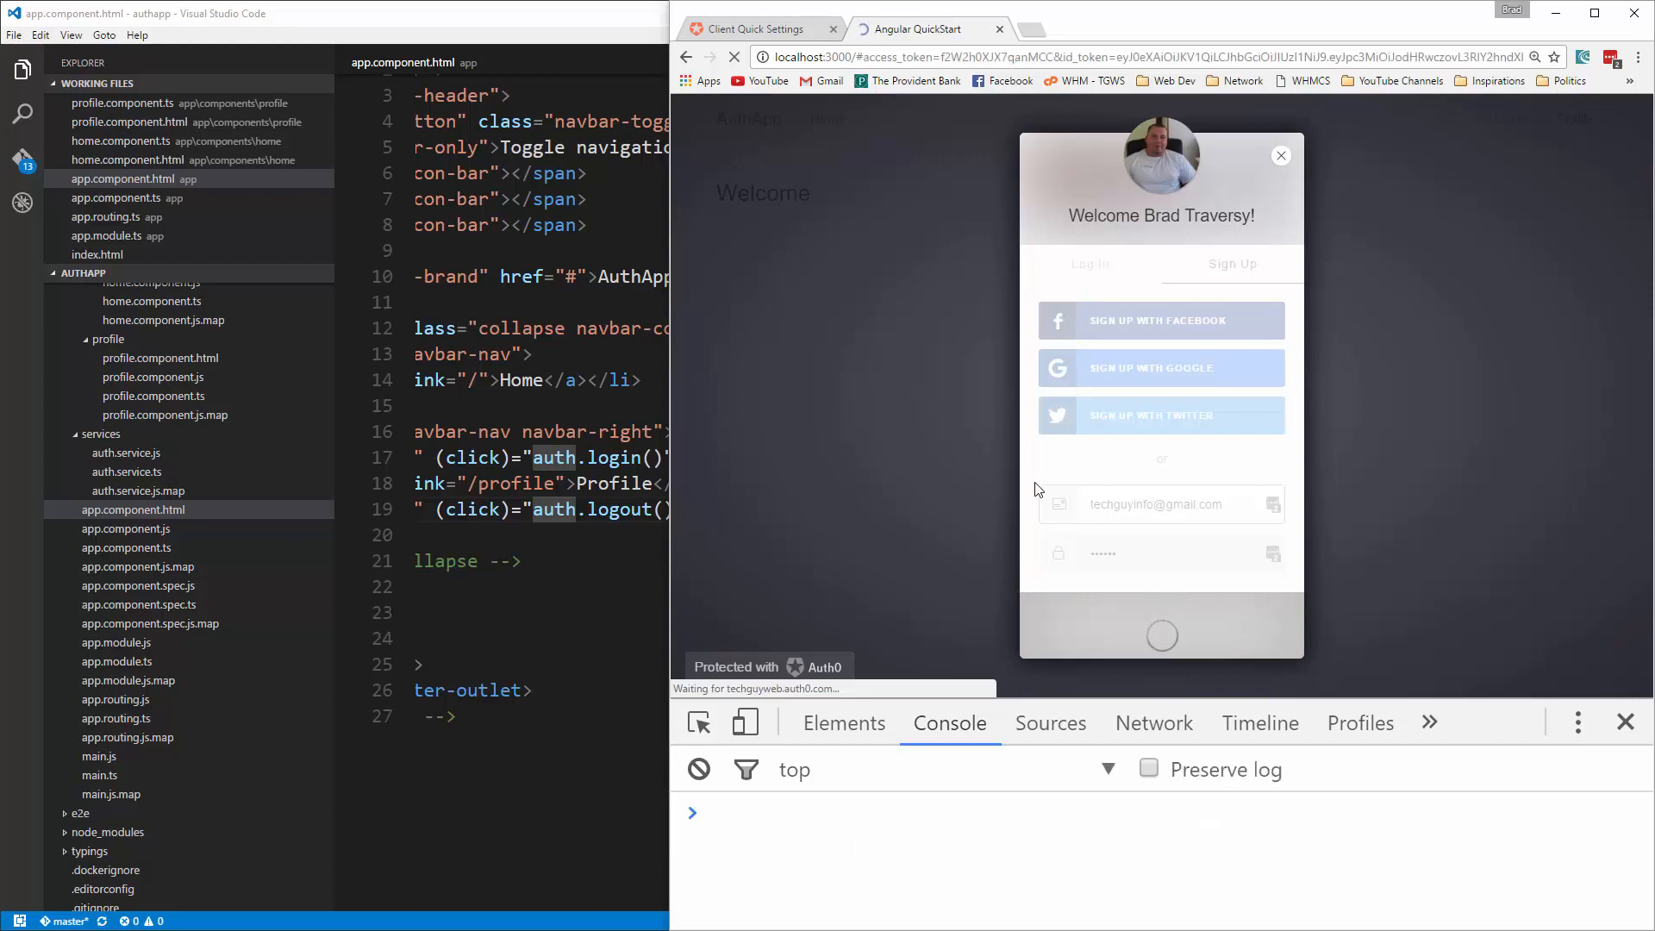
click(1280, 155)
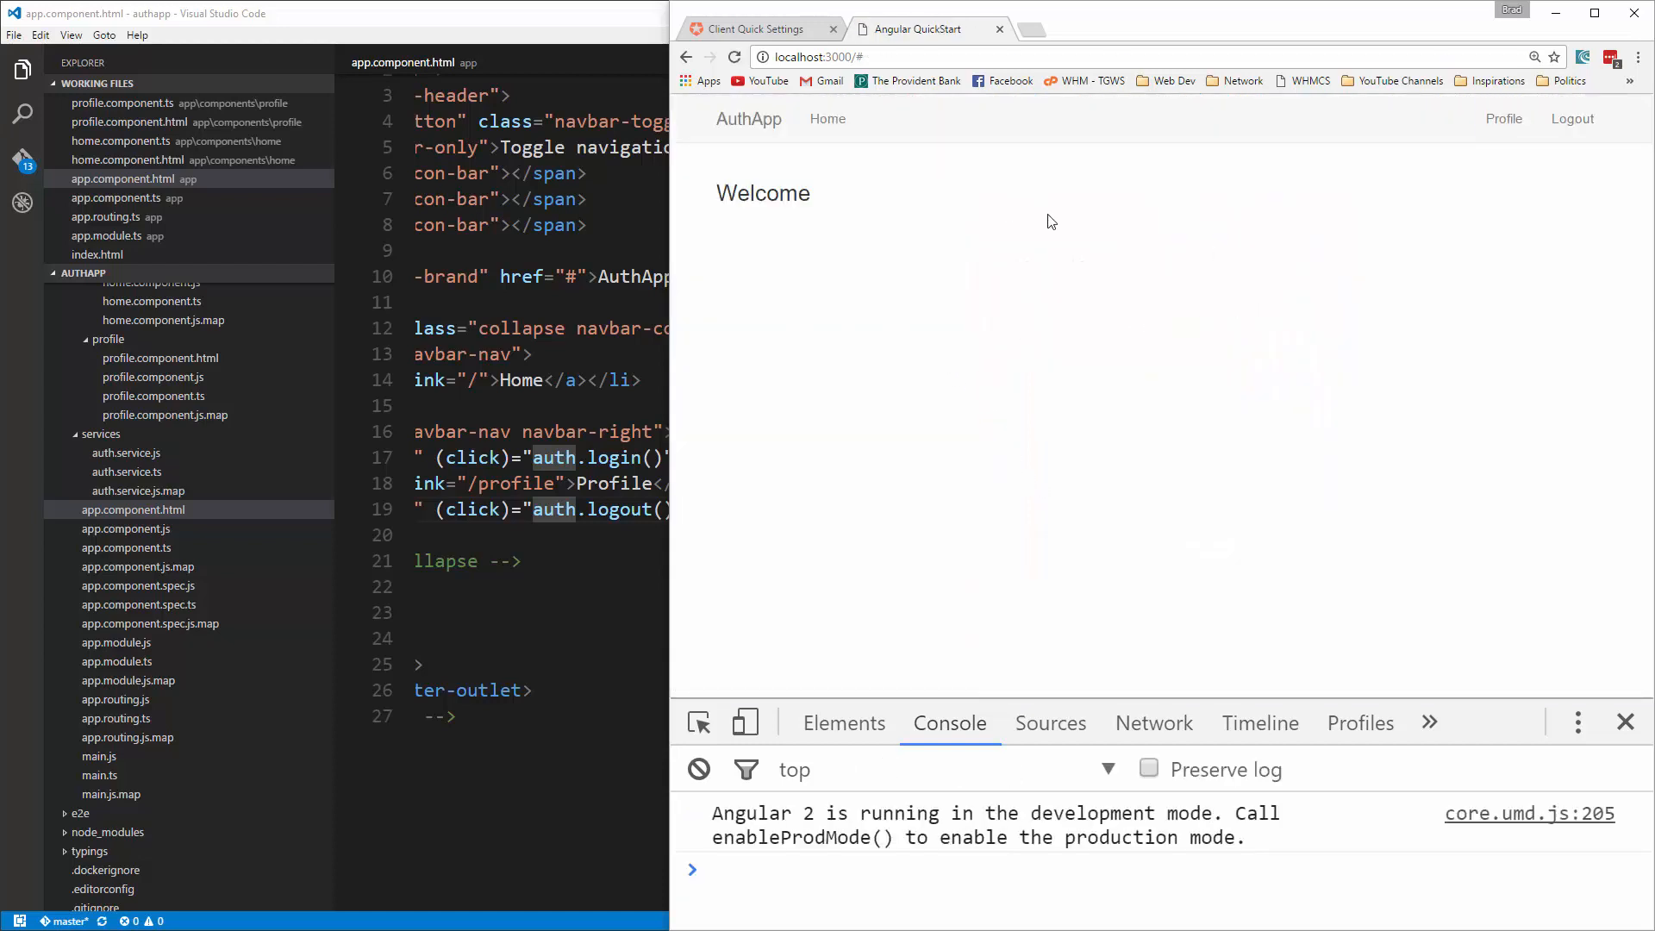
mouse_move(1020, 220)
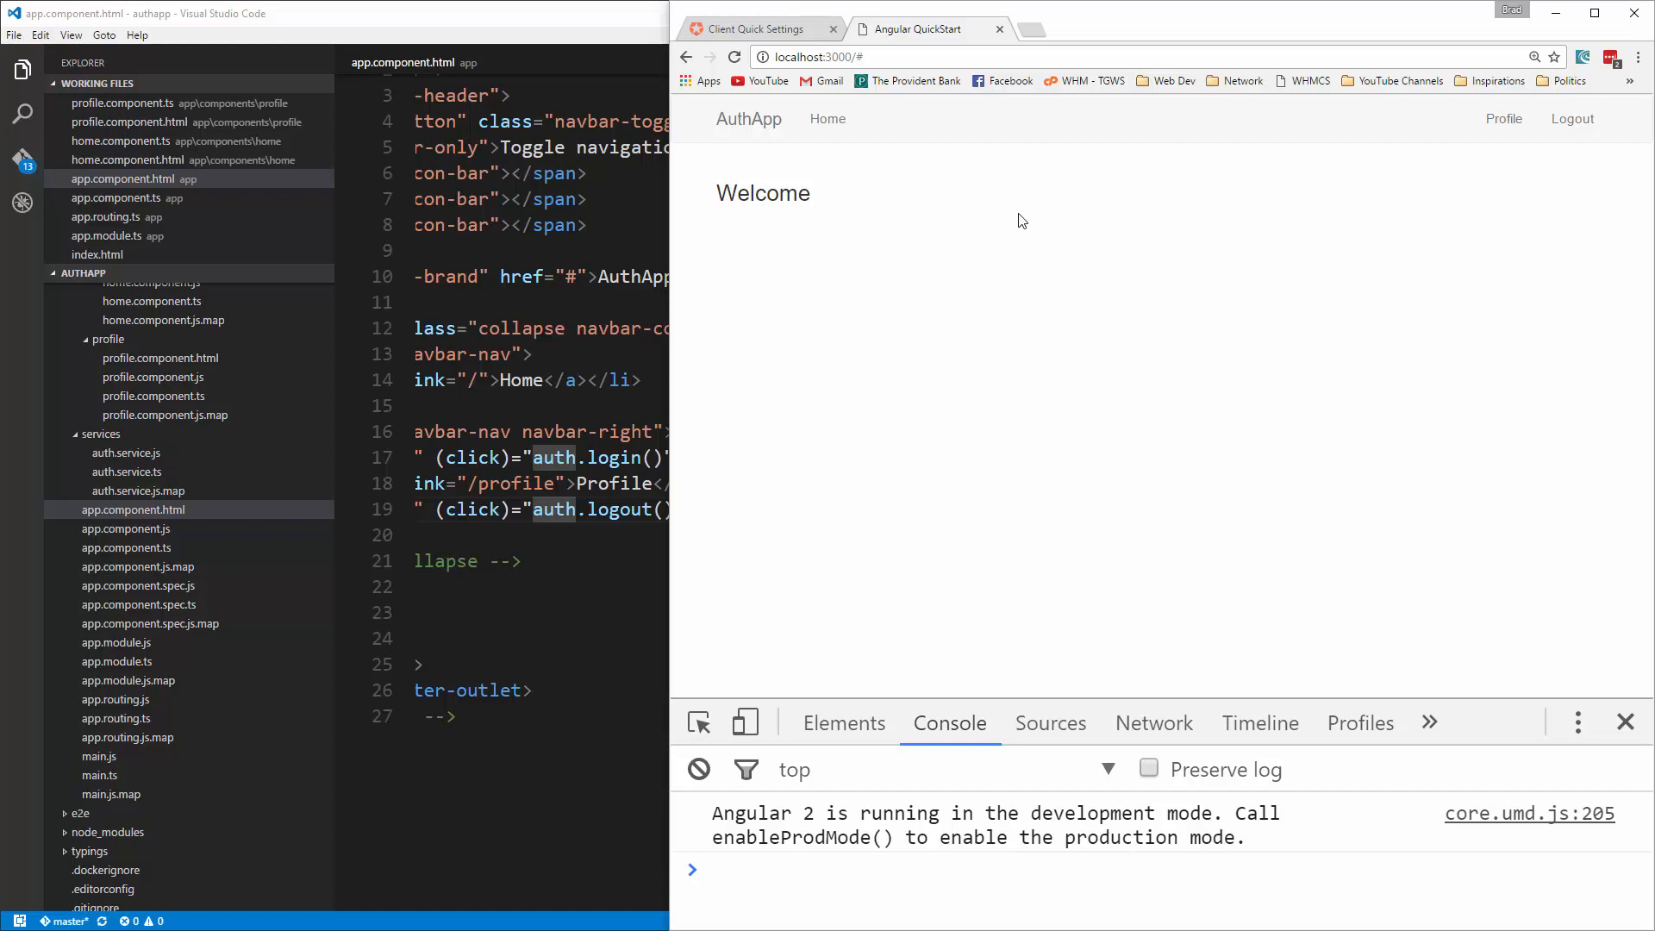
mouse_move(1570, 118)
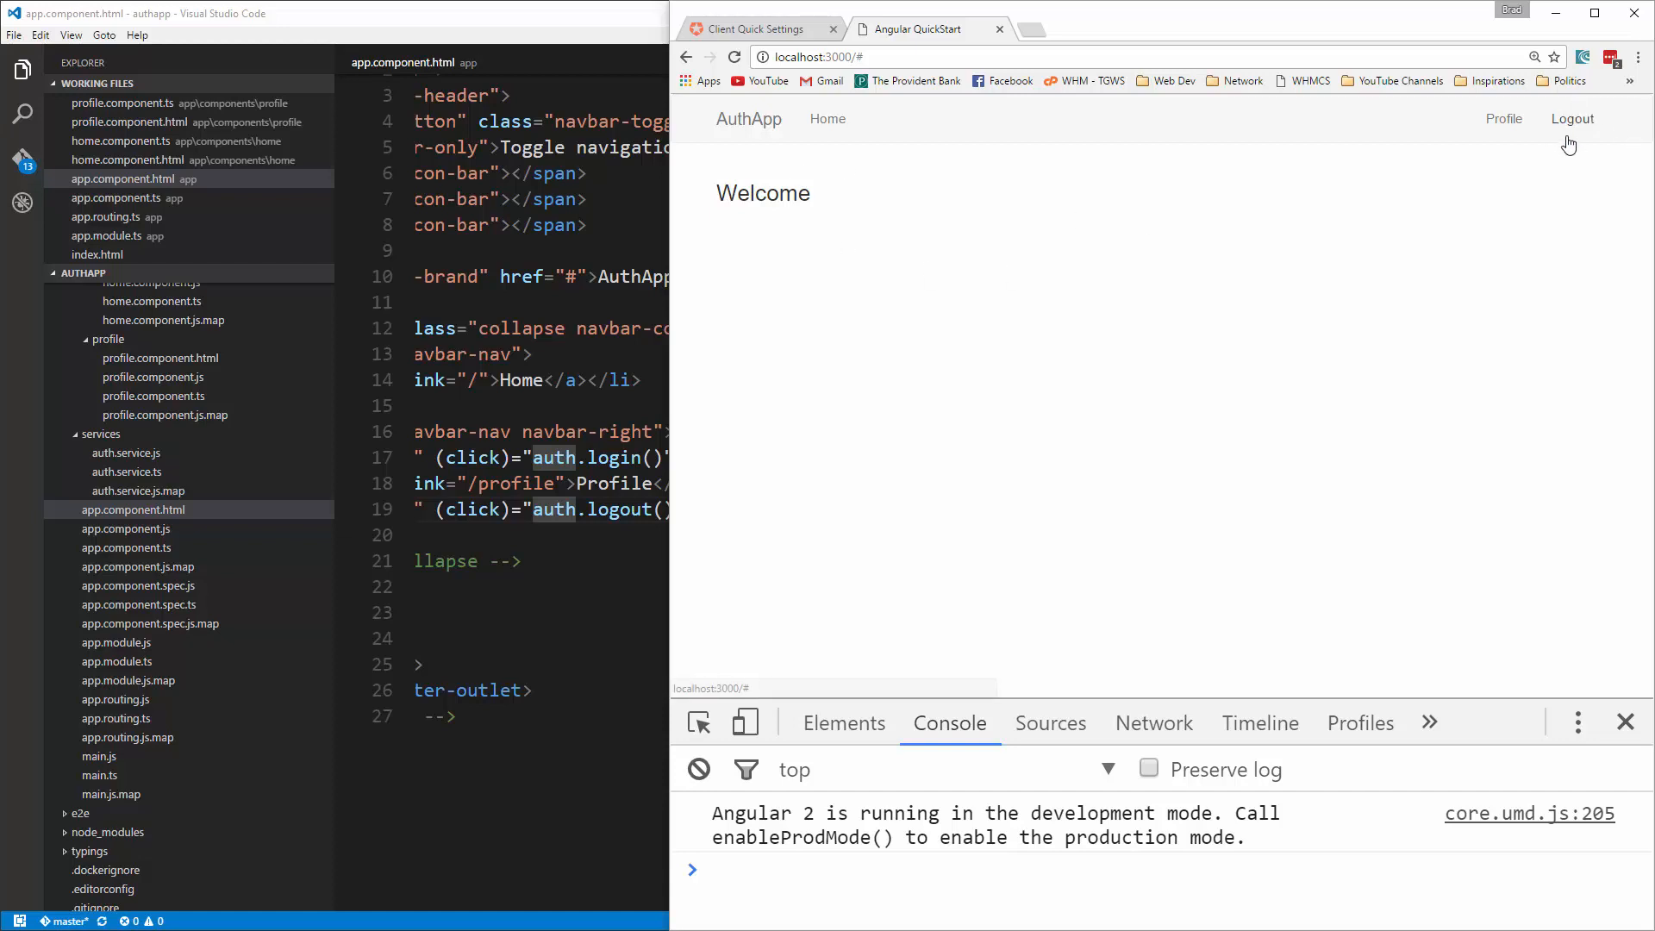
mouse_move(1503, 118)
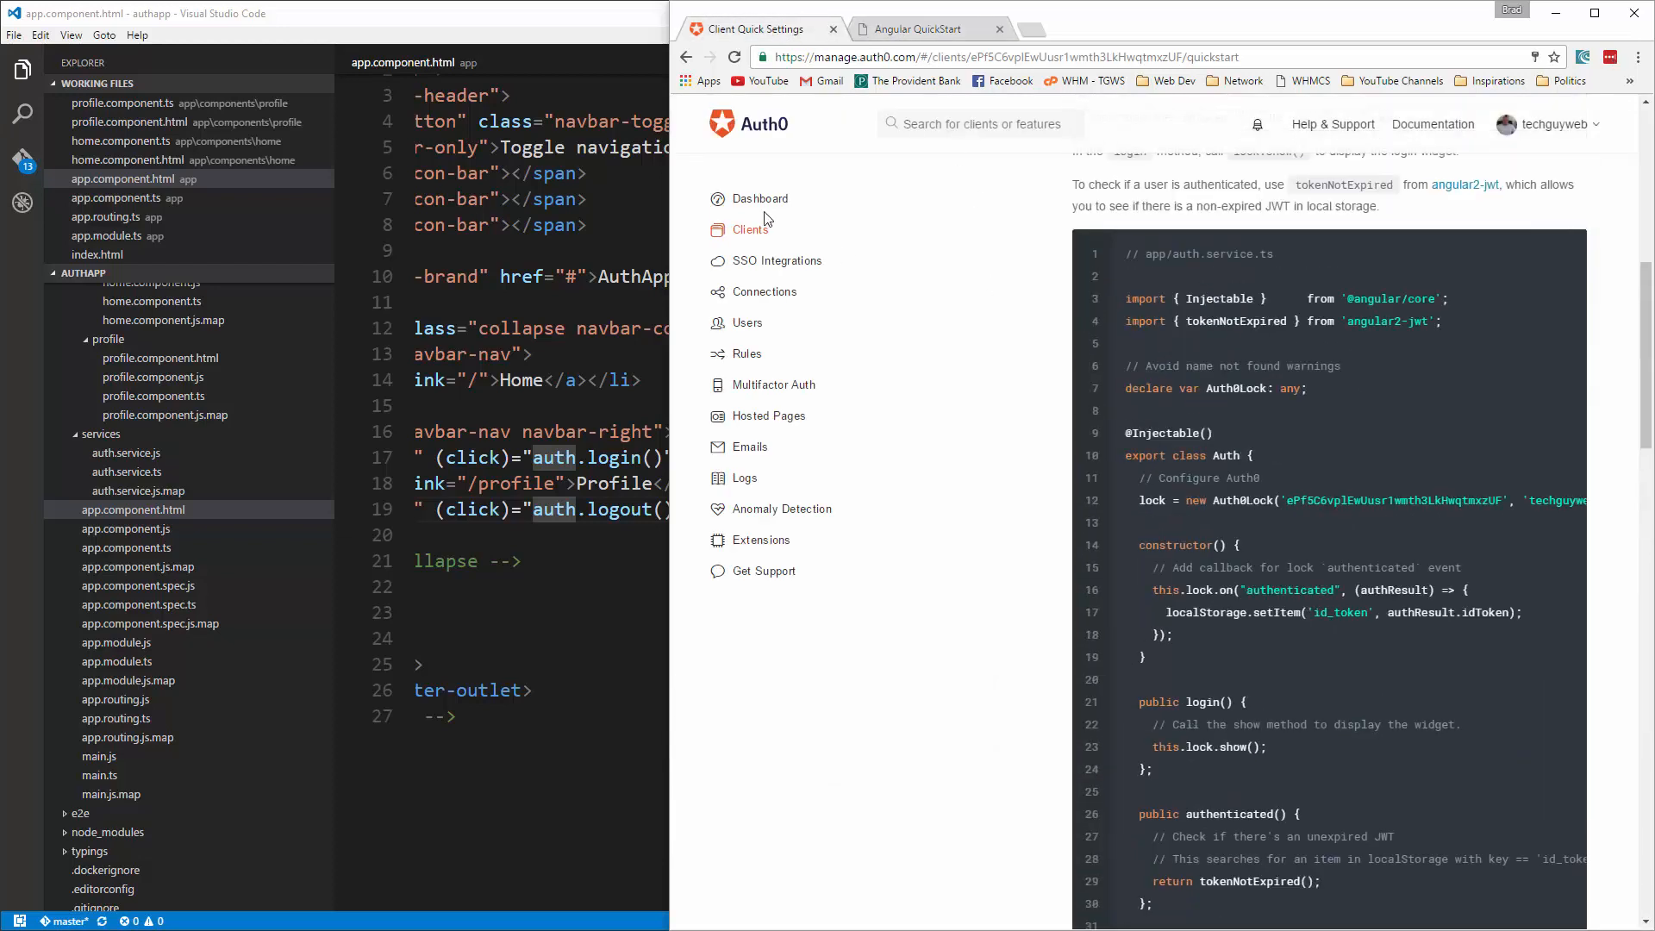
Check the new account in the Auth0 Users list, then return to the AuthApp tab.
click(753, 324)
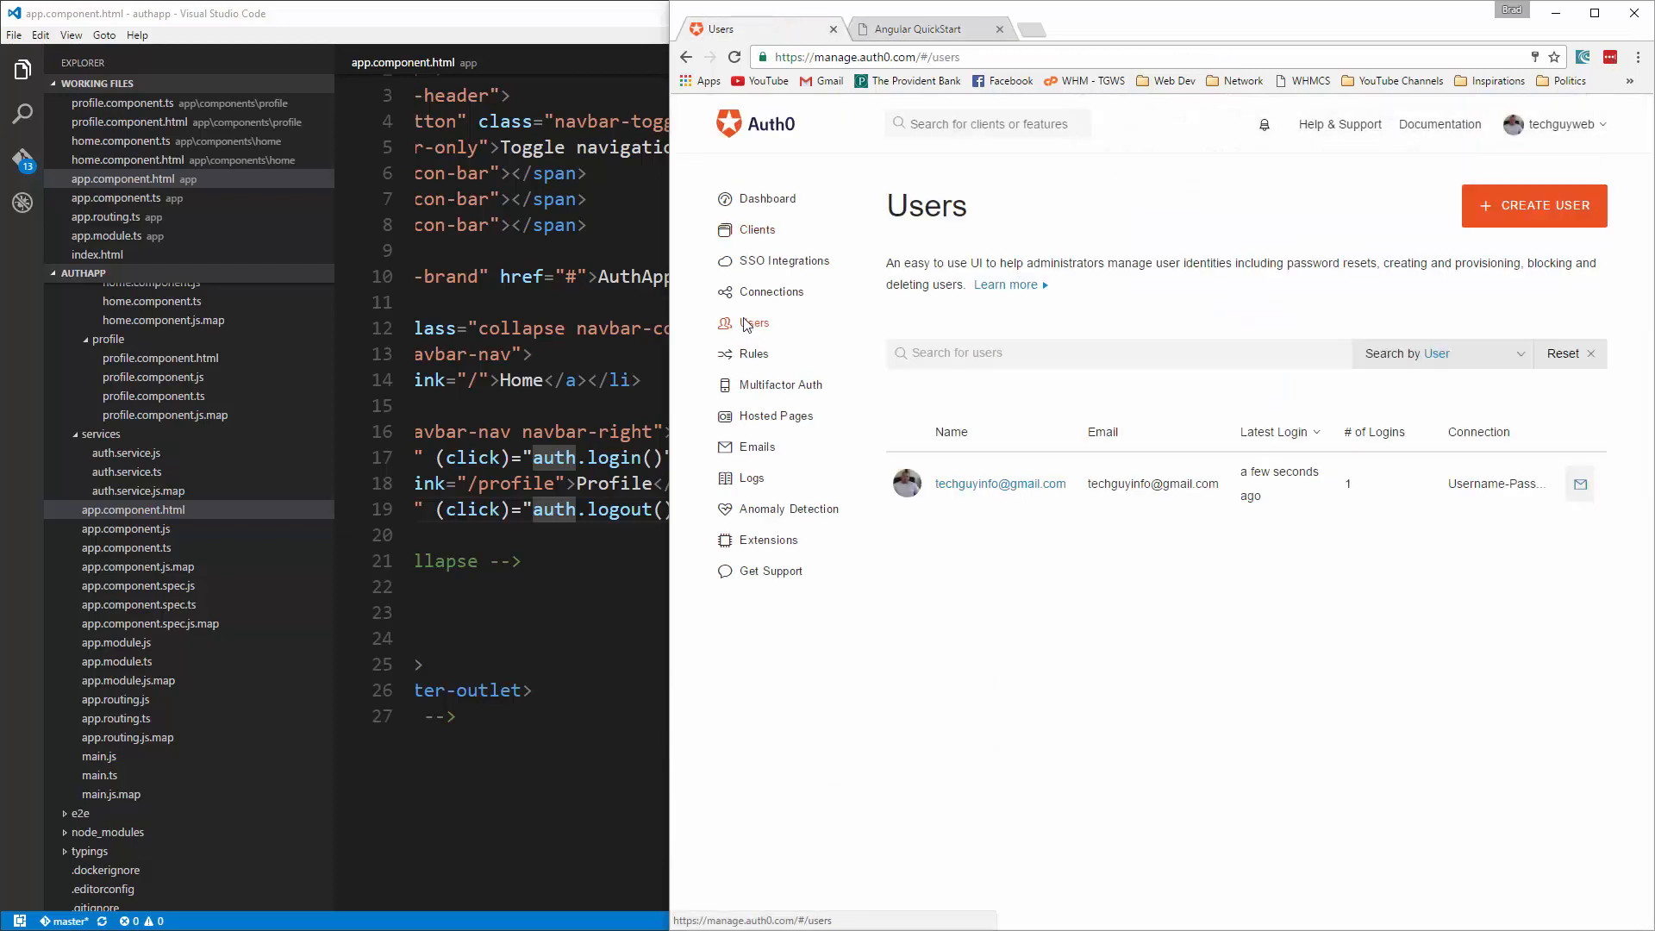
mouse_move(1095, 511)
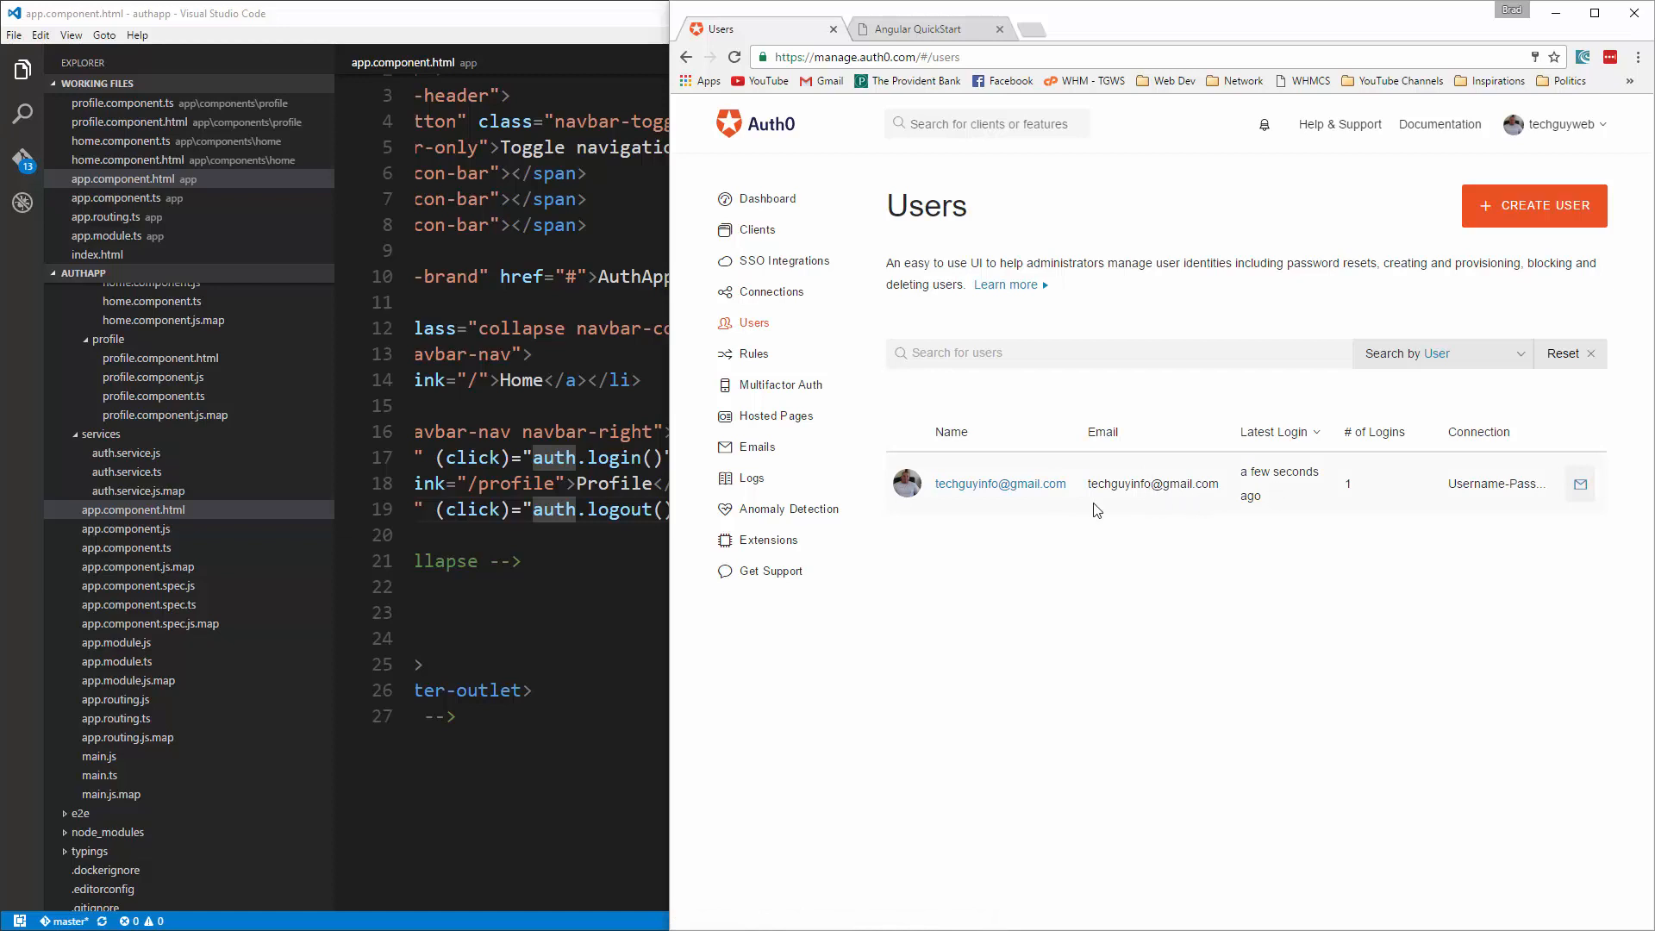
mouse_move(1011, 152)
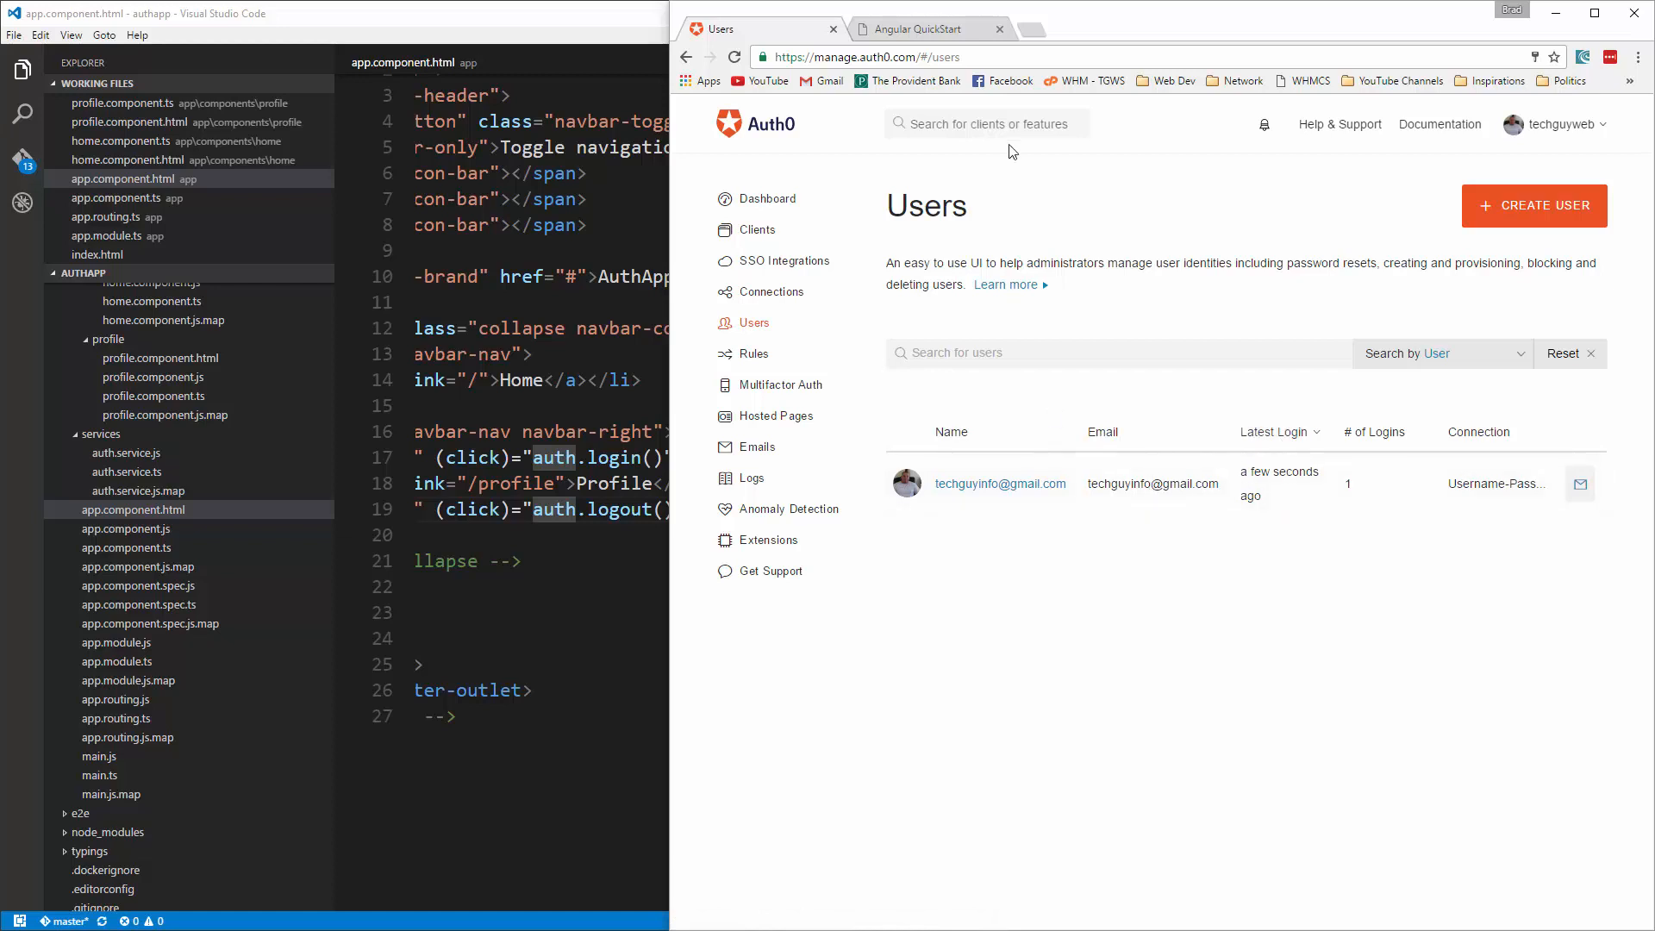
click(910, 29)
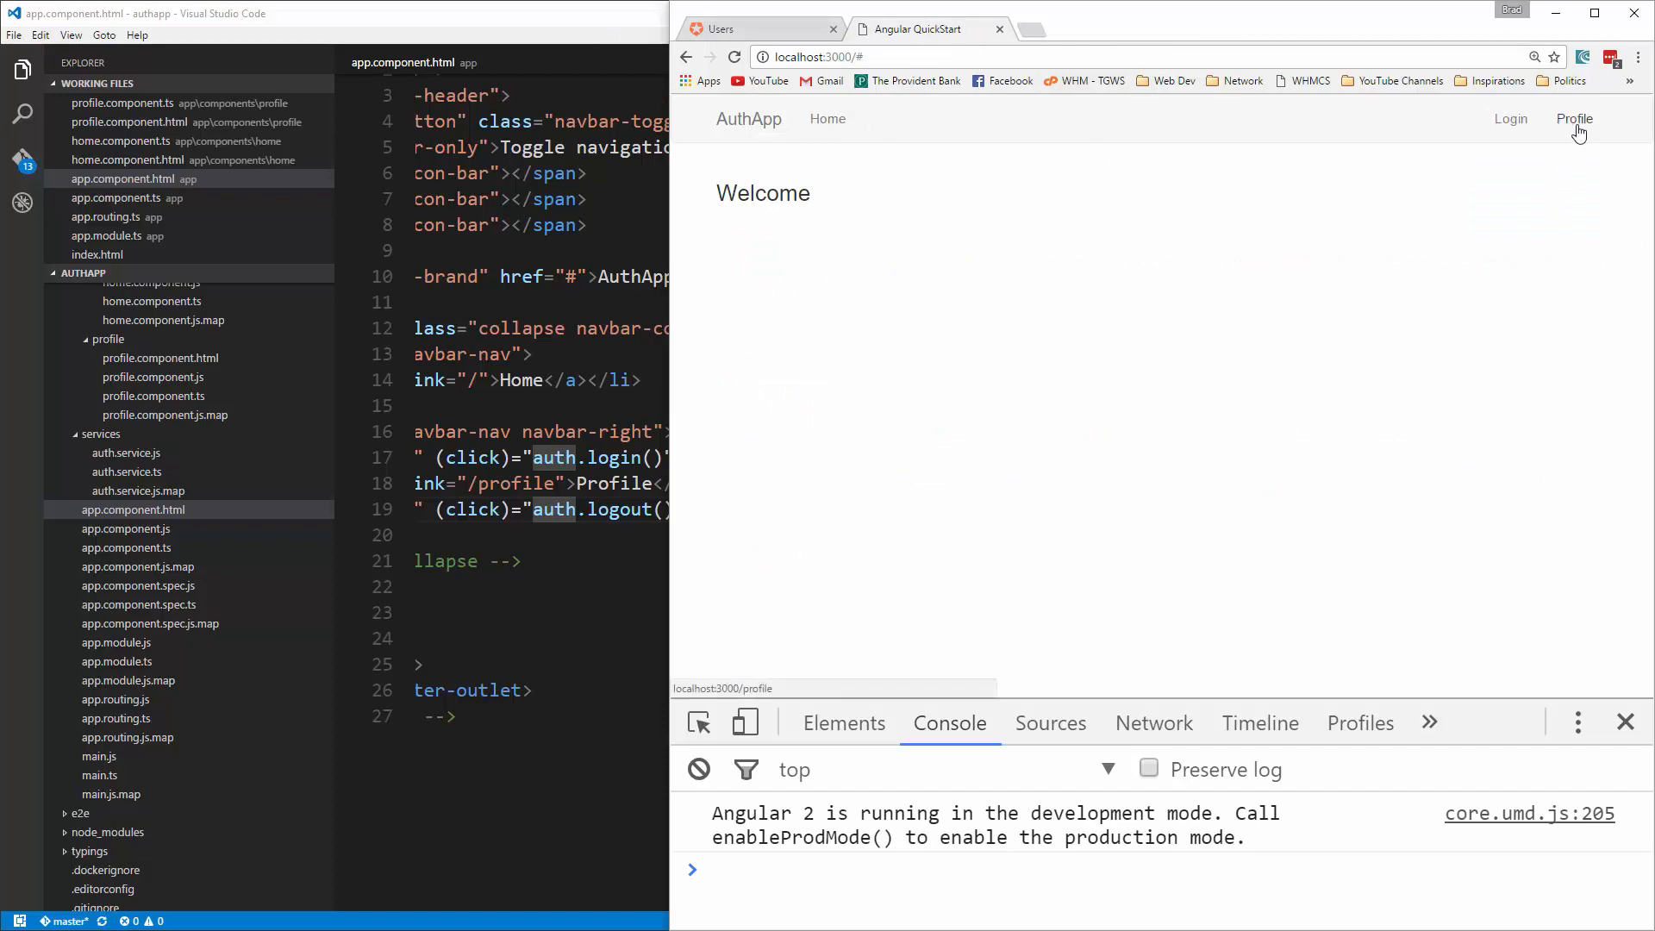
mouse_move(913, 98)
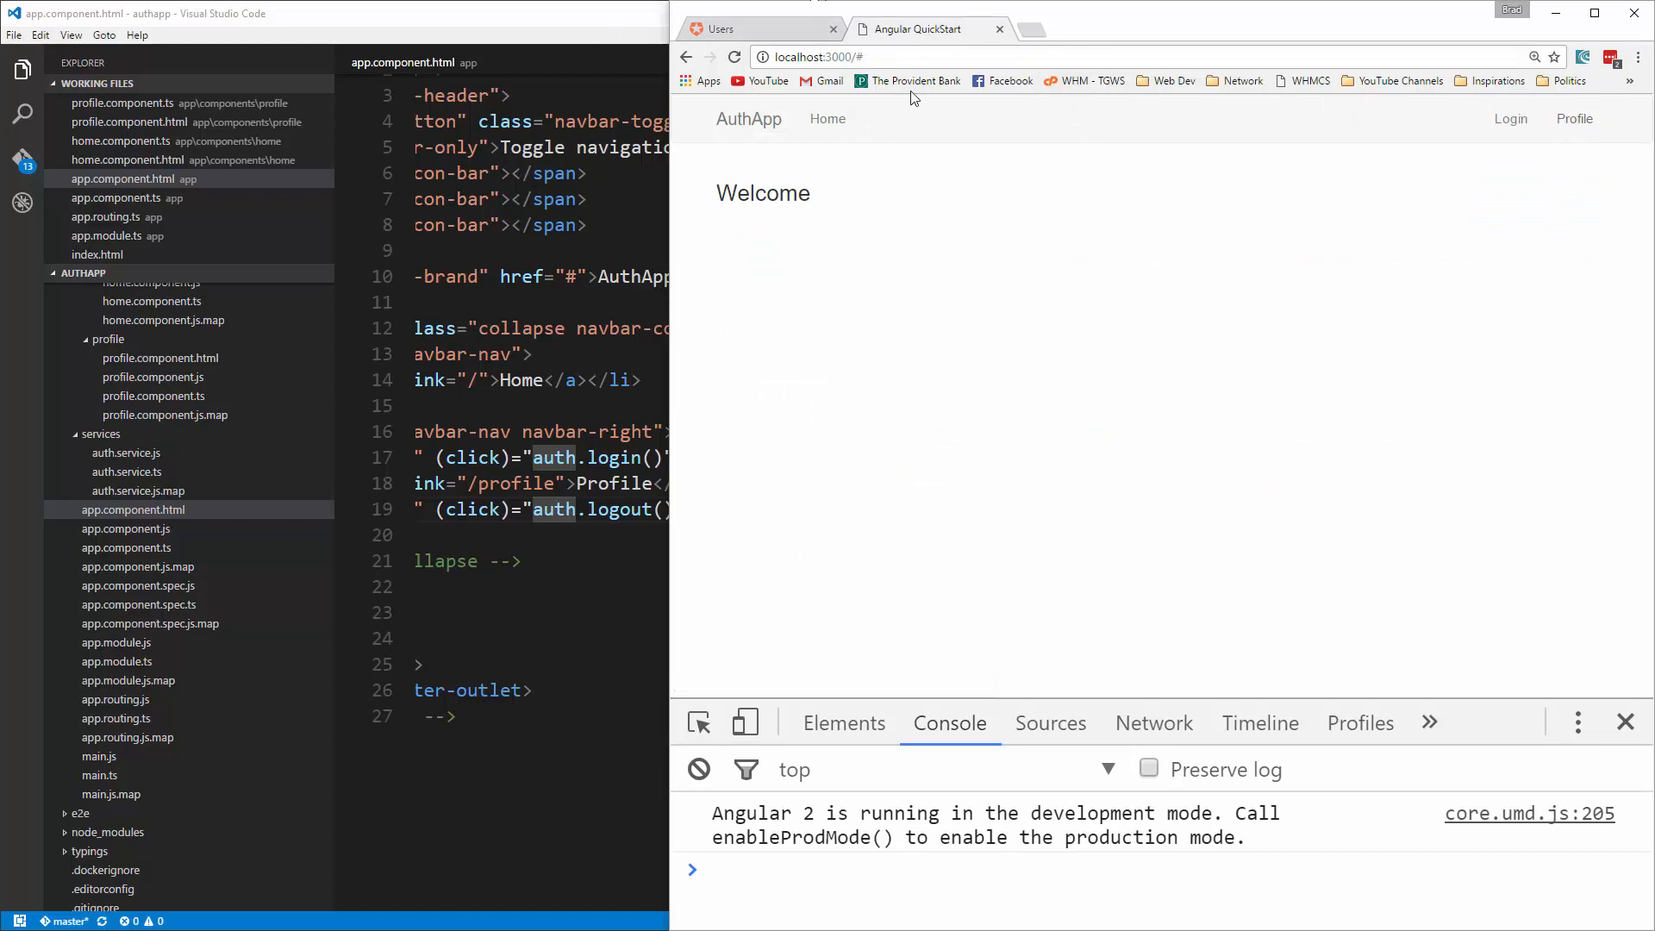
mouse_move(1574, 118)
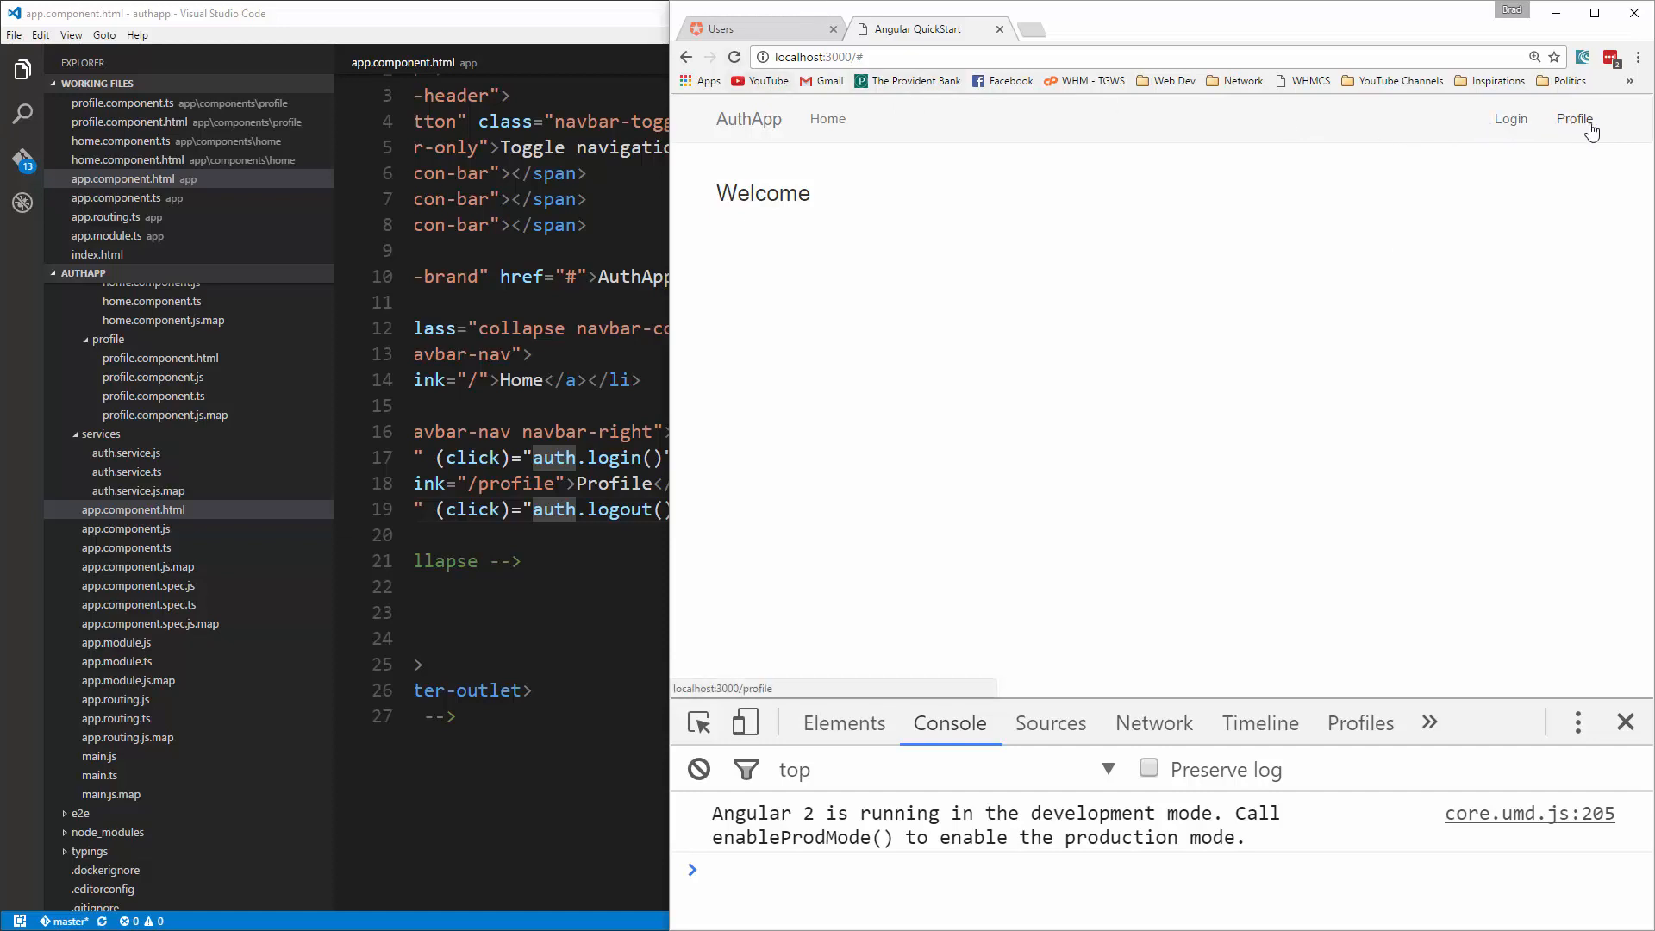
mouse_move(1583, 124)
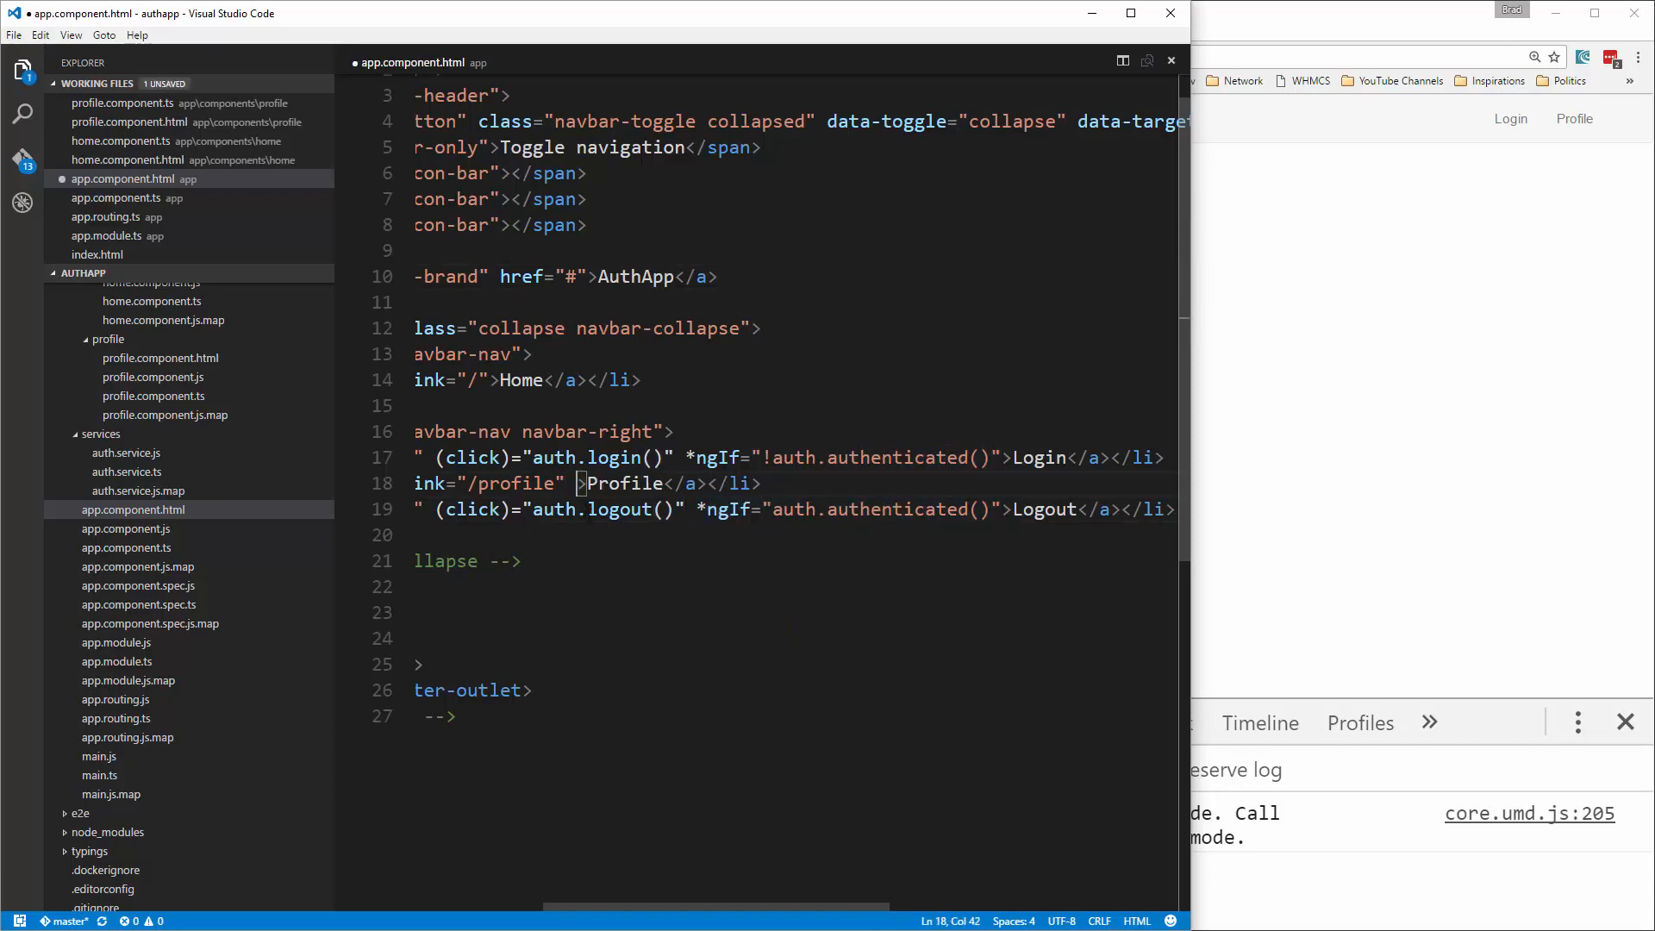
Add *ngIf="auth.authenticated()" to the Profile list item in the app template.
text(*ngIf="auth.authenticated()")
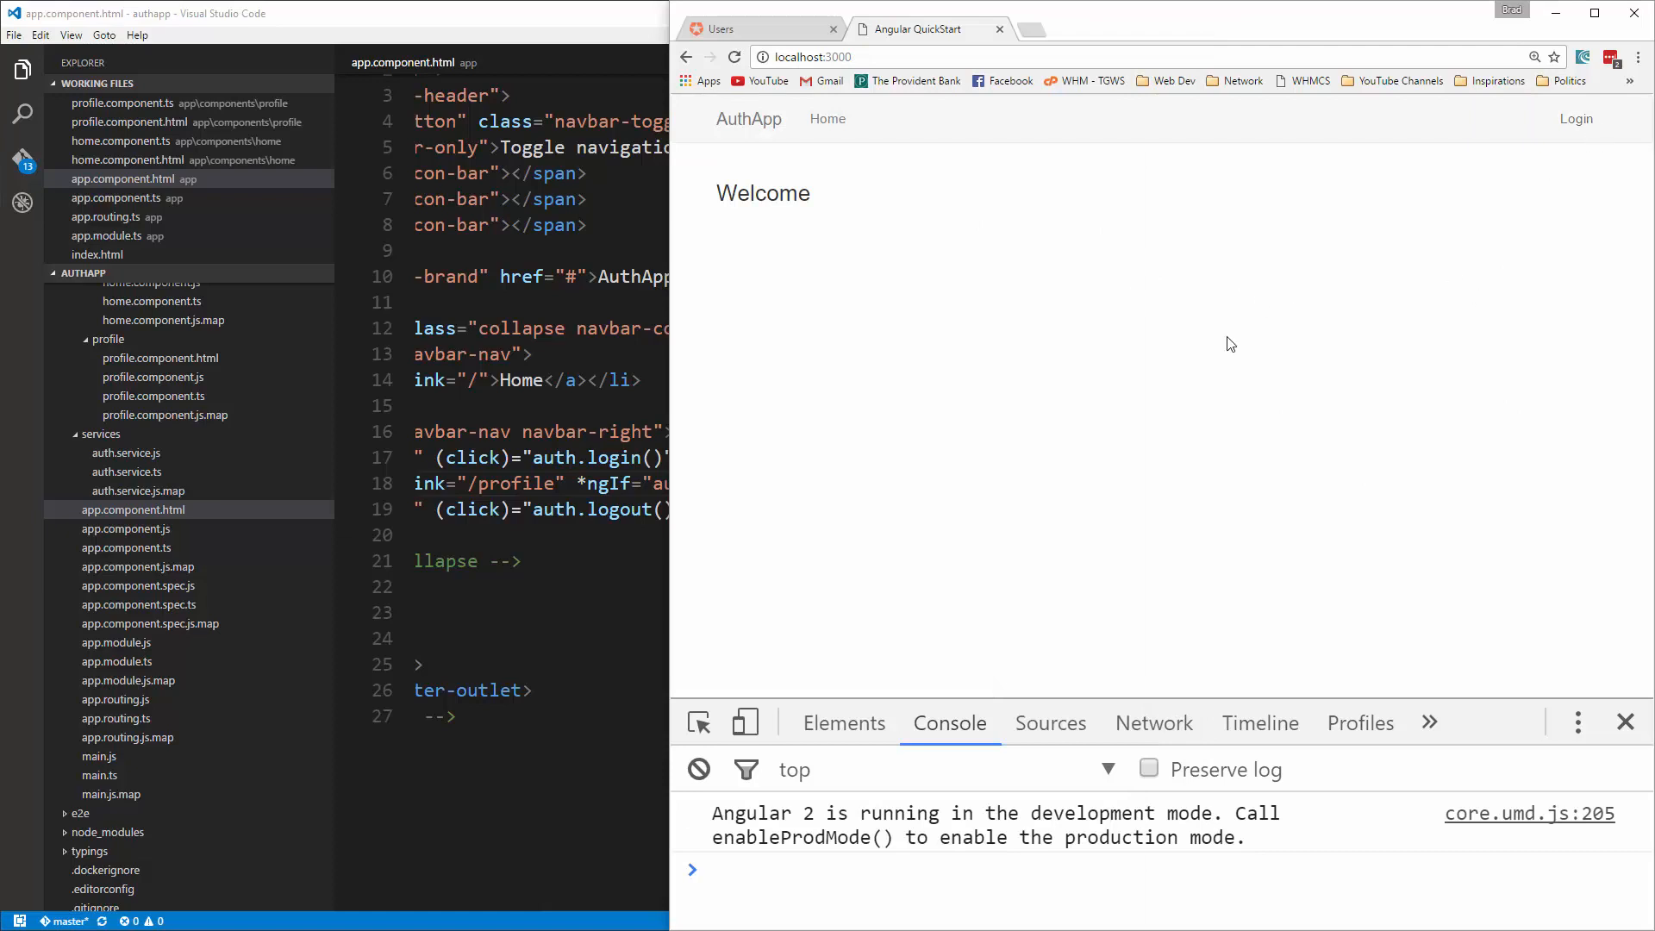
click(823, 57)
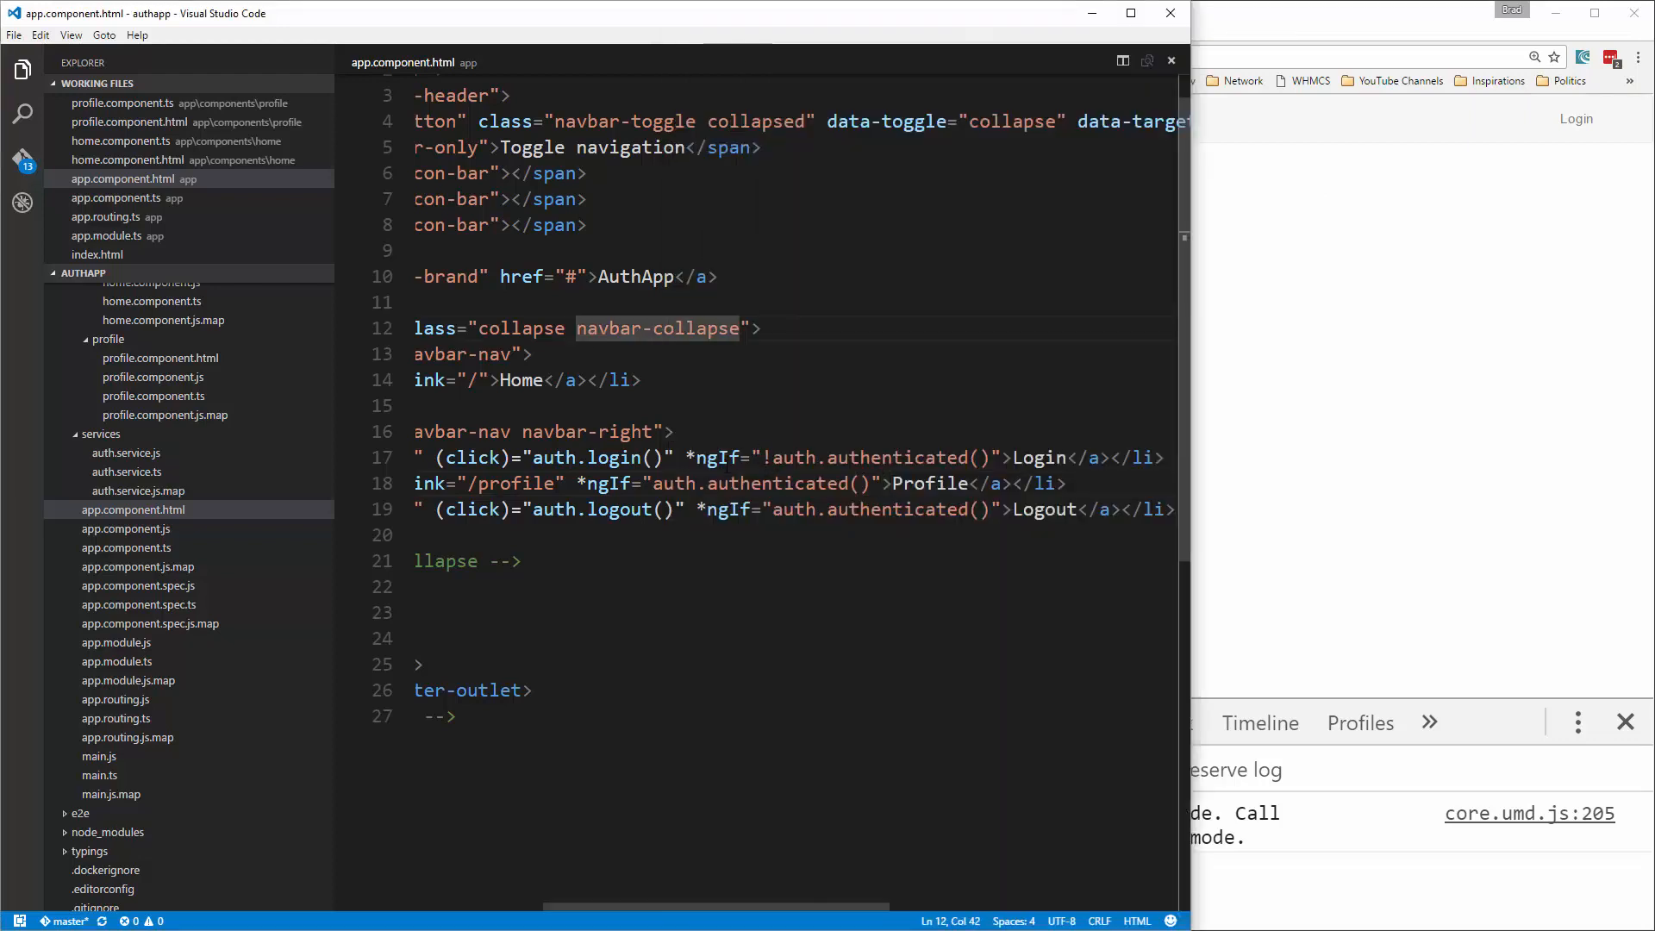
In the home template, add an h5 'You are logged in' shown when auth.authenticated().
click(762, 456)
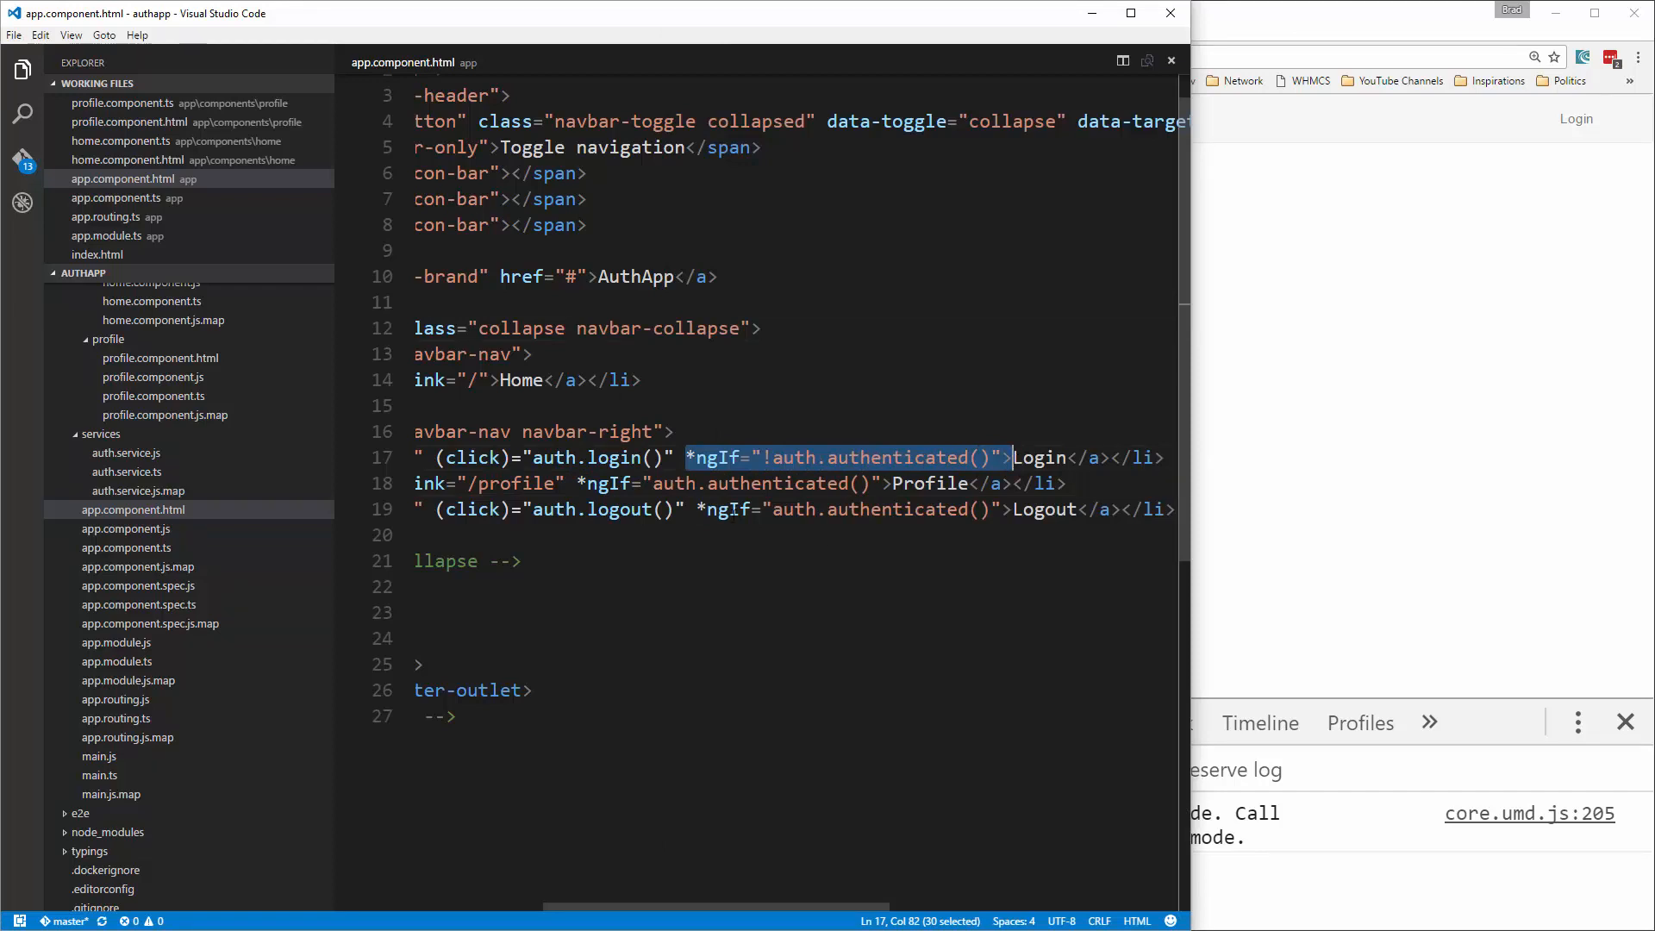
scroll(up, 3)
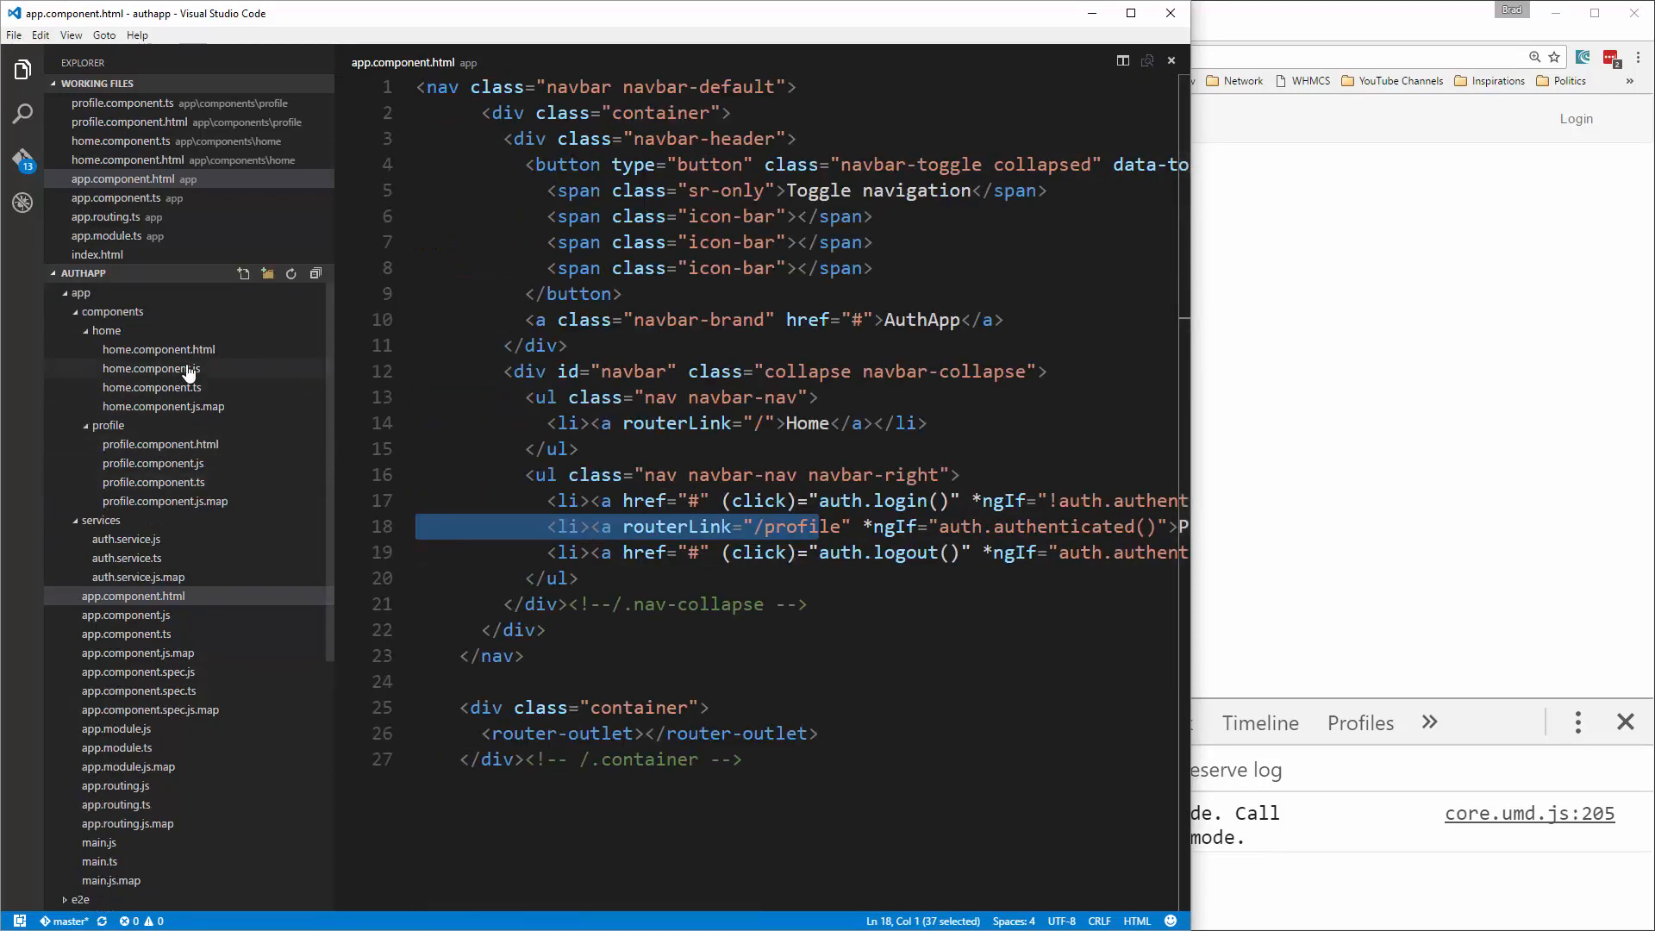
click(159, 368)
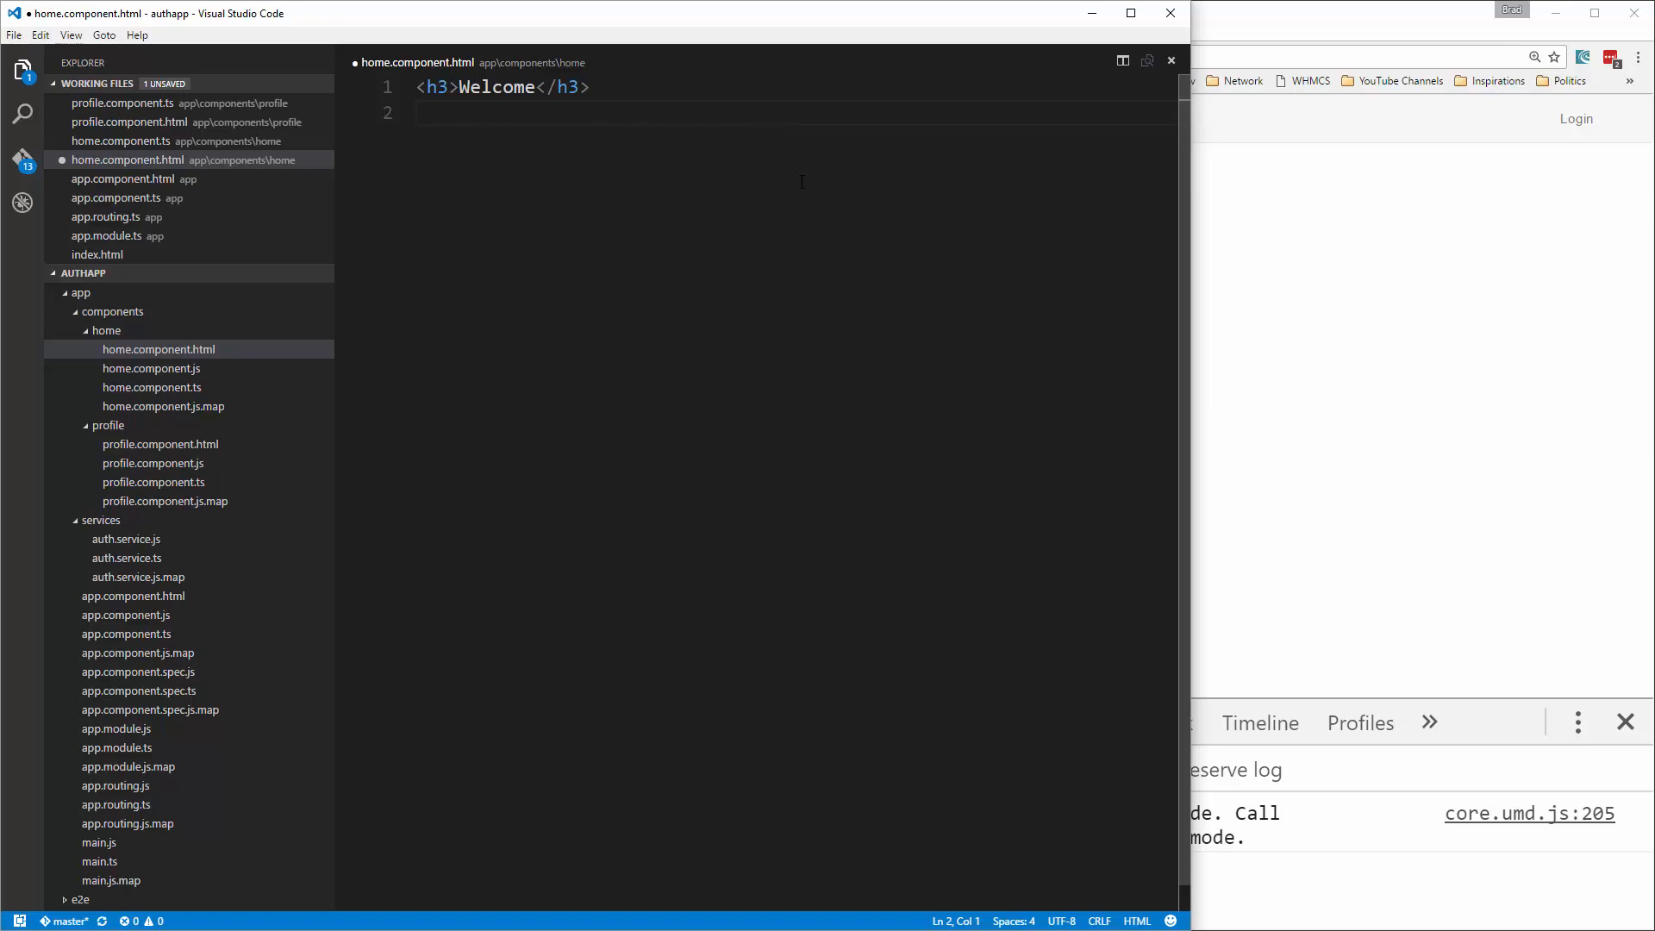
text(<h5)
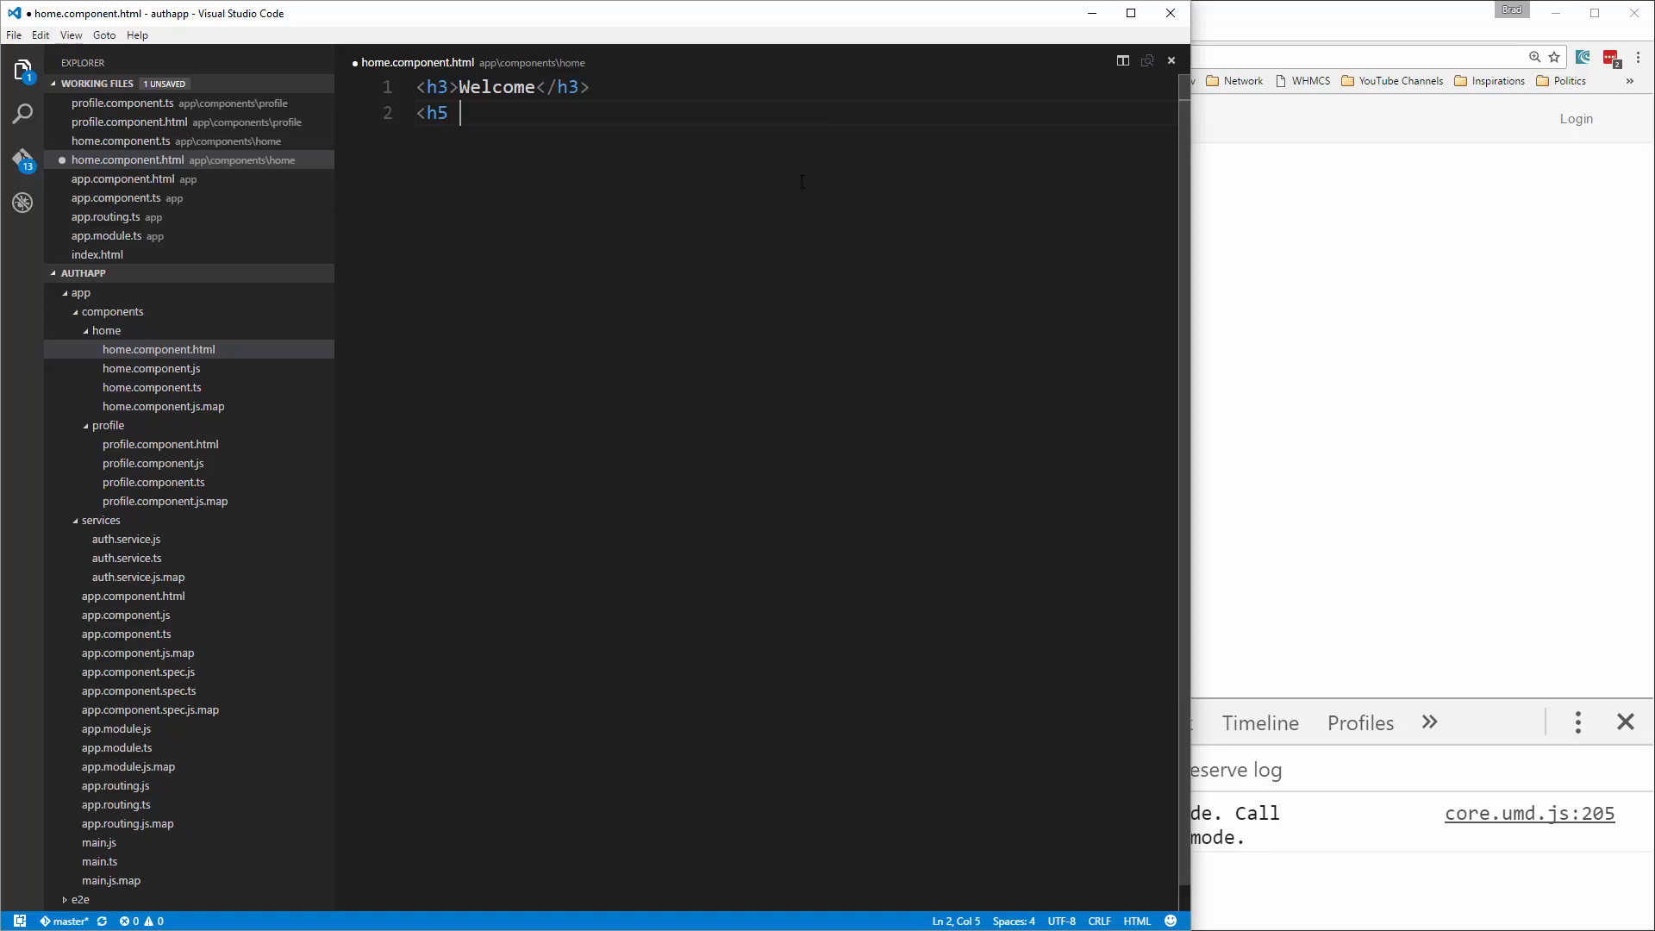
text(*ngIf=)
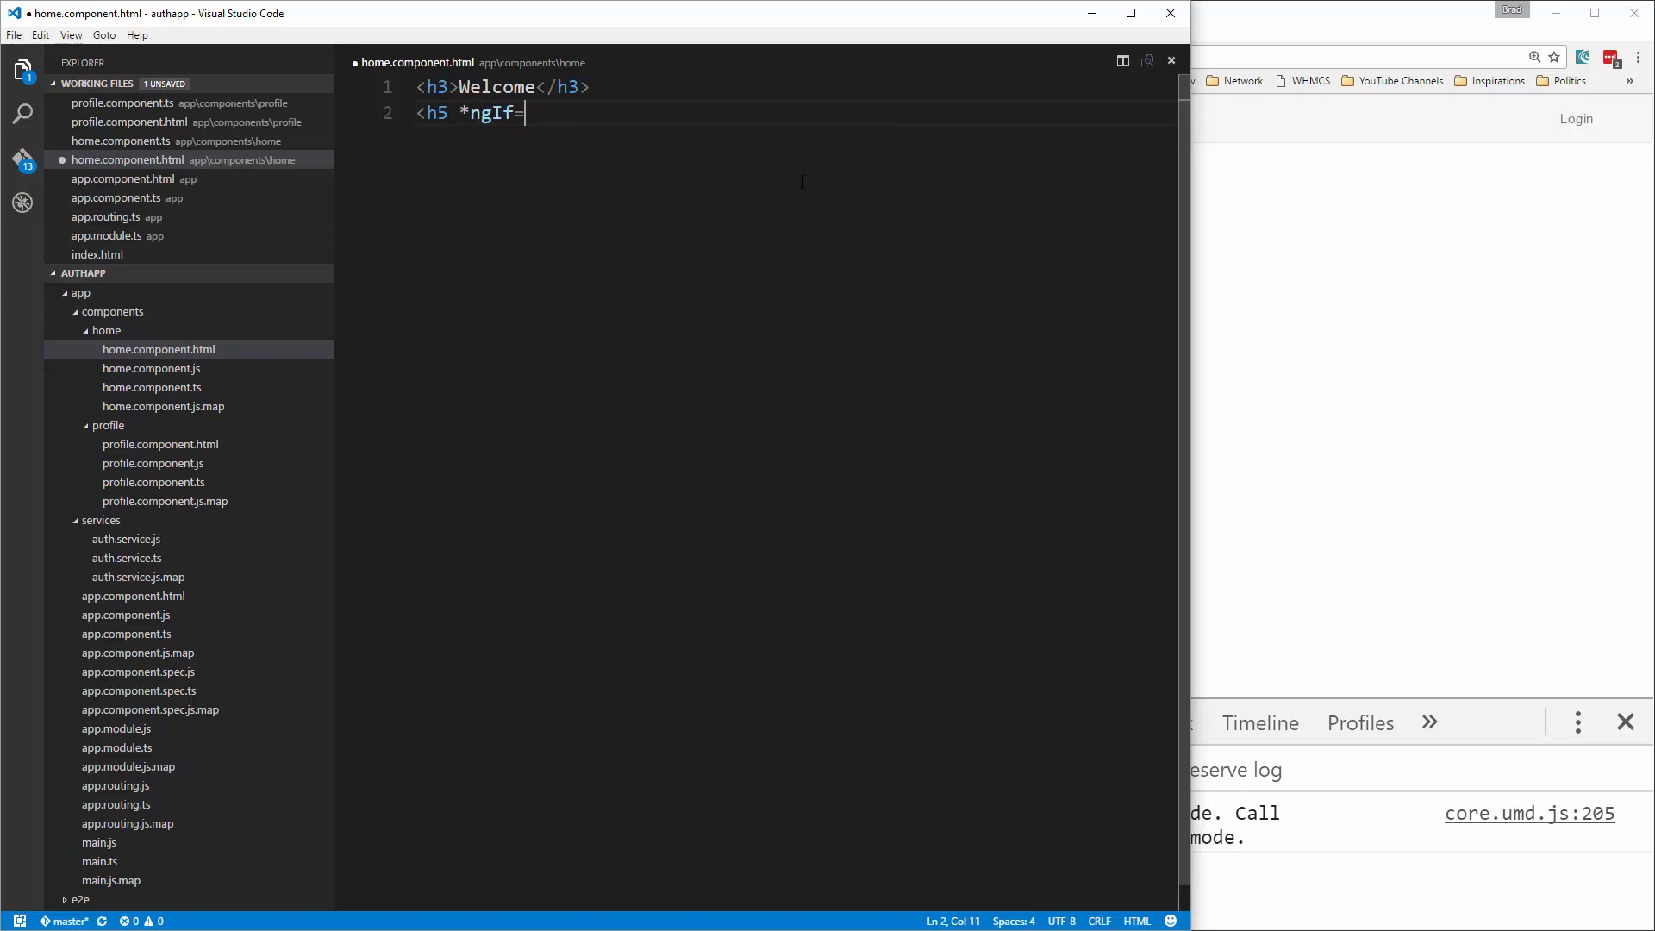
text(="a")
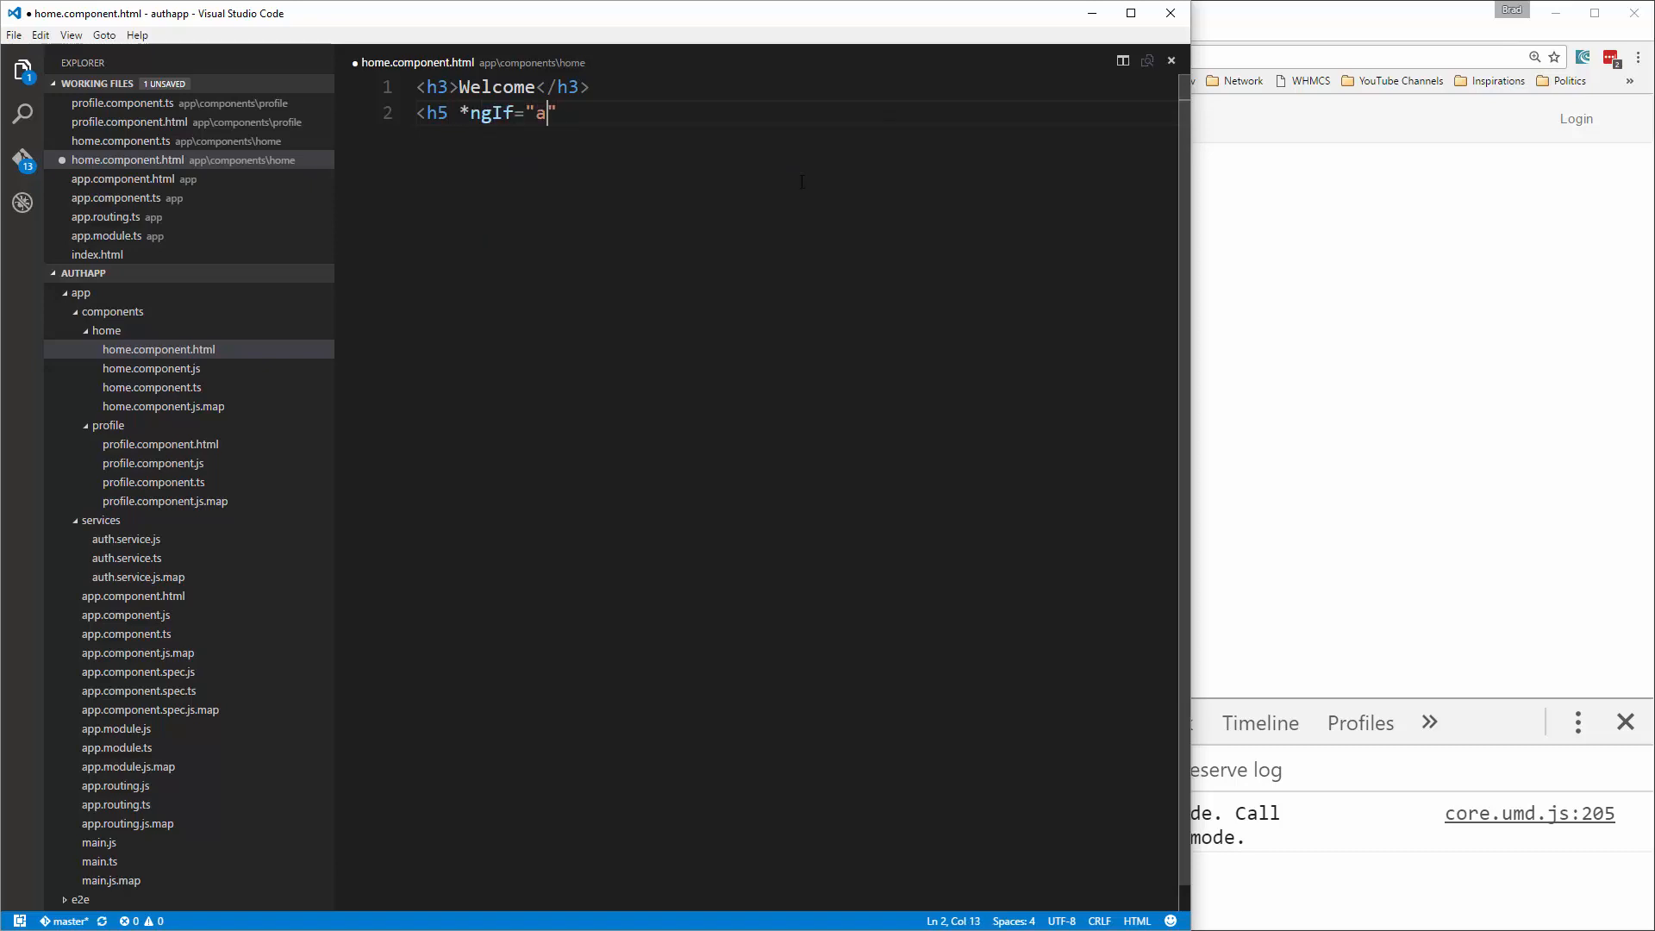
text(uth.a)
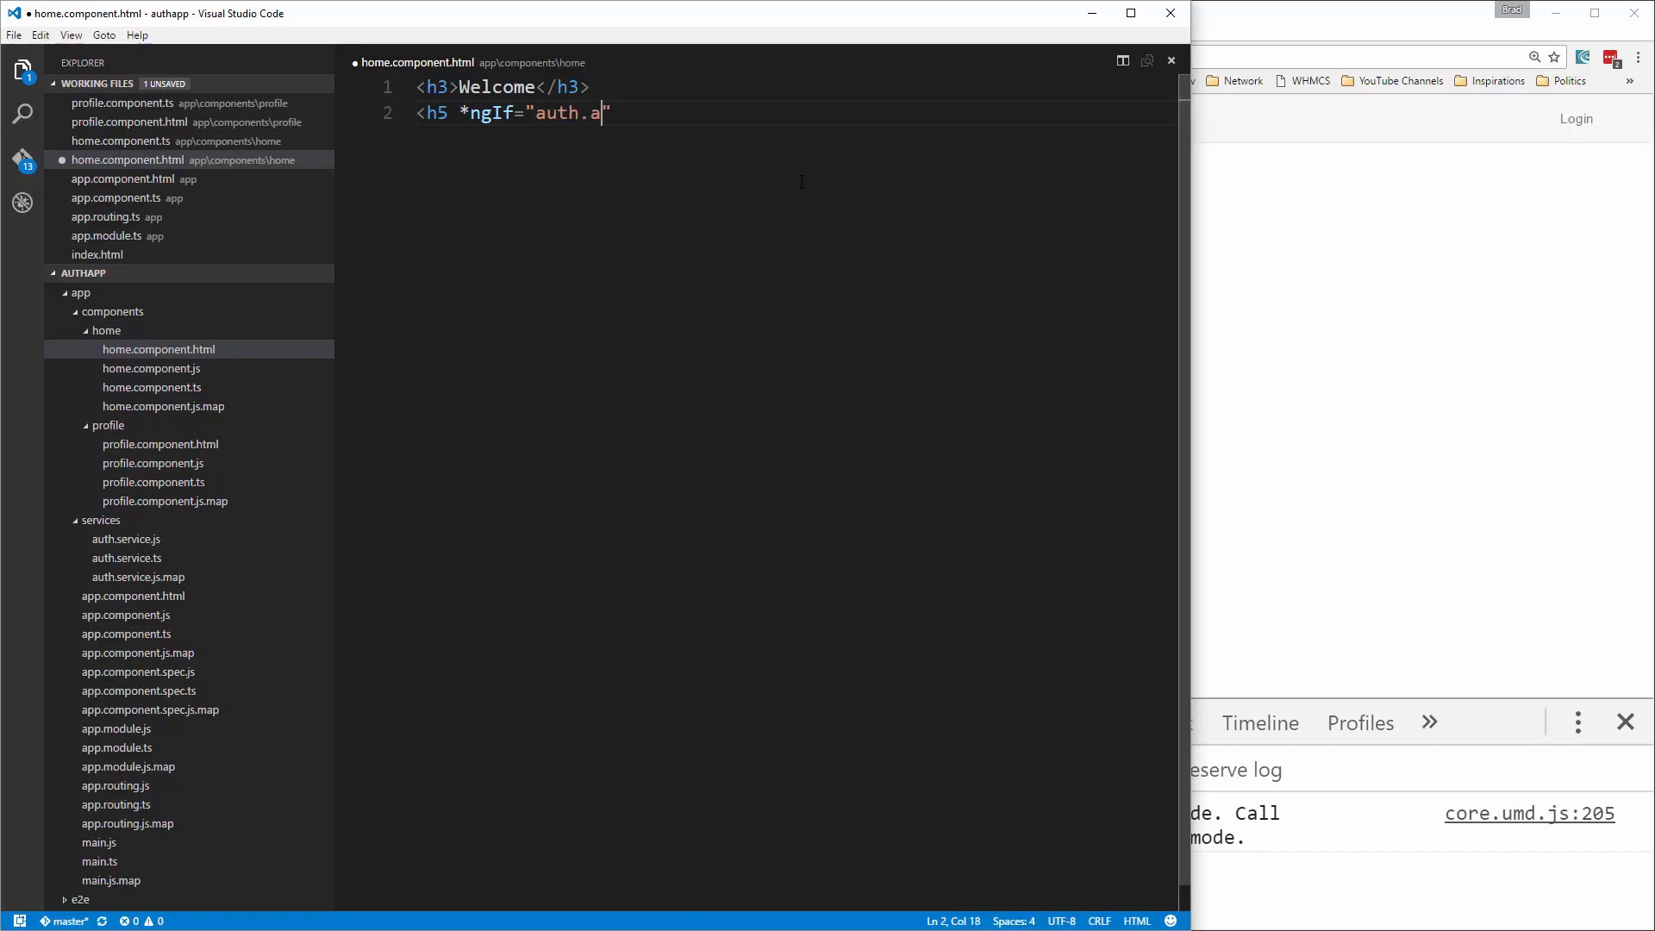
text(uthenticate)
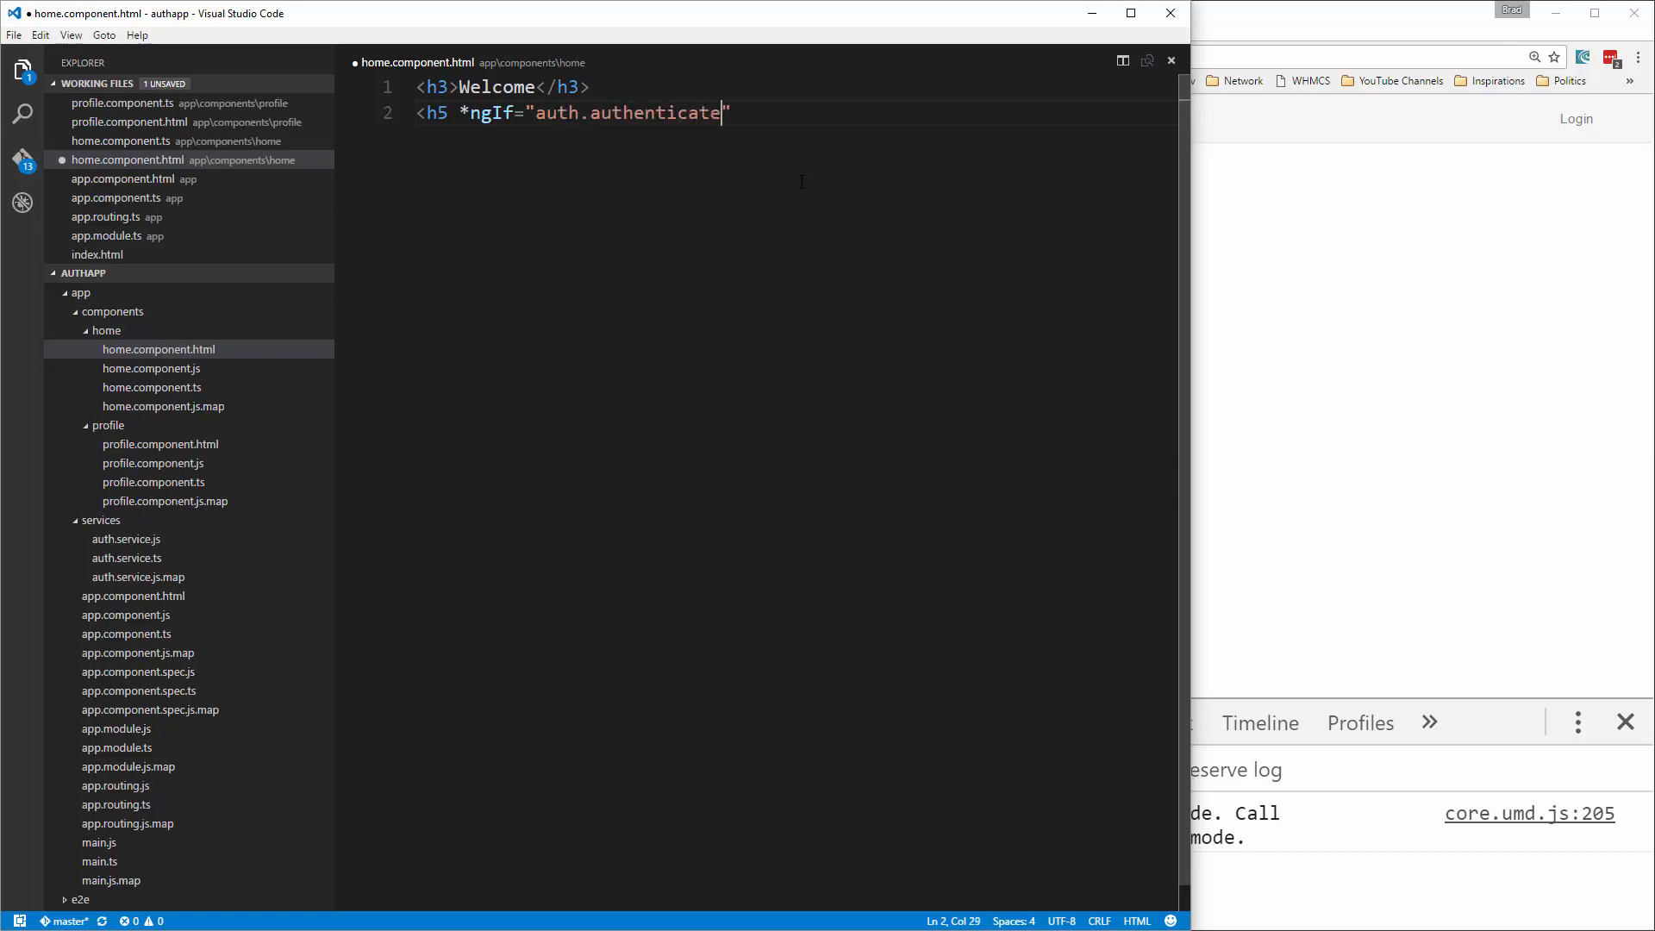
text(d())
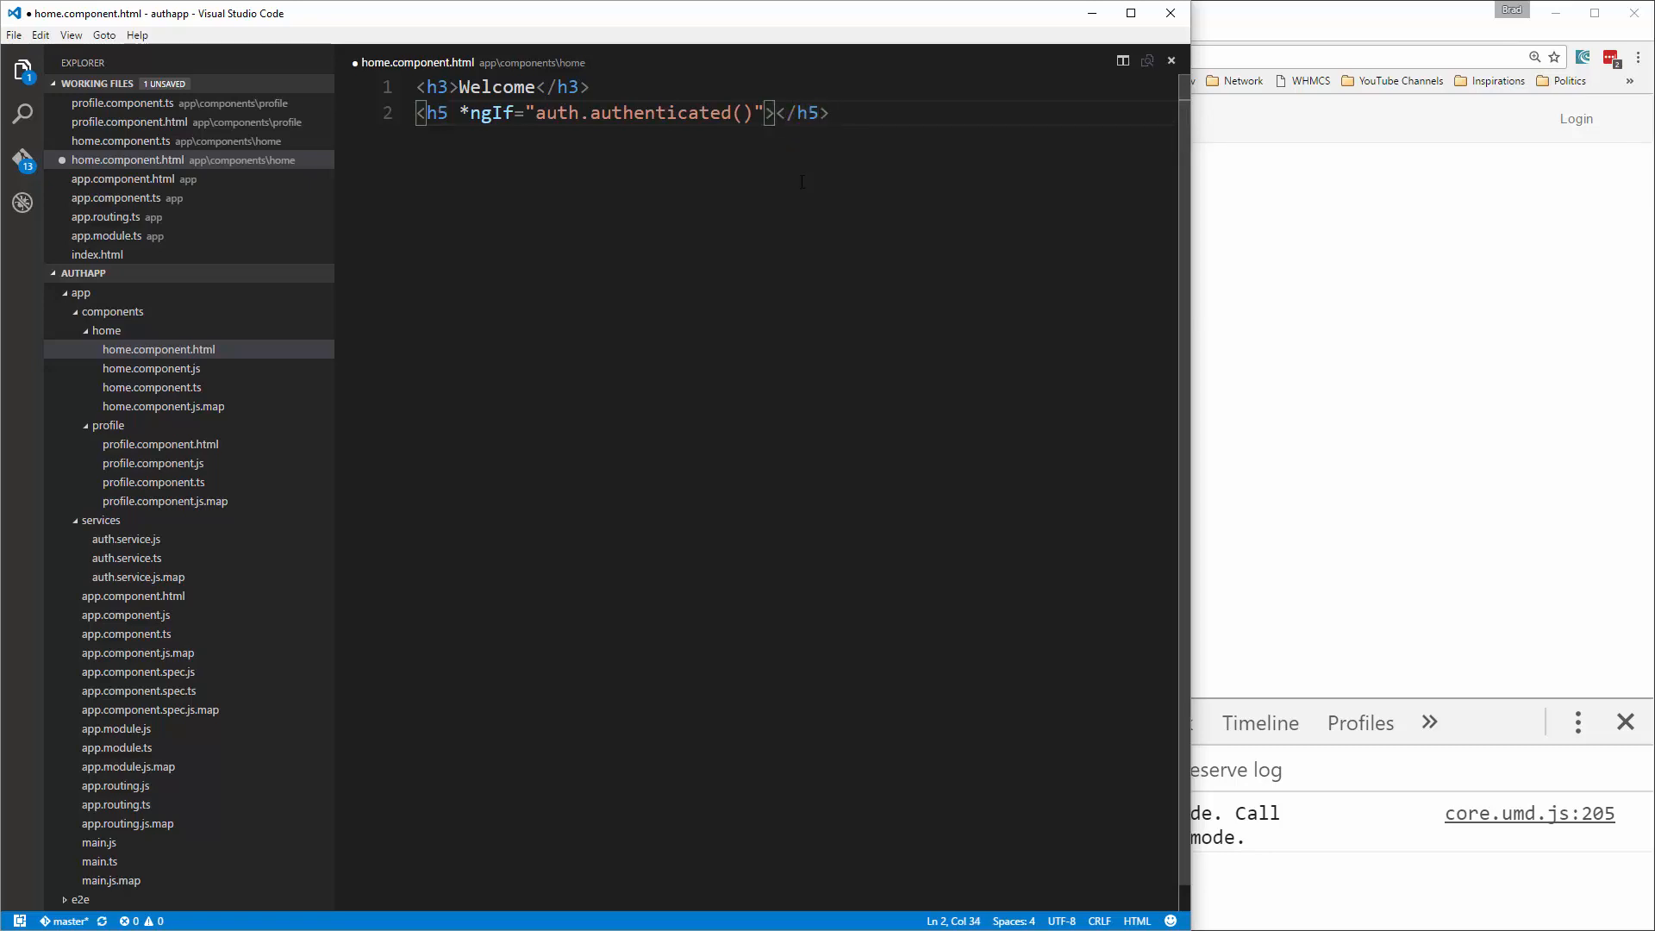
text(You are lo)
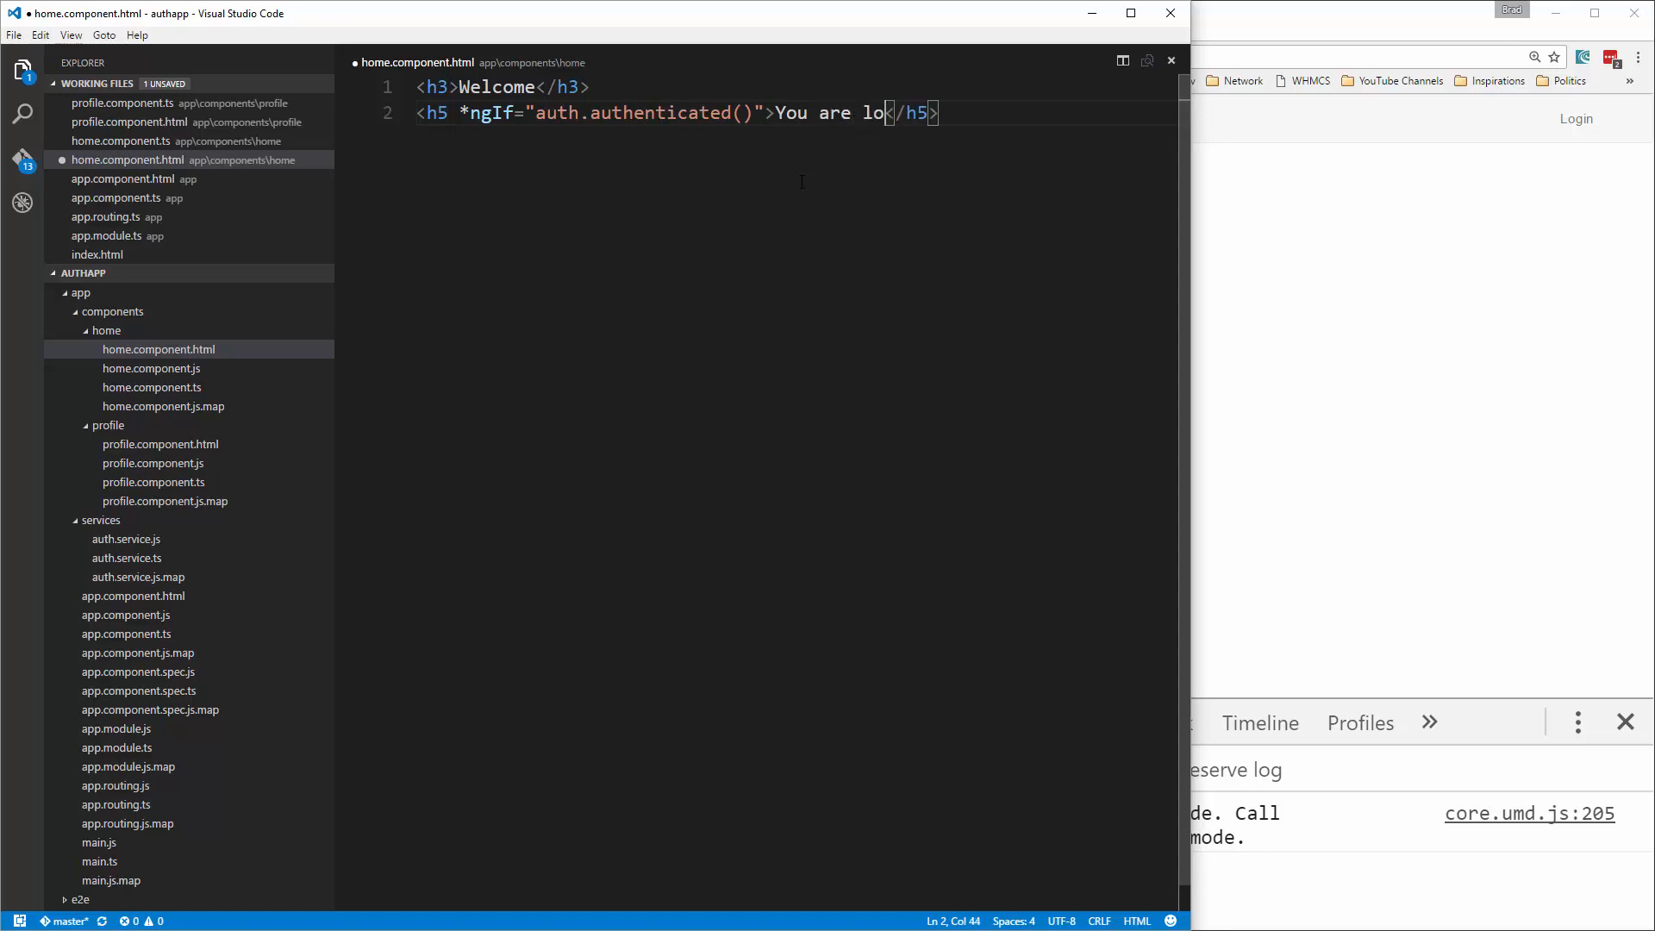
text(gged in)
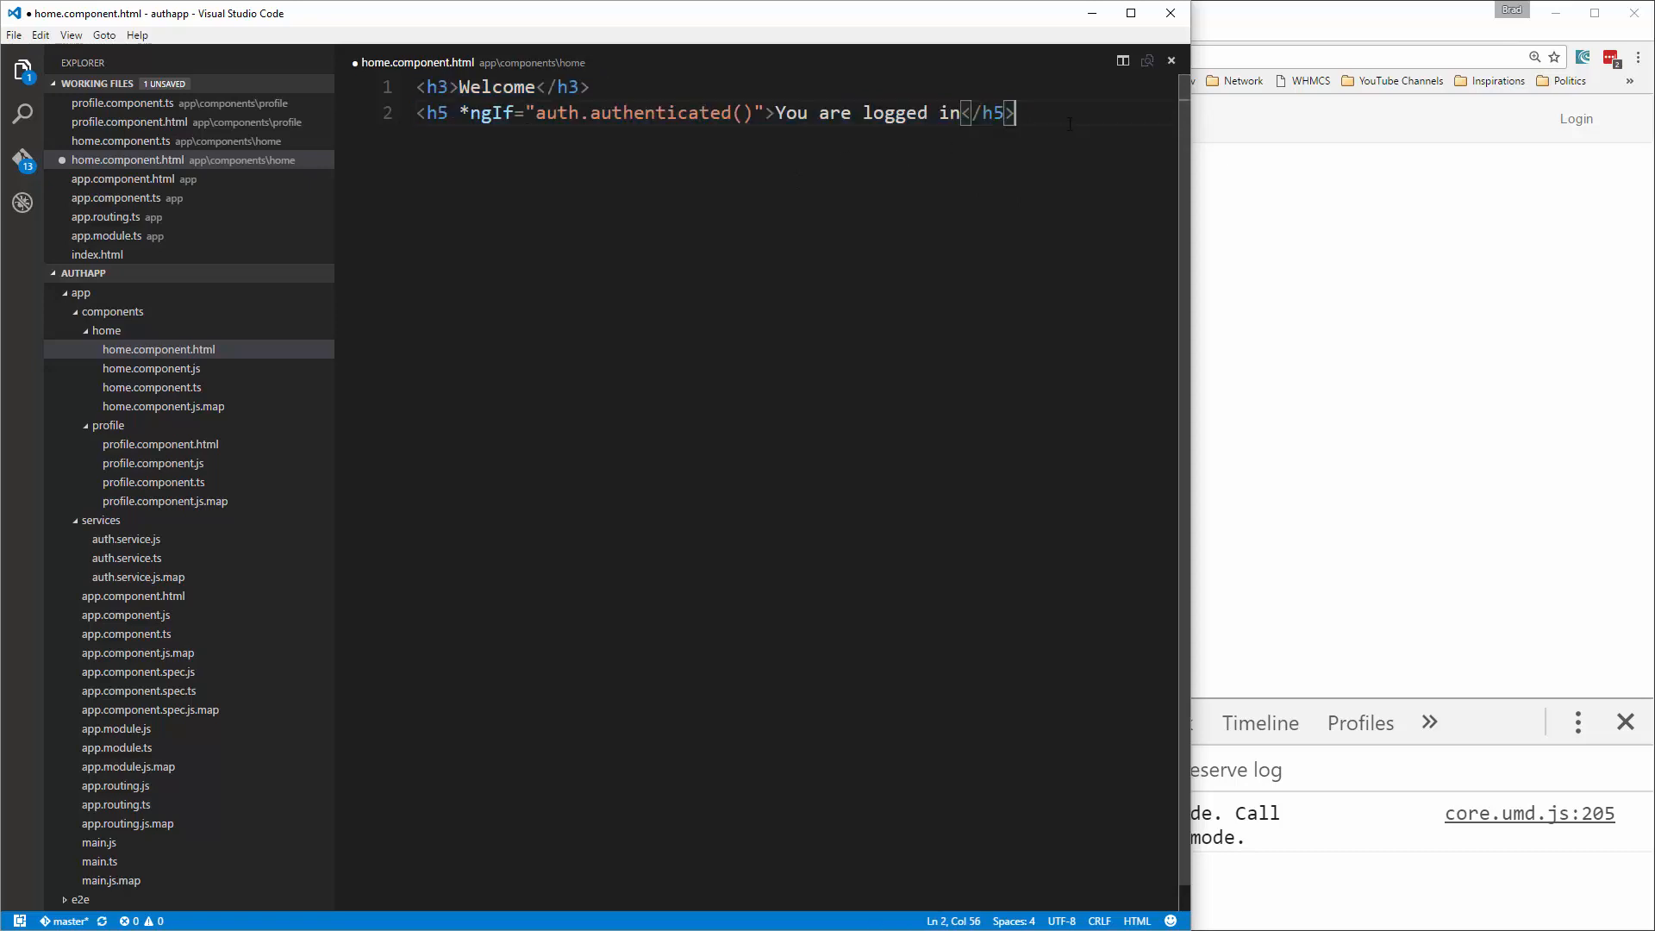
Duplicate the heading with a negated condition reading 'You are not logged in, please click the login link above'.
key(Enter)
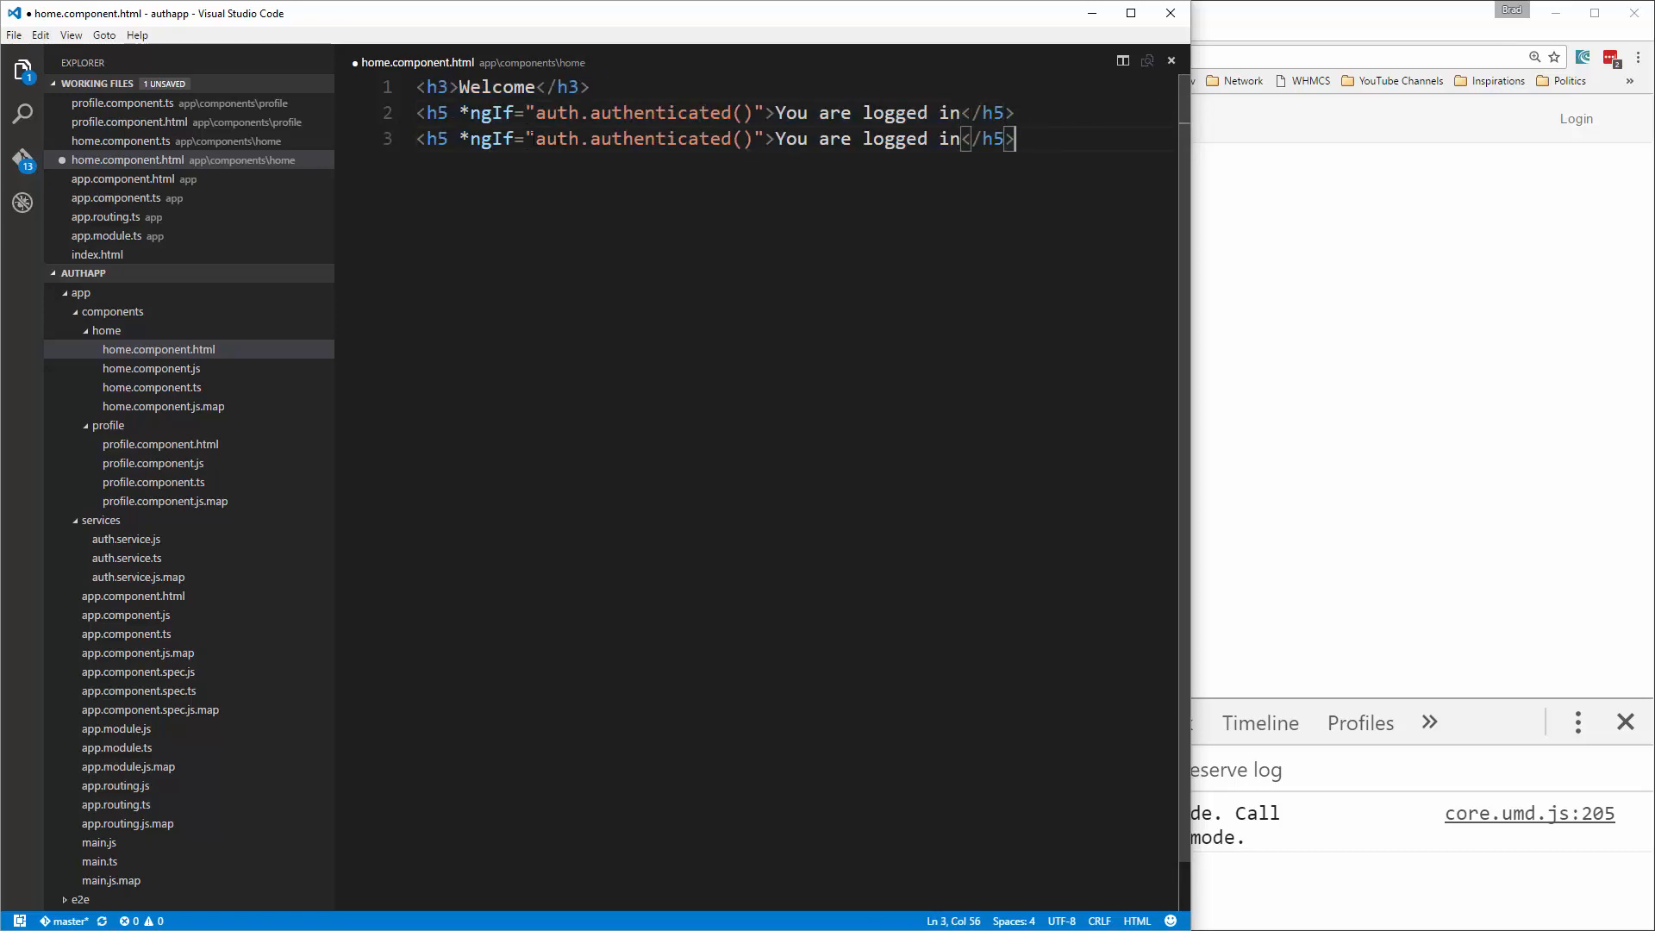
text(!)
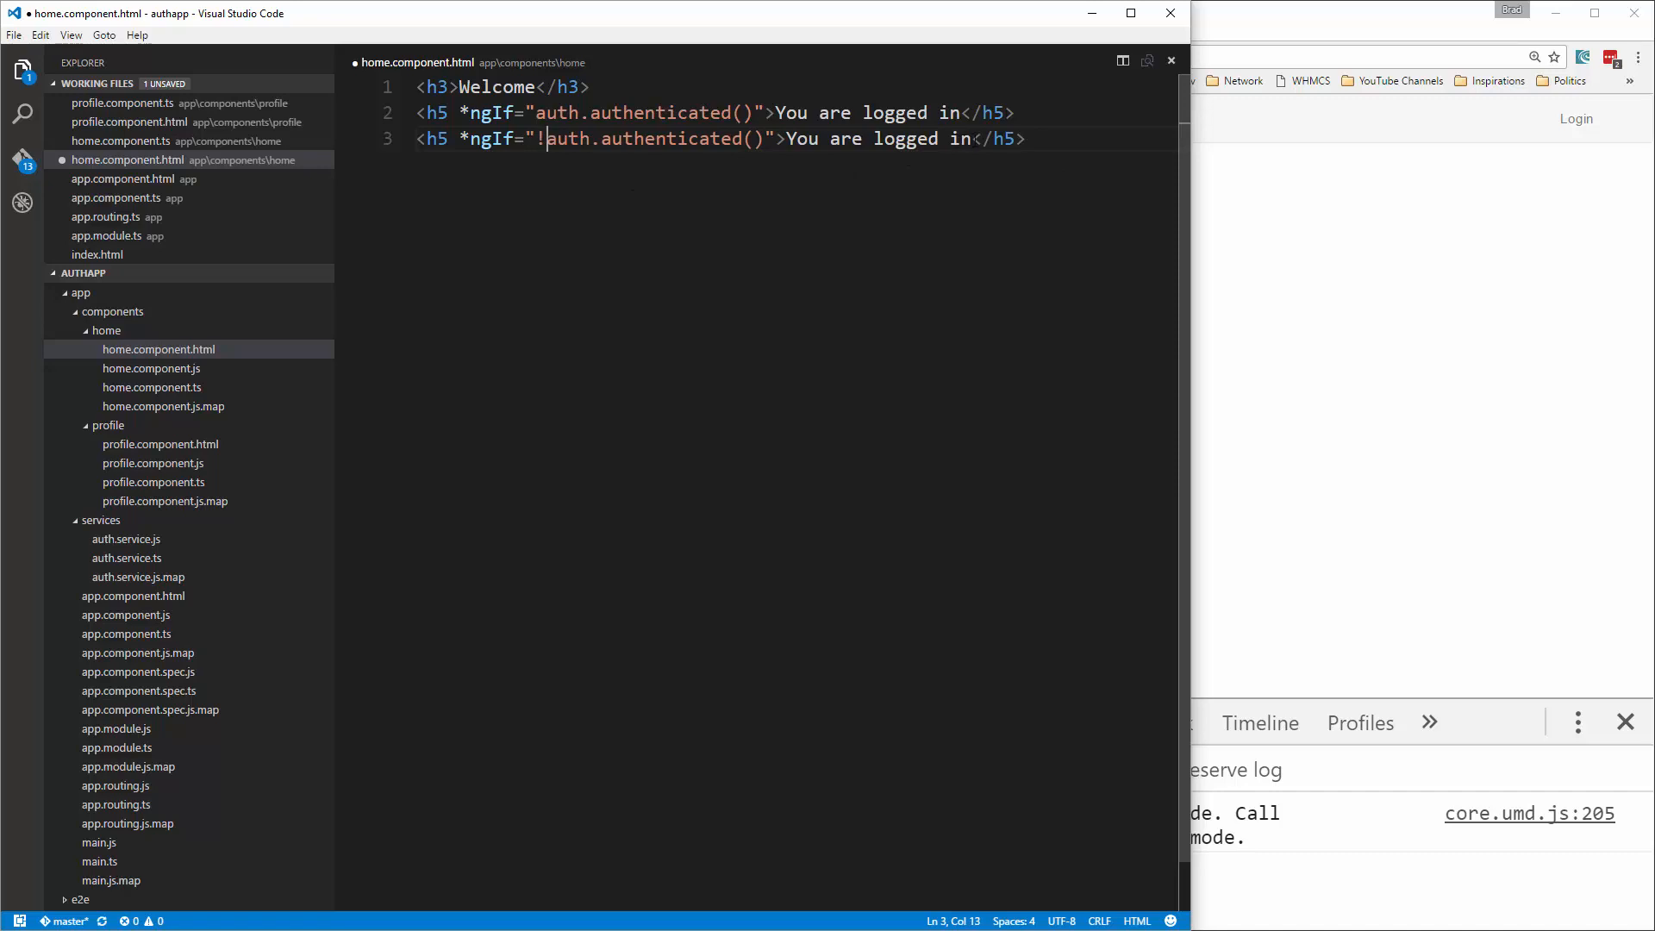
double_click(904, 138)
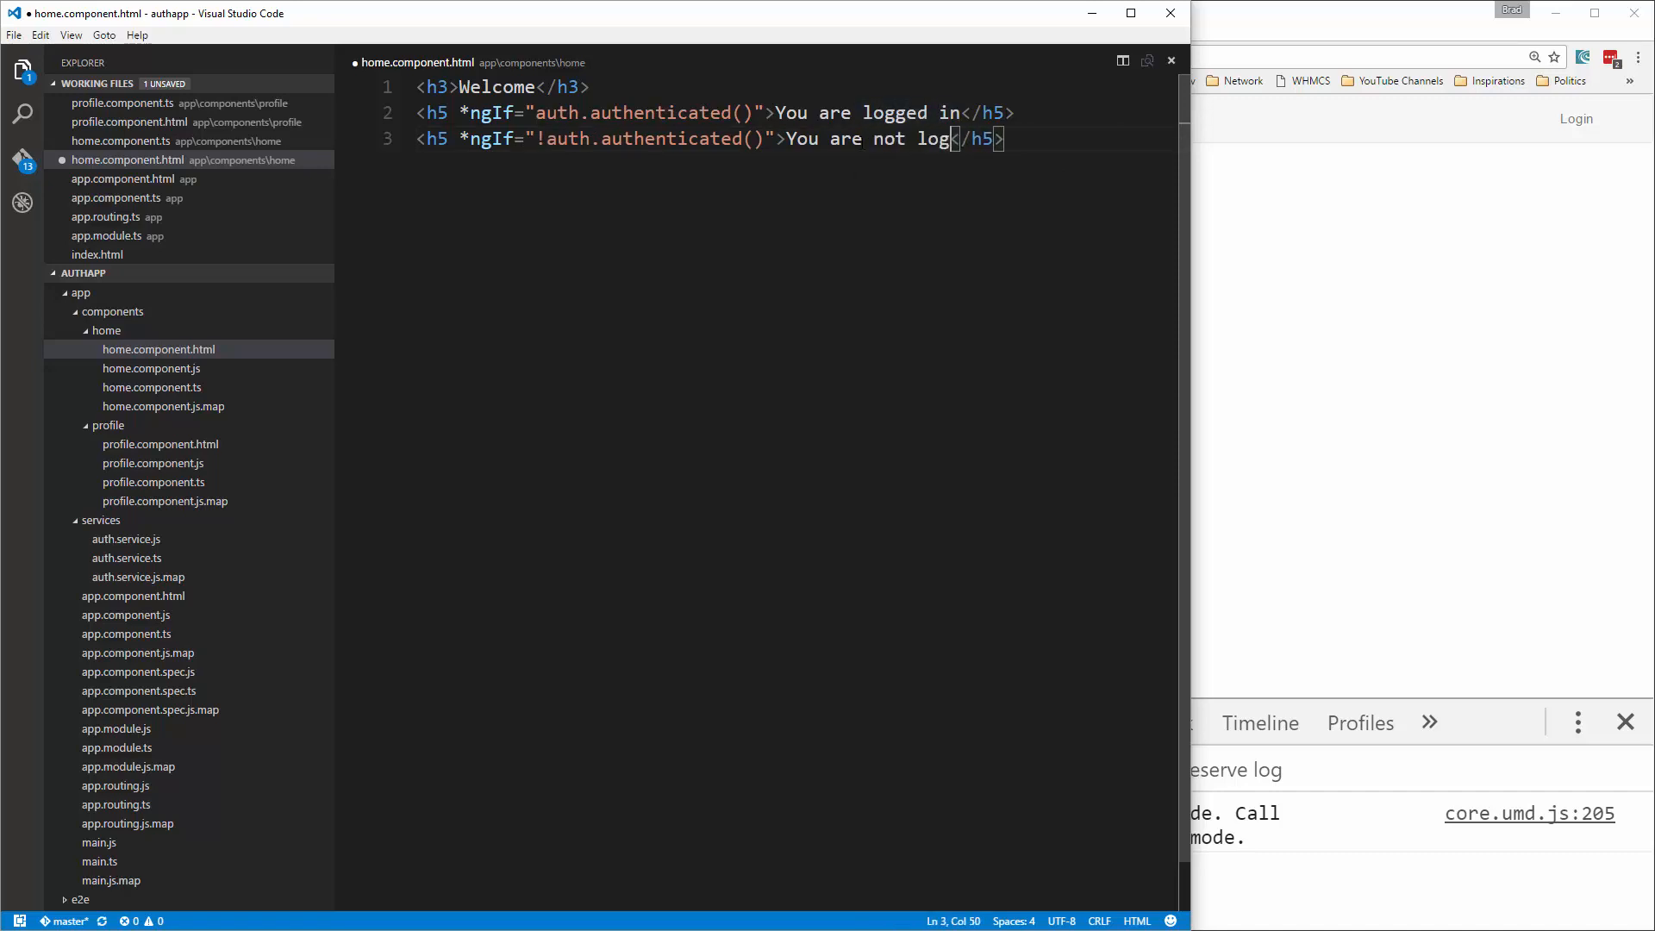
text(ged in, p[)
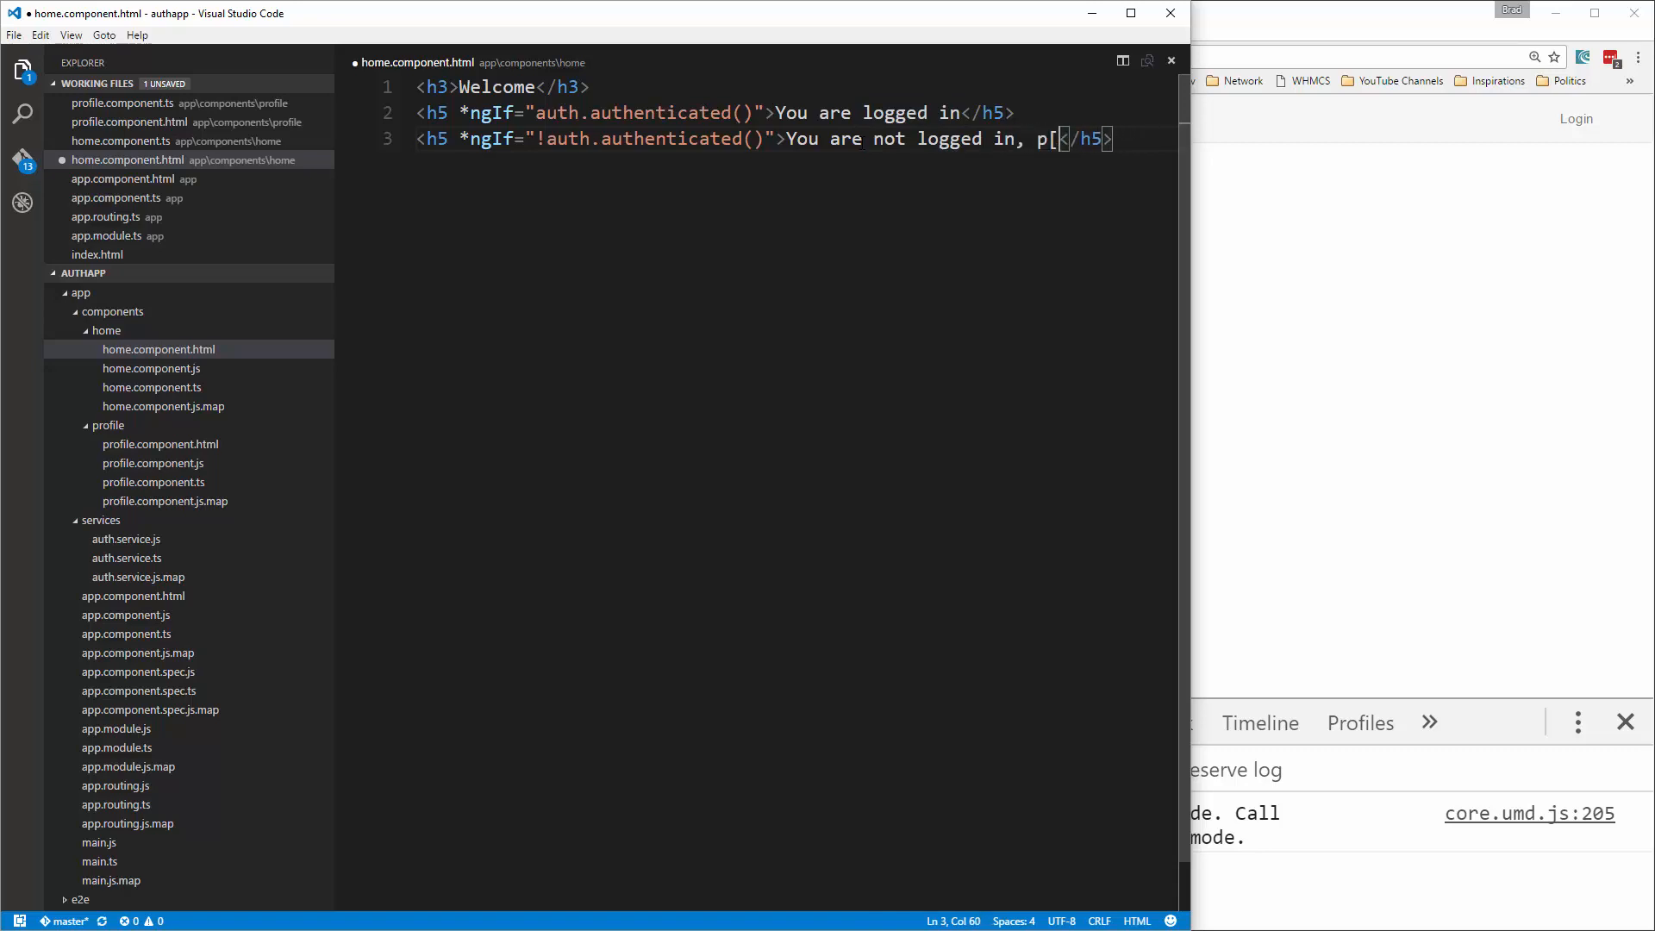
text(please)
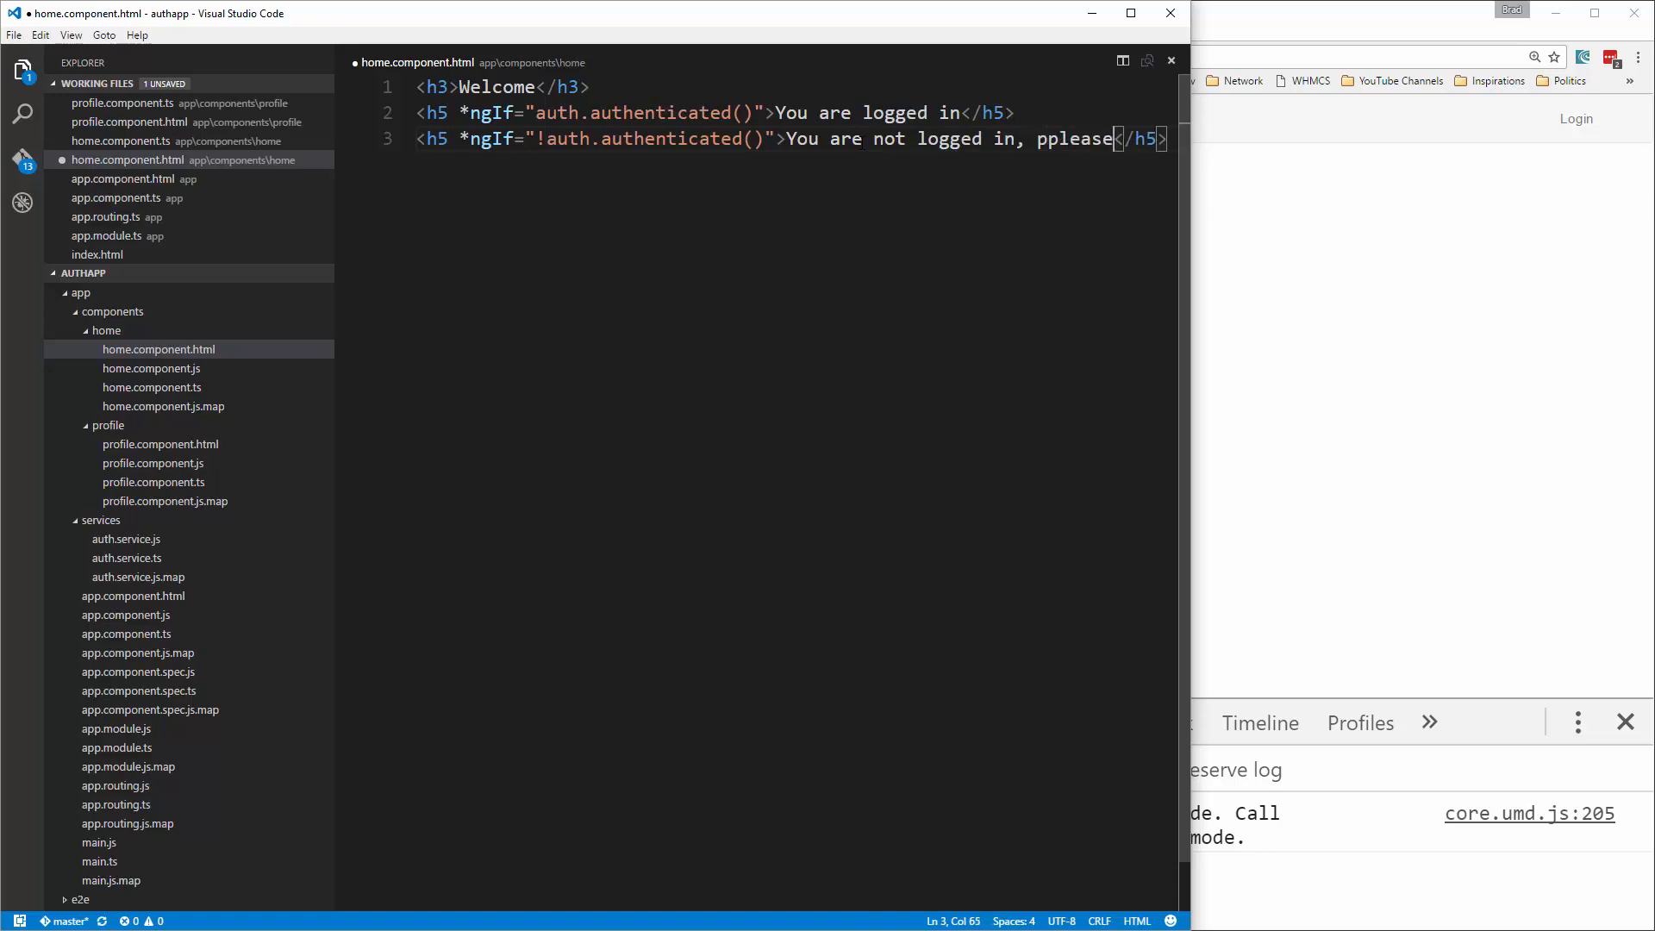
key(Backspace)
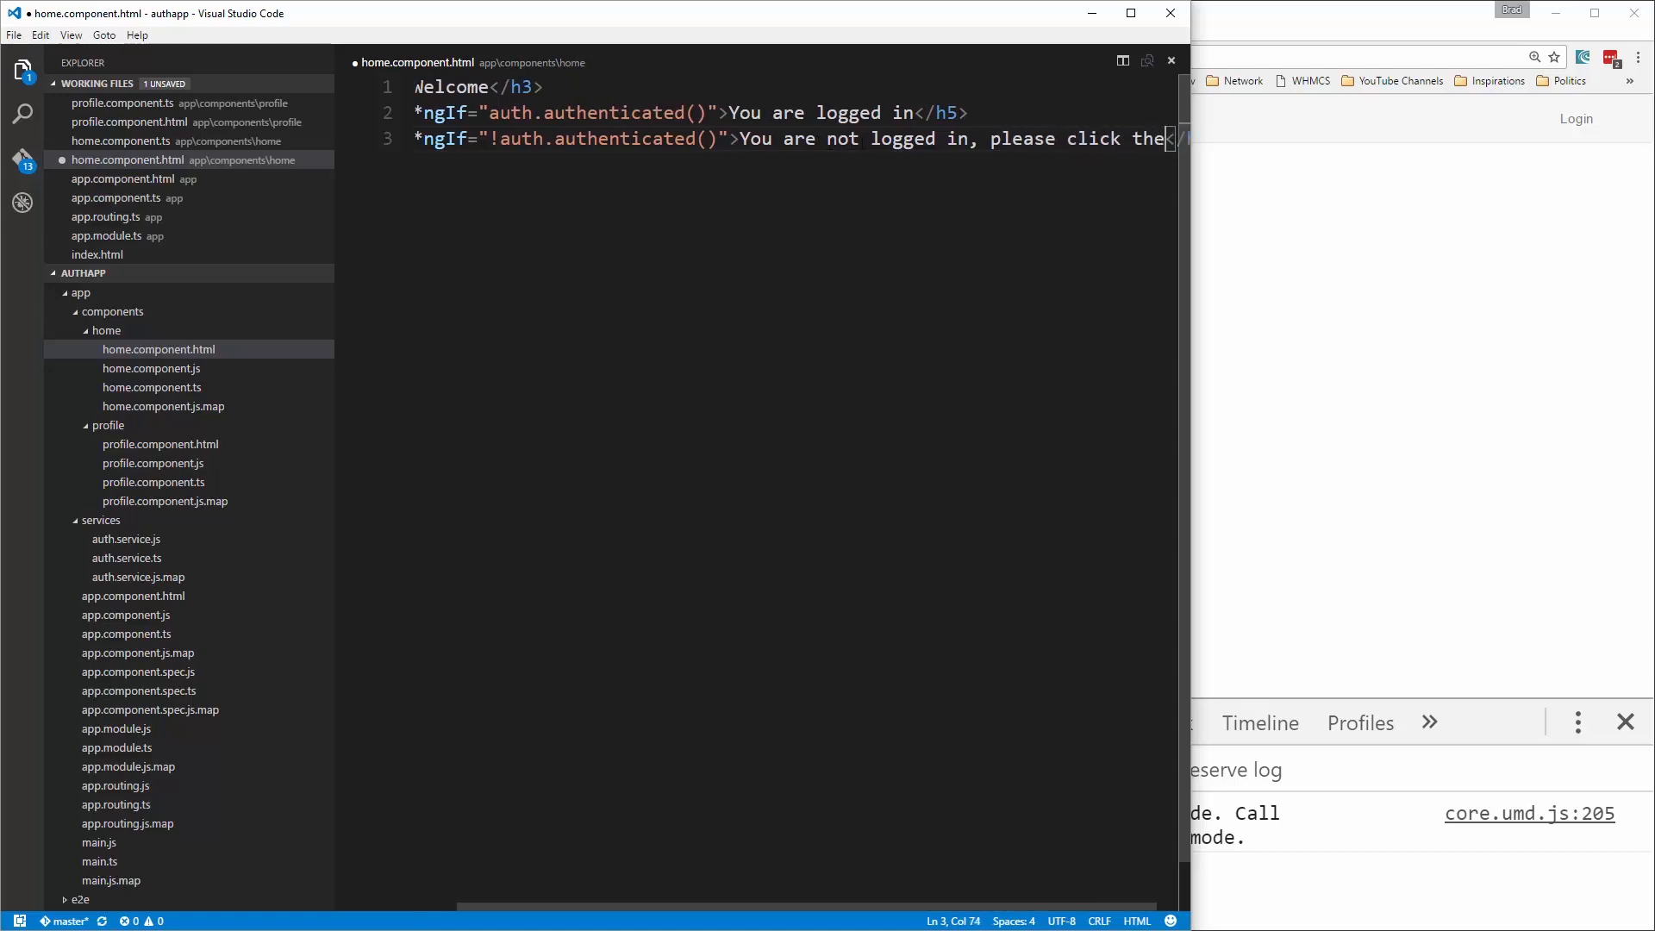
text(login)
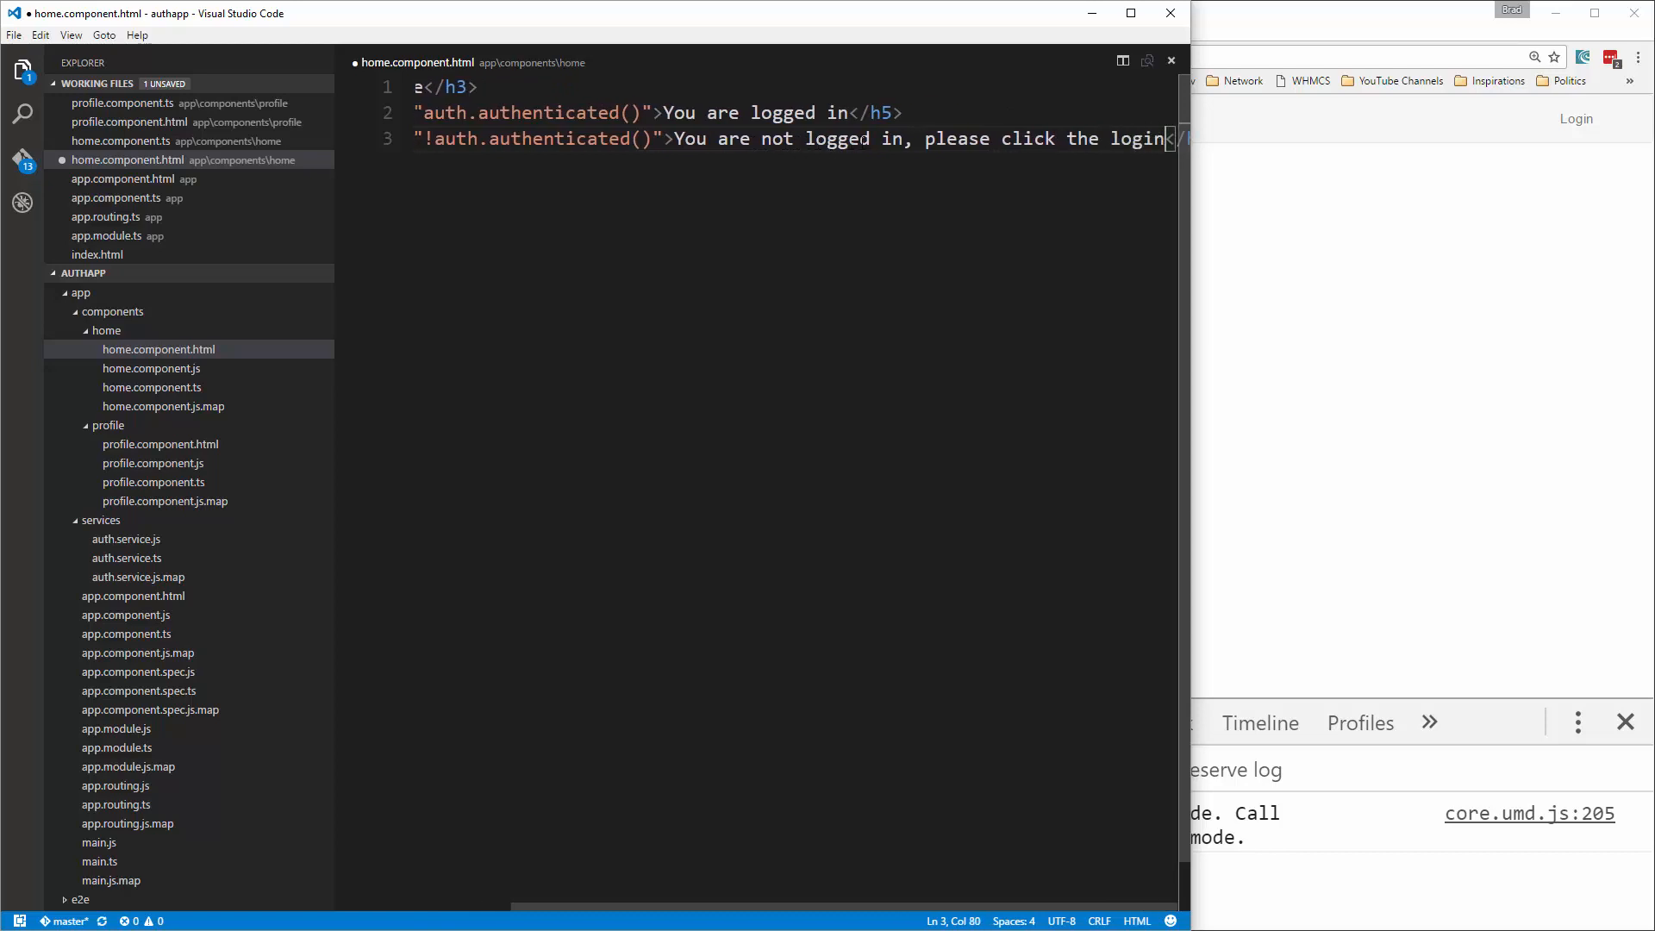
text(link a)
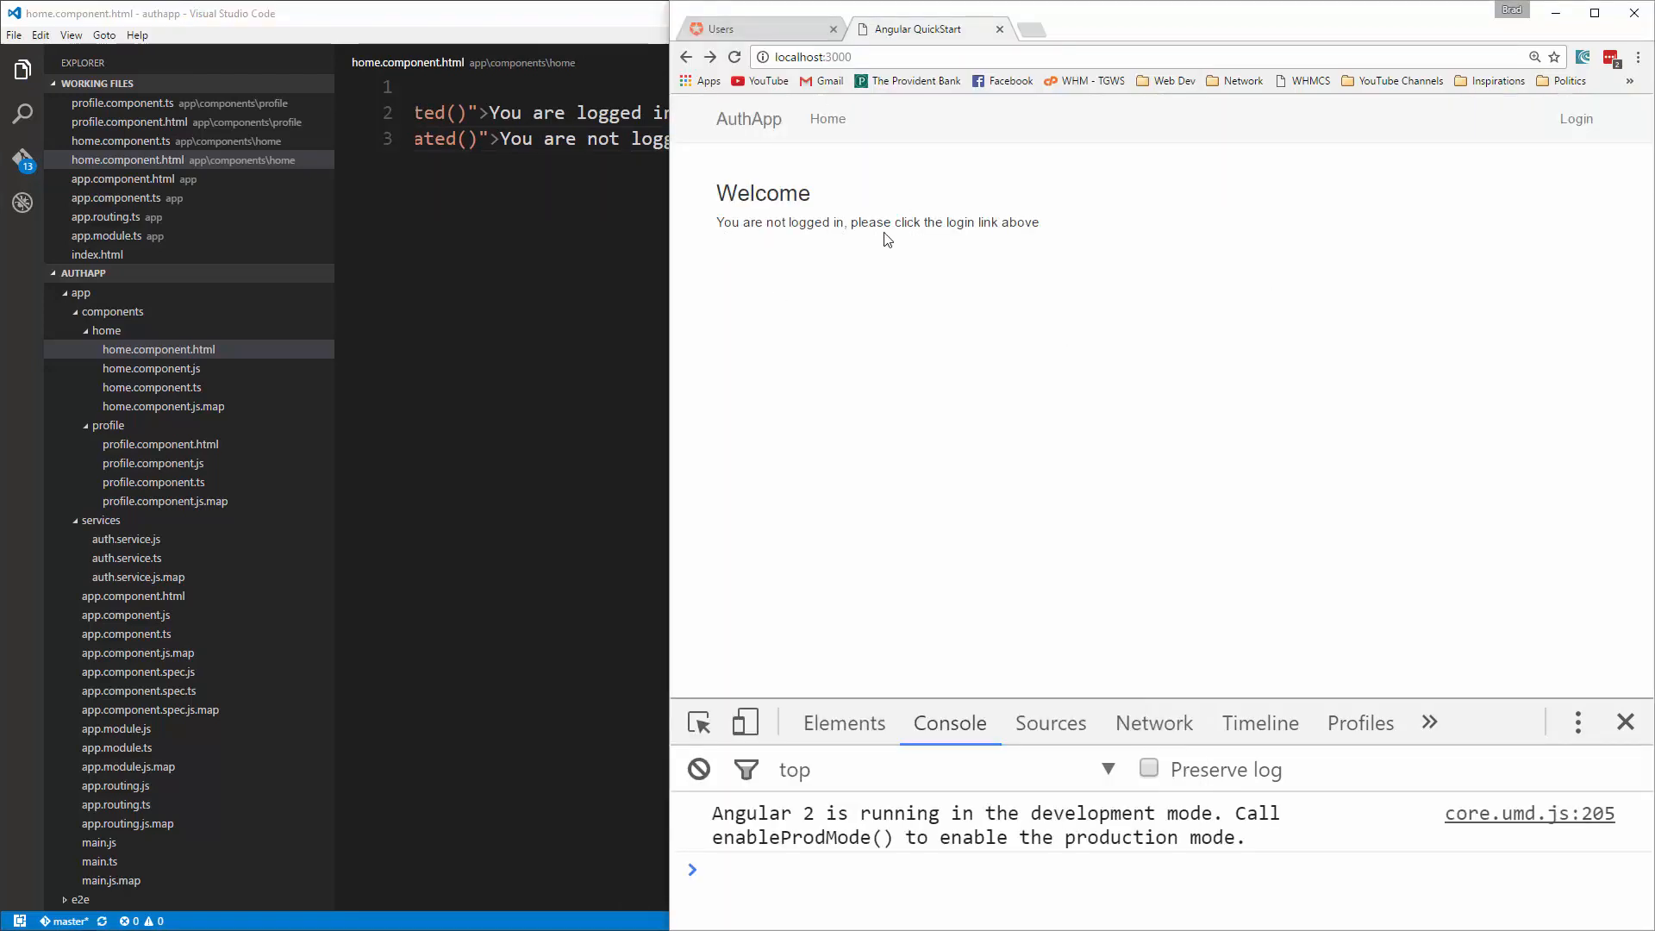
Log in from the navbar Login link using the last-used account in the Auth0 dialog.
click(1574, 119)
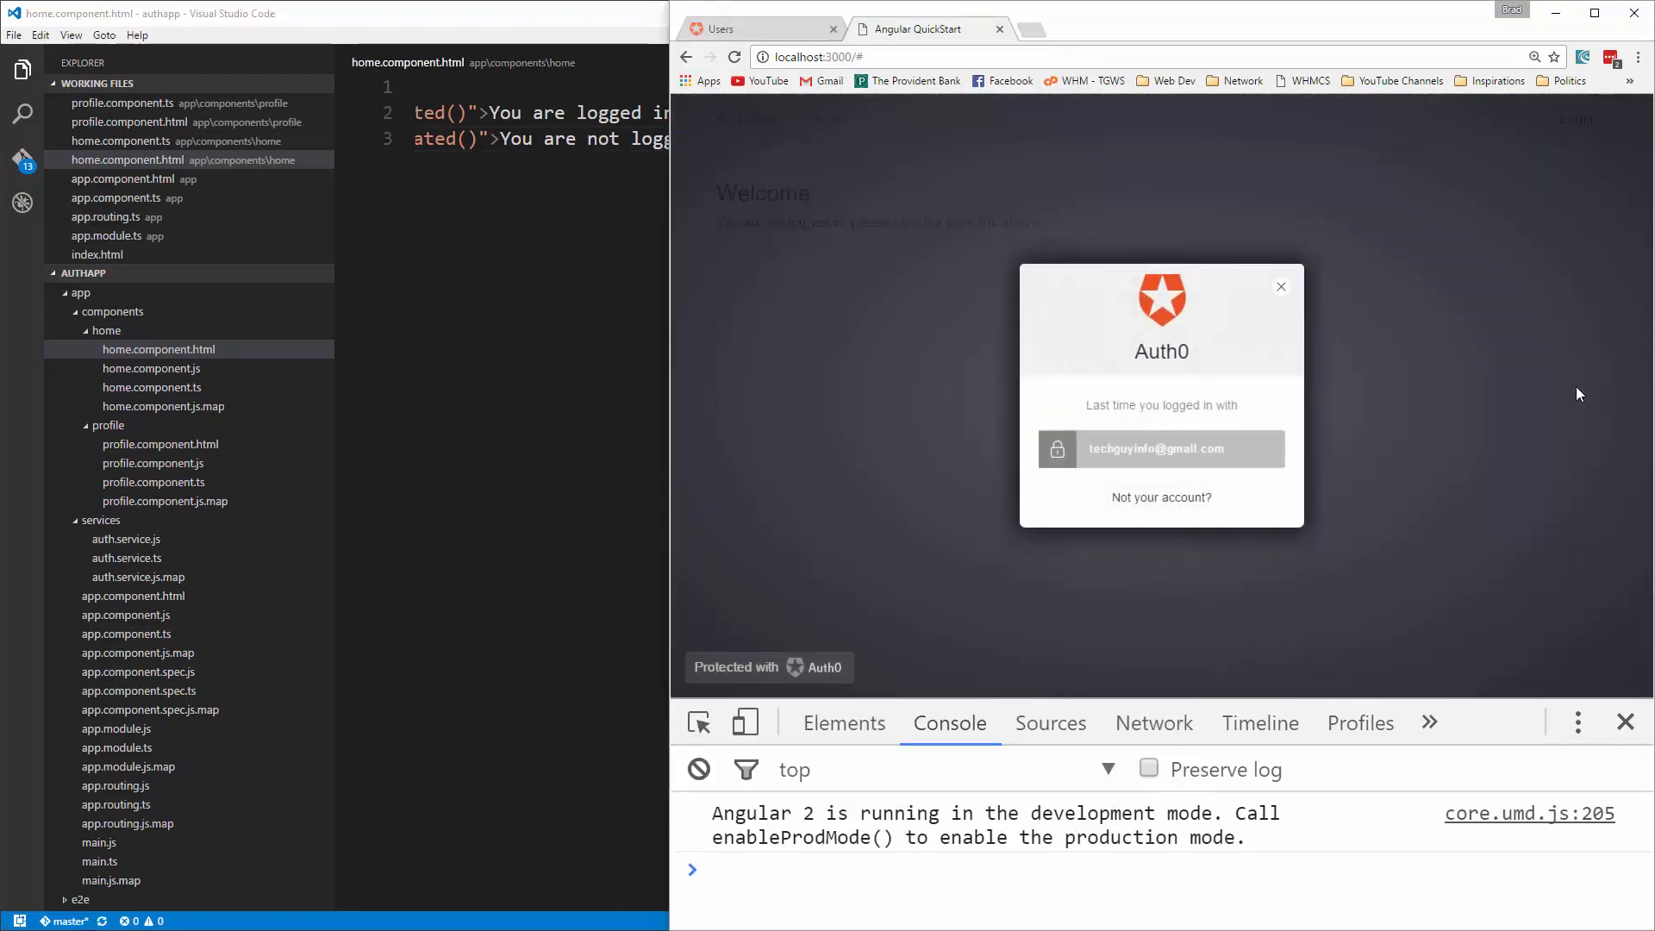
mouse_move(1042, 381)
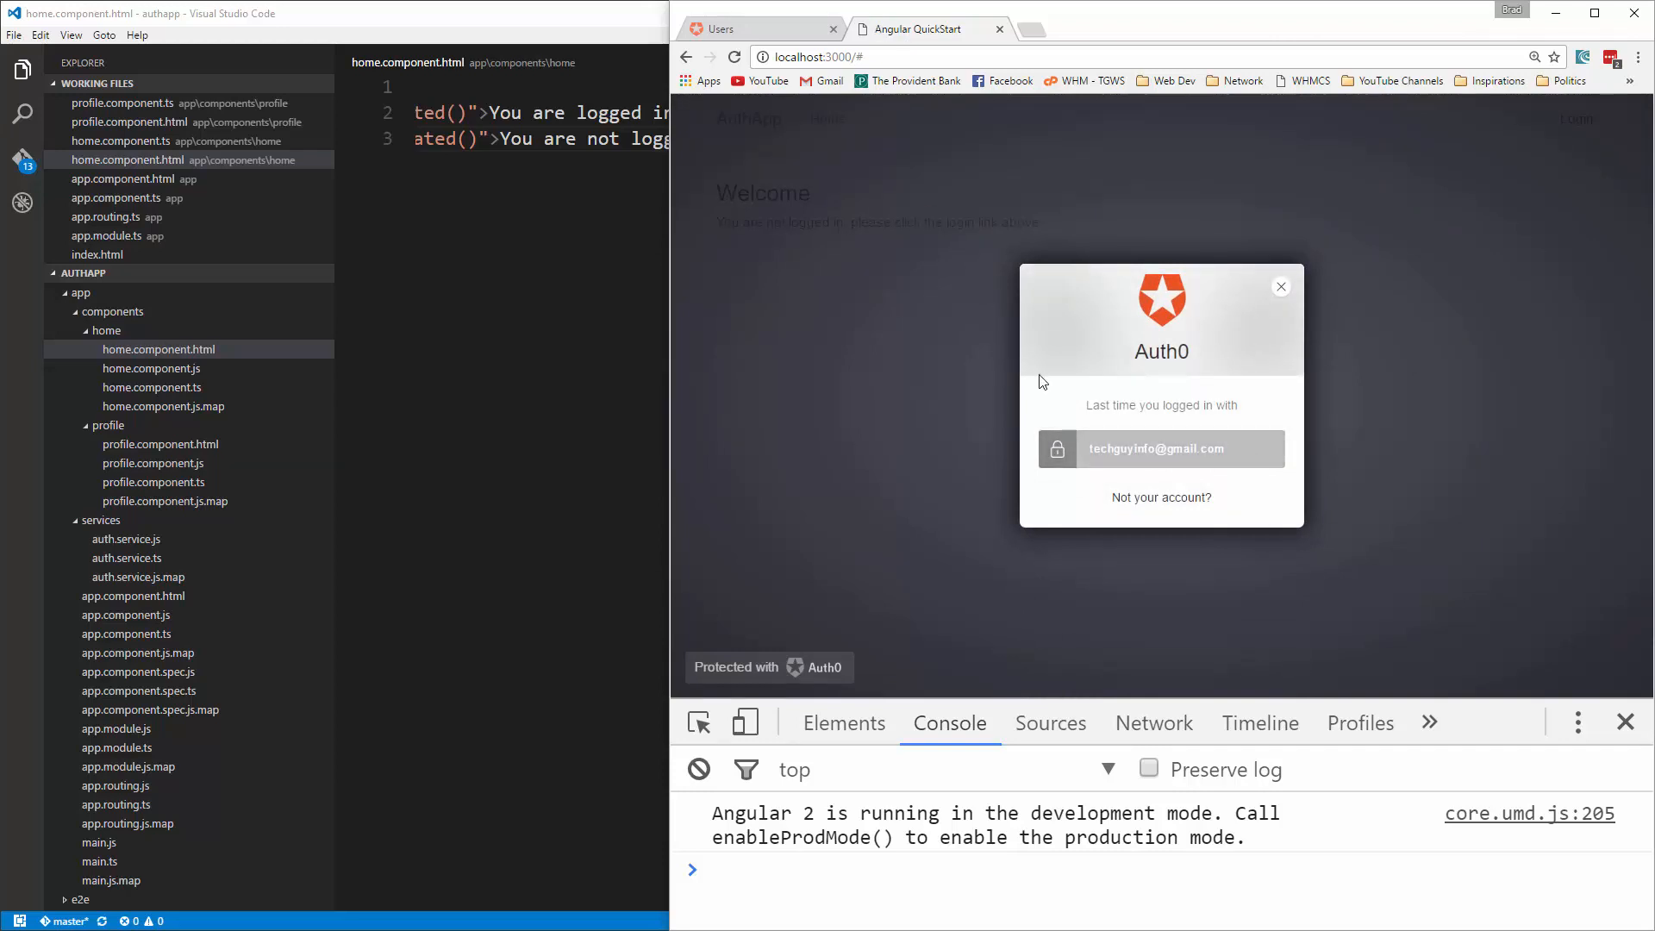
mouse_move(1142, 464)
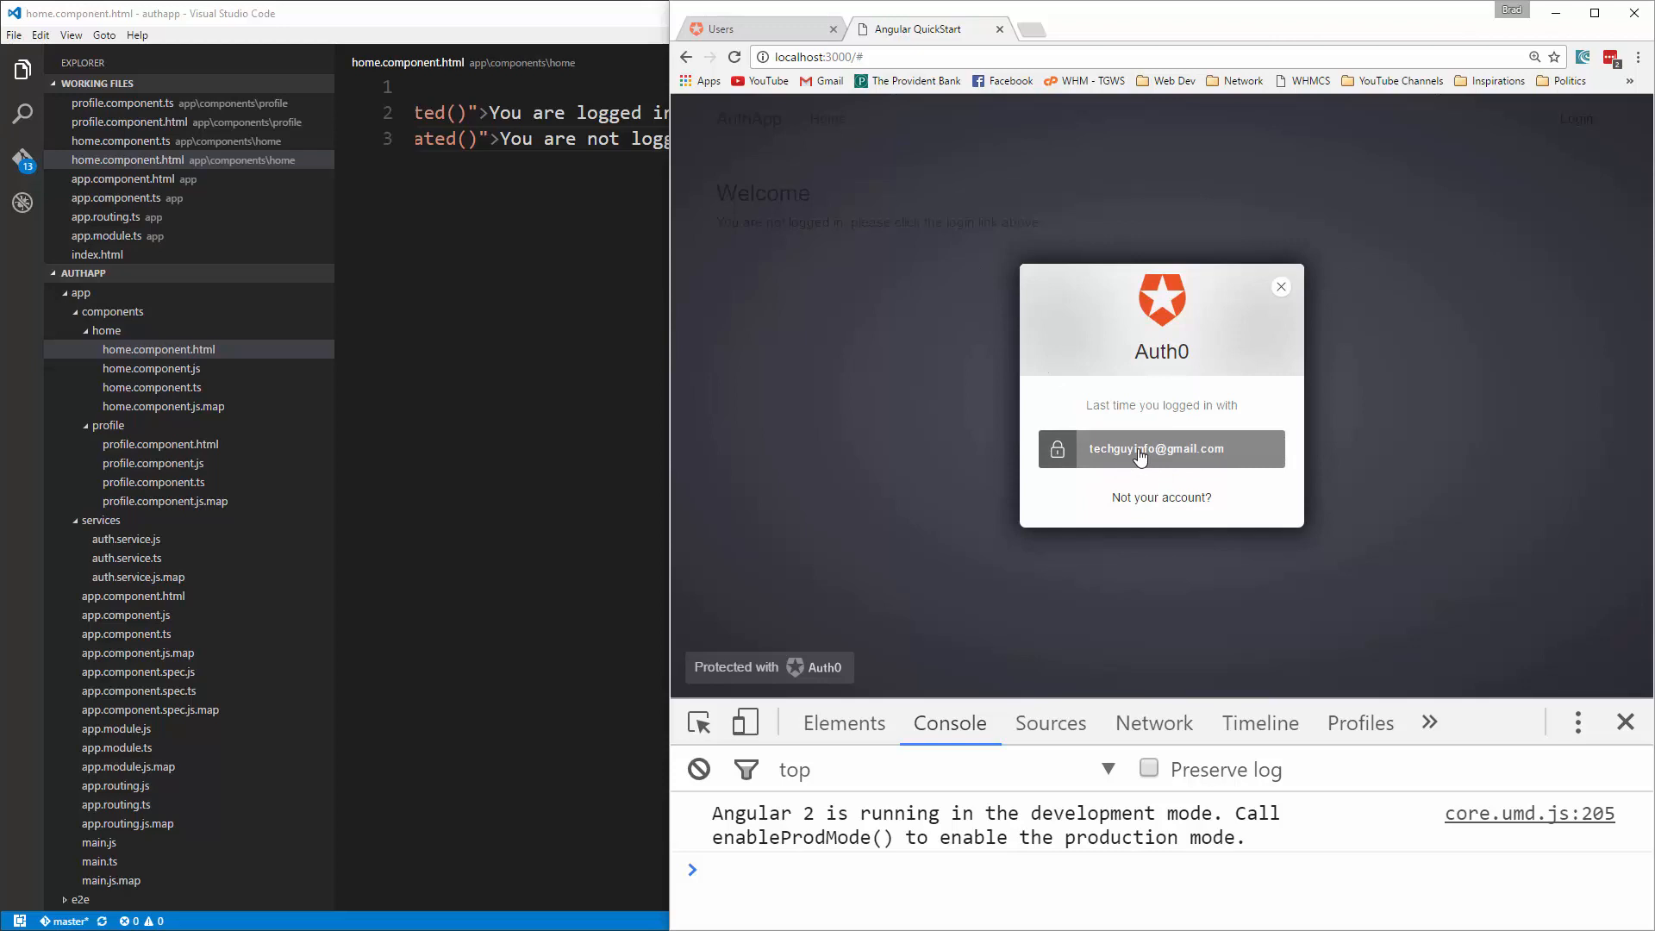
click(1161, 448)
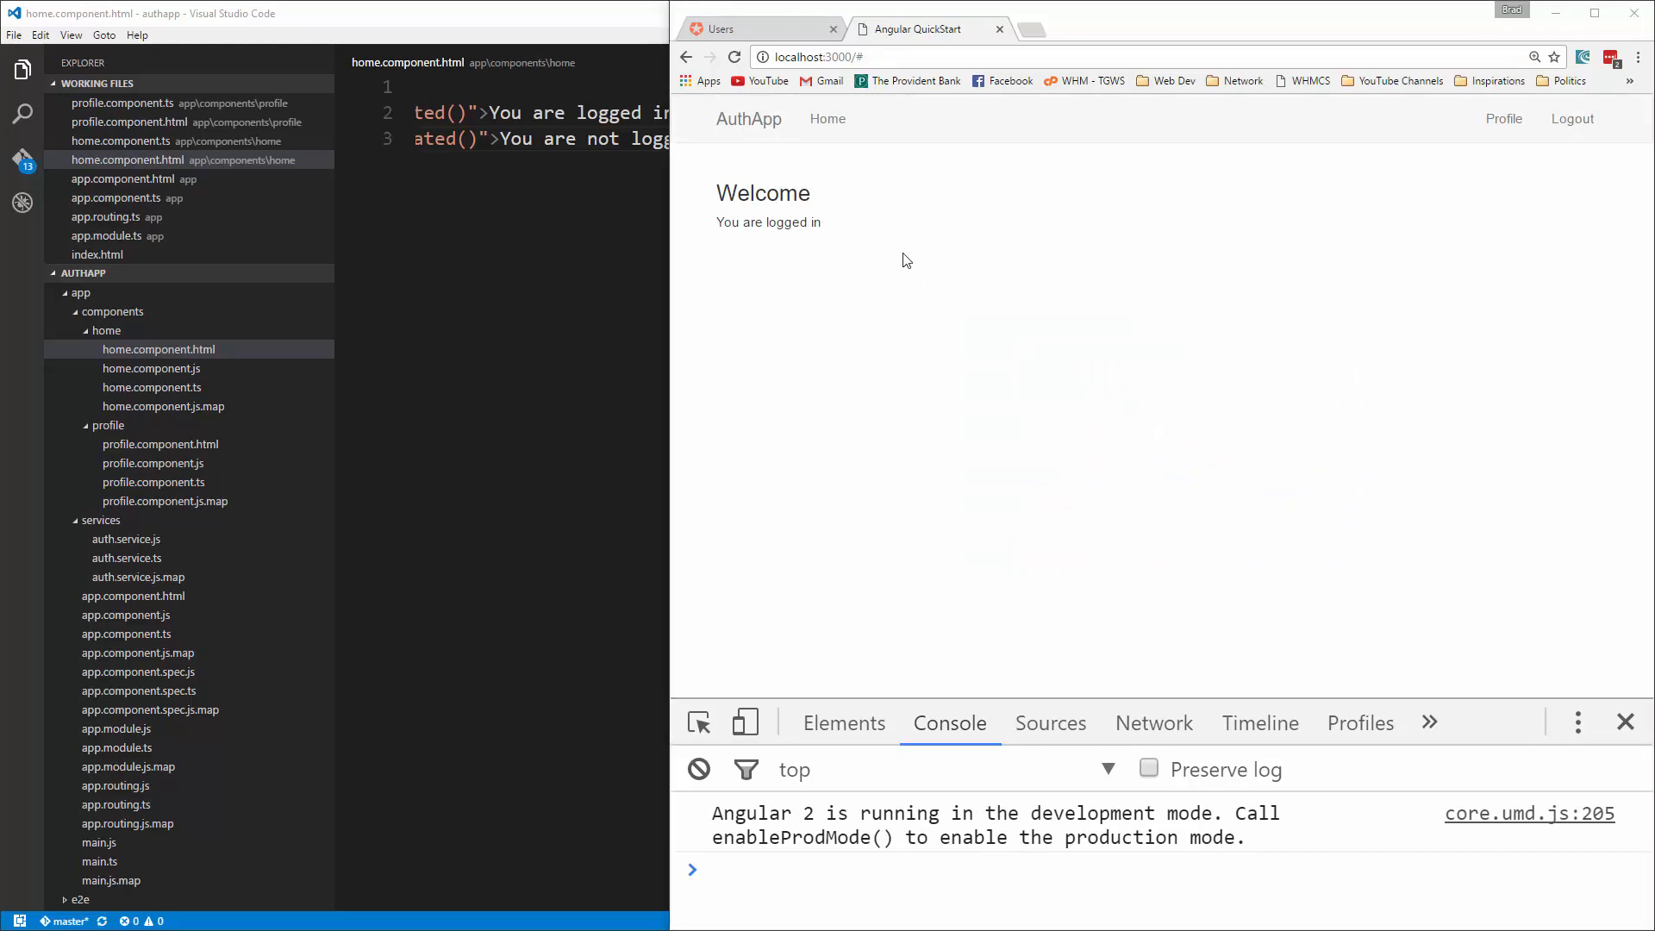
click(1503, 118)
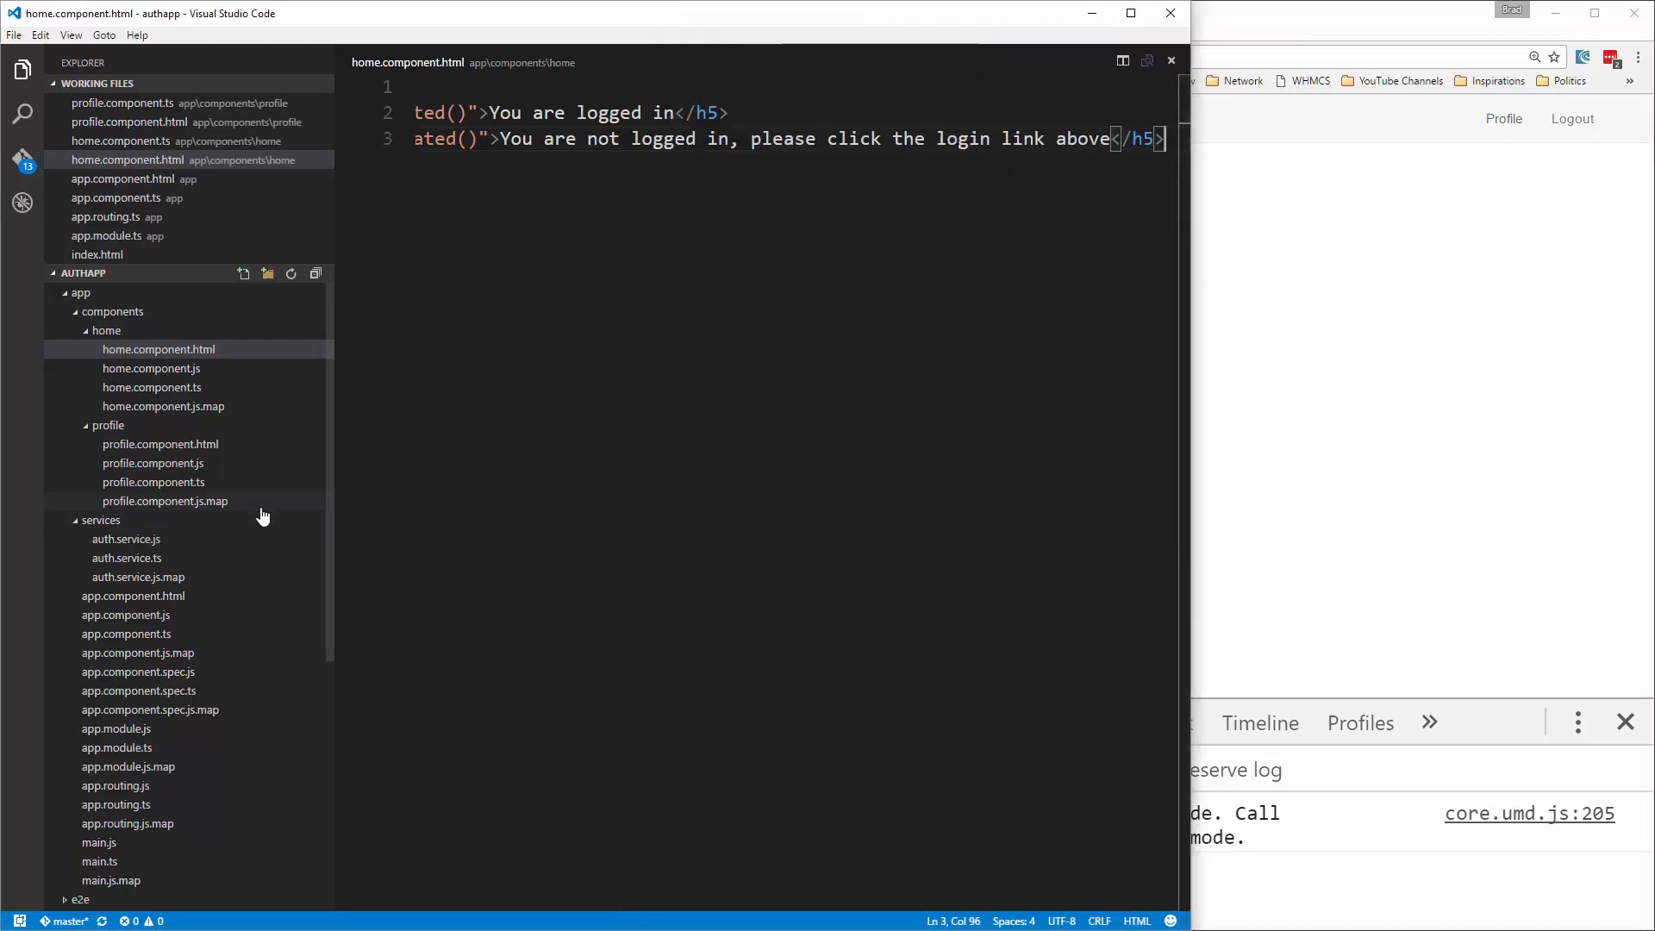
Declare a profile:any property in the profile.component.ts class.
click(153, 481)
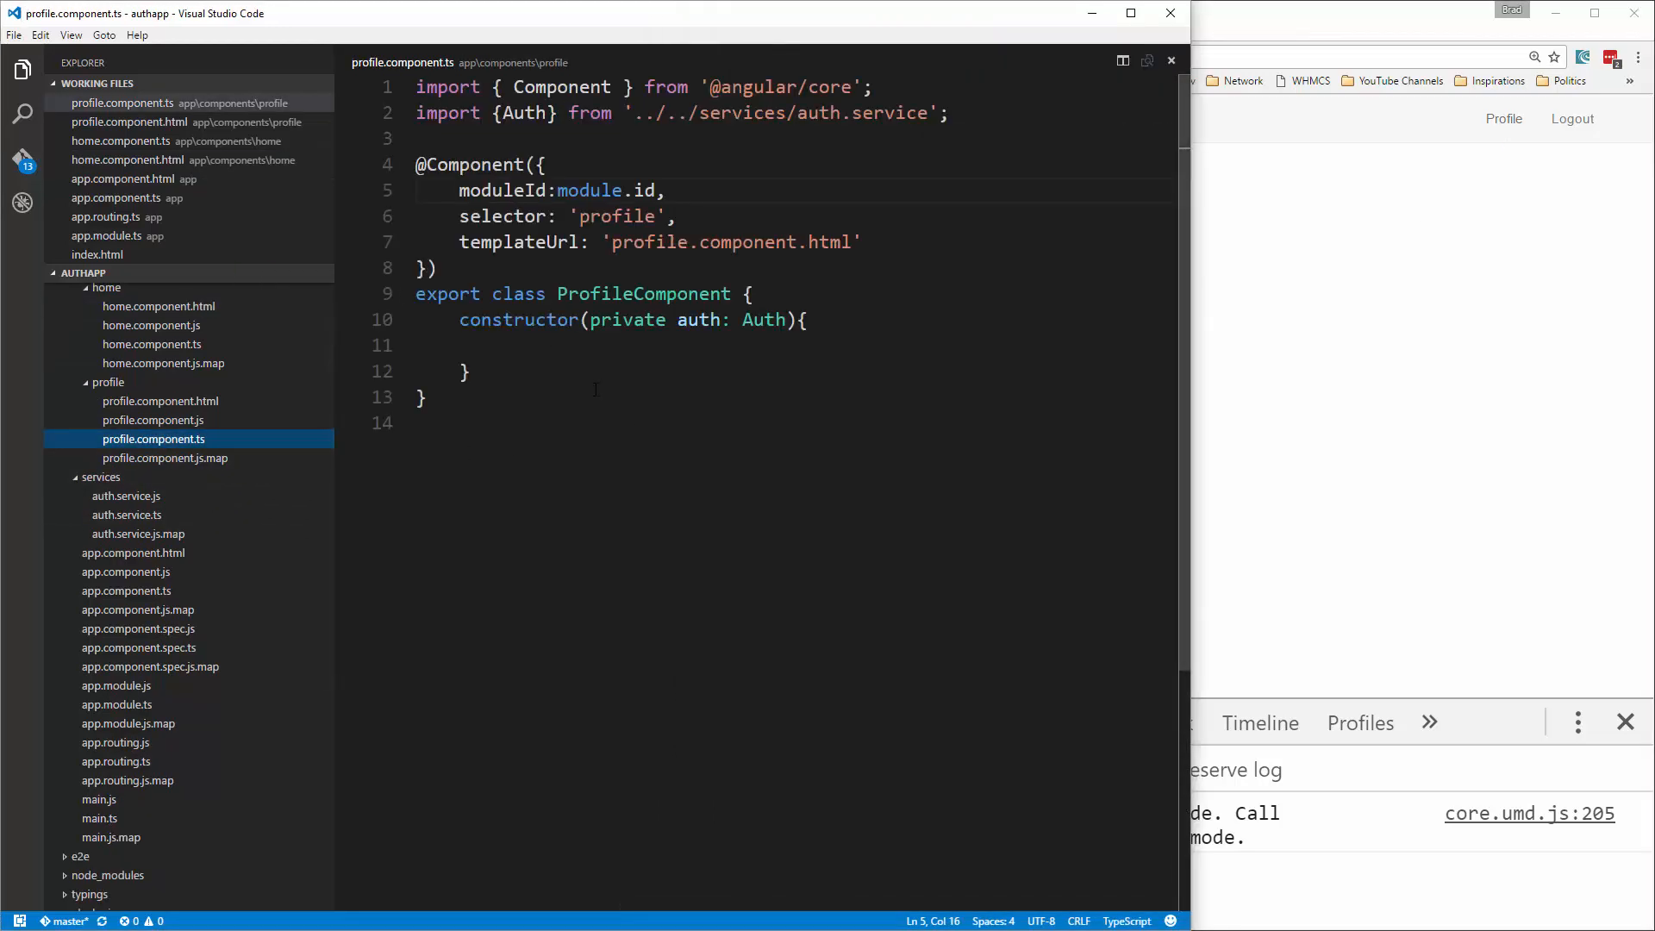
key(Enter)
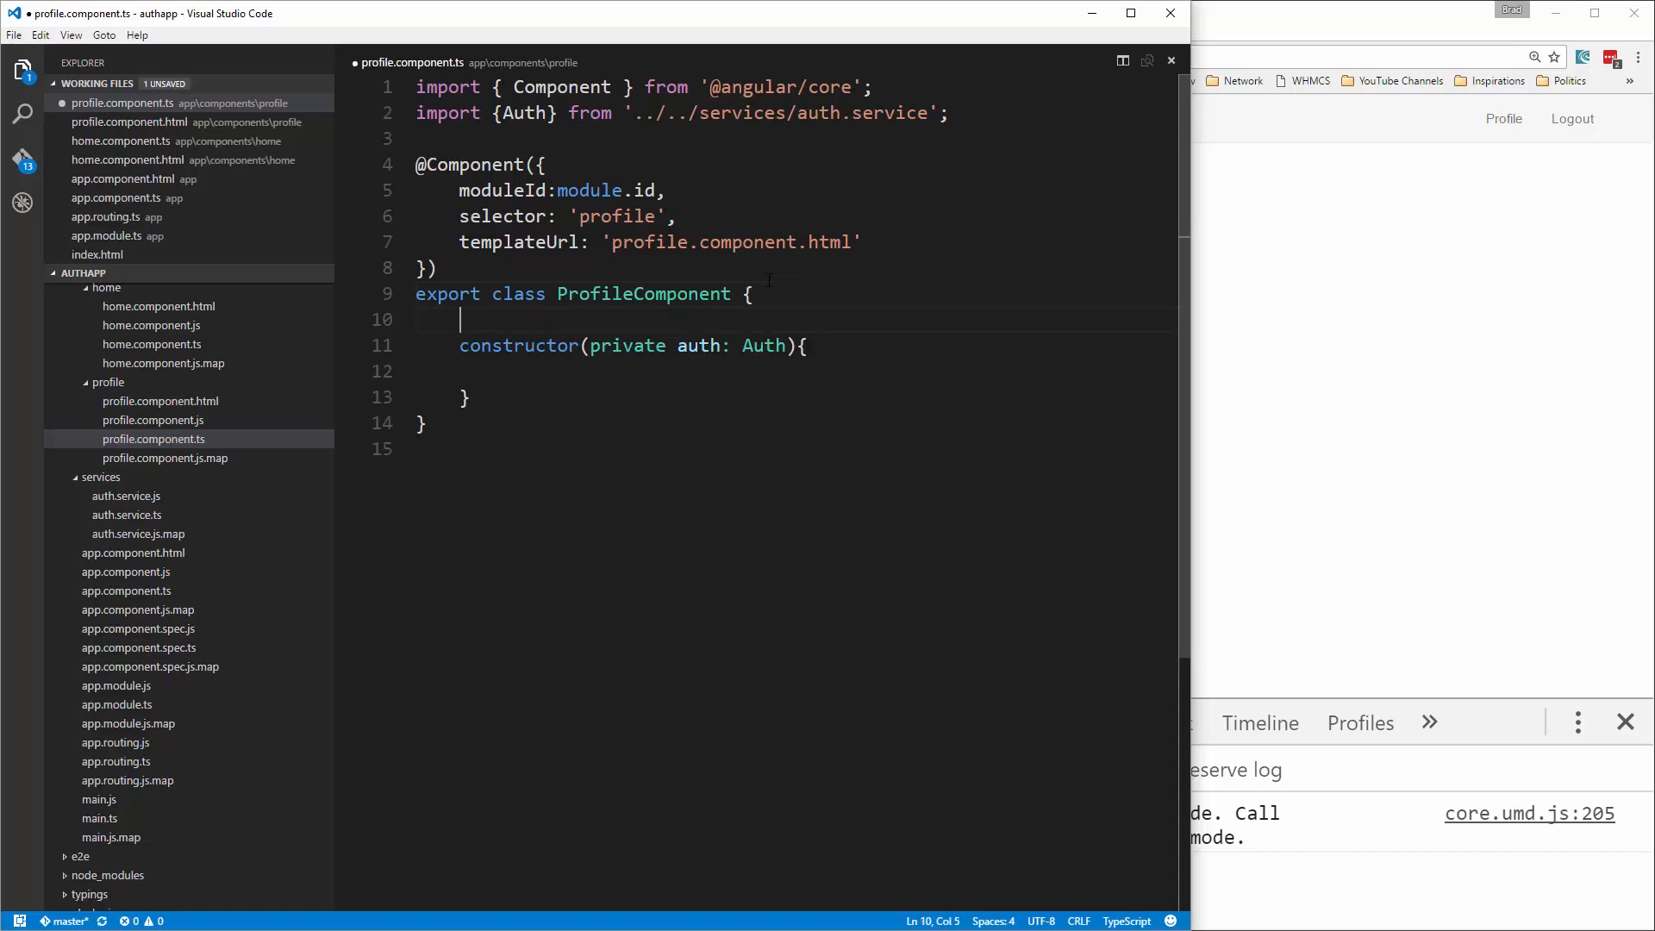
text(profile)
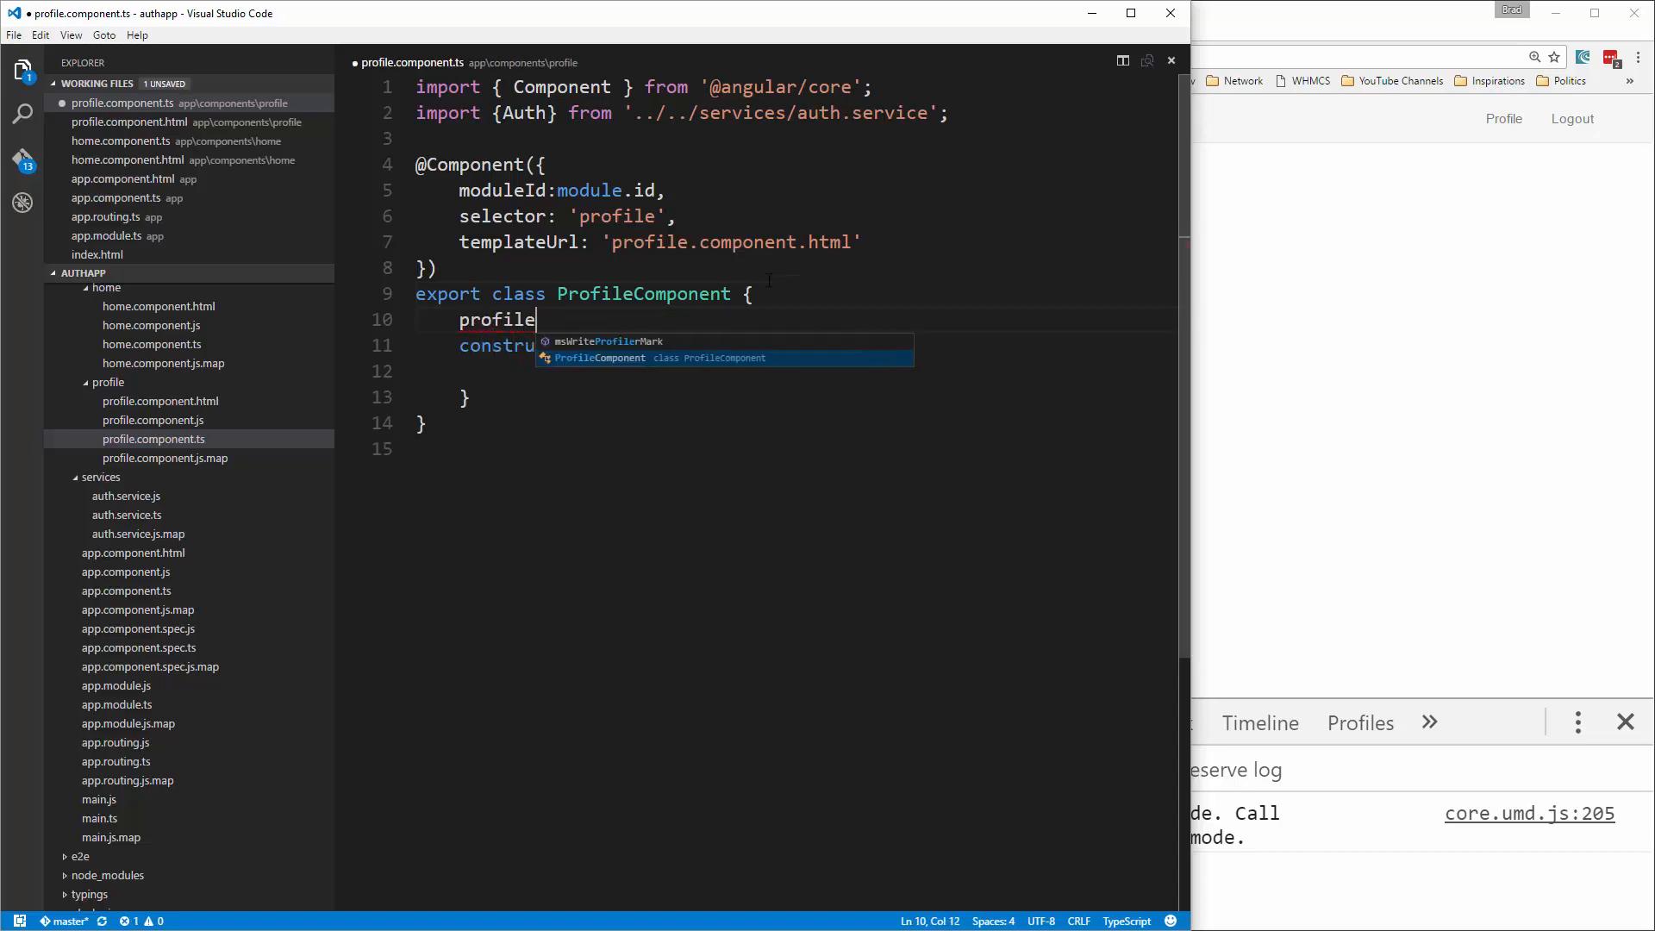
text(:any;)
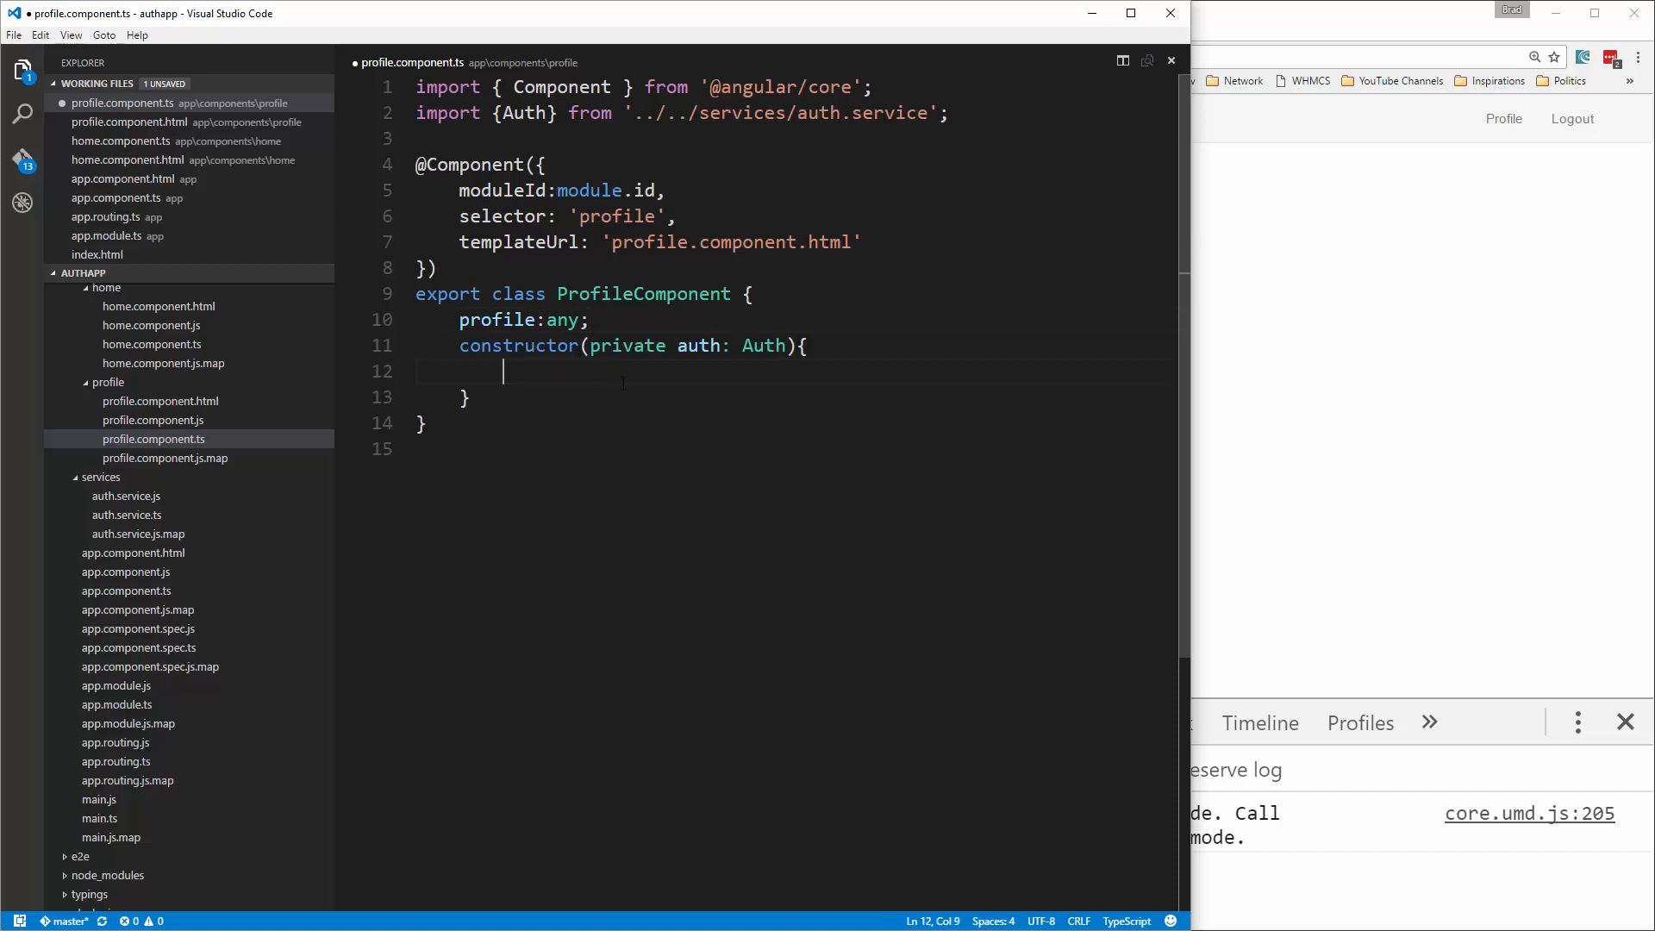
Set this.profile = JSON.parse(localStorage.getItem('profile')) in the constructor, save, and console.log it.
text(t)
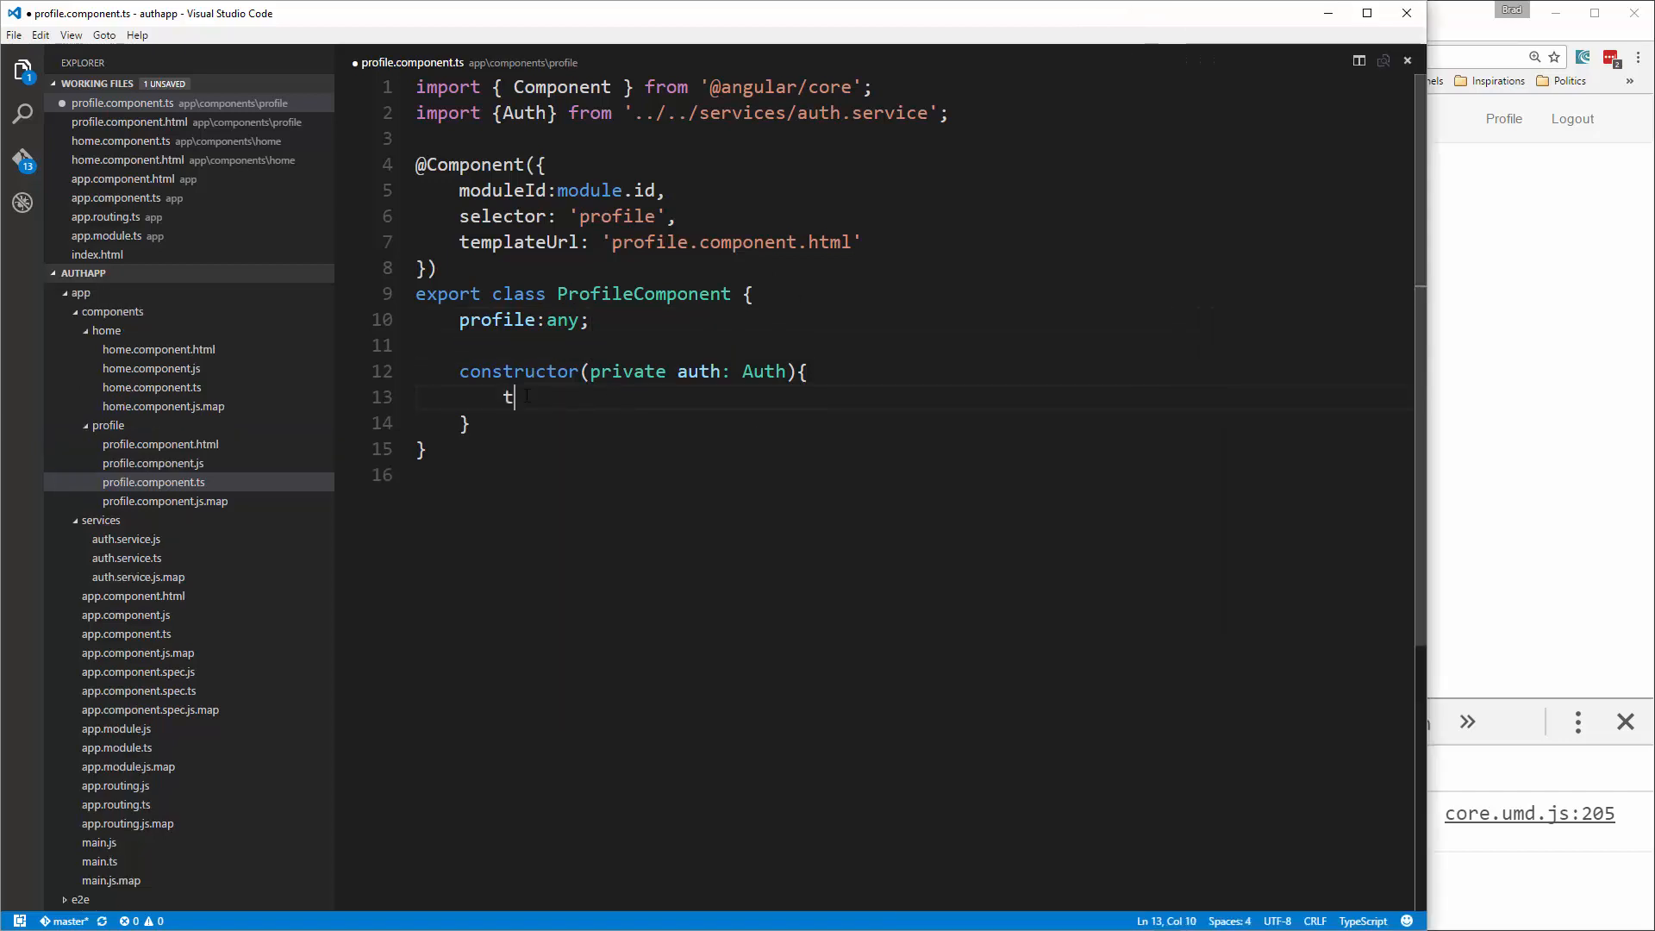
text(his.profi)
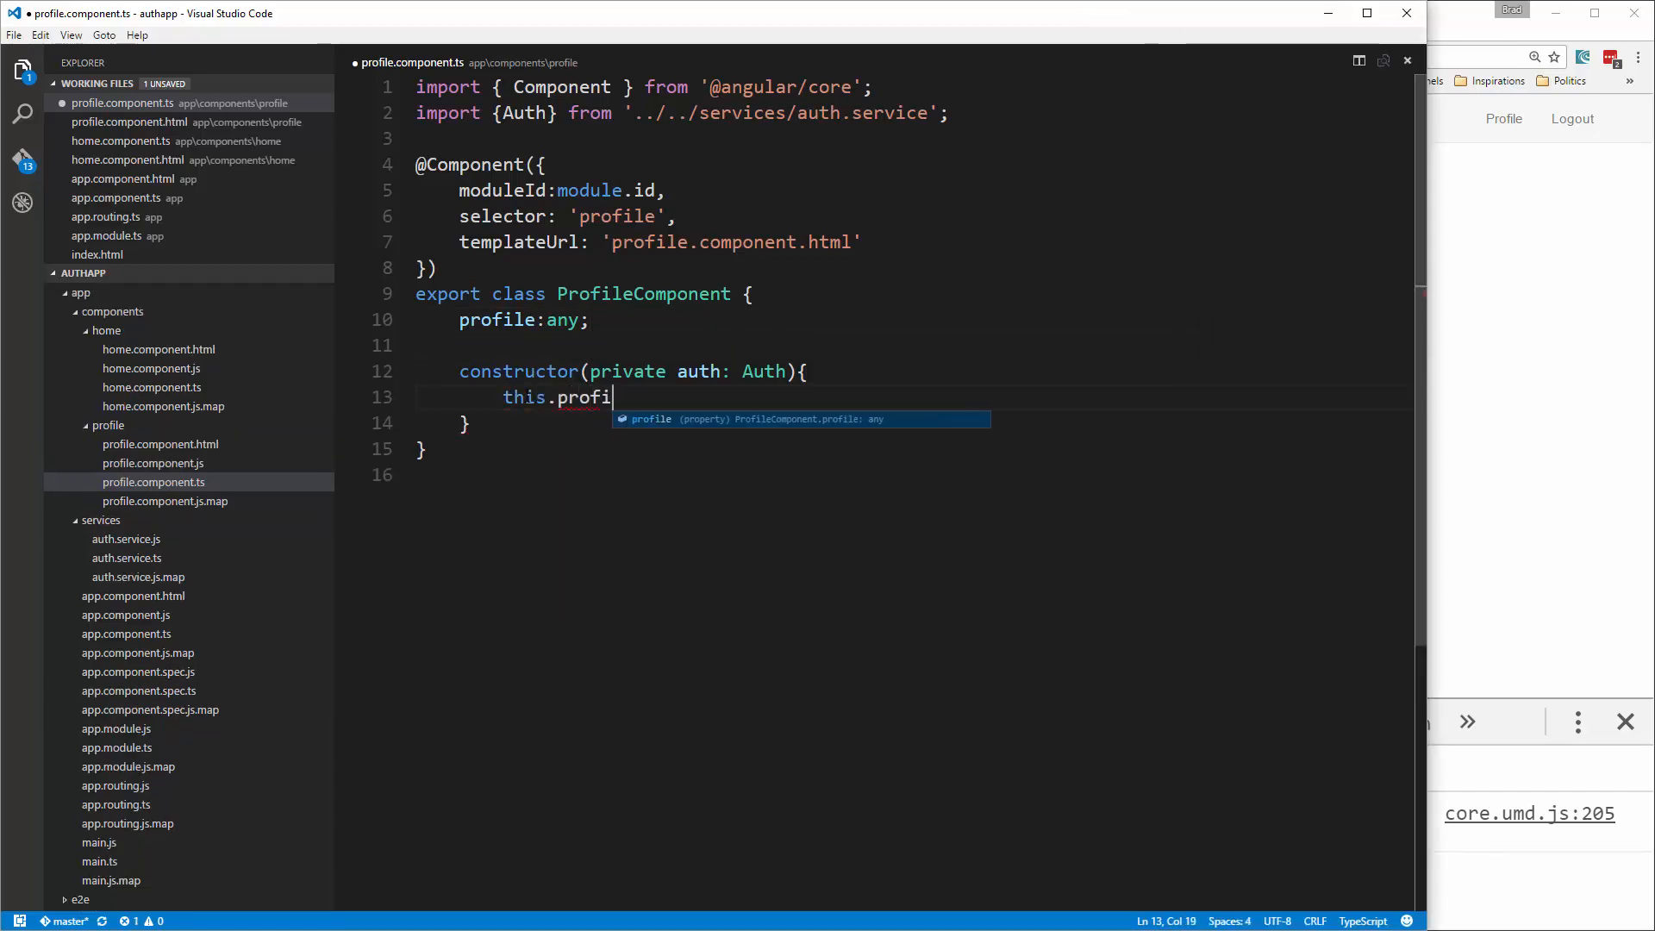
text(le = local)
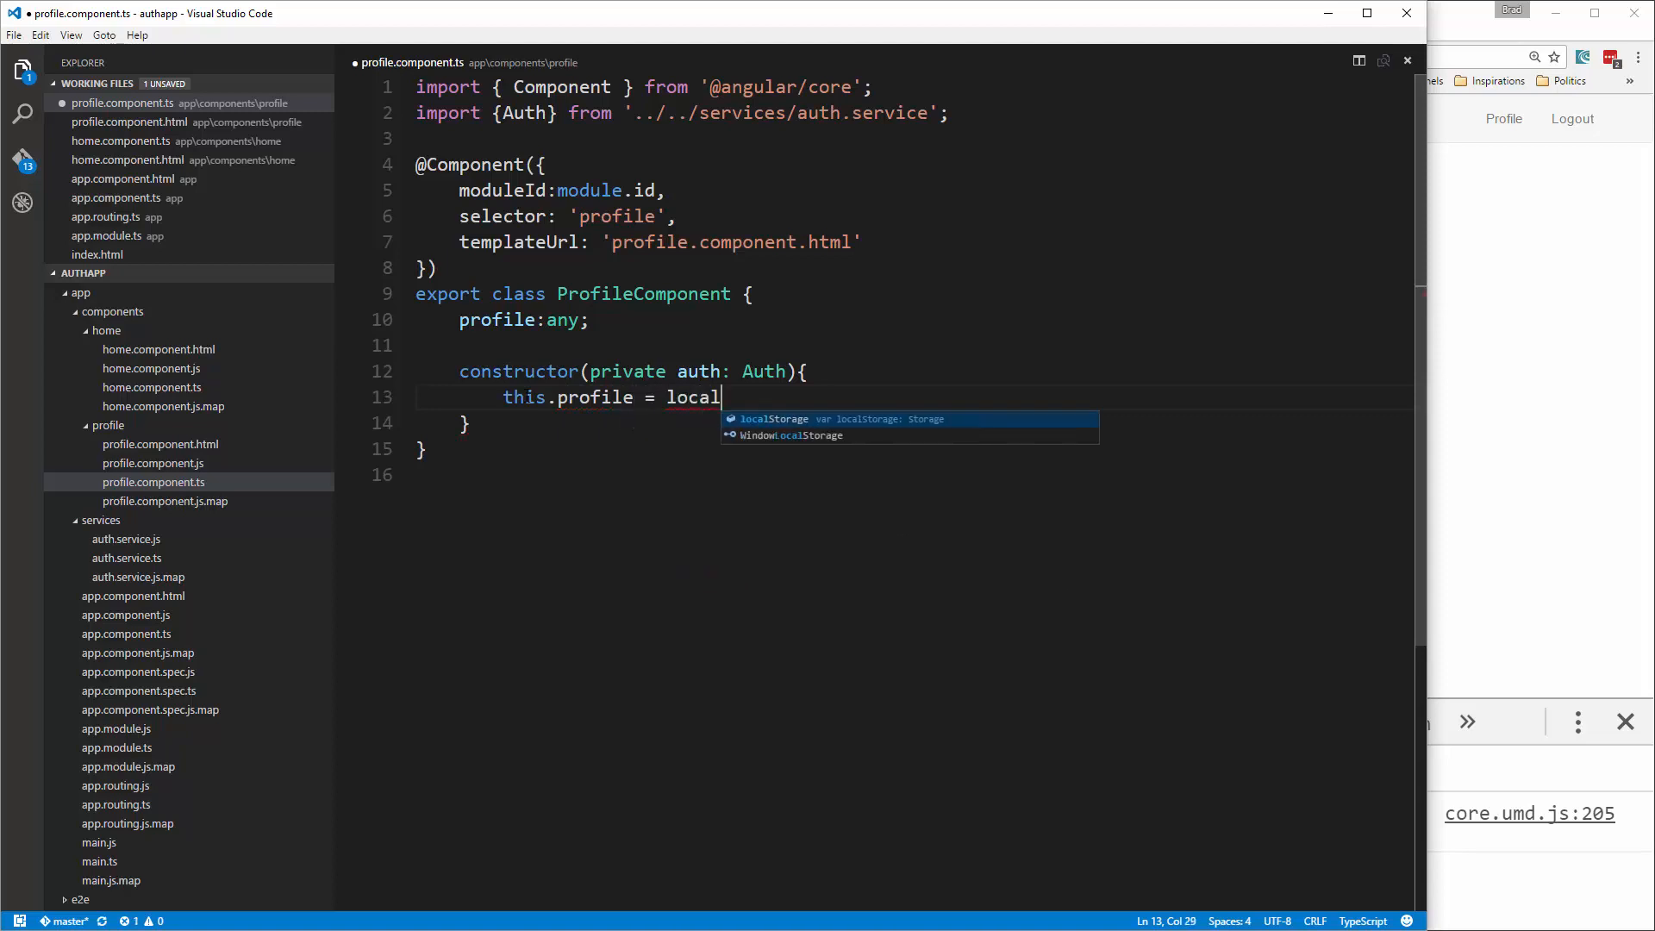
text(Storage.getItem)
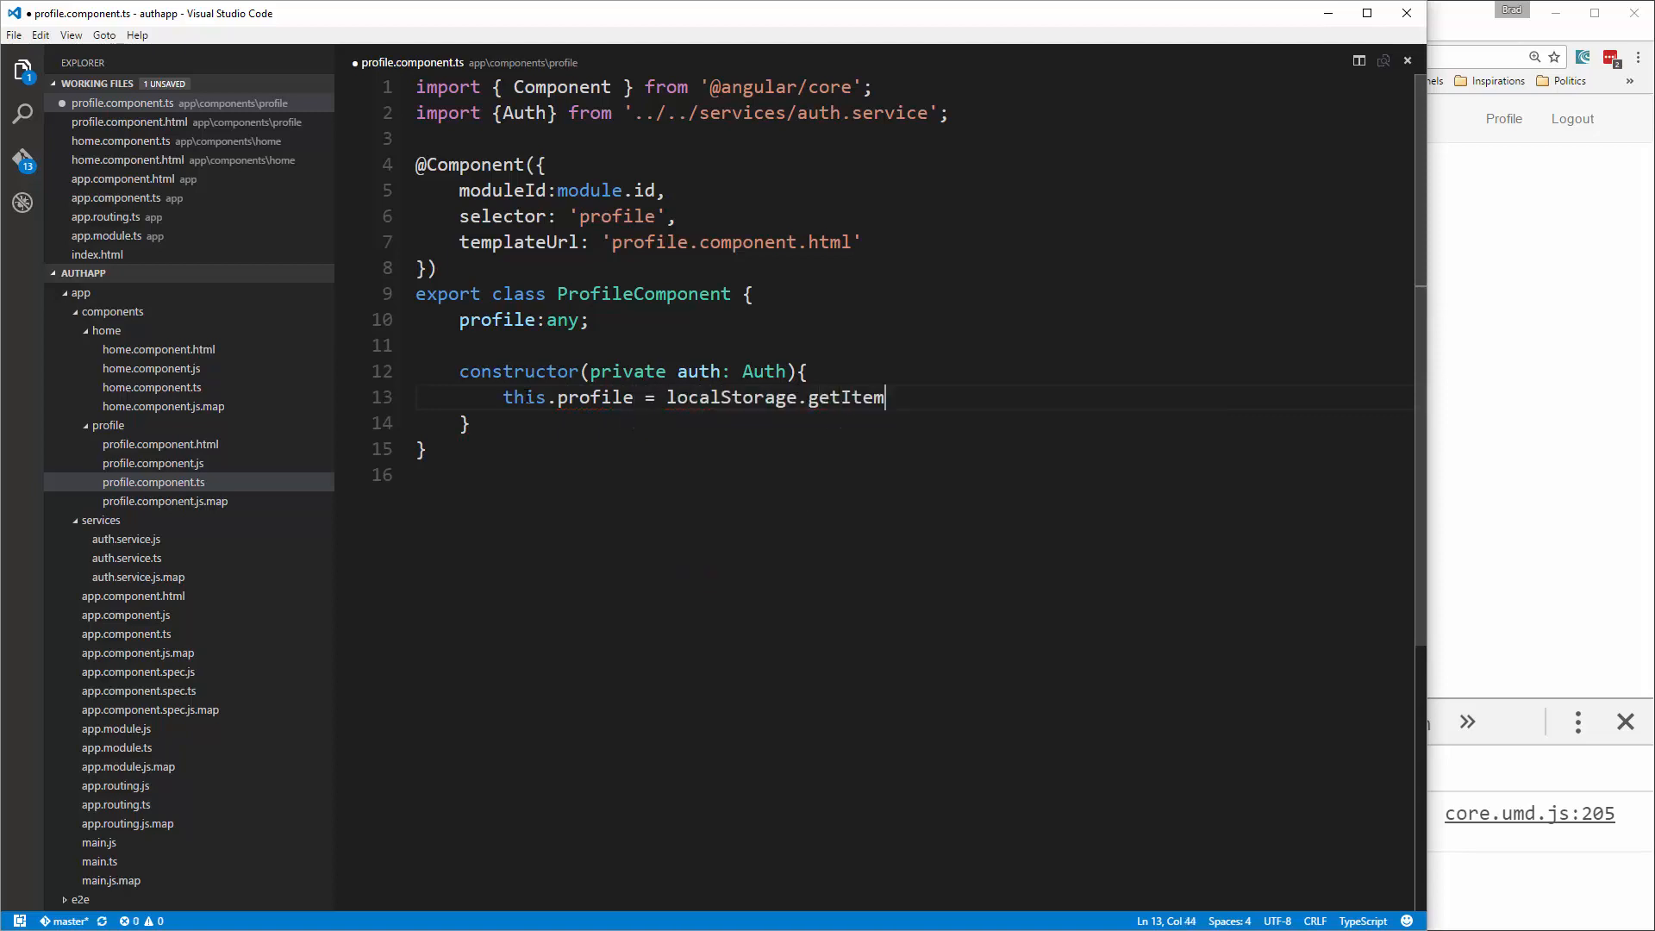
text(('');)
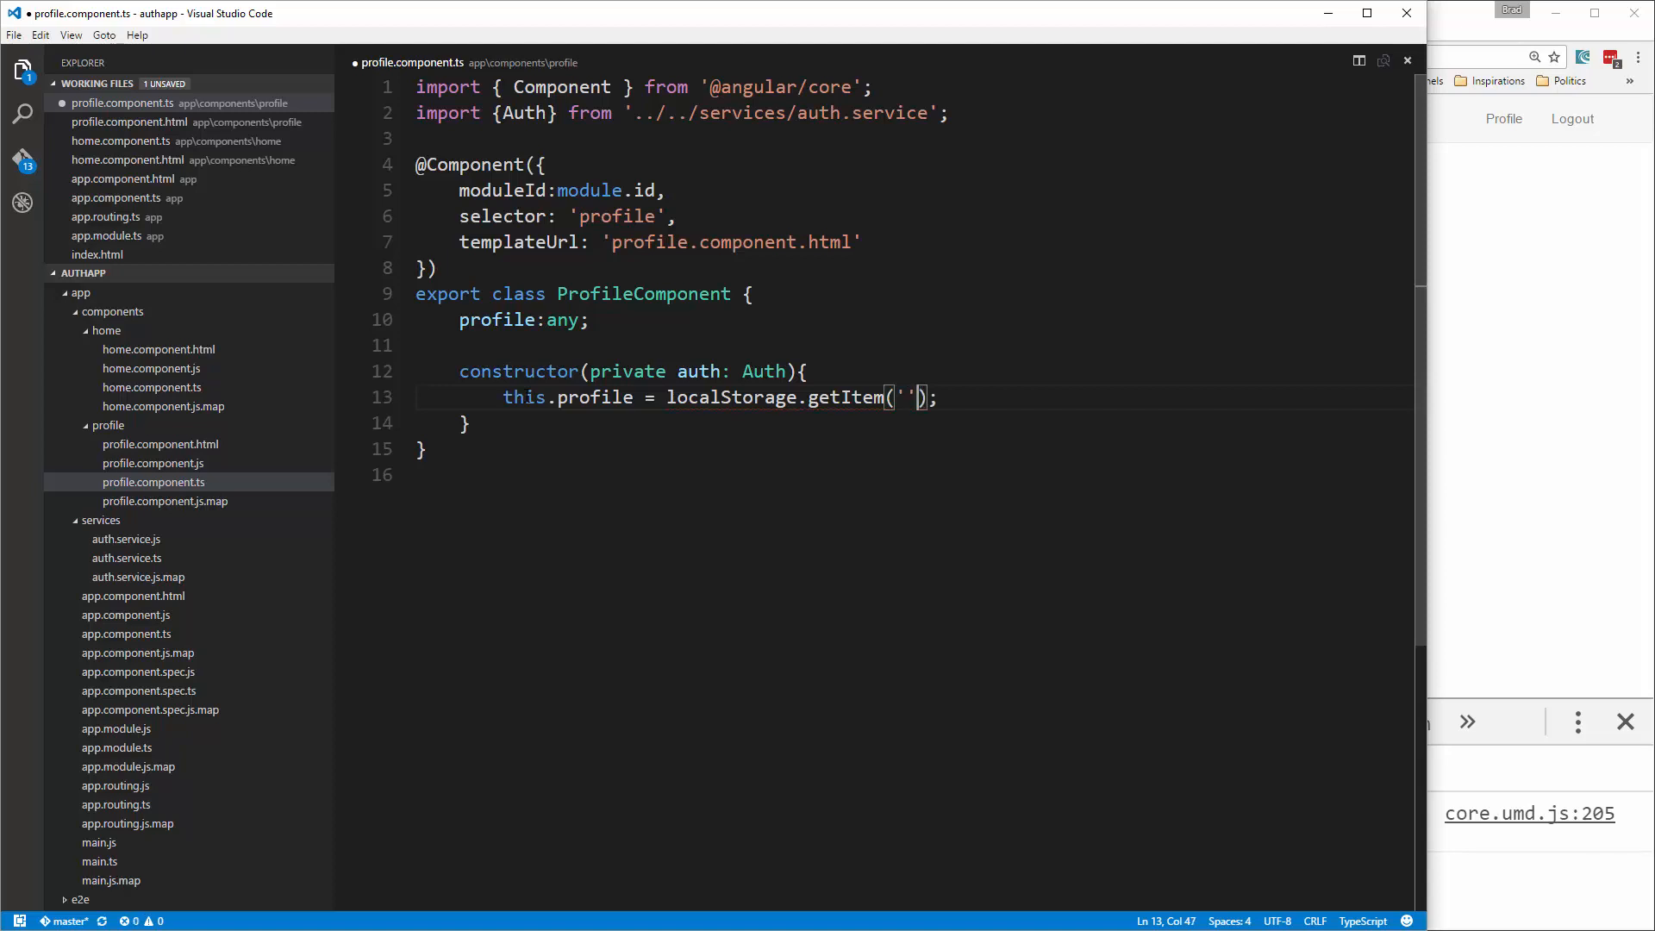
text(profile)
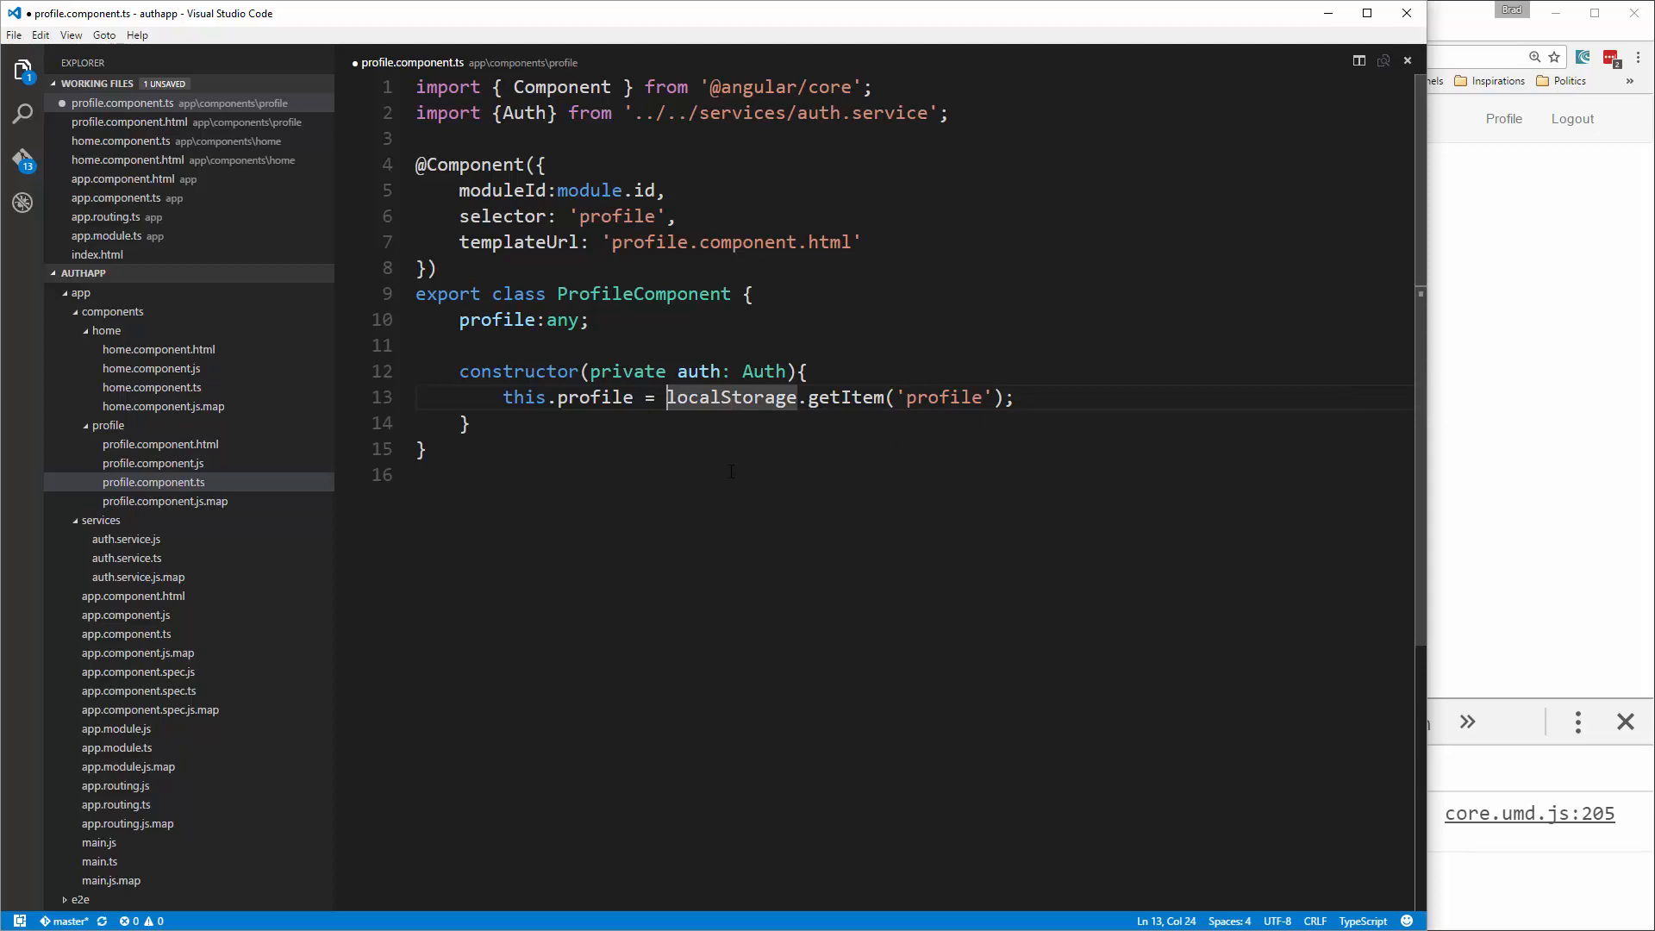
text(JSON.parse()
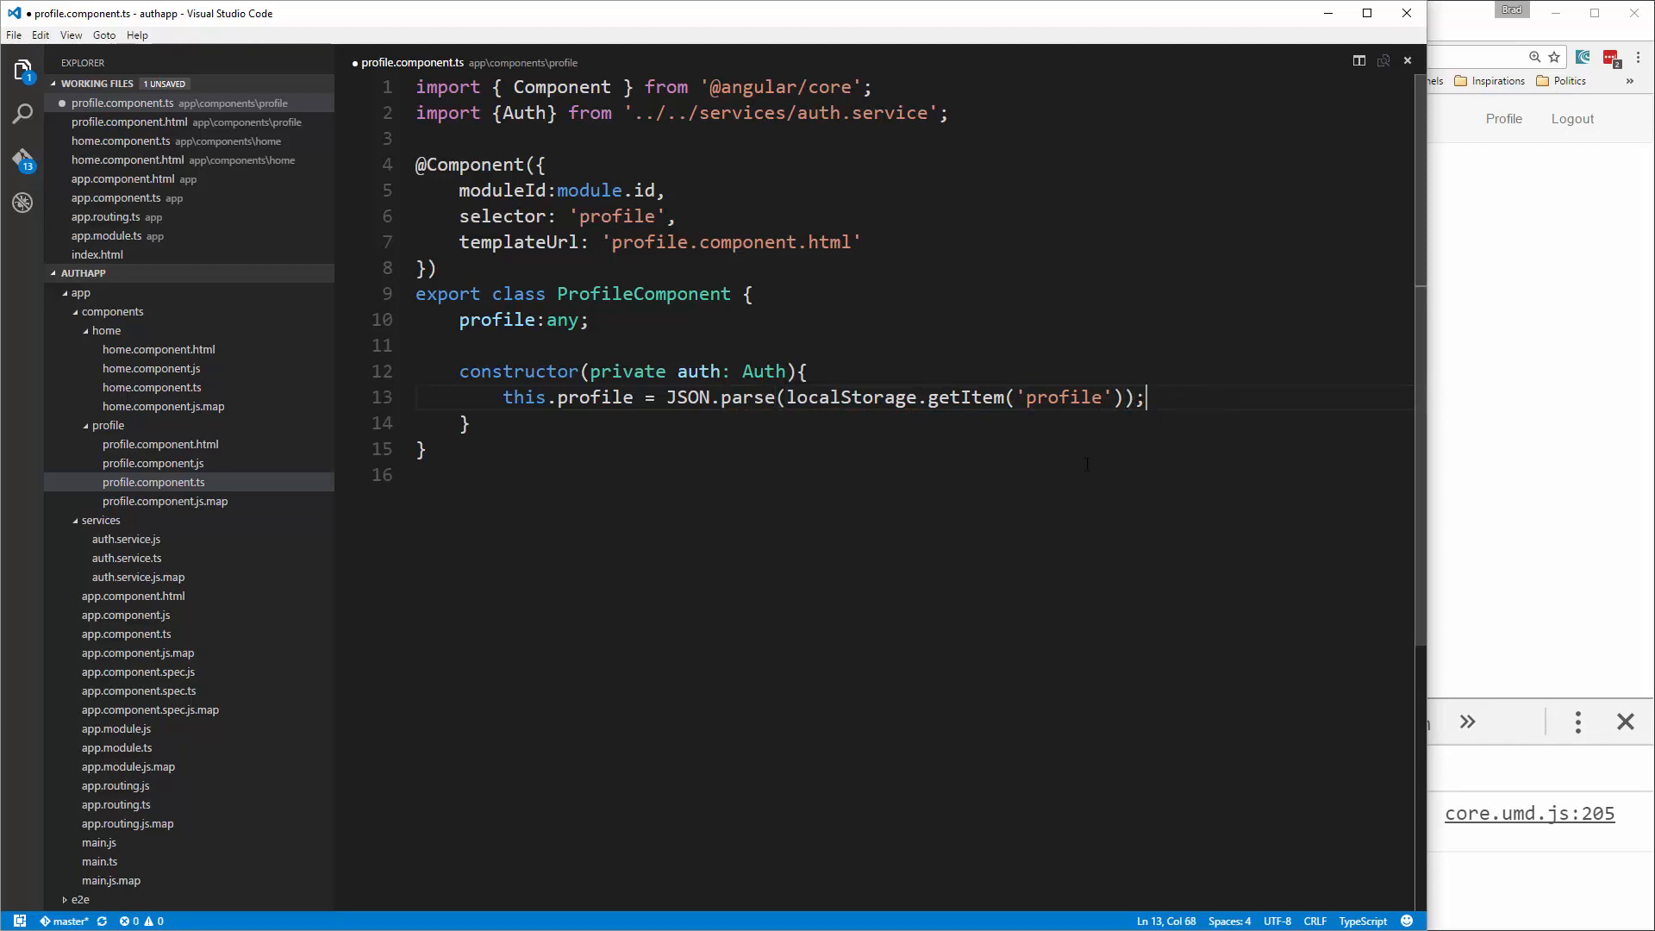
key(ctrl+s)
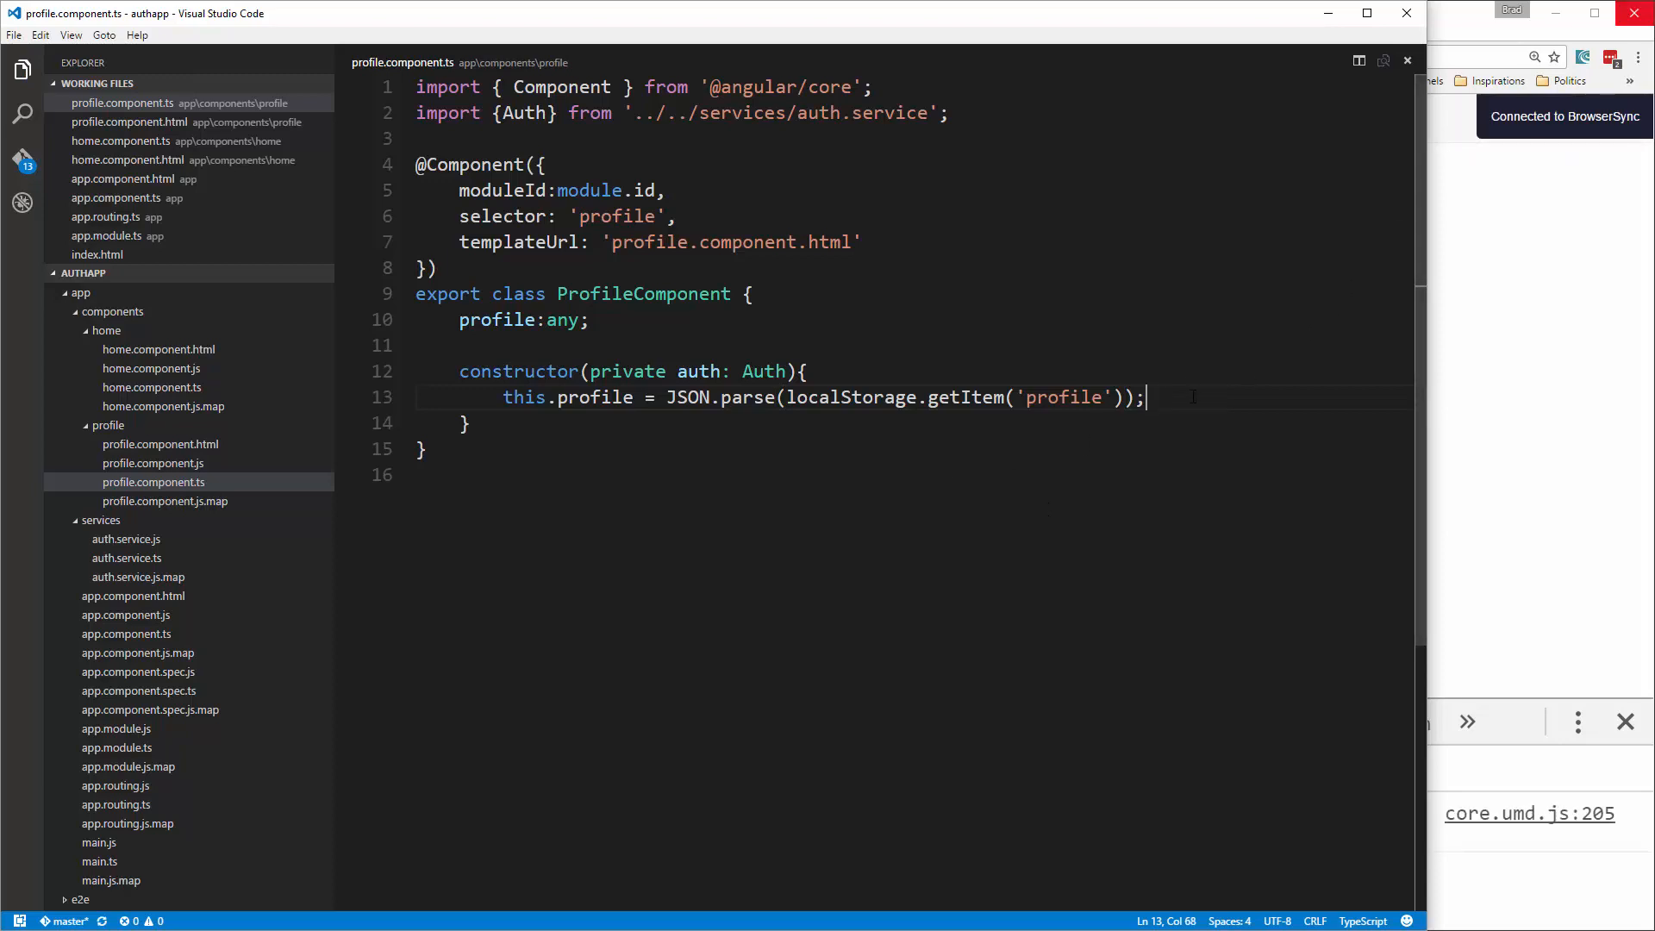
text(console.log();)
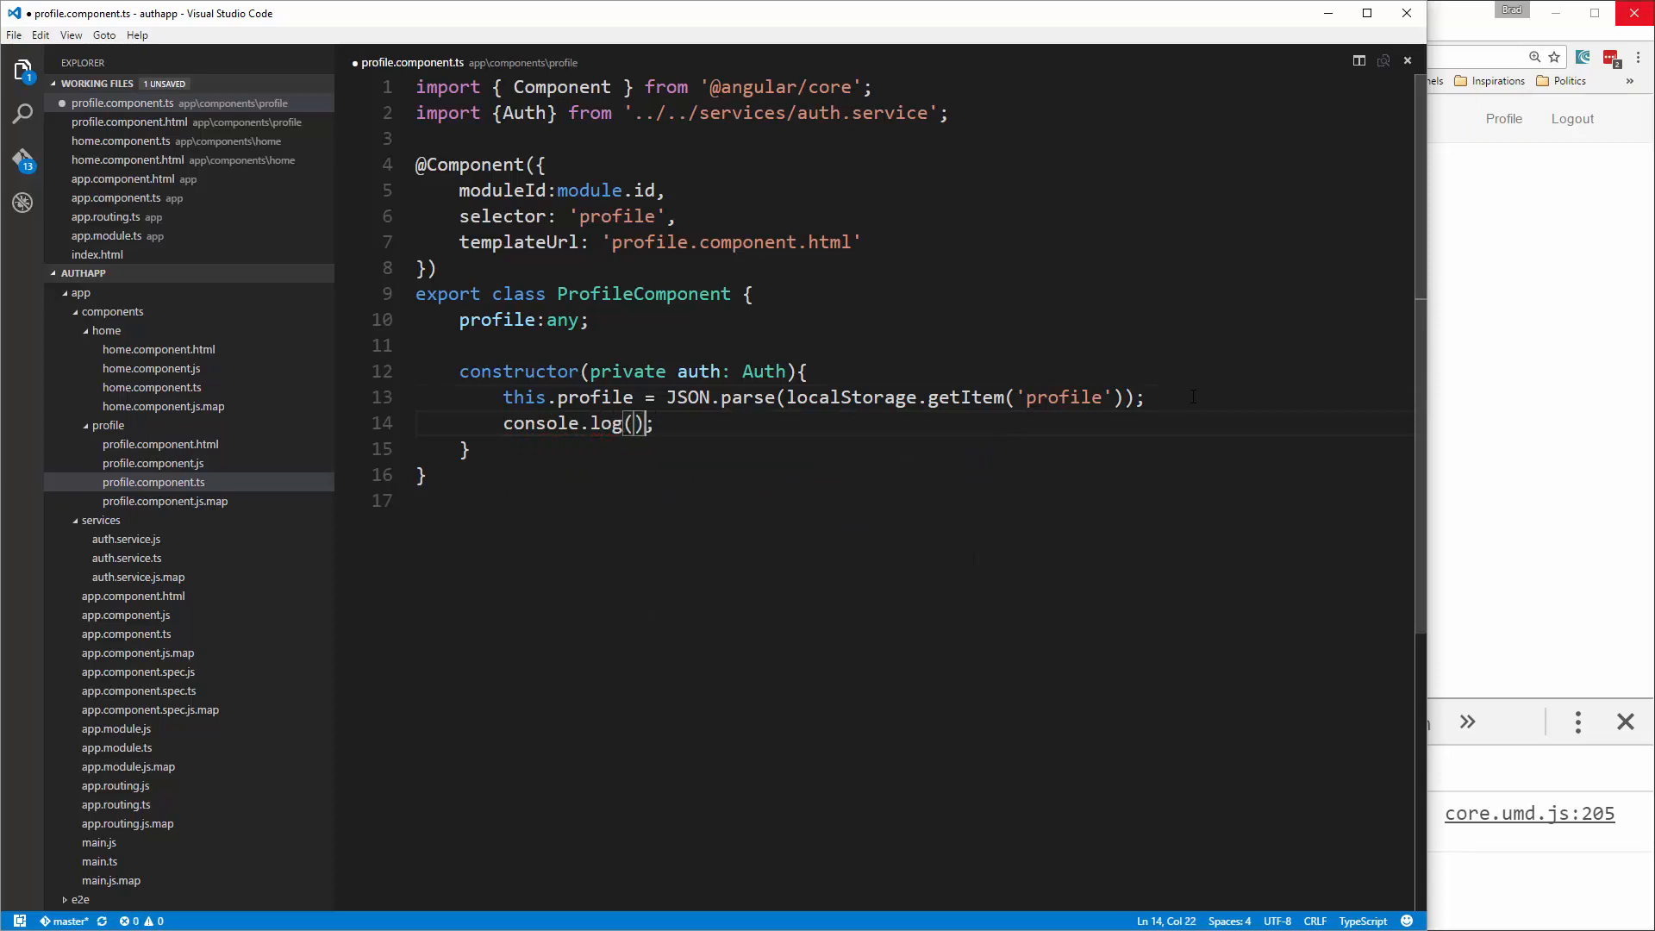
text(this.p)
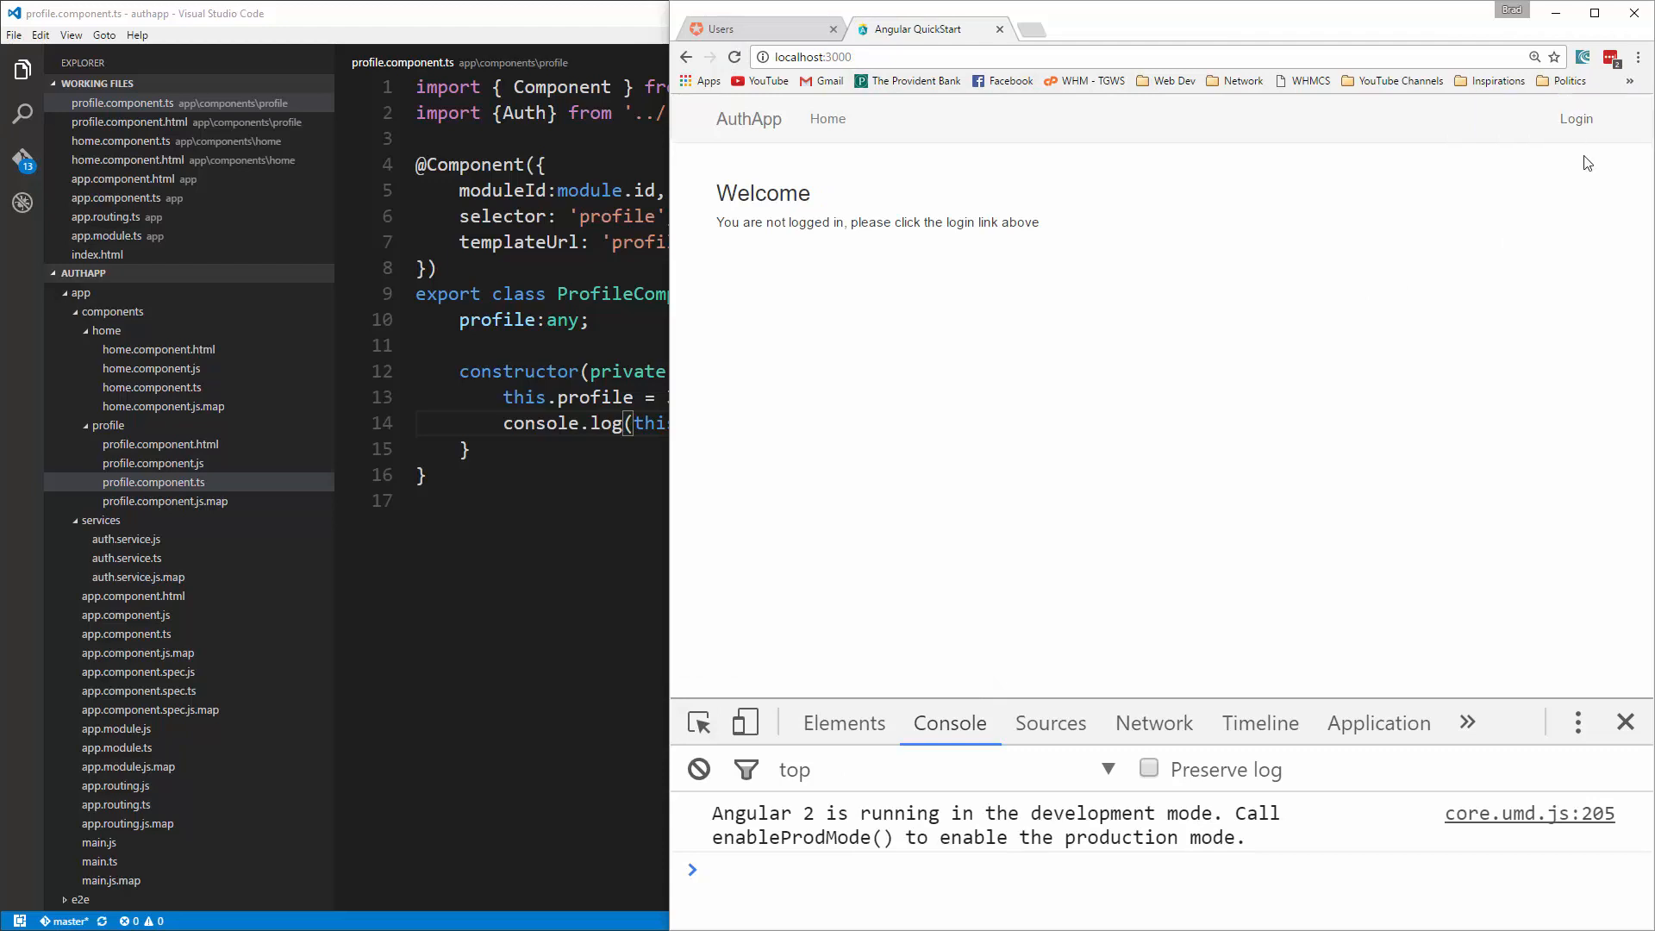
Try logging in with the previously used account, then go back from the Auth0 error page.
click(1574, 118)
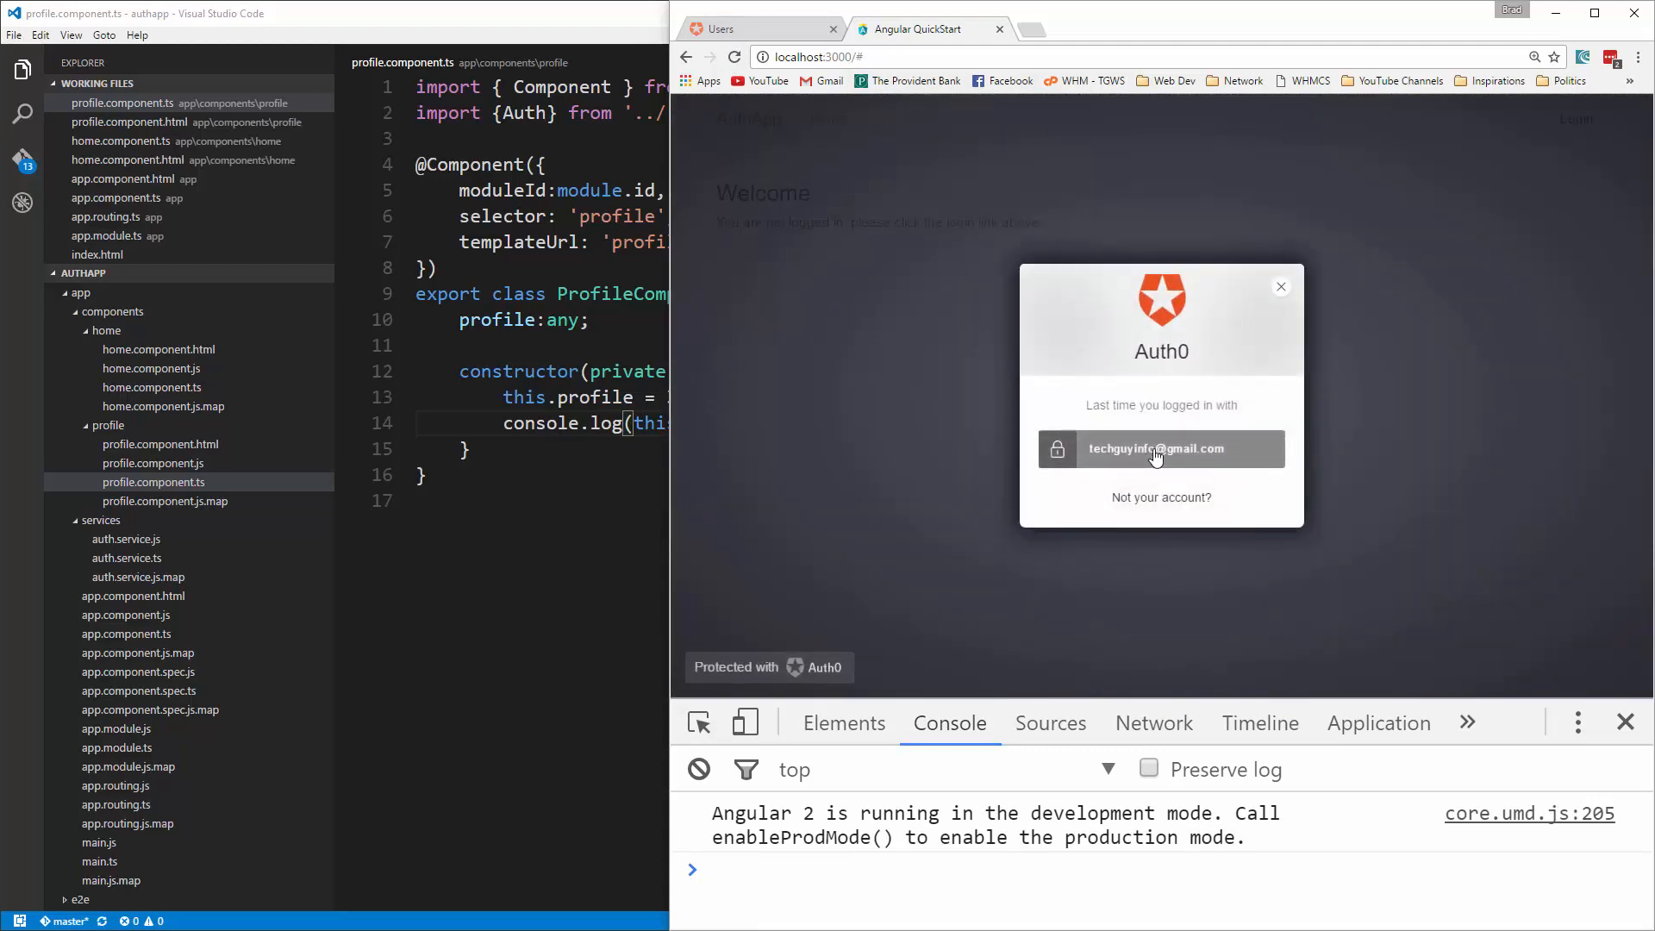
click(1160, 448)
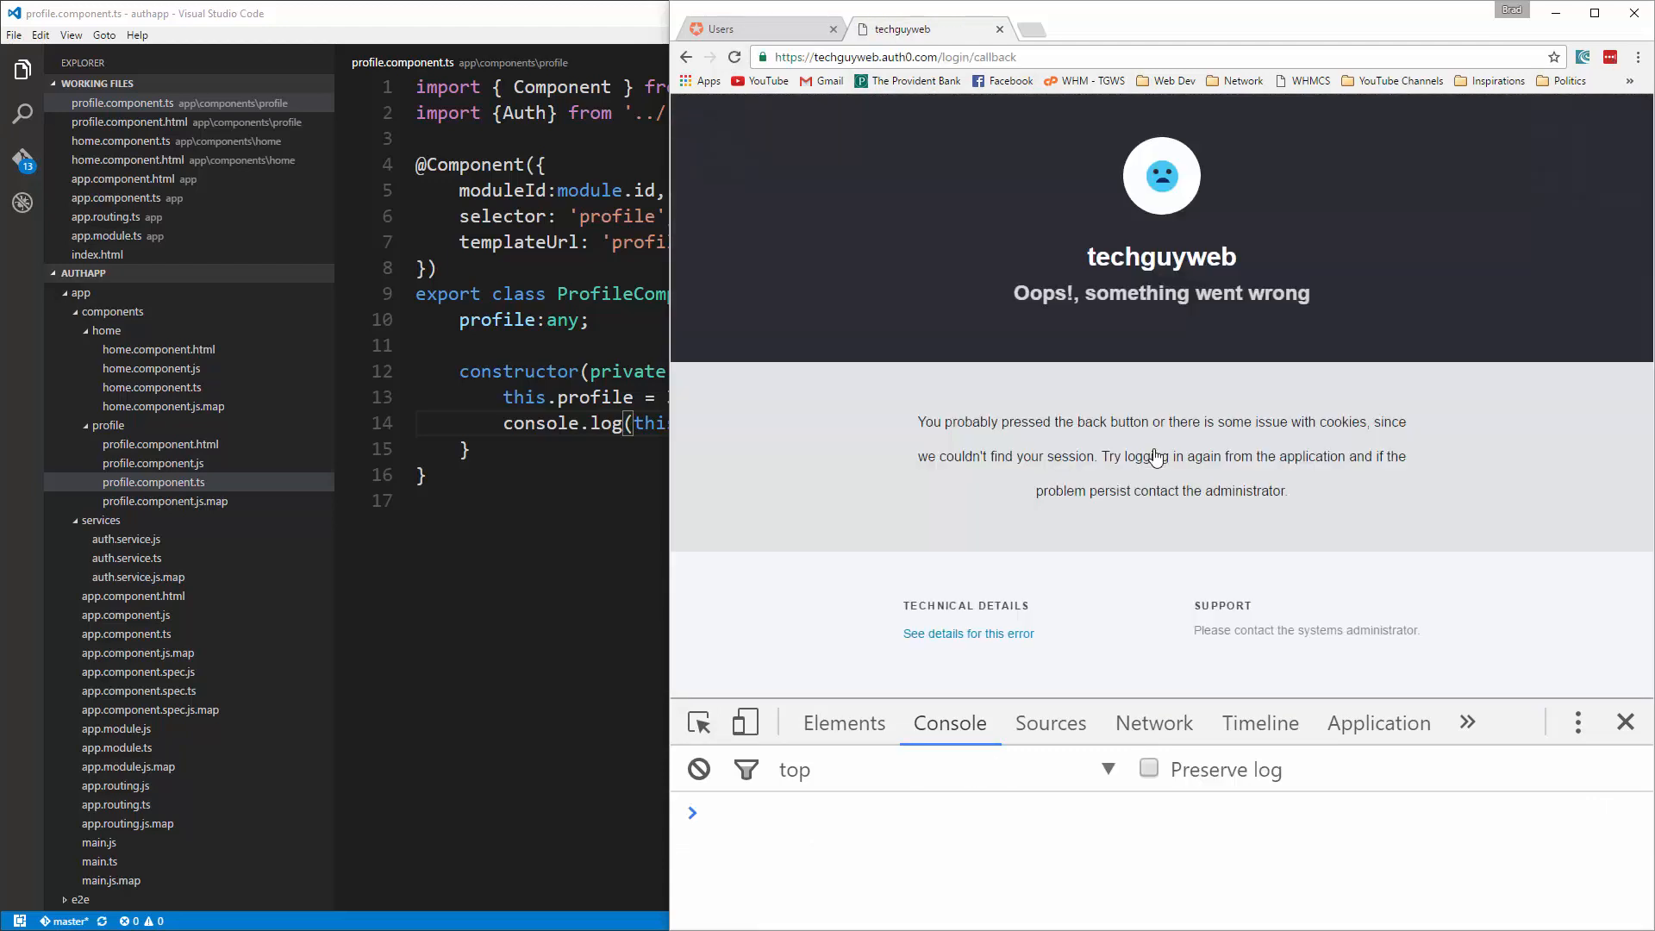
mouse_move(982, 481)
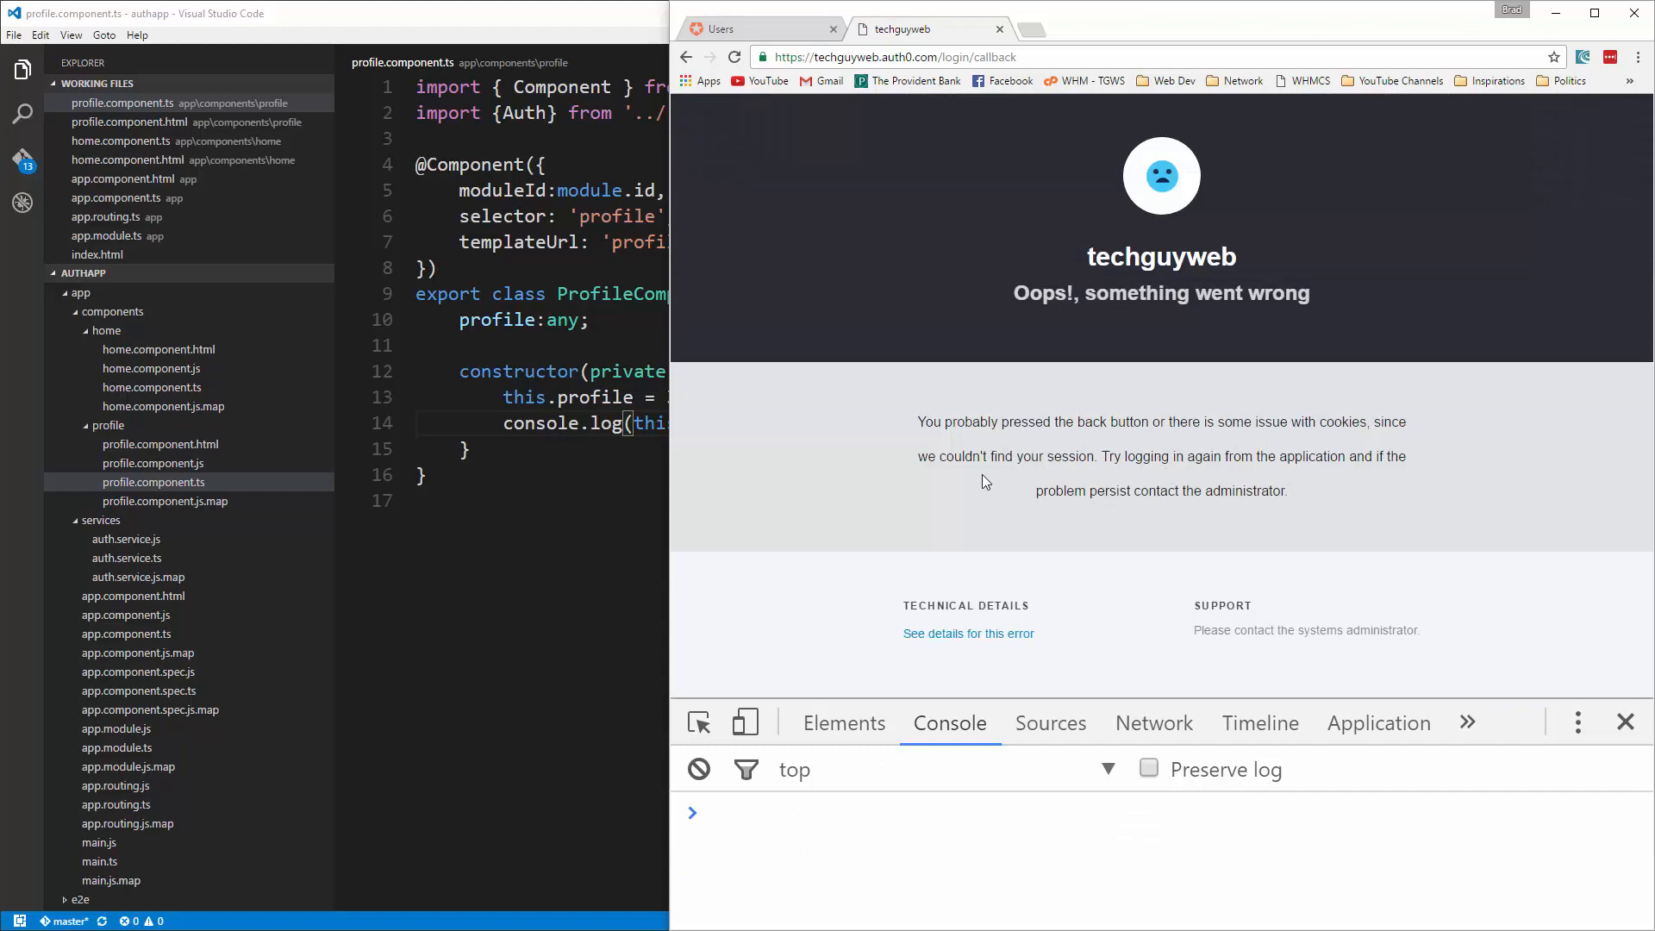
mouse_move(1295, 476)
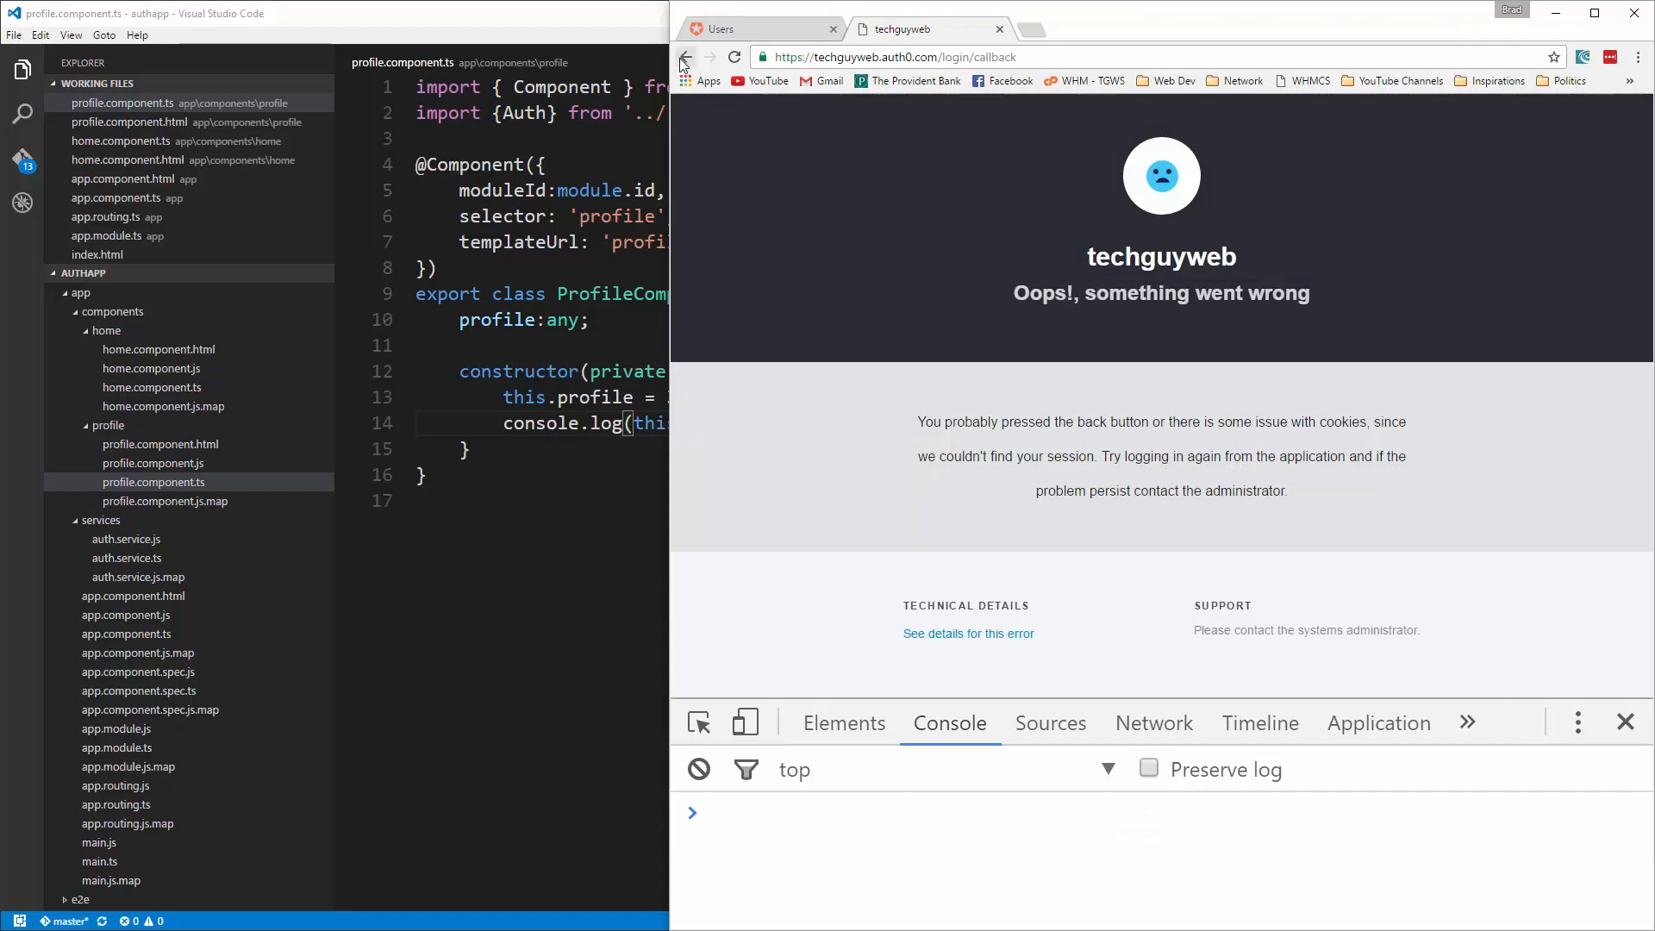
click(684, 57)
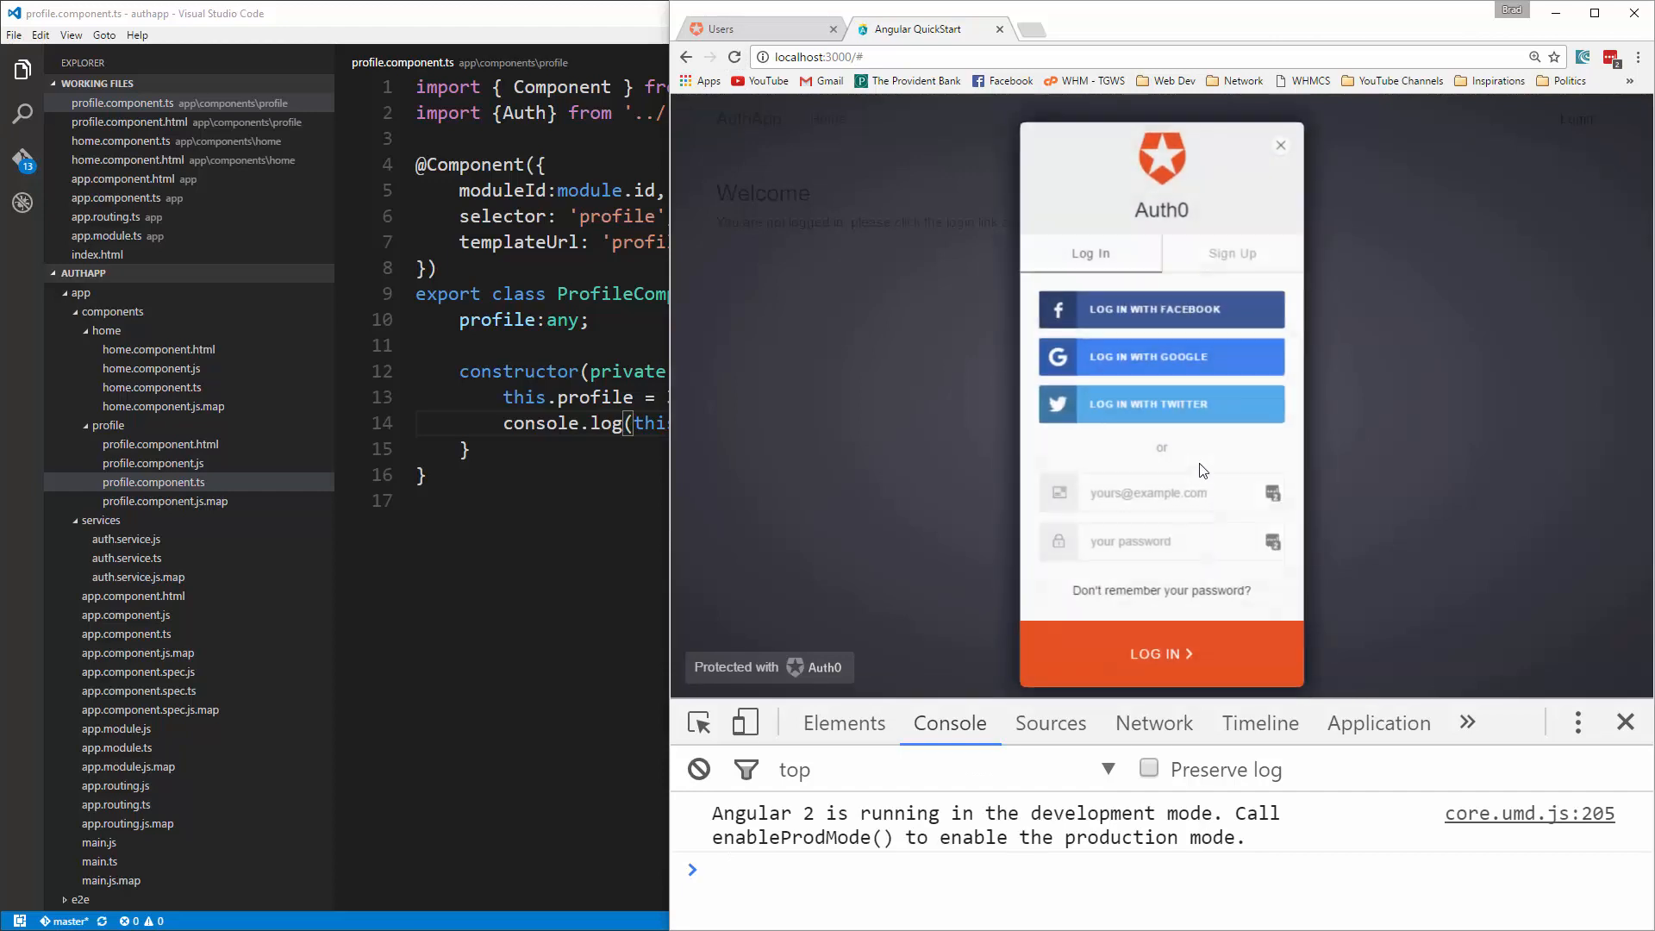
click(1148, 493)
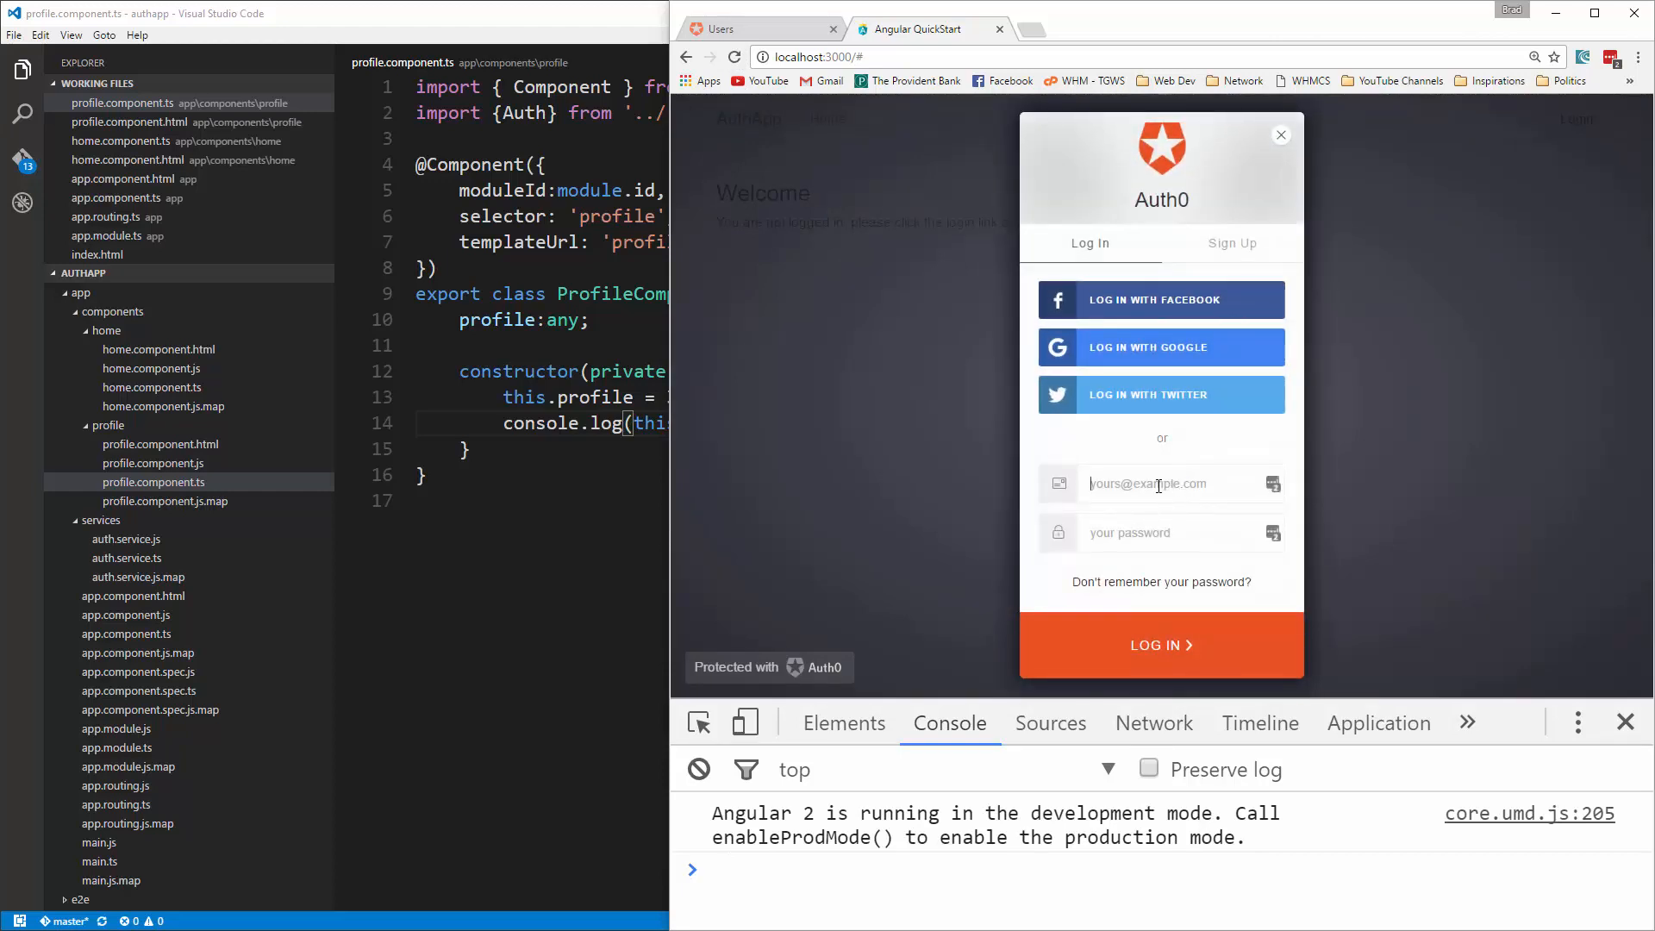
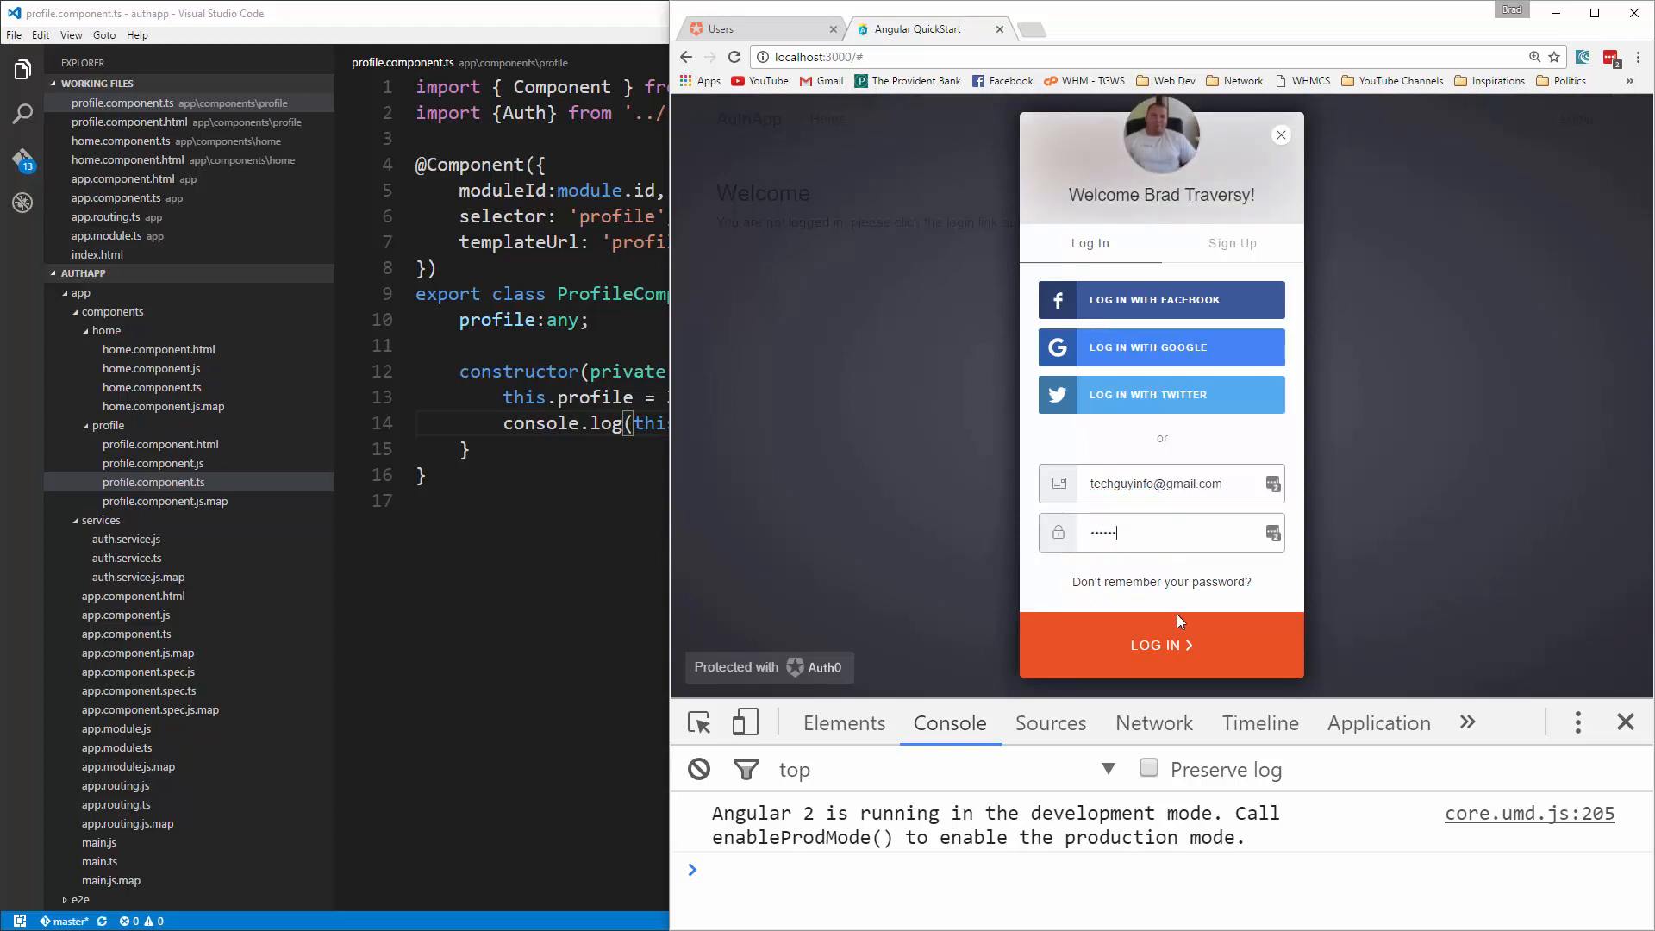
click(1161, 645)
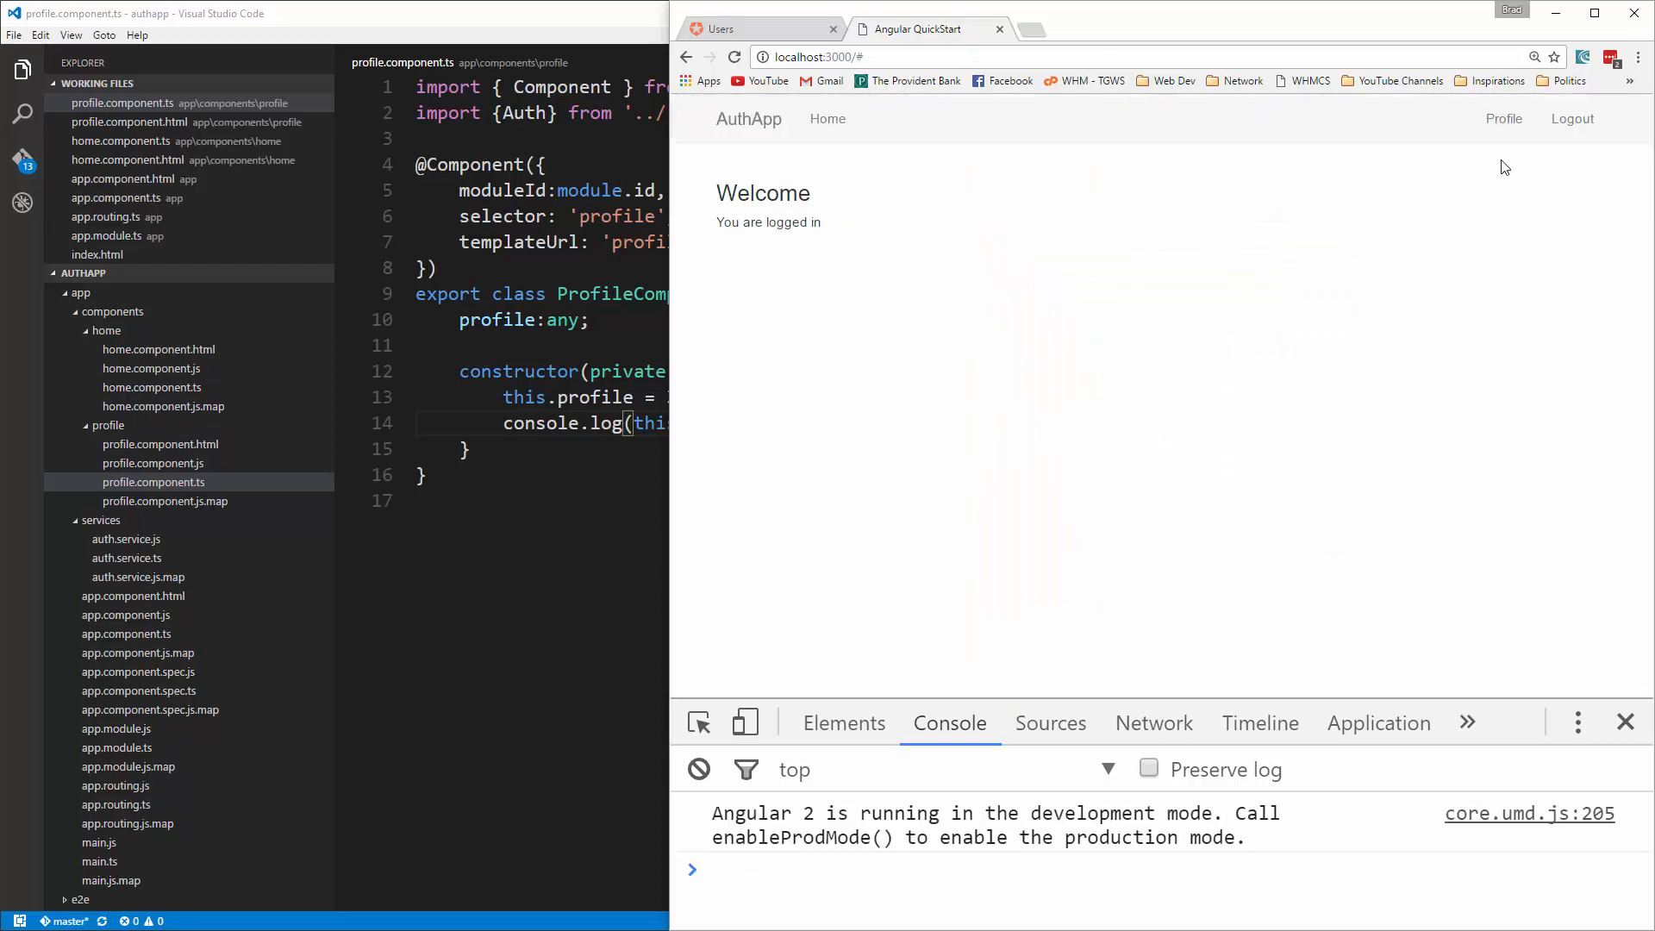
Open the Profile page and scroll through the logged profile object in the console.
click(1503, 118)
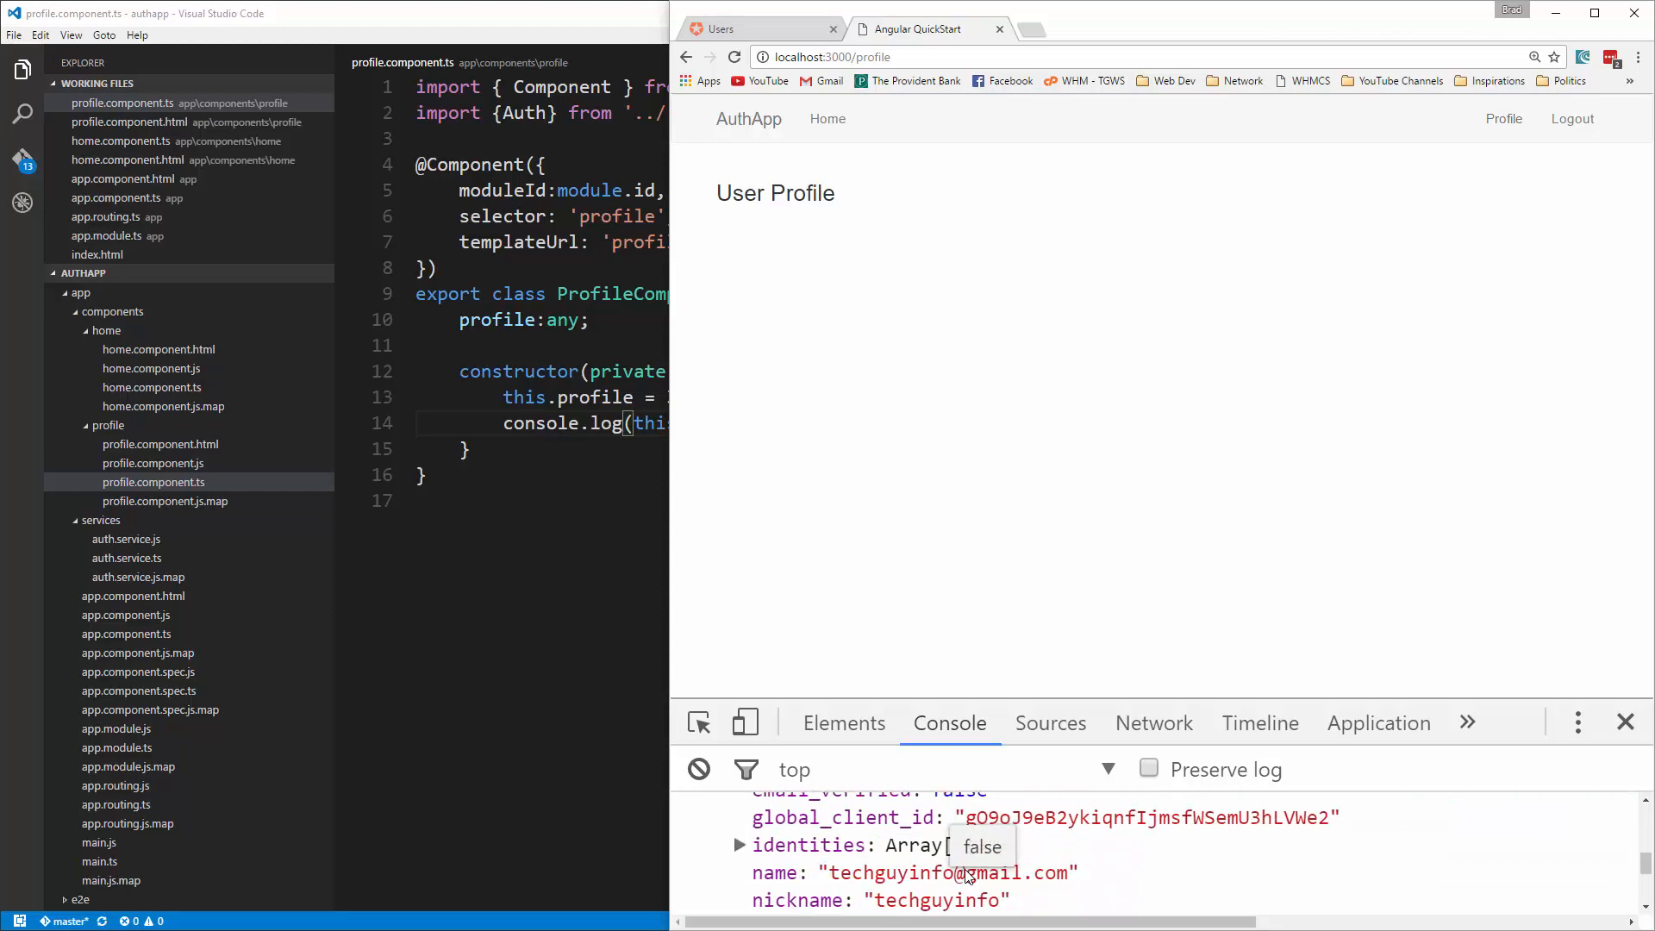
scroll(up, 3)
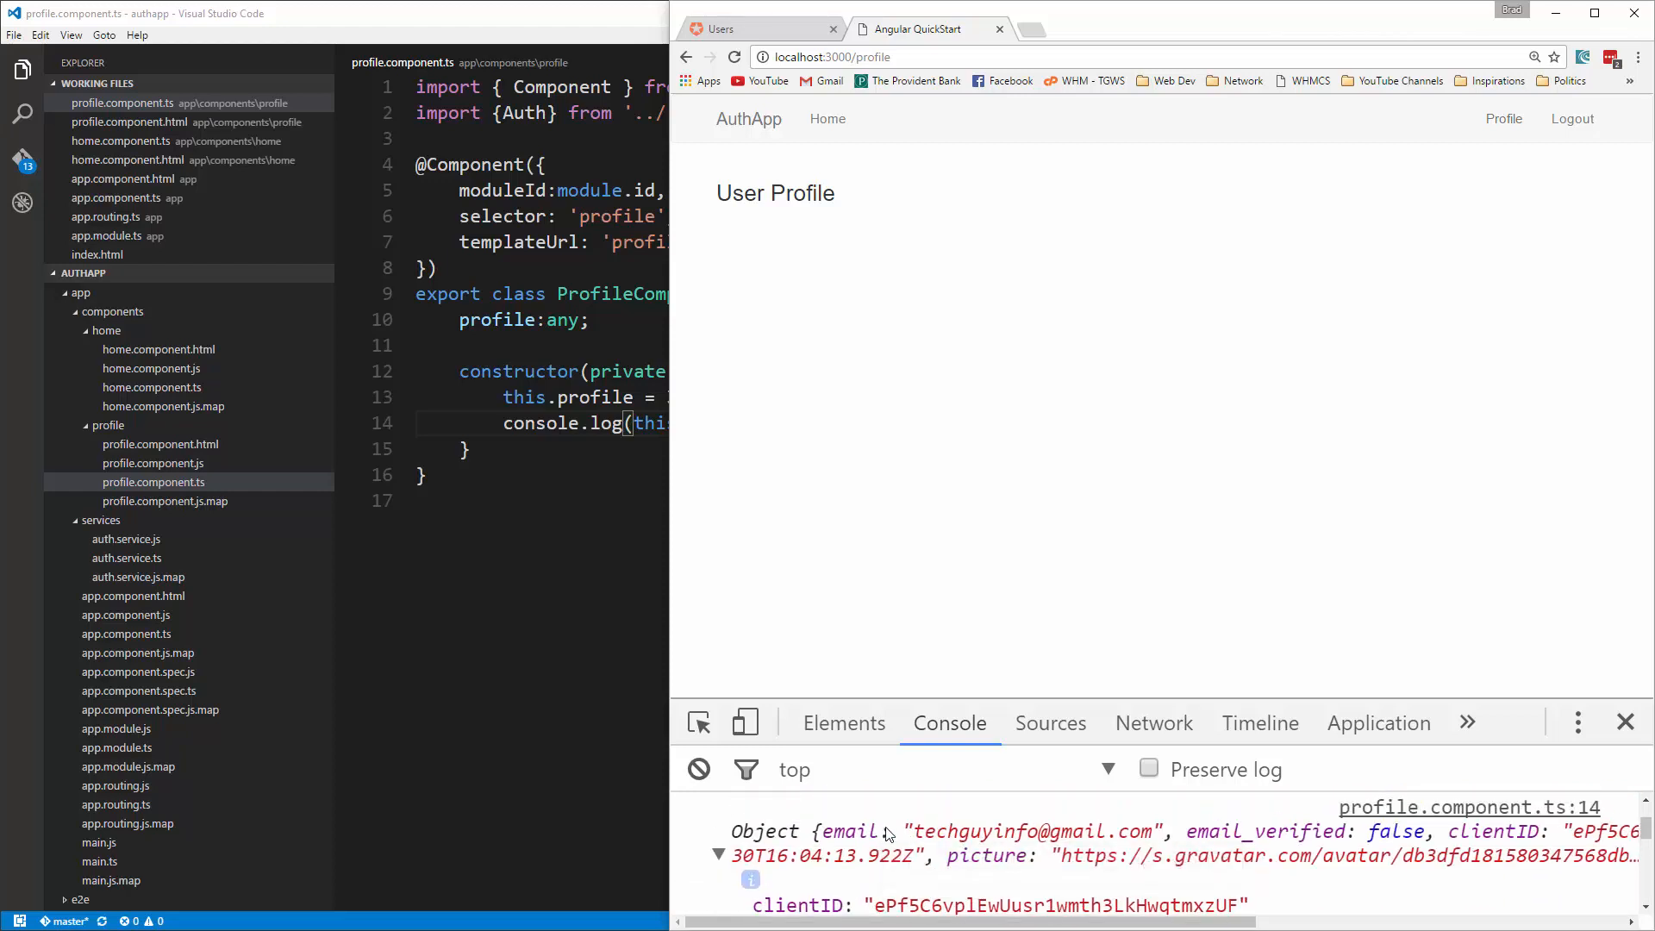
scroll(down, 3)
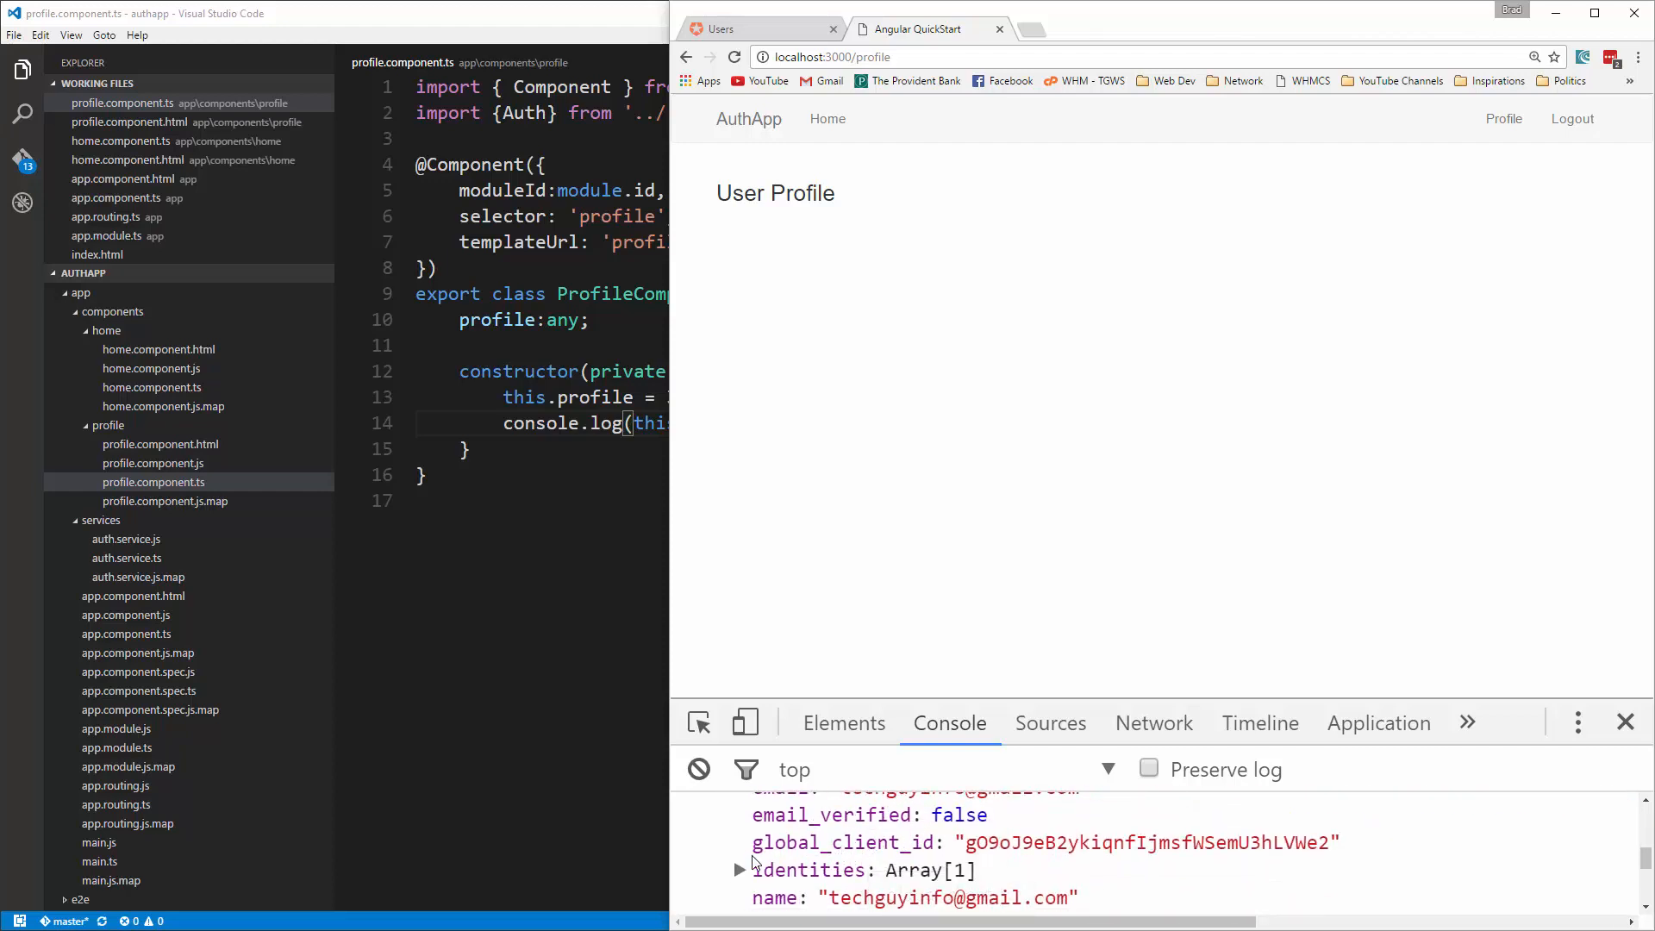
scroll(down, 3)
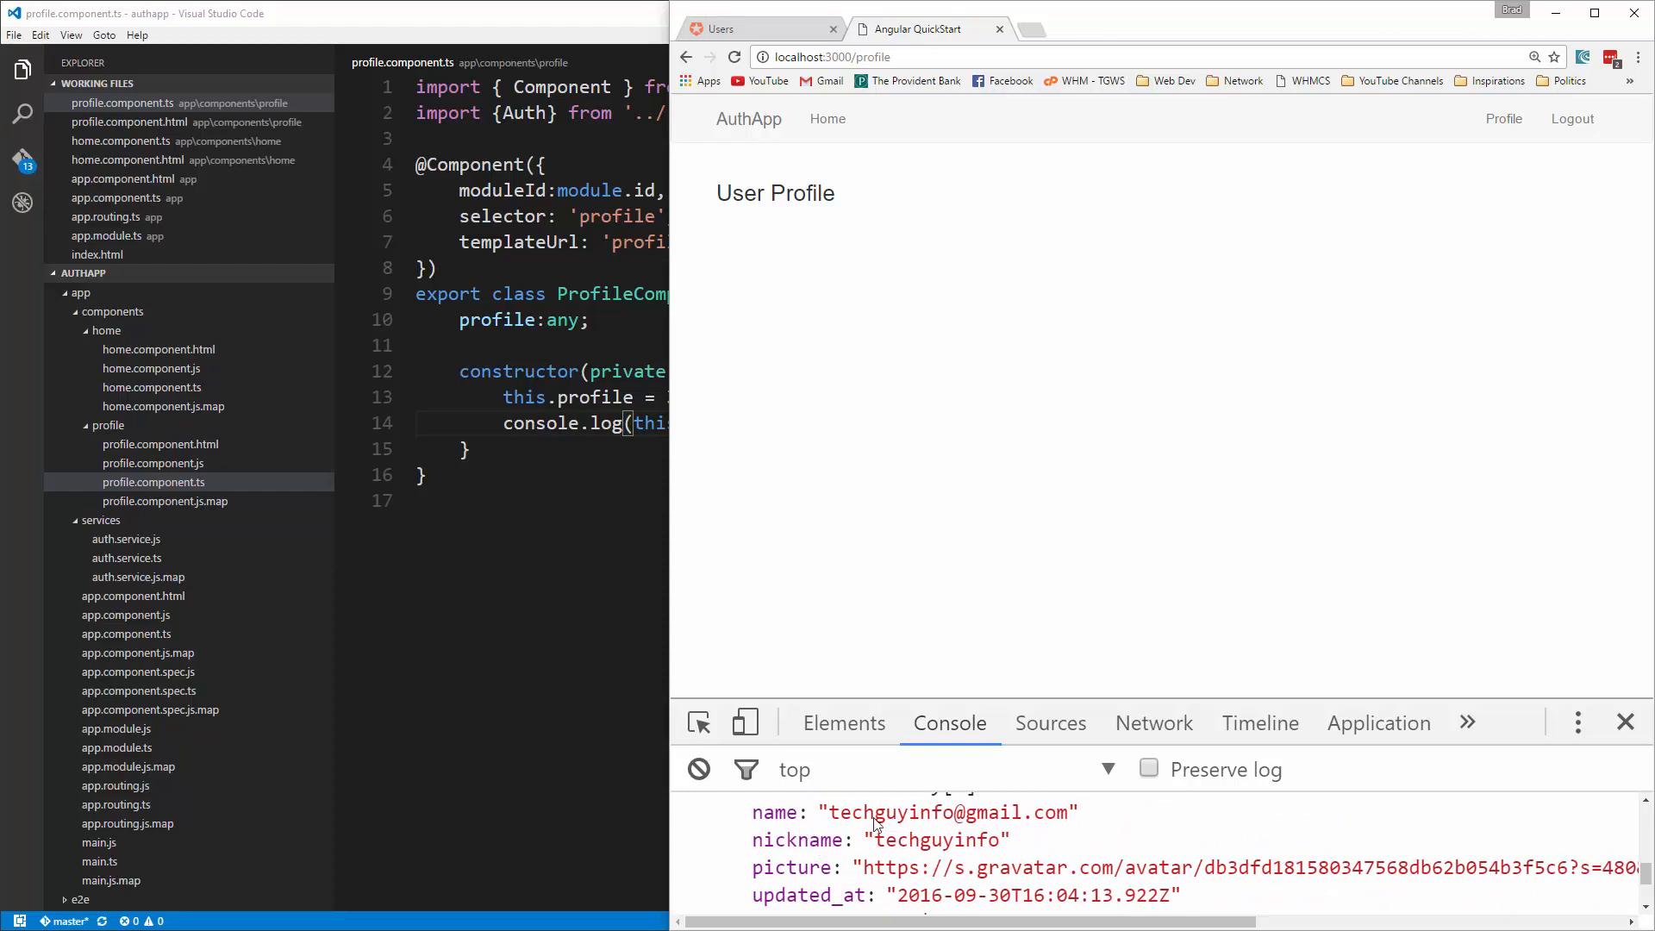
mouse_move(903, 851)
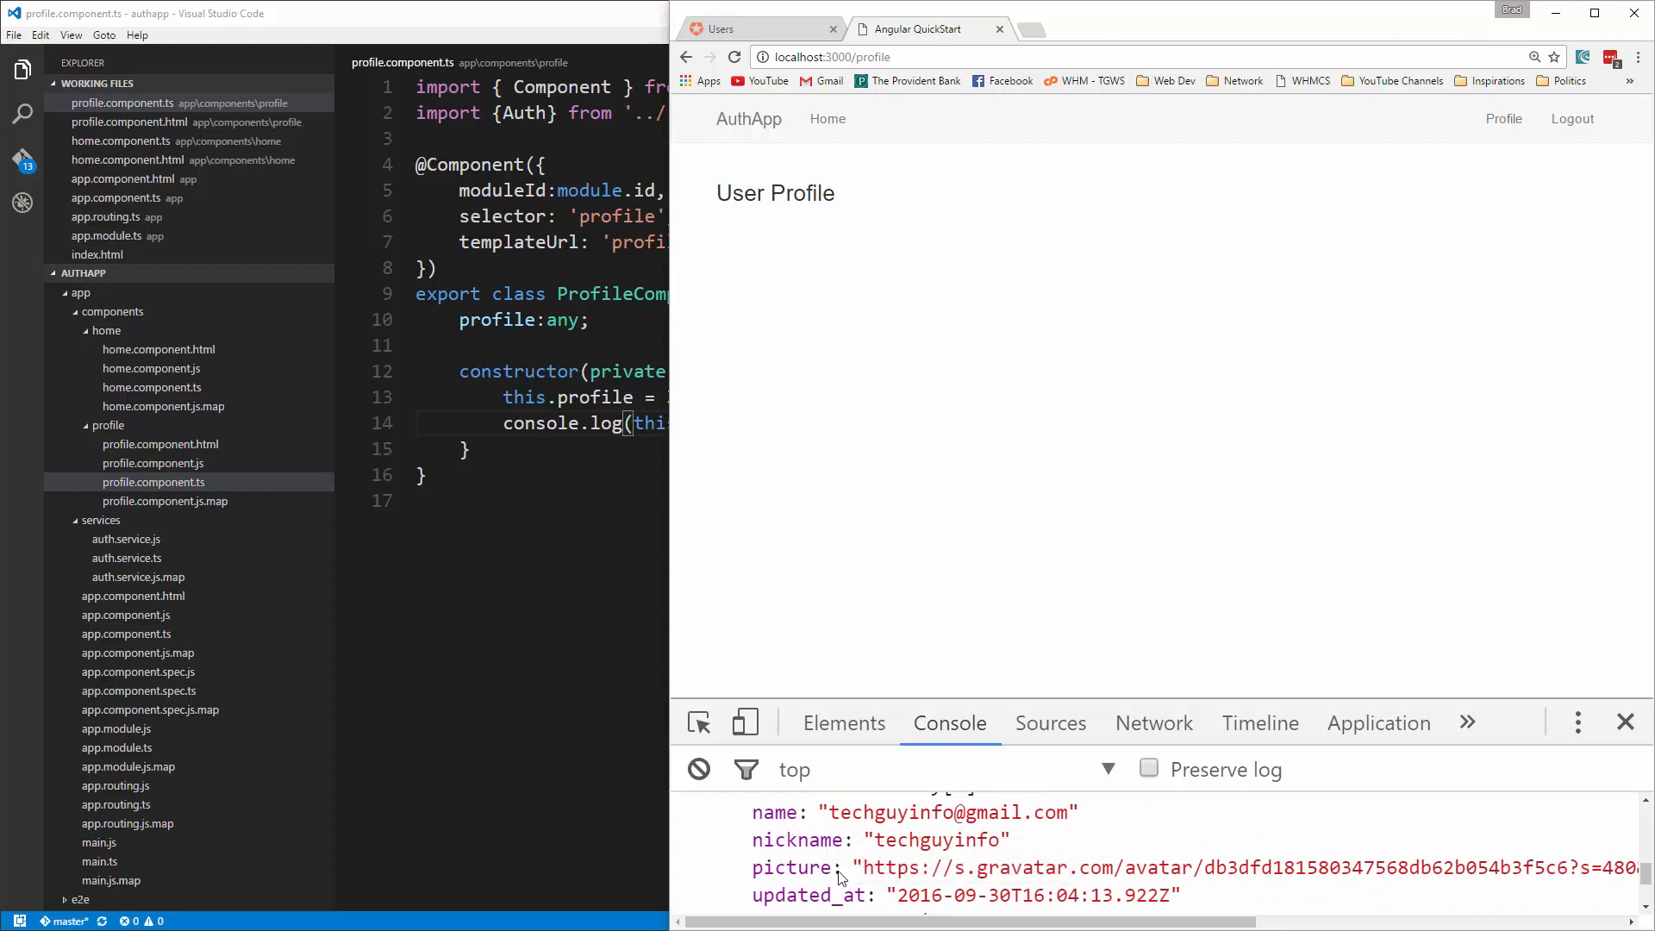
scroll(up, 3)
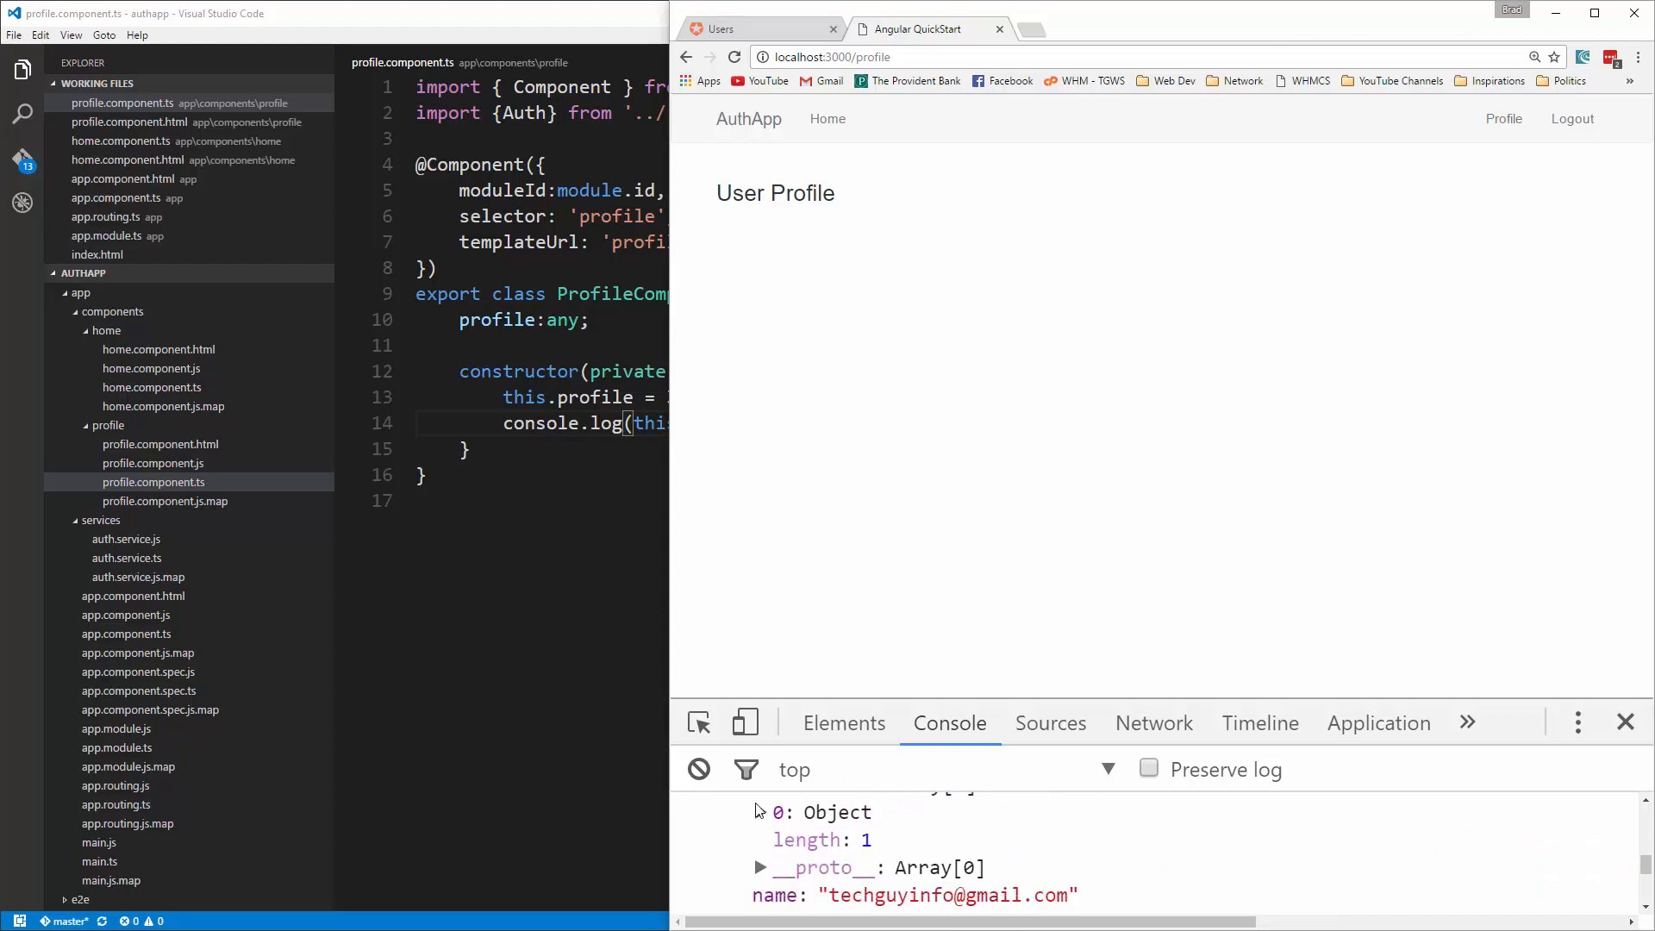
scroll(down, 3)
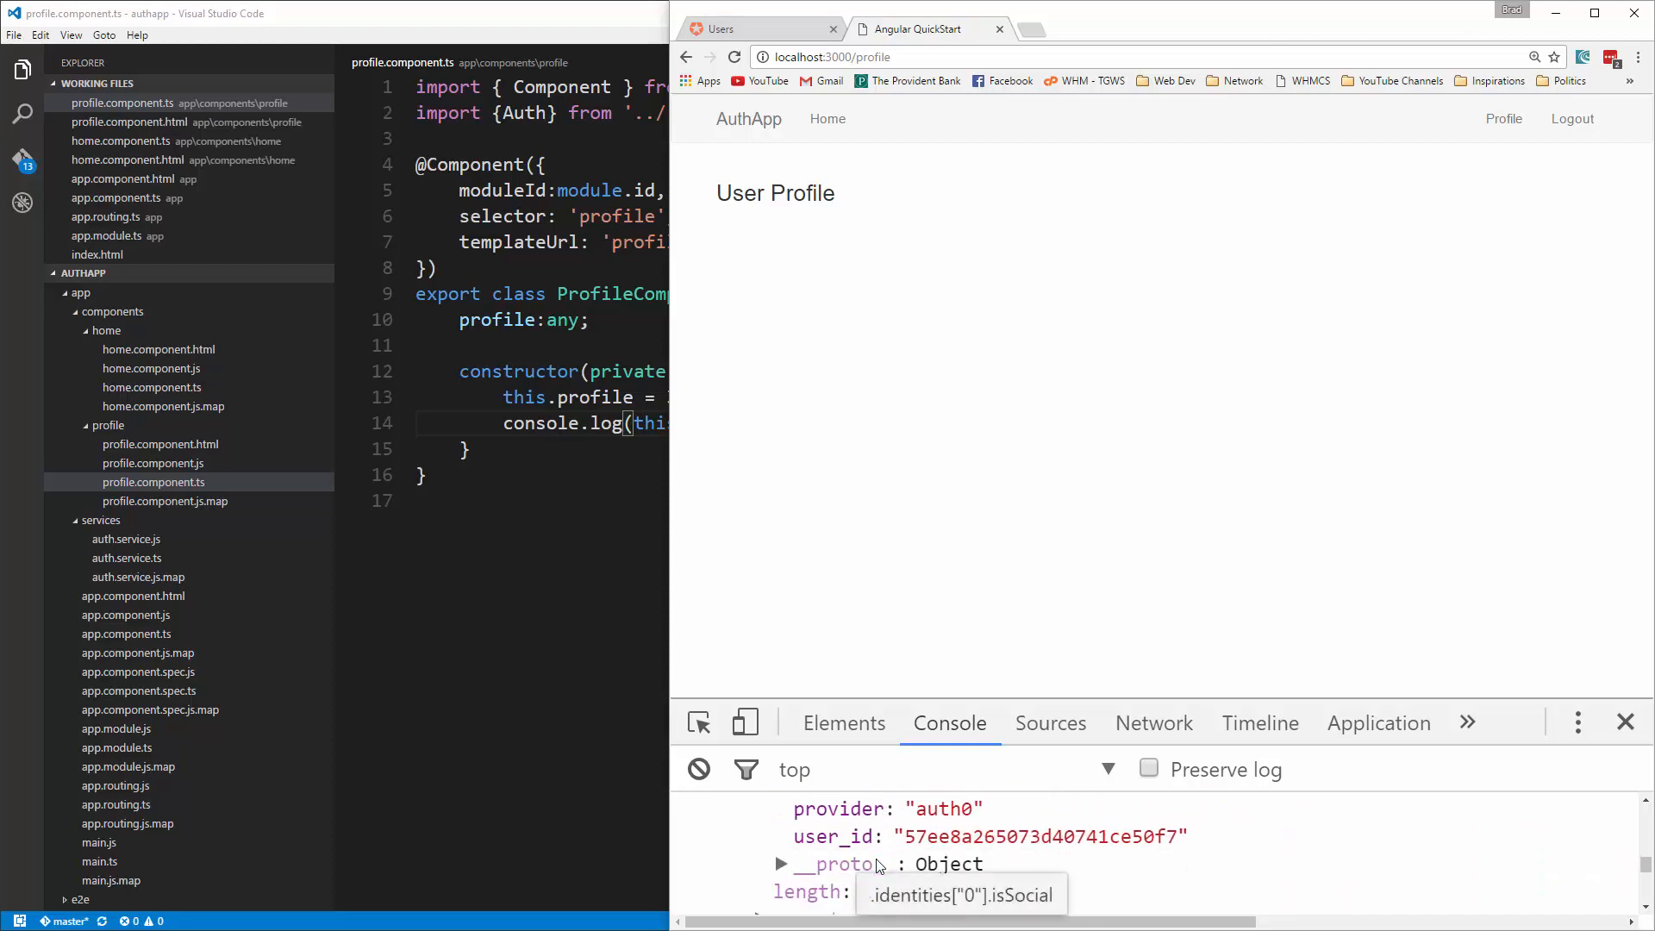
scroll(down, 3)
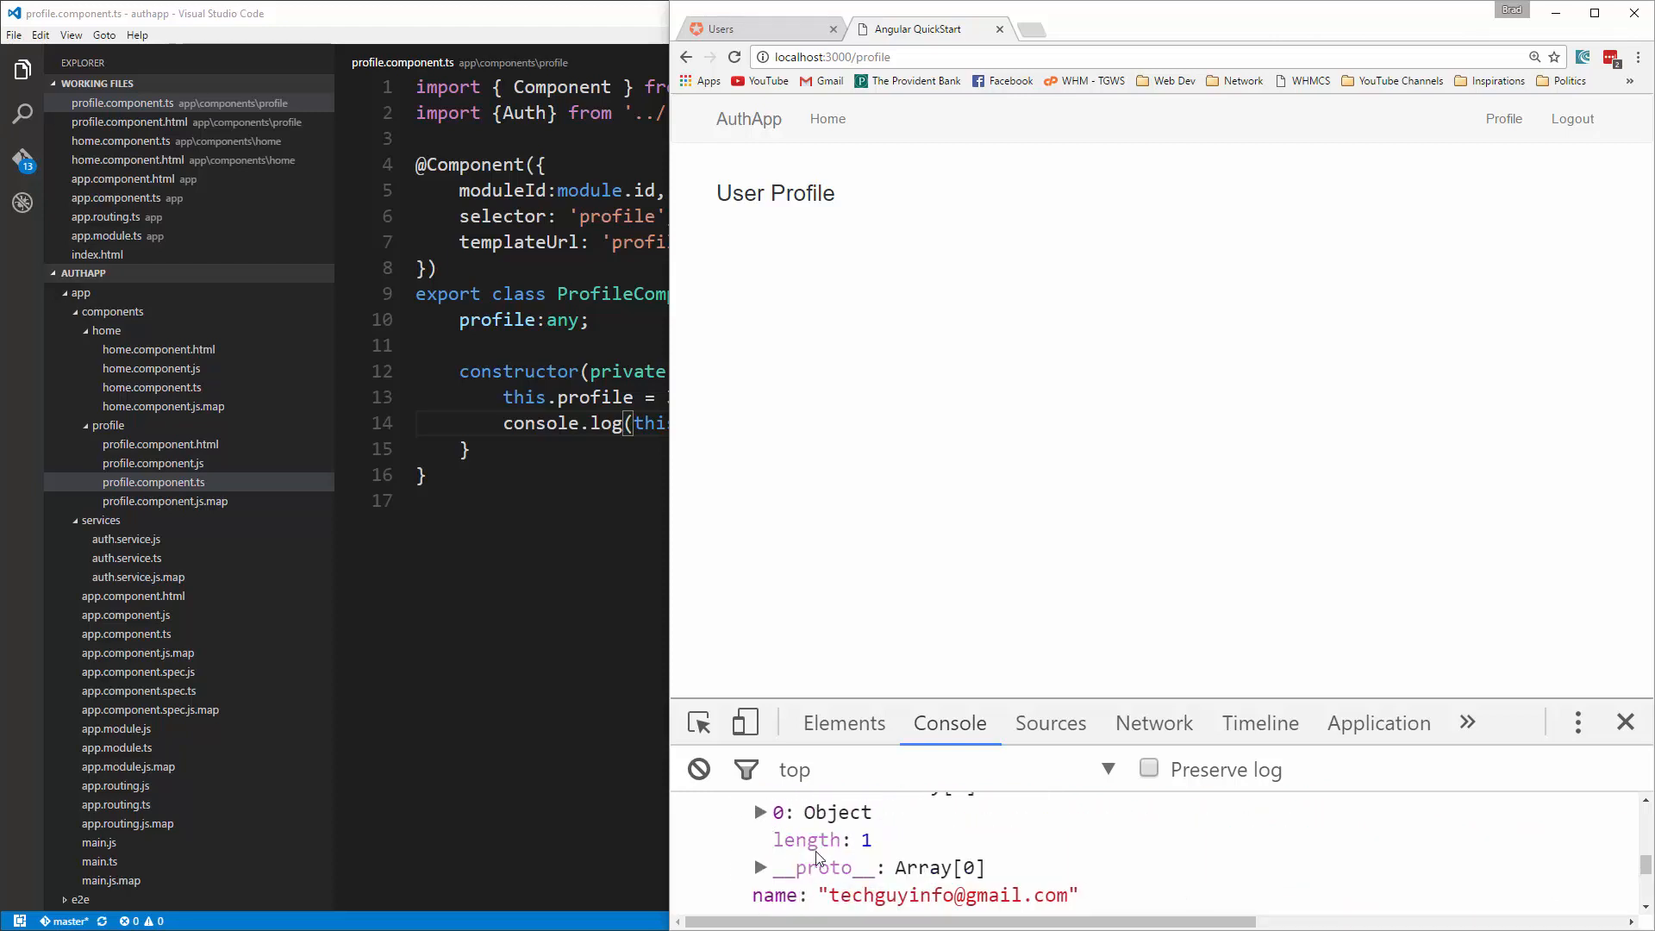
scroll(down, 3)
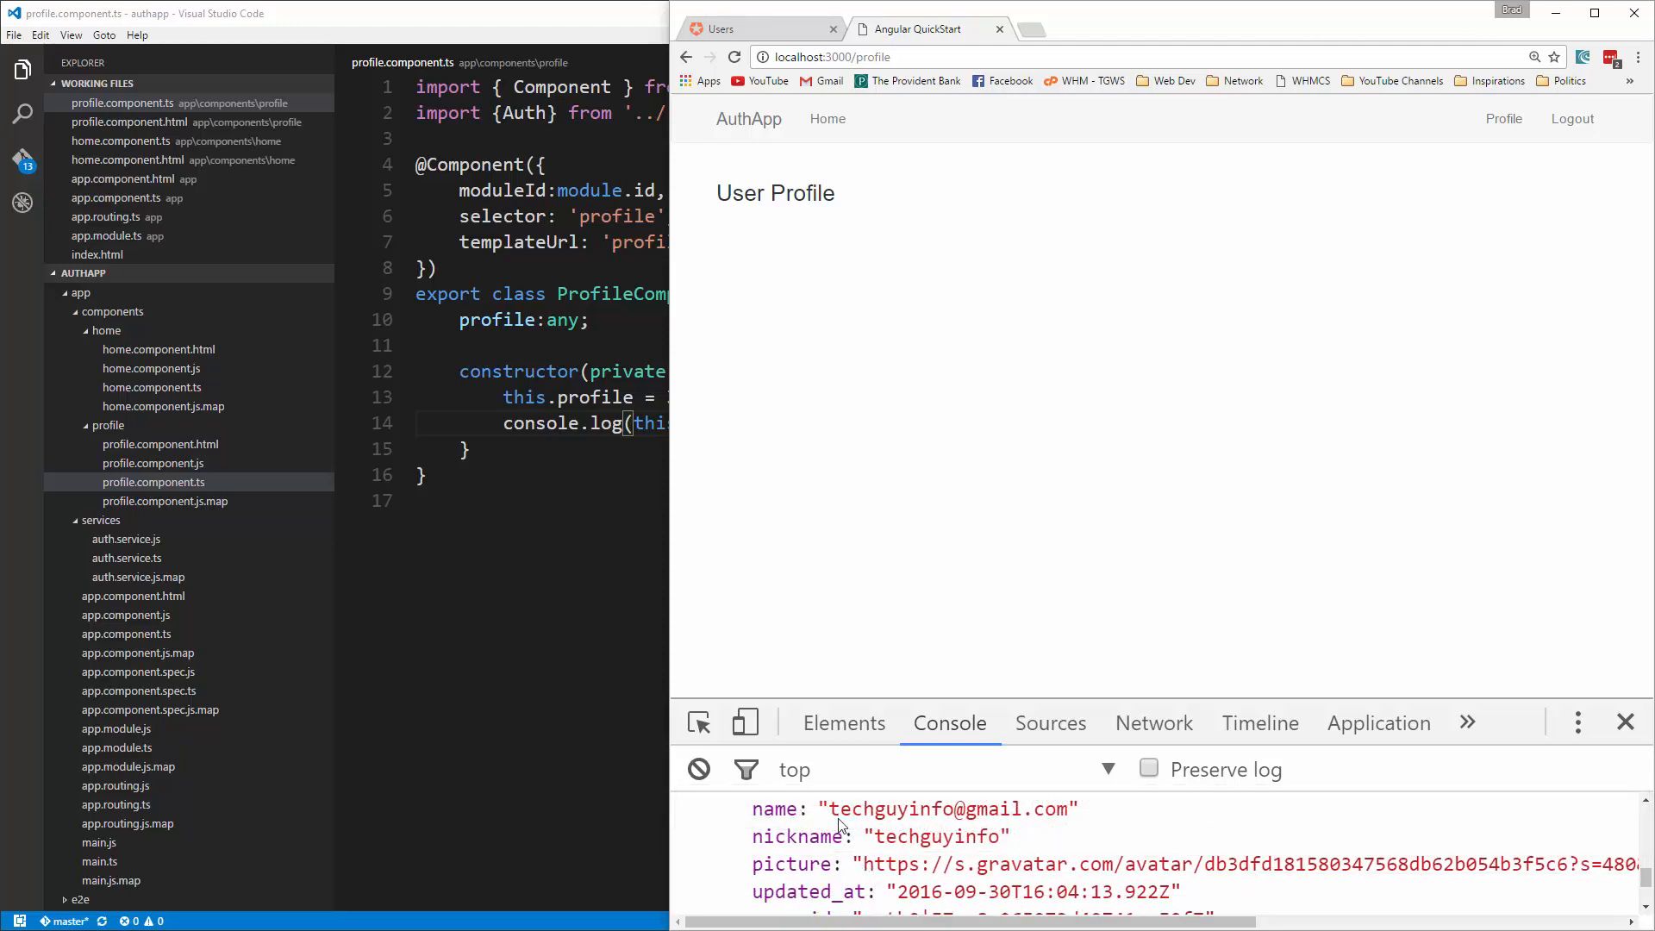
scroll(down, 3)
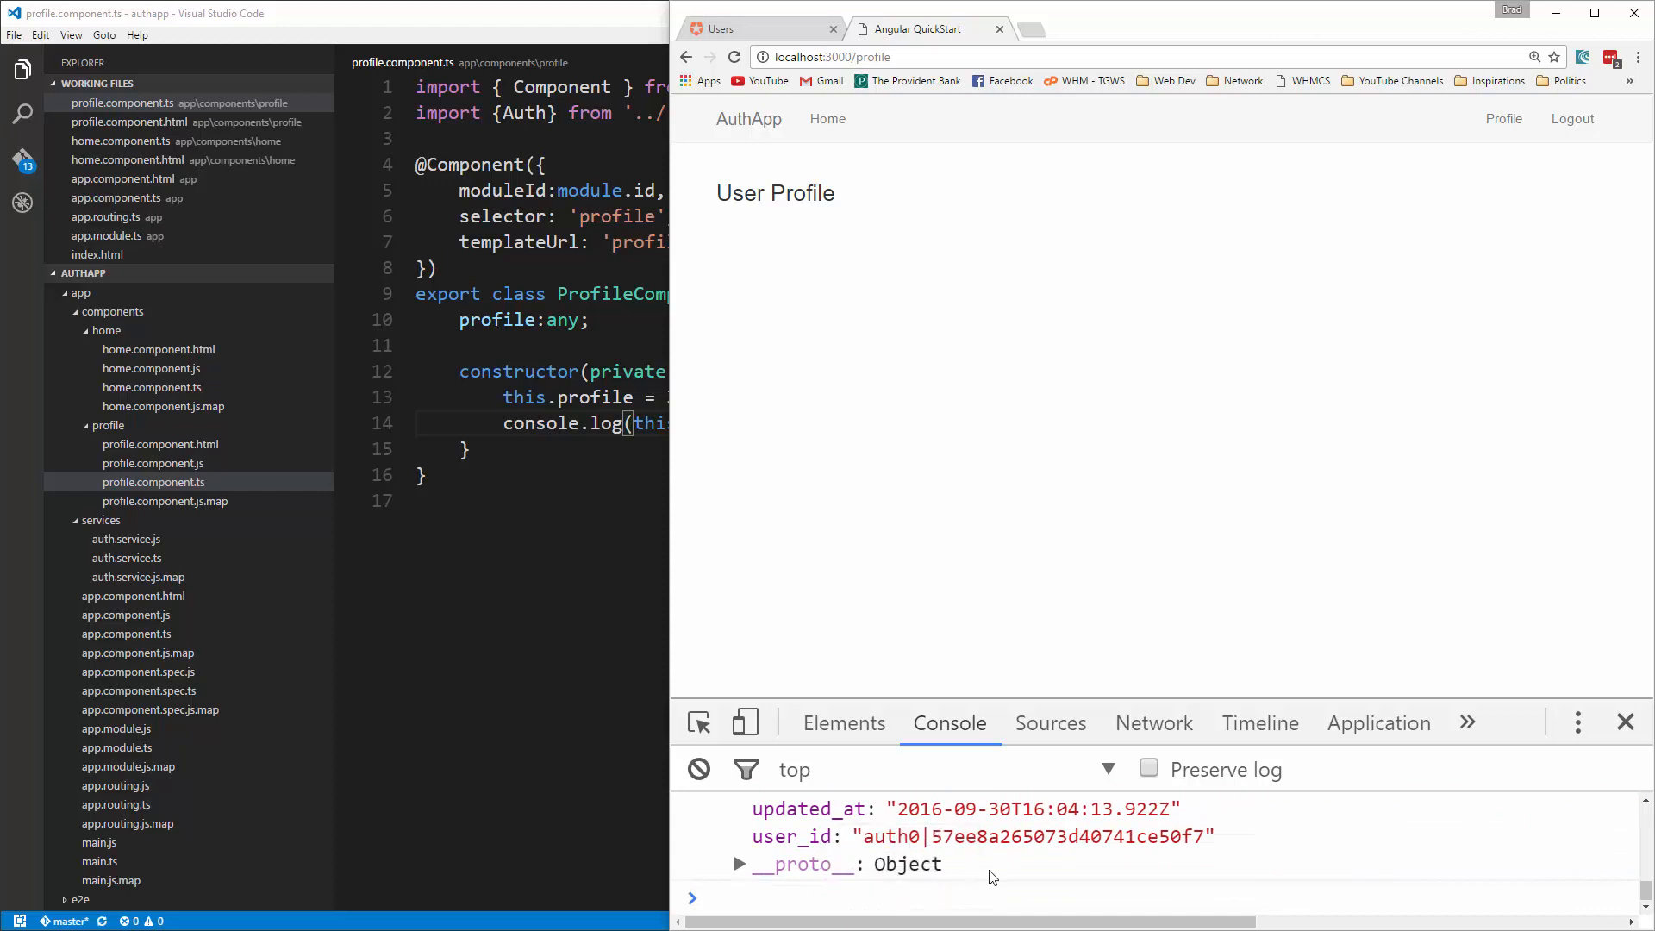
mouse_move(894, 834)
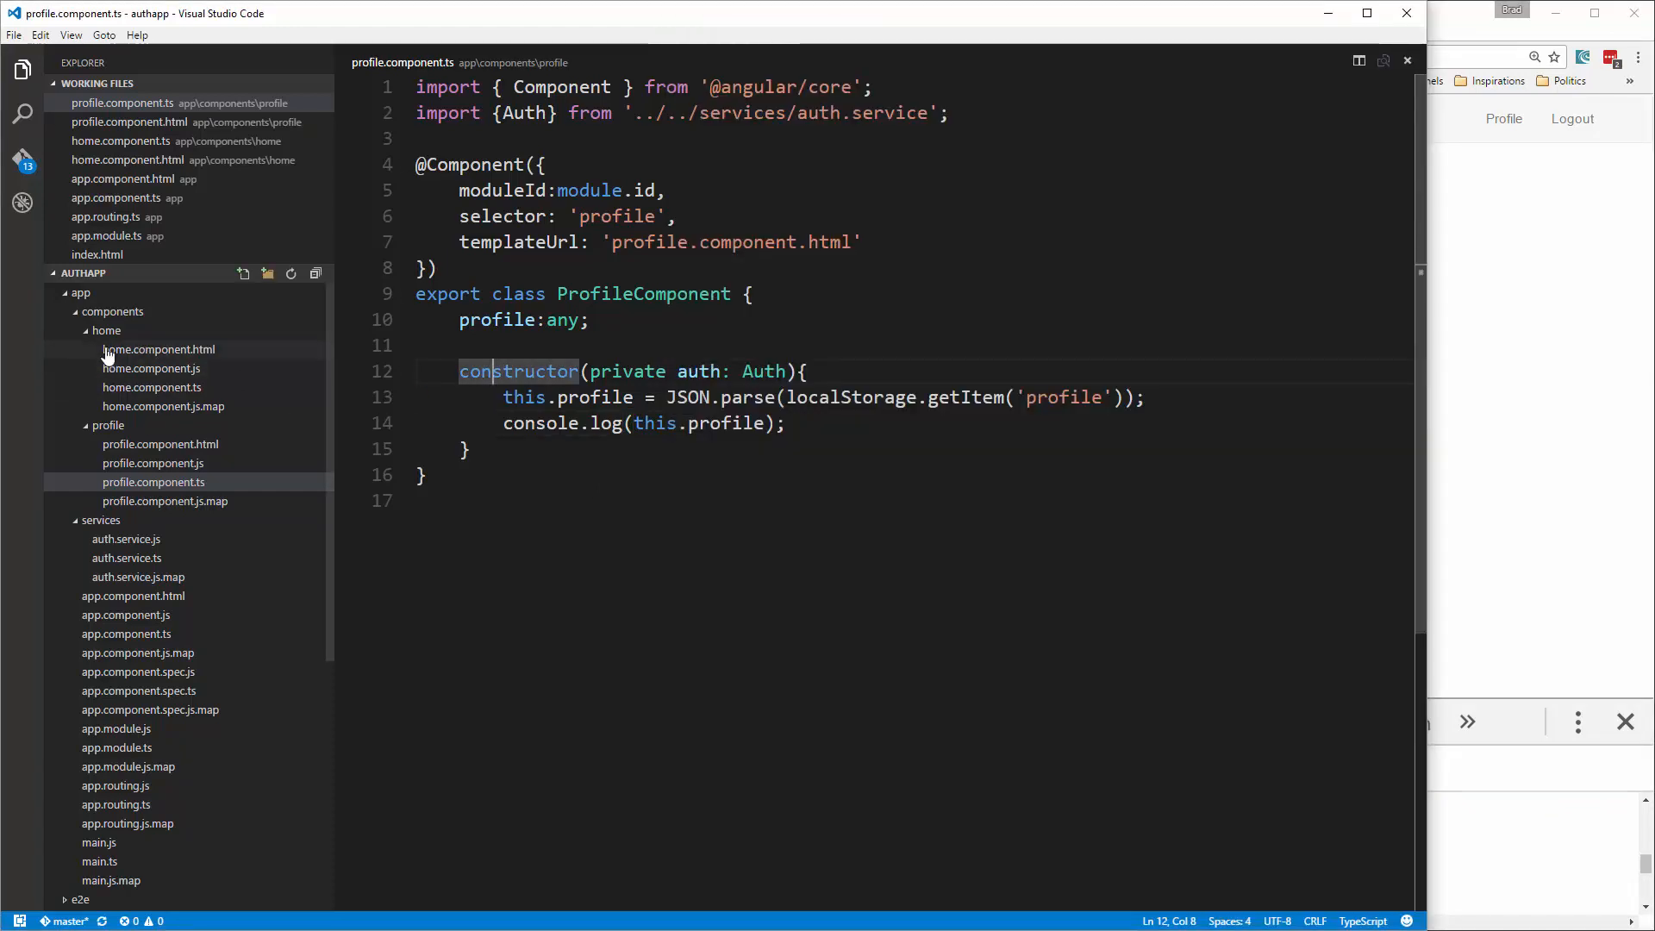
mouse_move(189, 462)
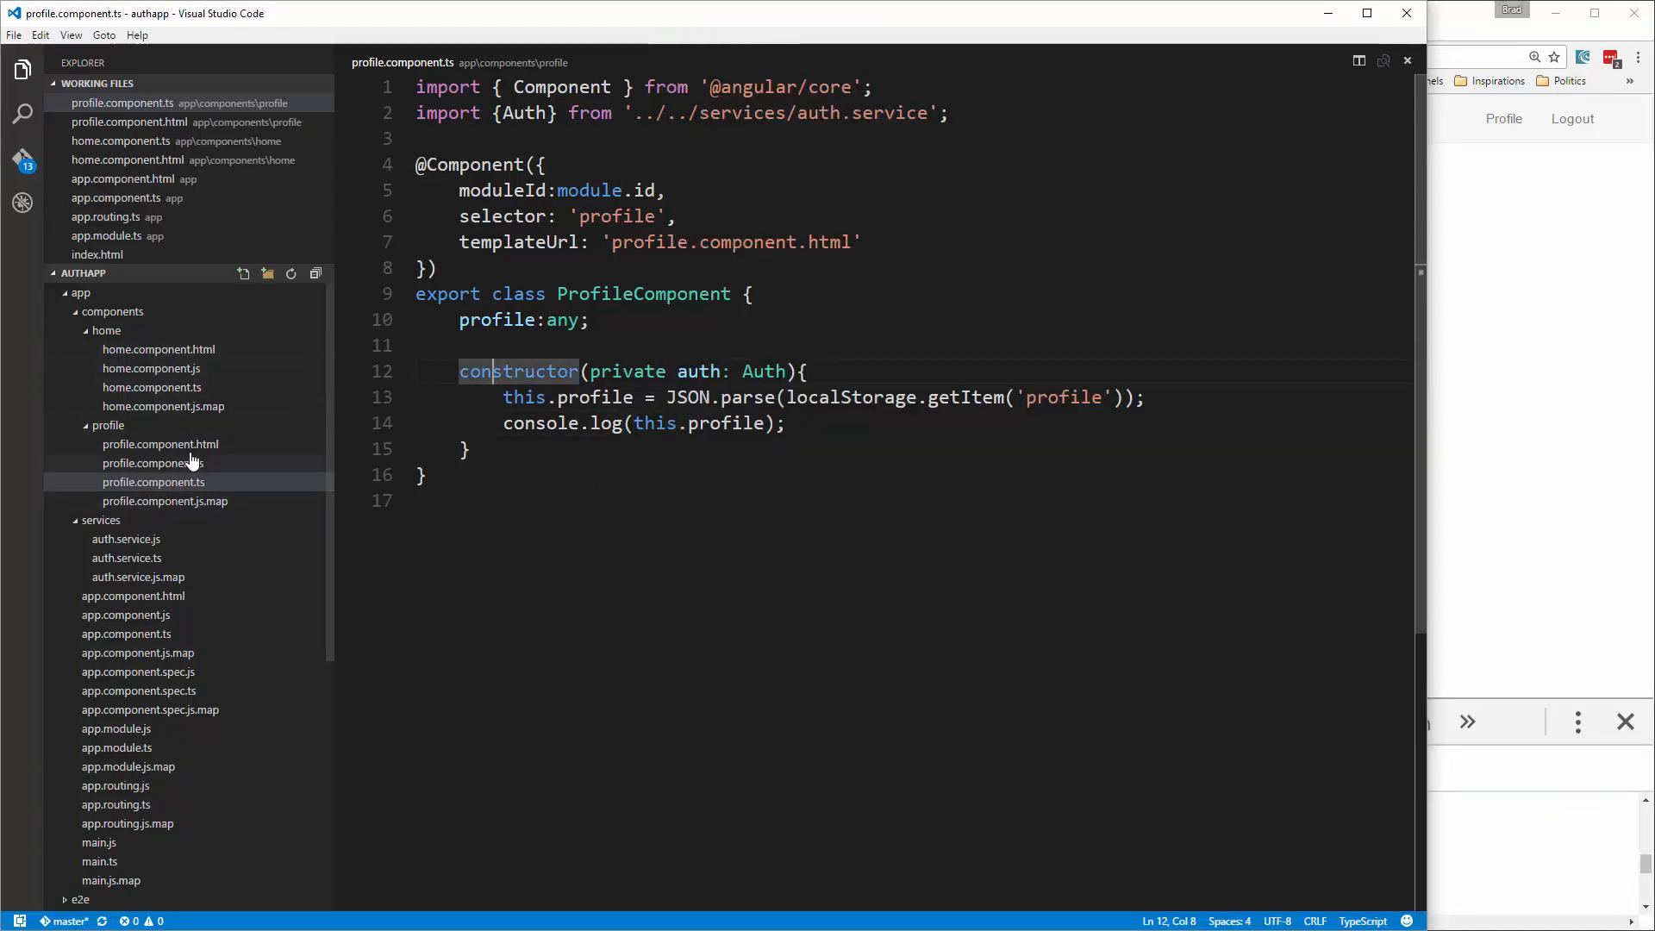
Add <h5>Nickname: {{profile.nickname}}</h5> below the User Profile heading, save, and fix the label's capitalization.
click(161, 443)
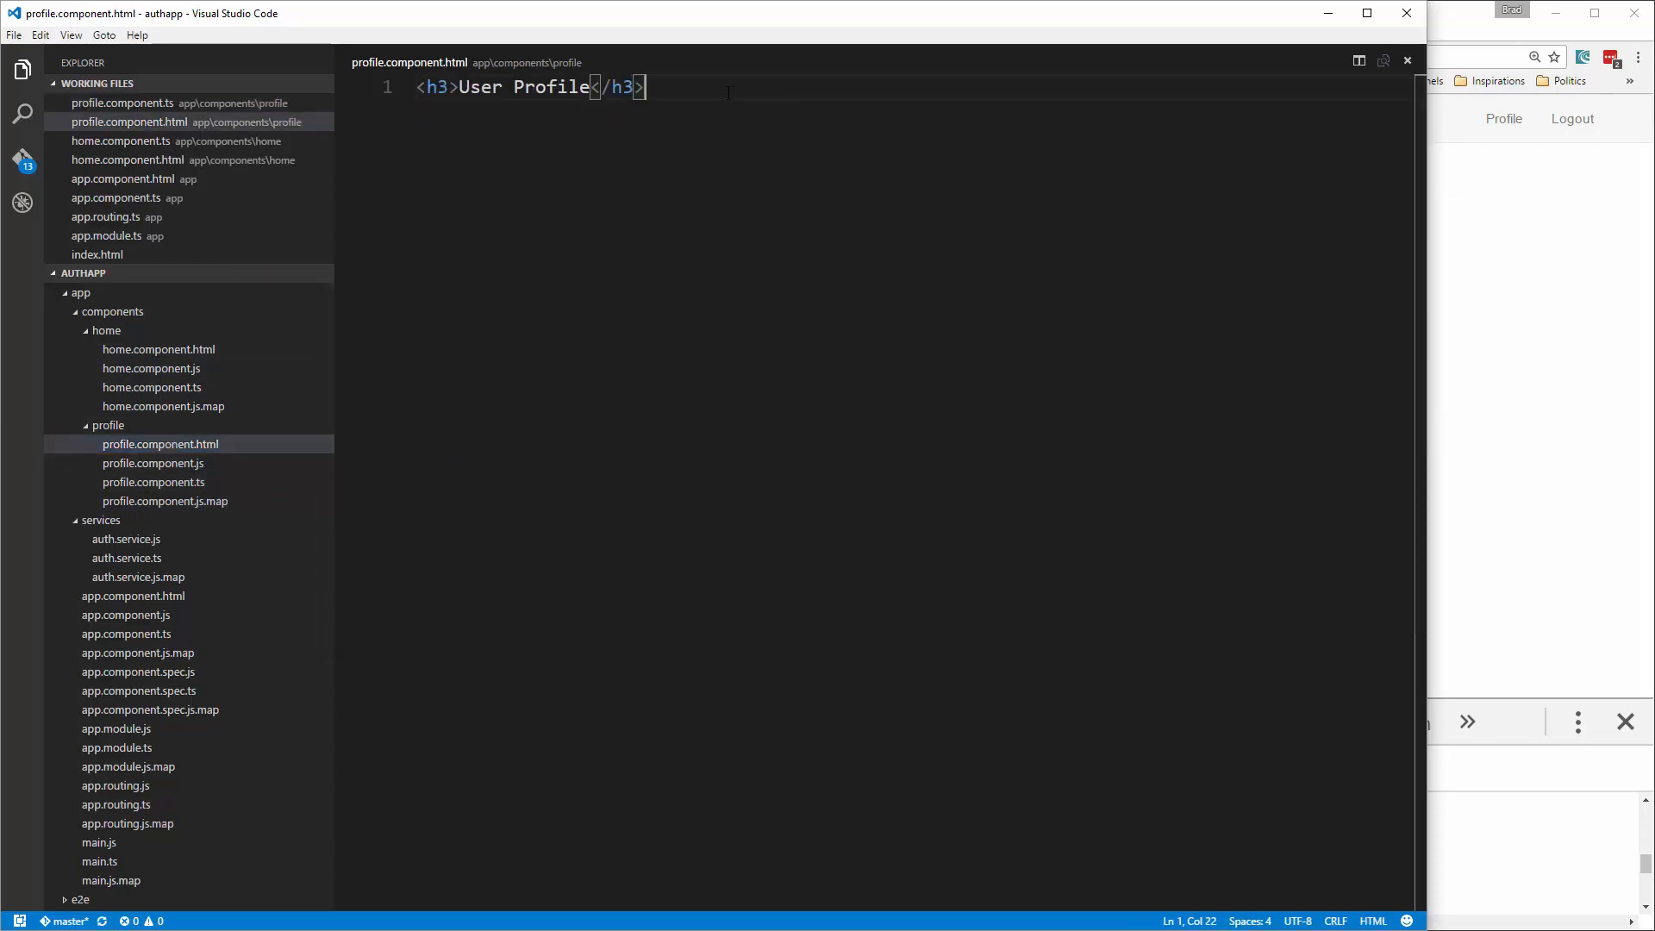
key(Enter)
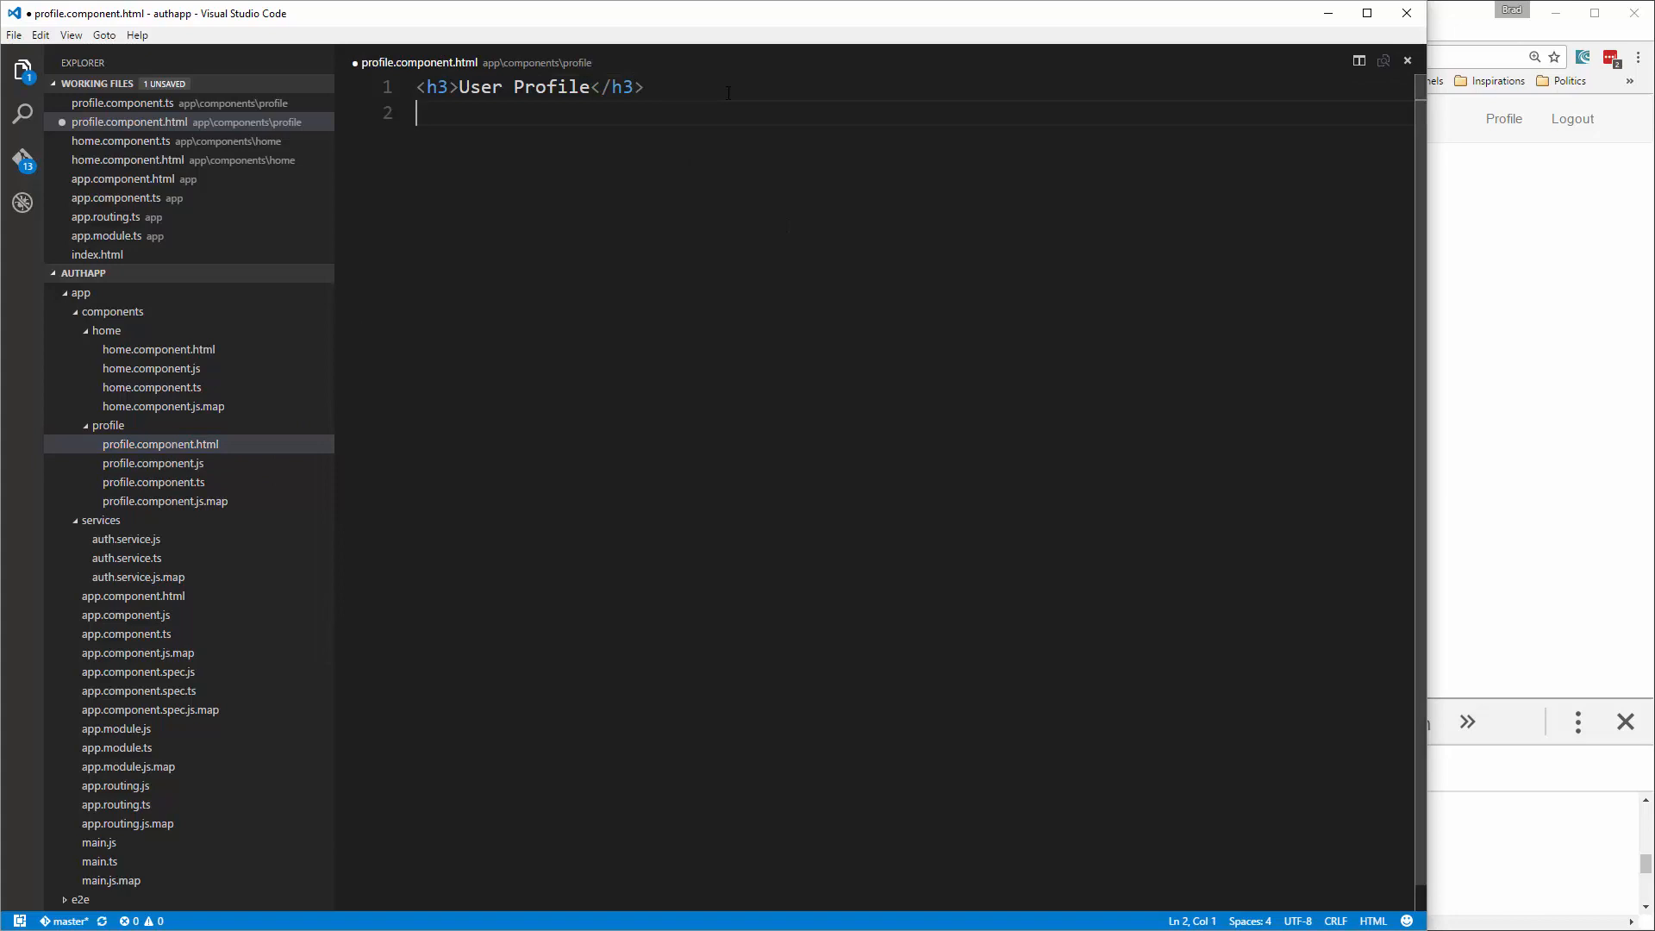
mouse_move(620, 150)
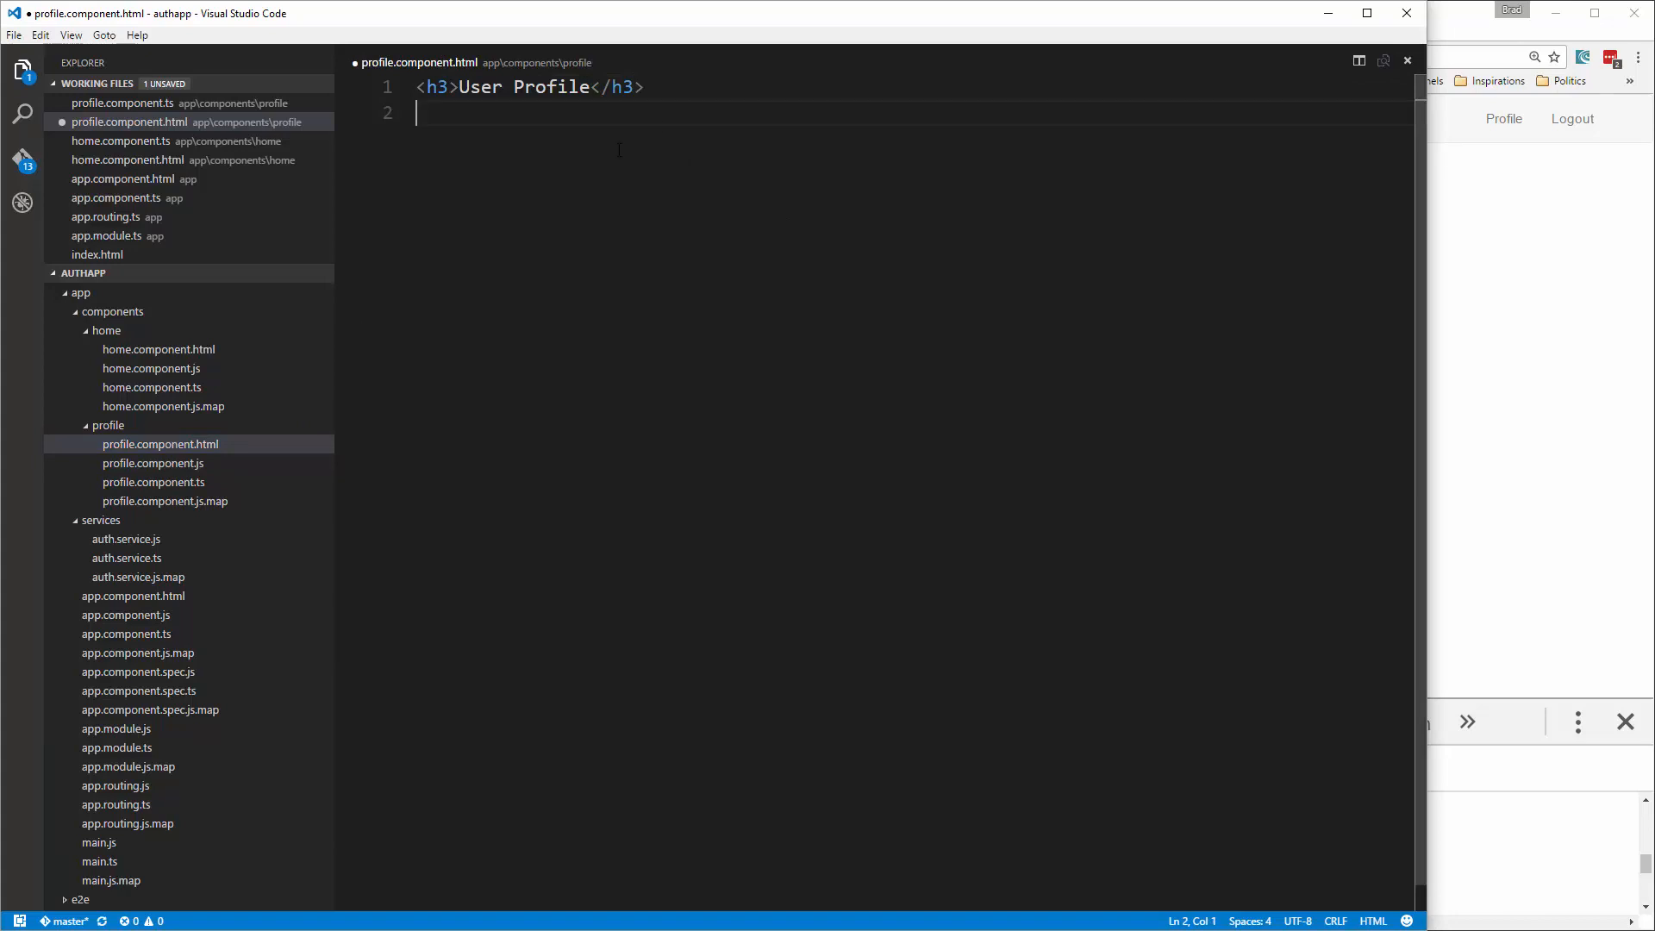
text(<h5>)
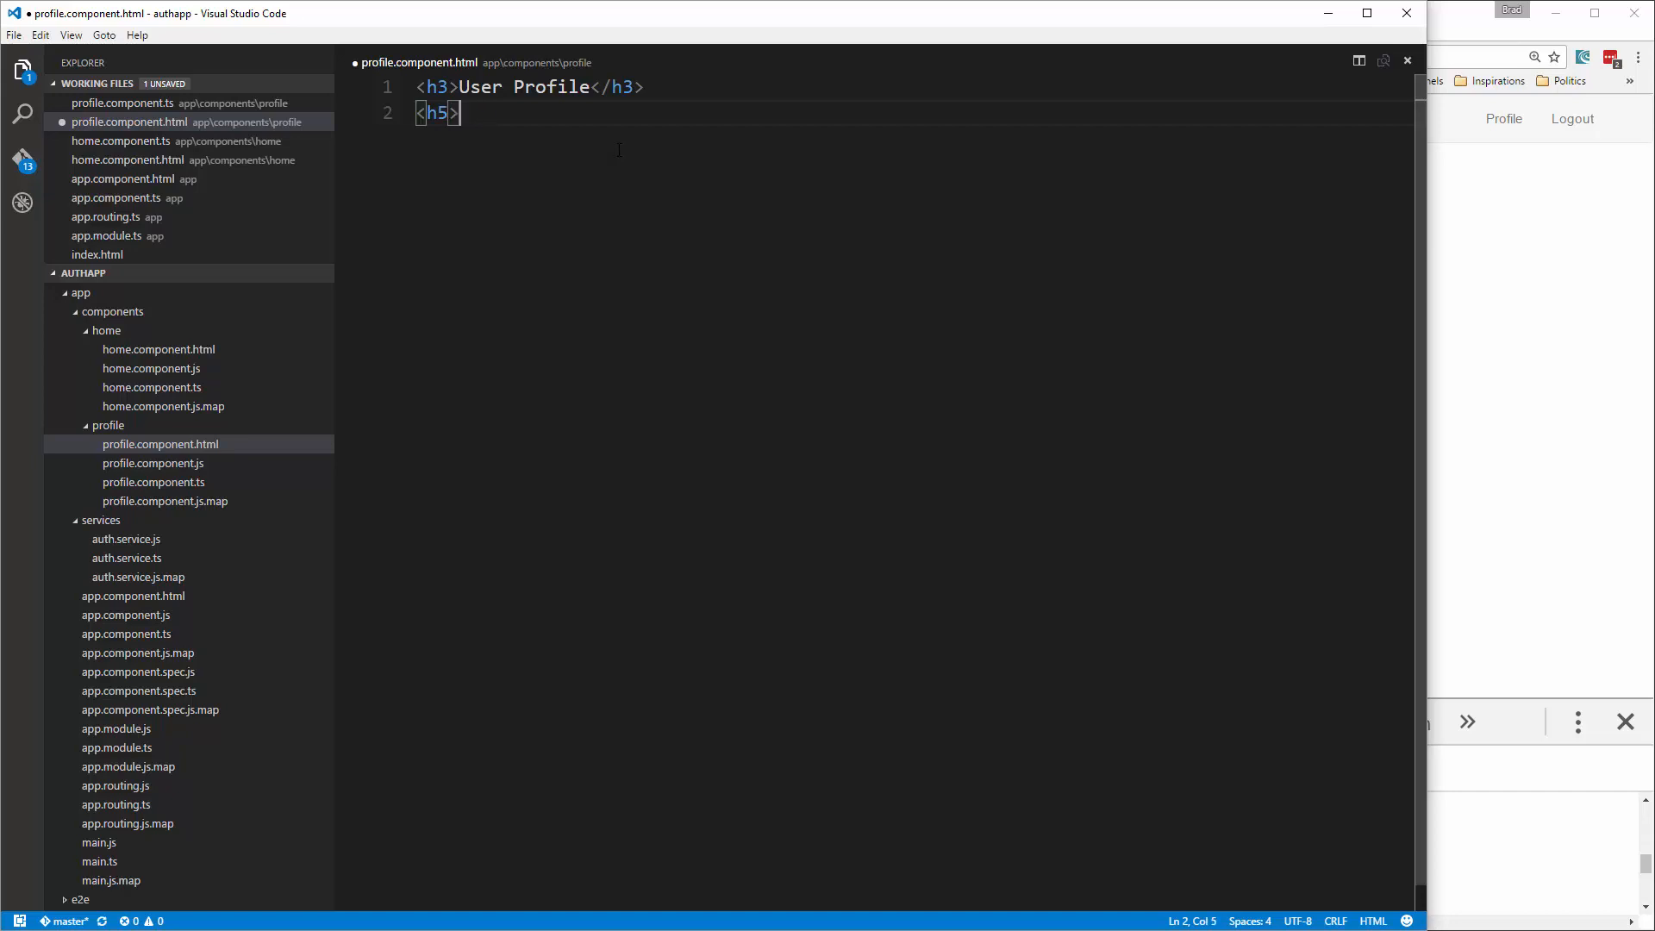
text(Name:)
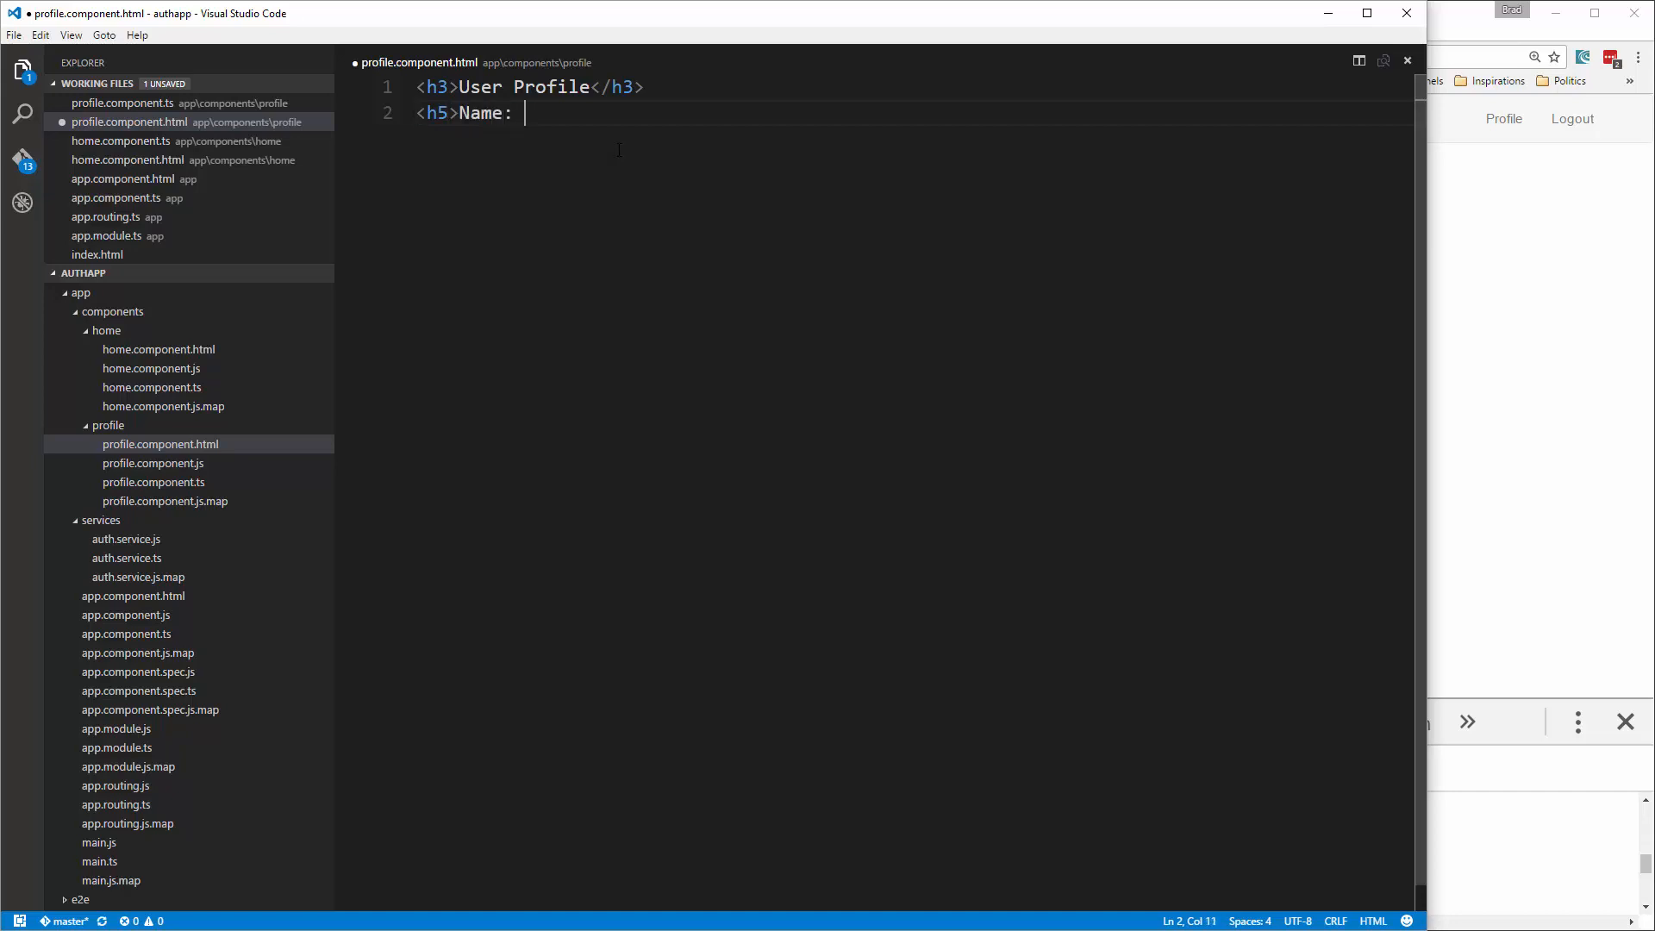
text({{}})
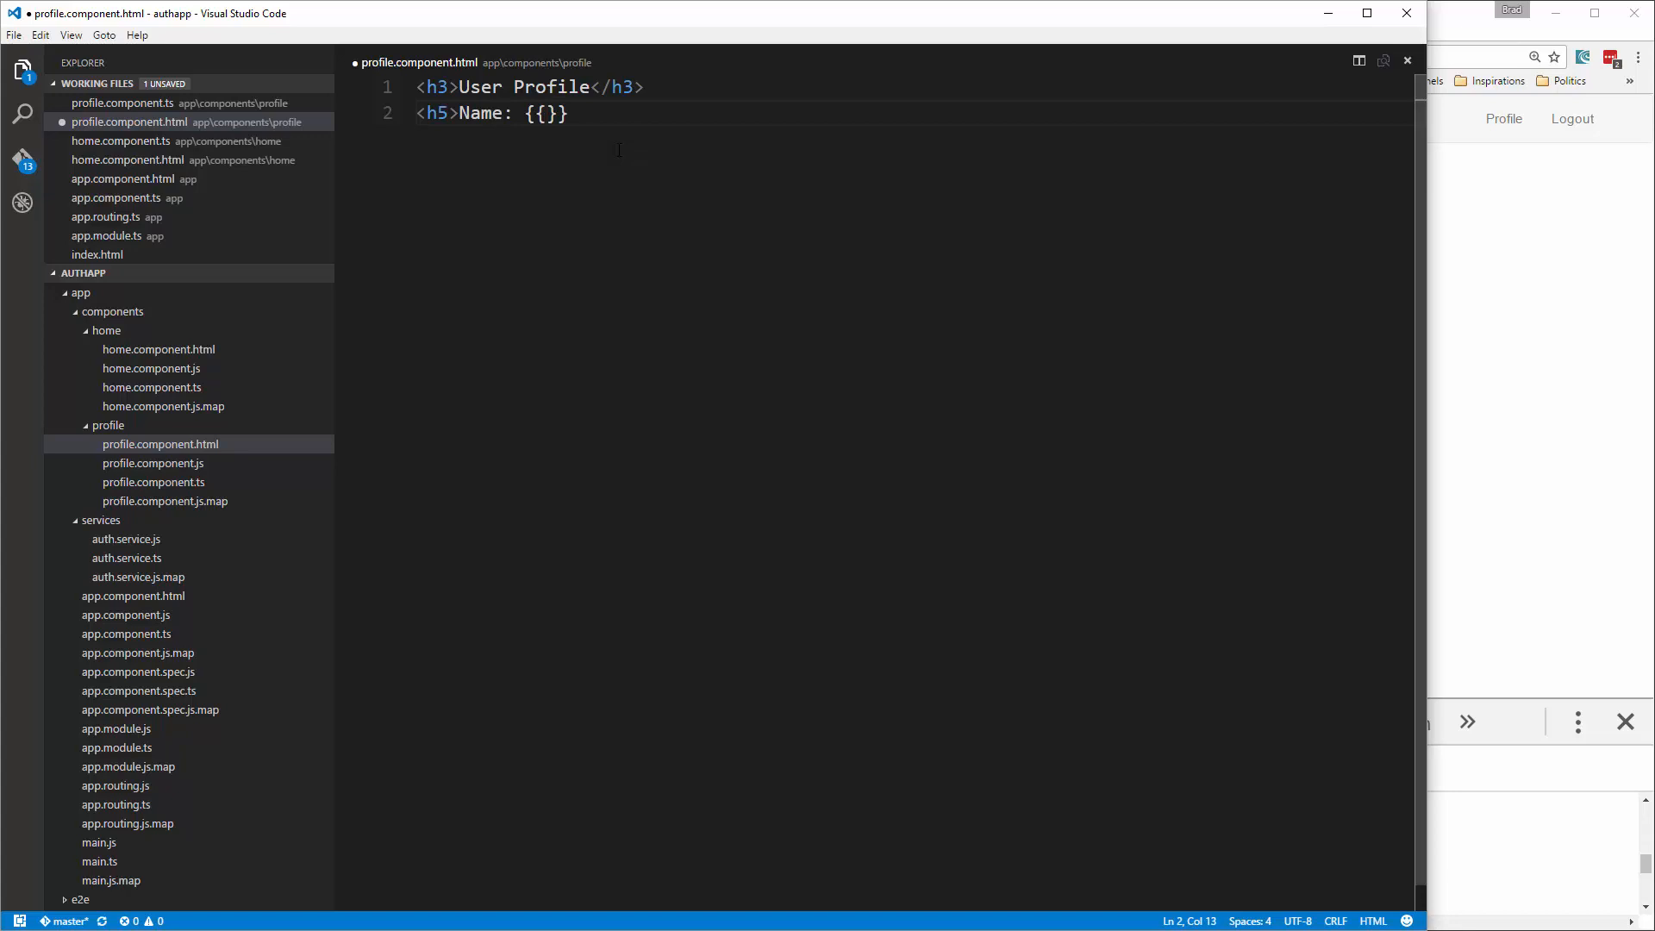
text(profile.)
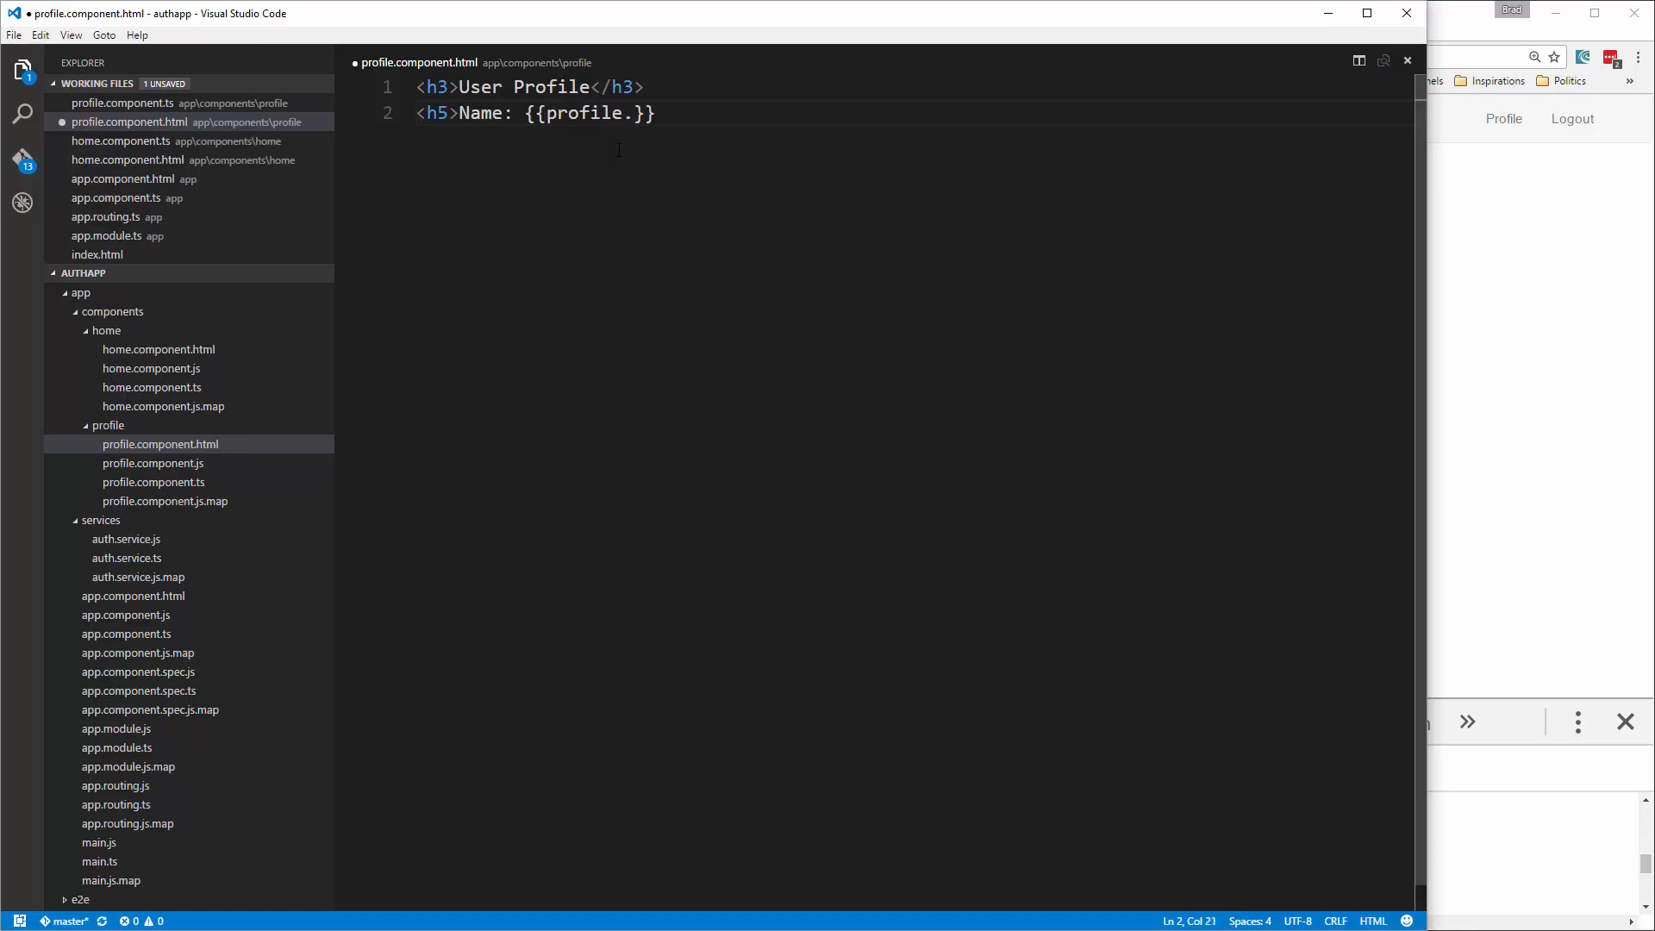
text(nickname)
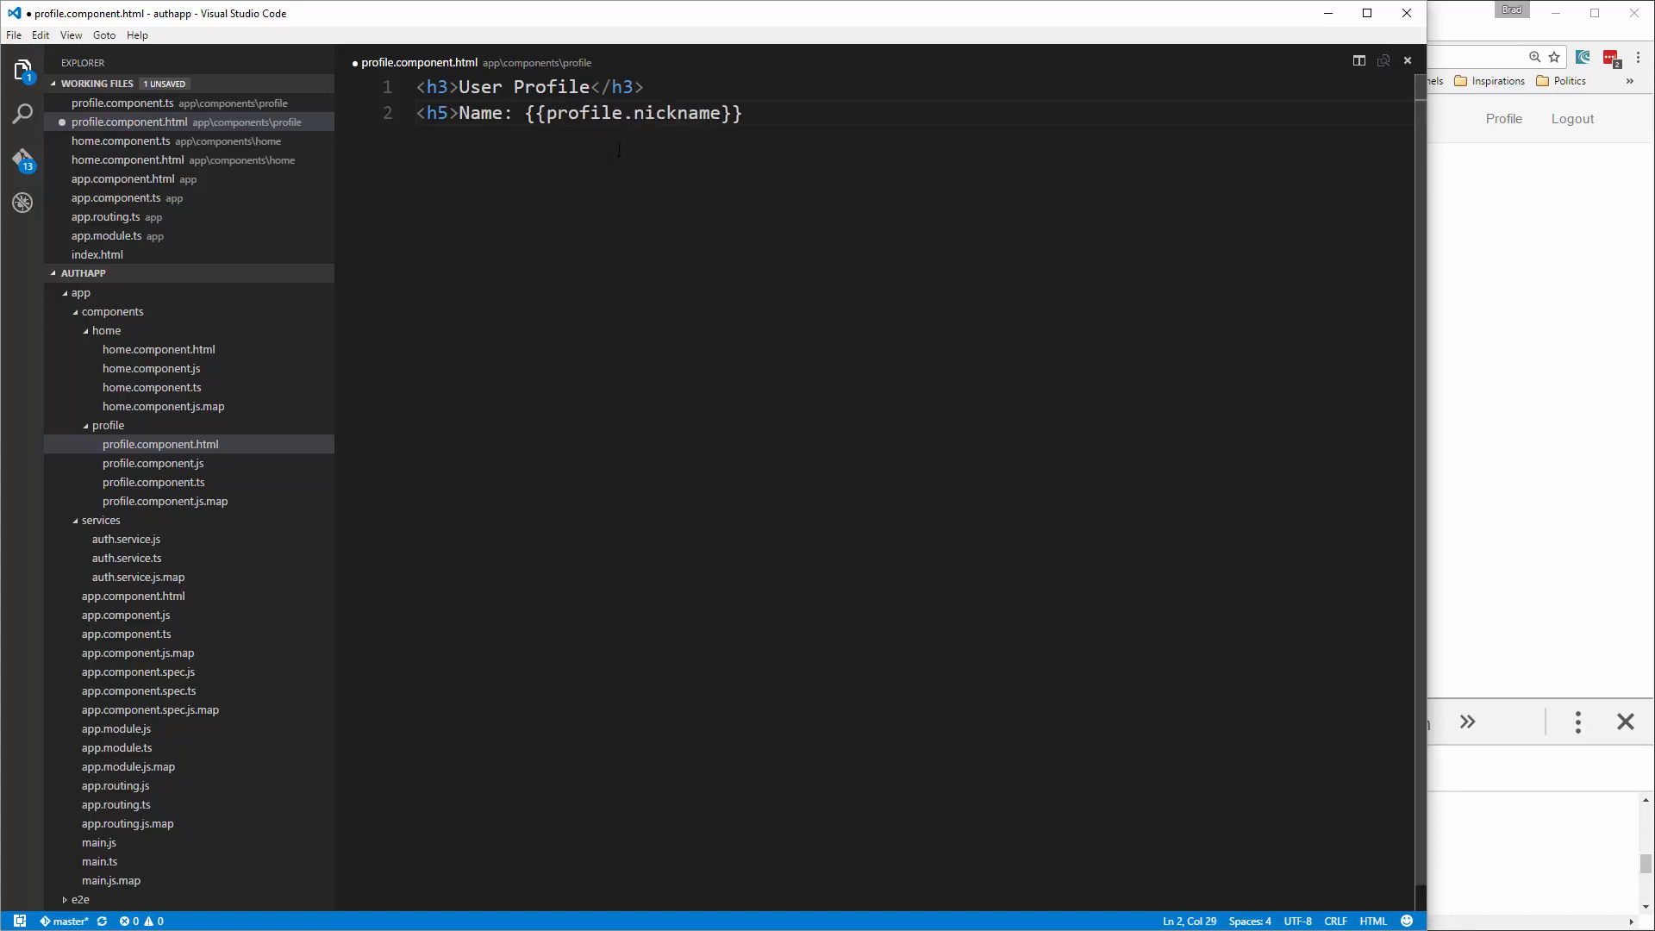
text(</h5>)
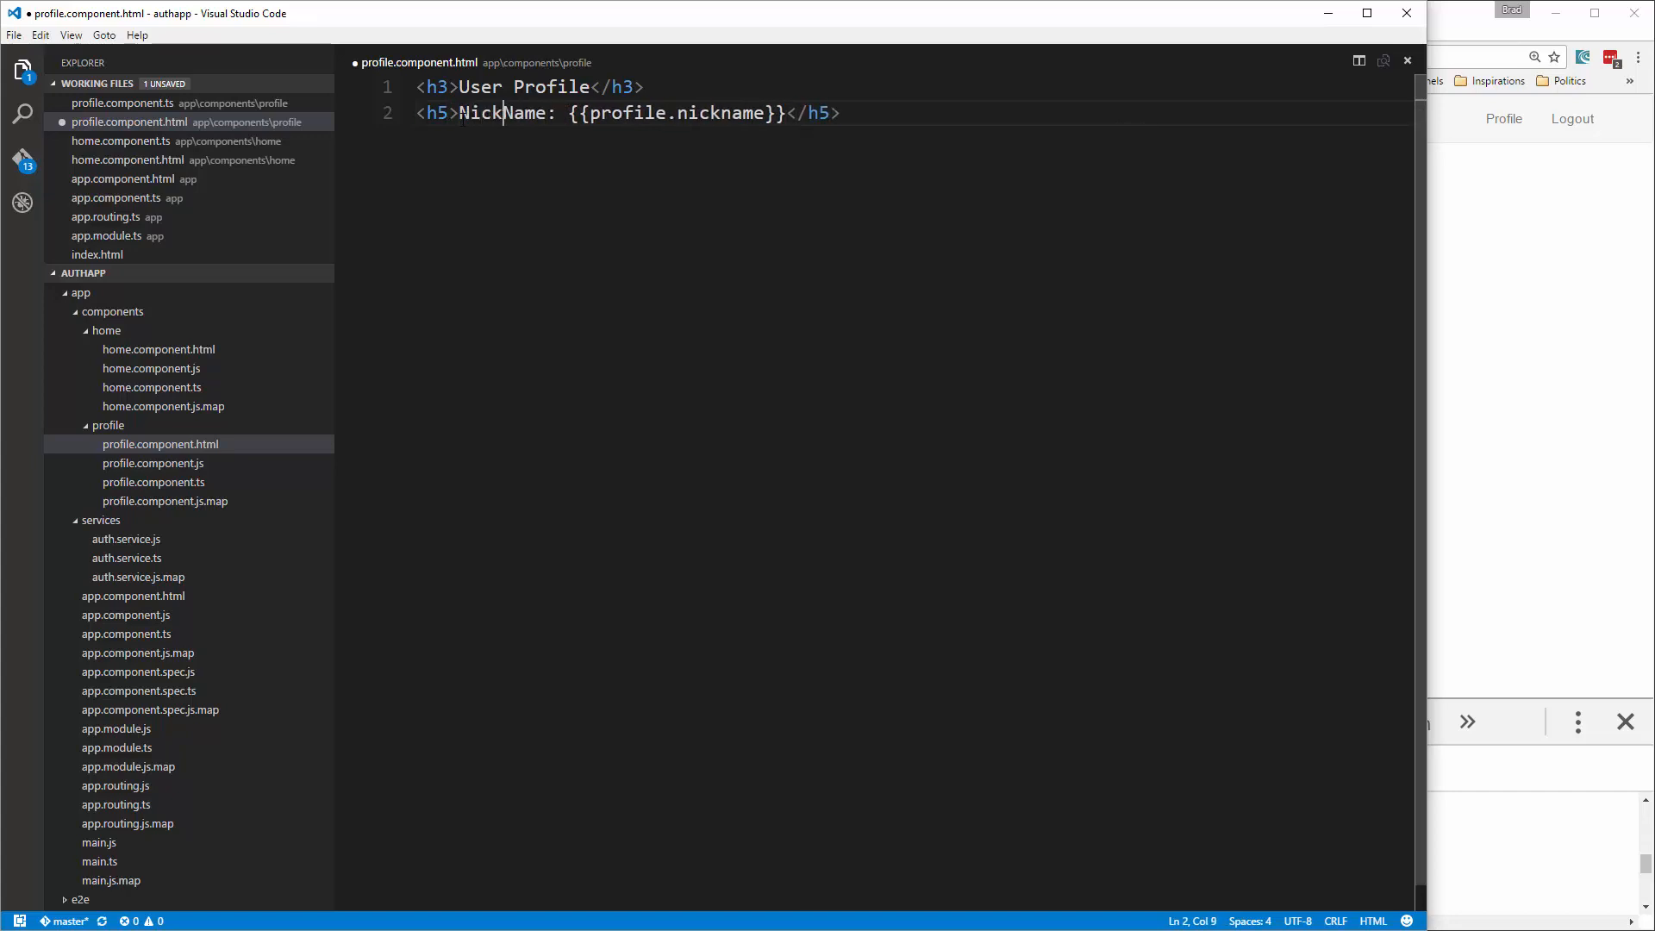
key(ctrl+s)
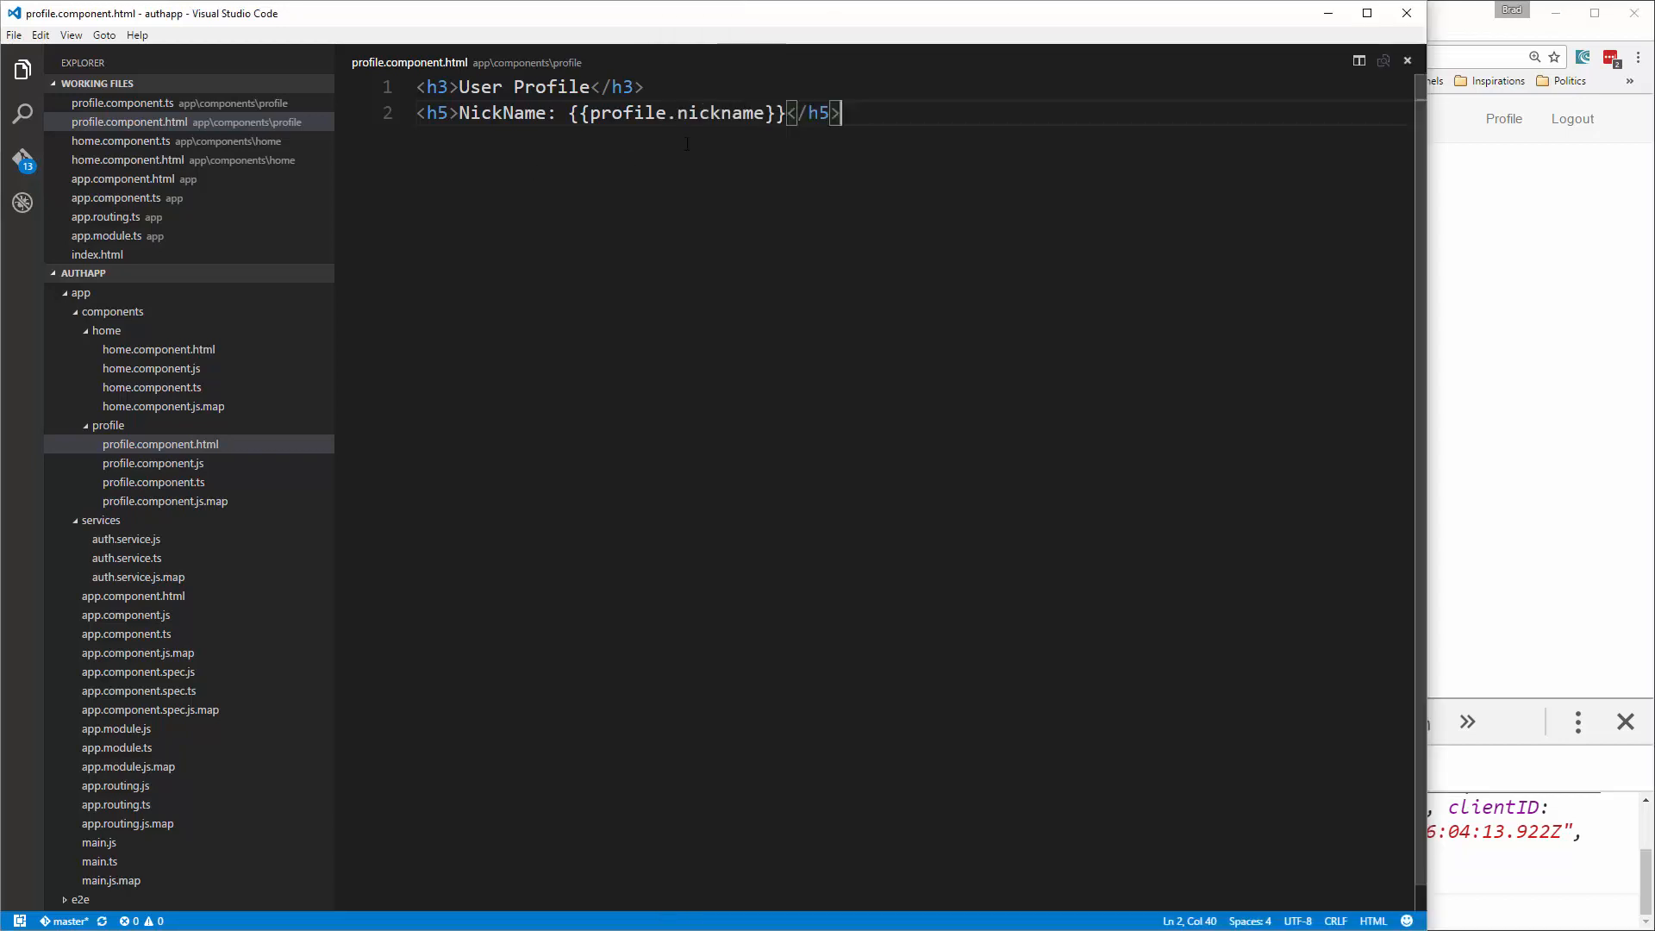
click(512, 113)
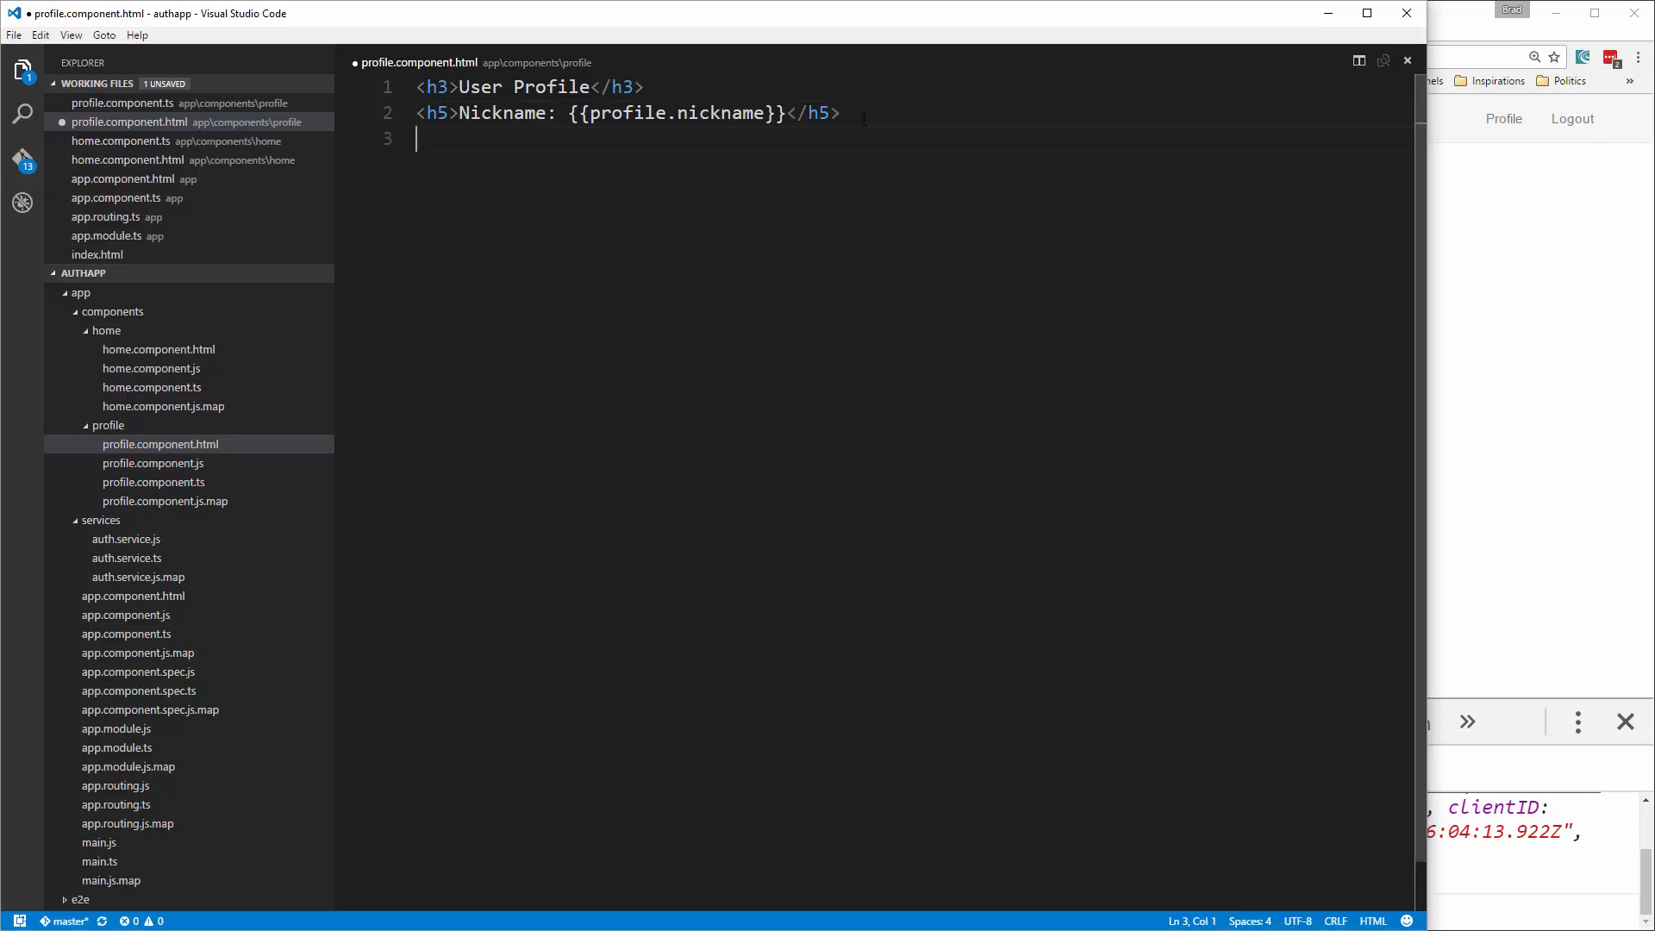
Add a <ul class="list-group"> to the profile template.
text(<ul)
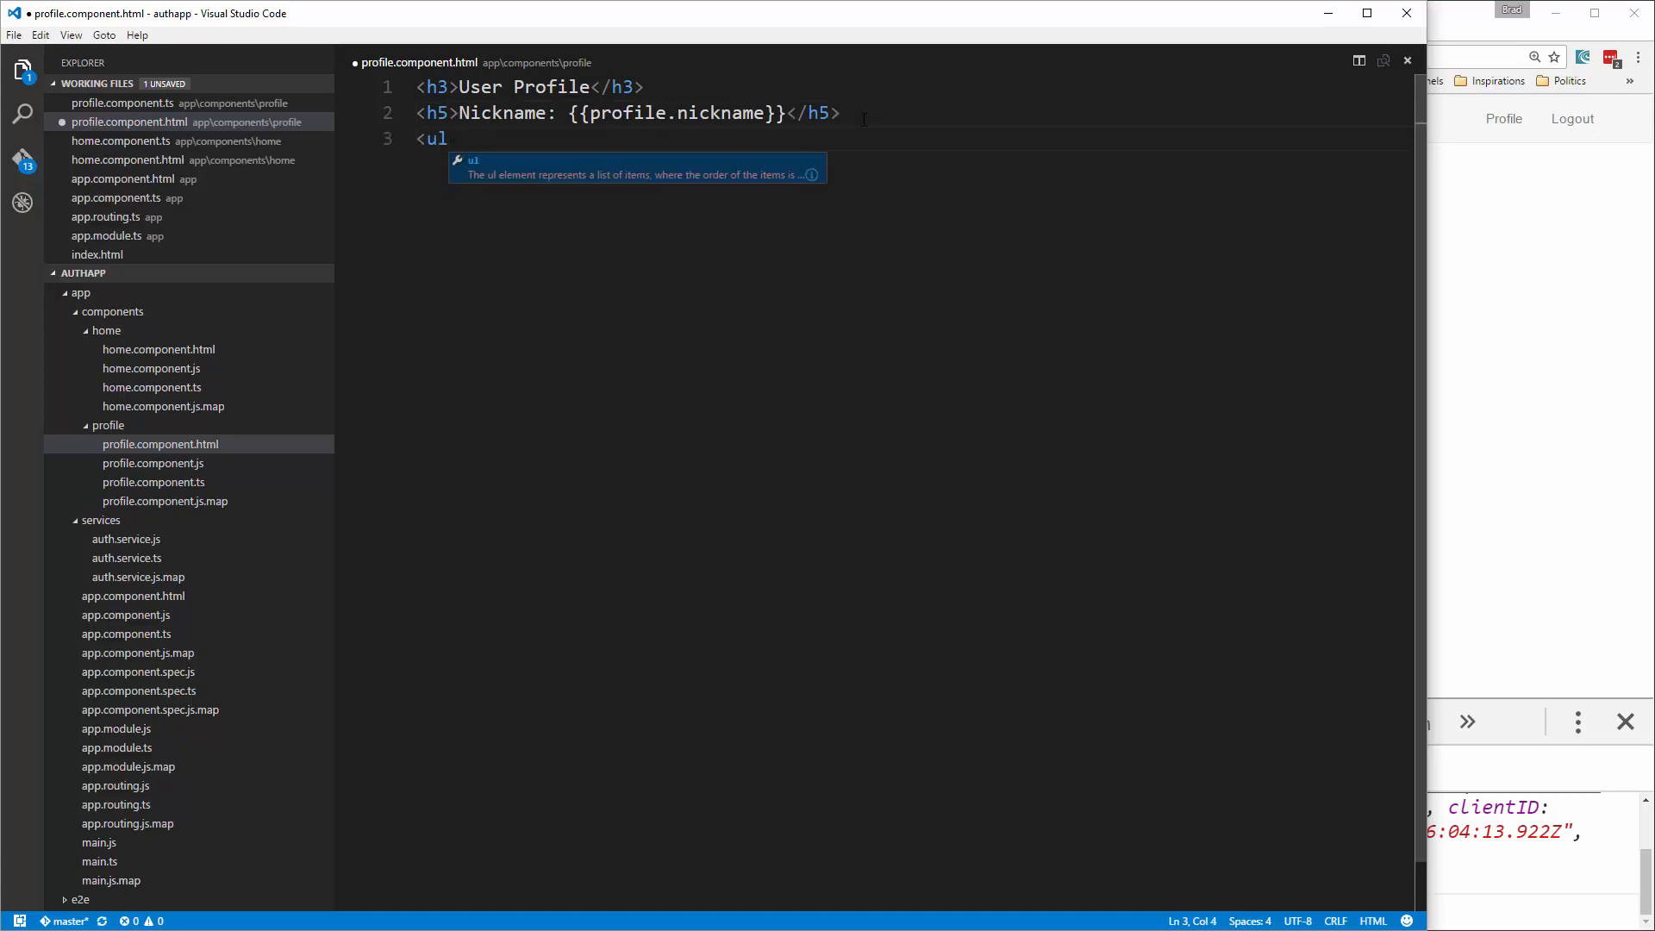
text(class="")
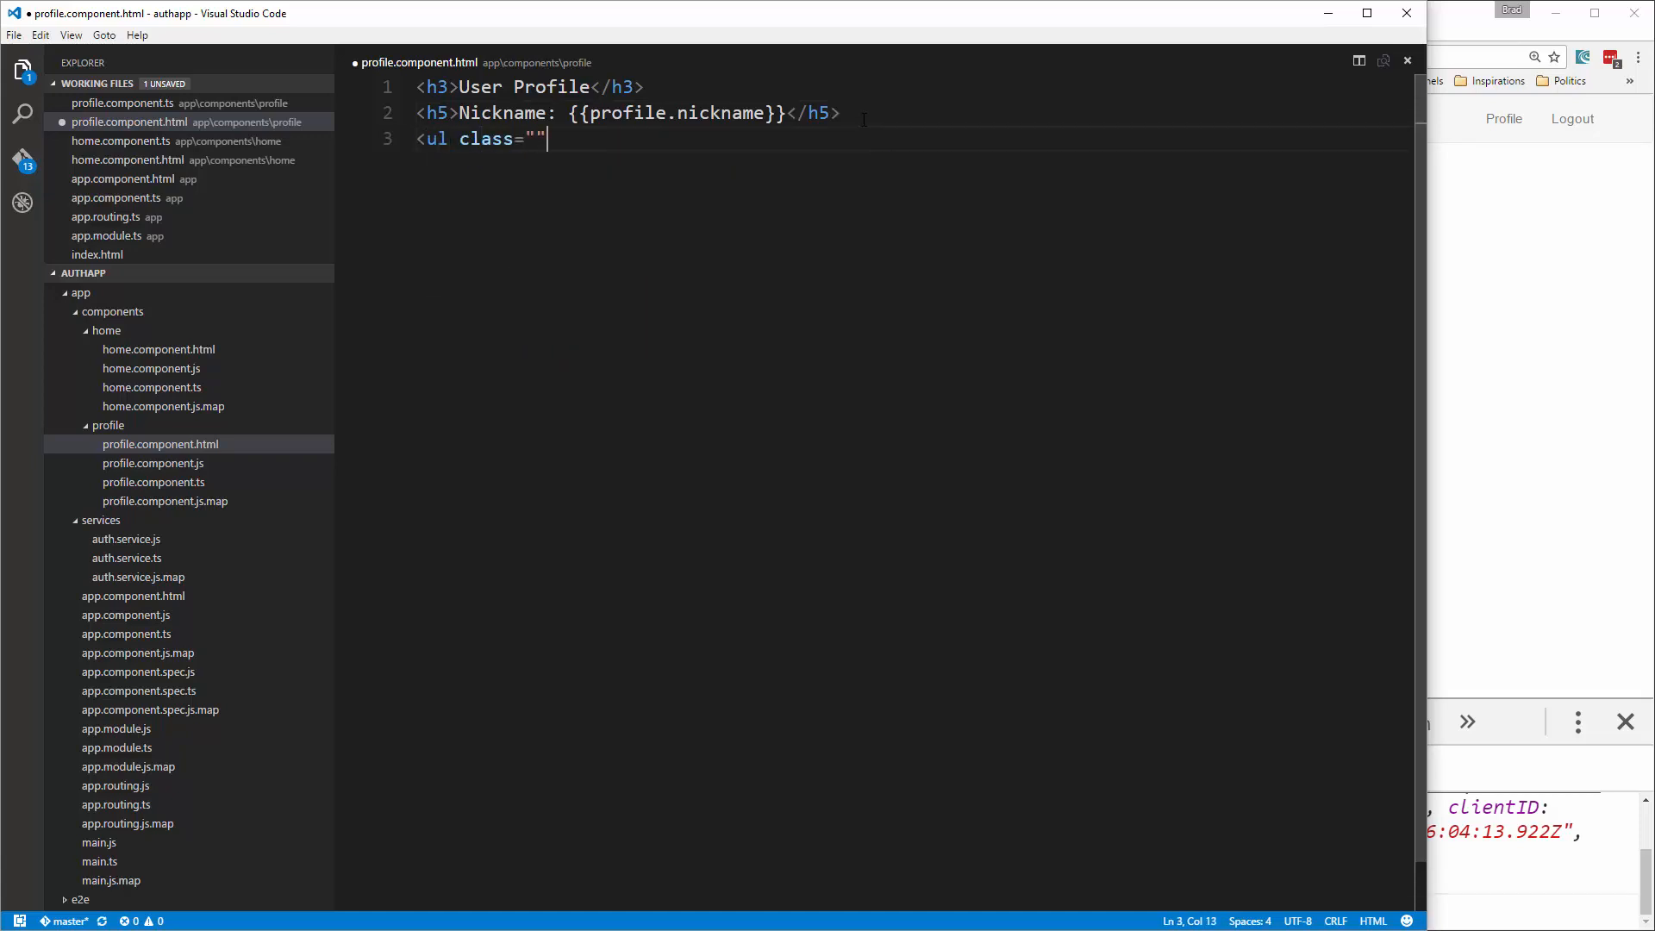
text(list-gro)
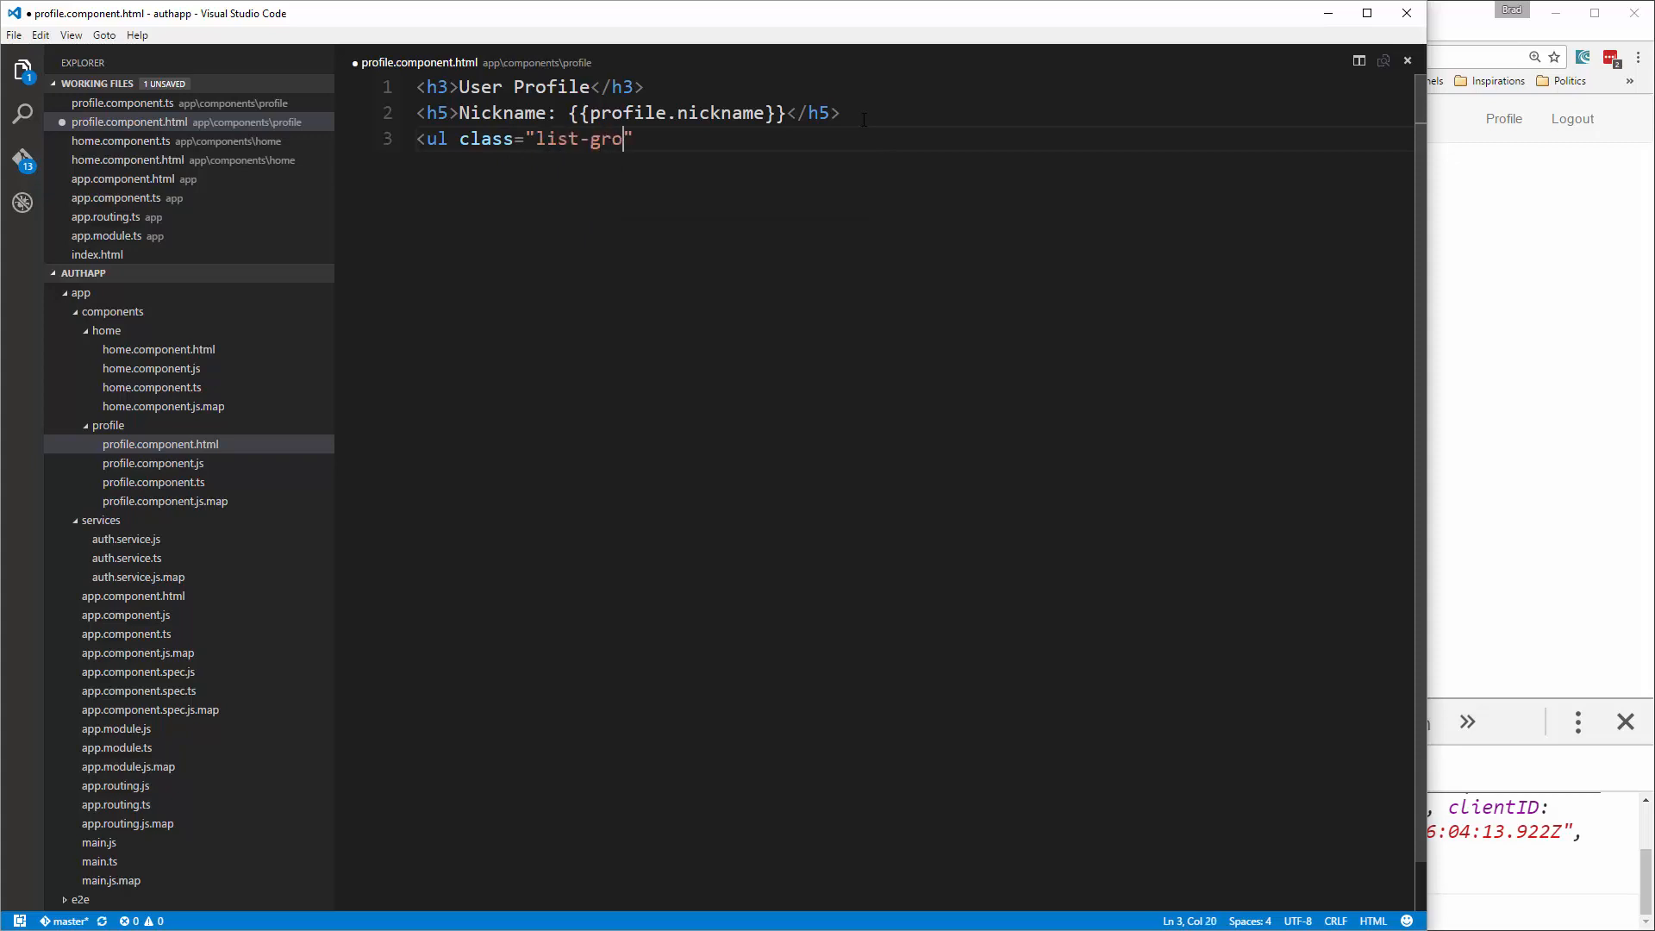
text(up">)
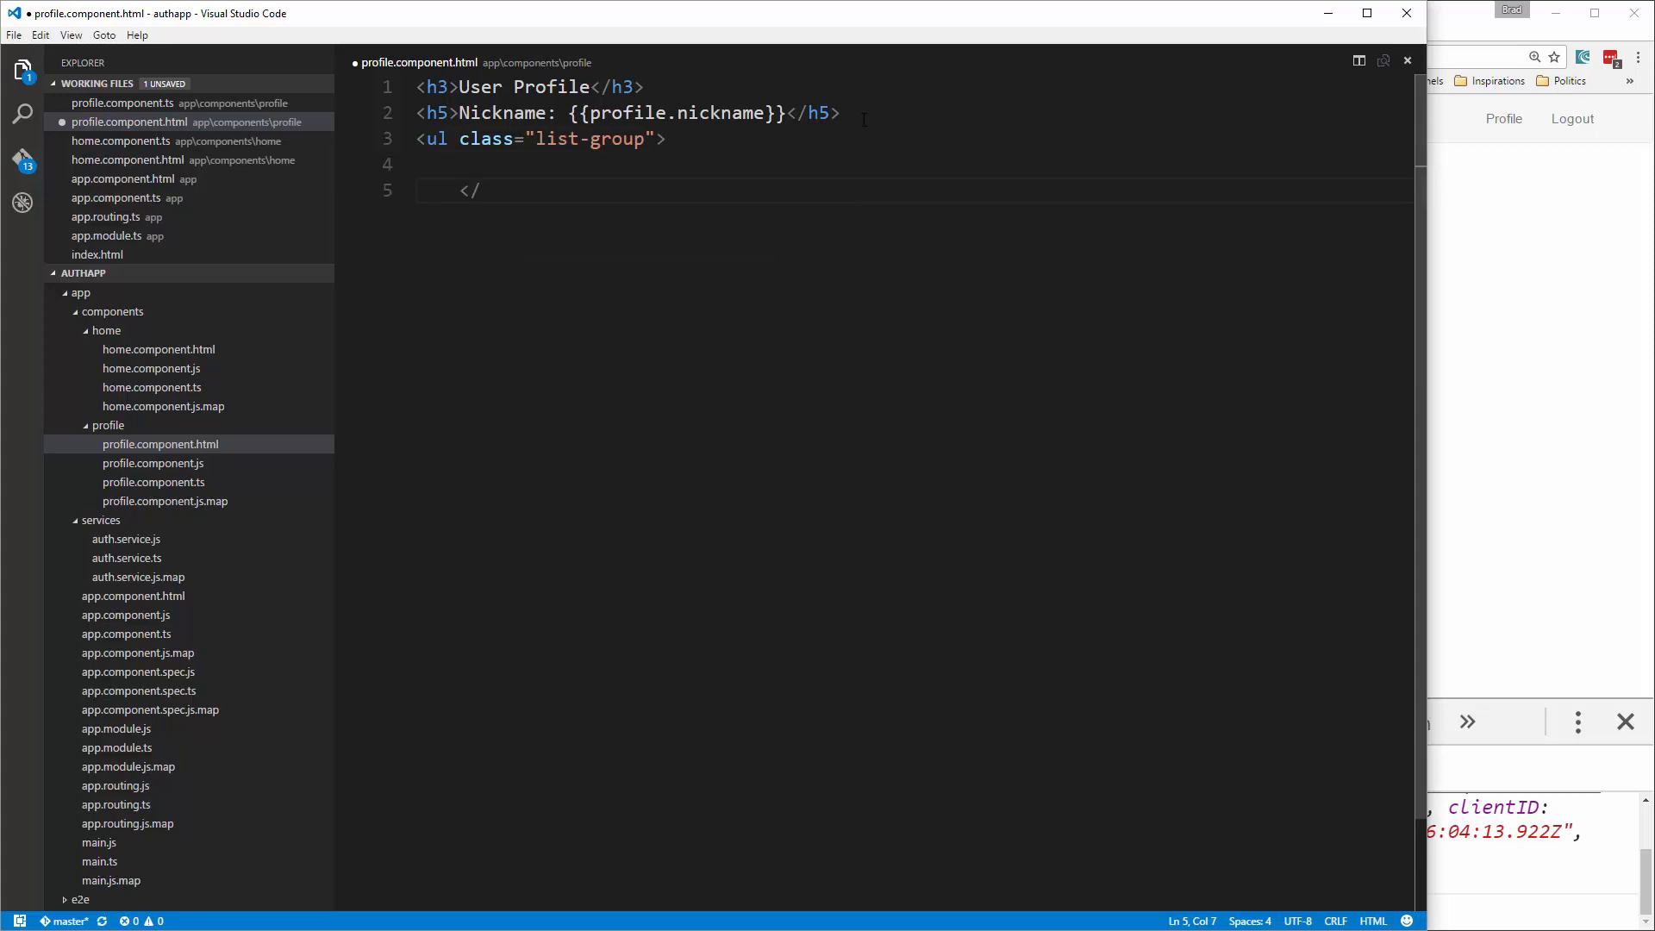
text(ul>)
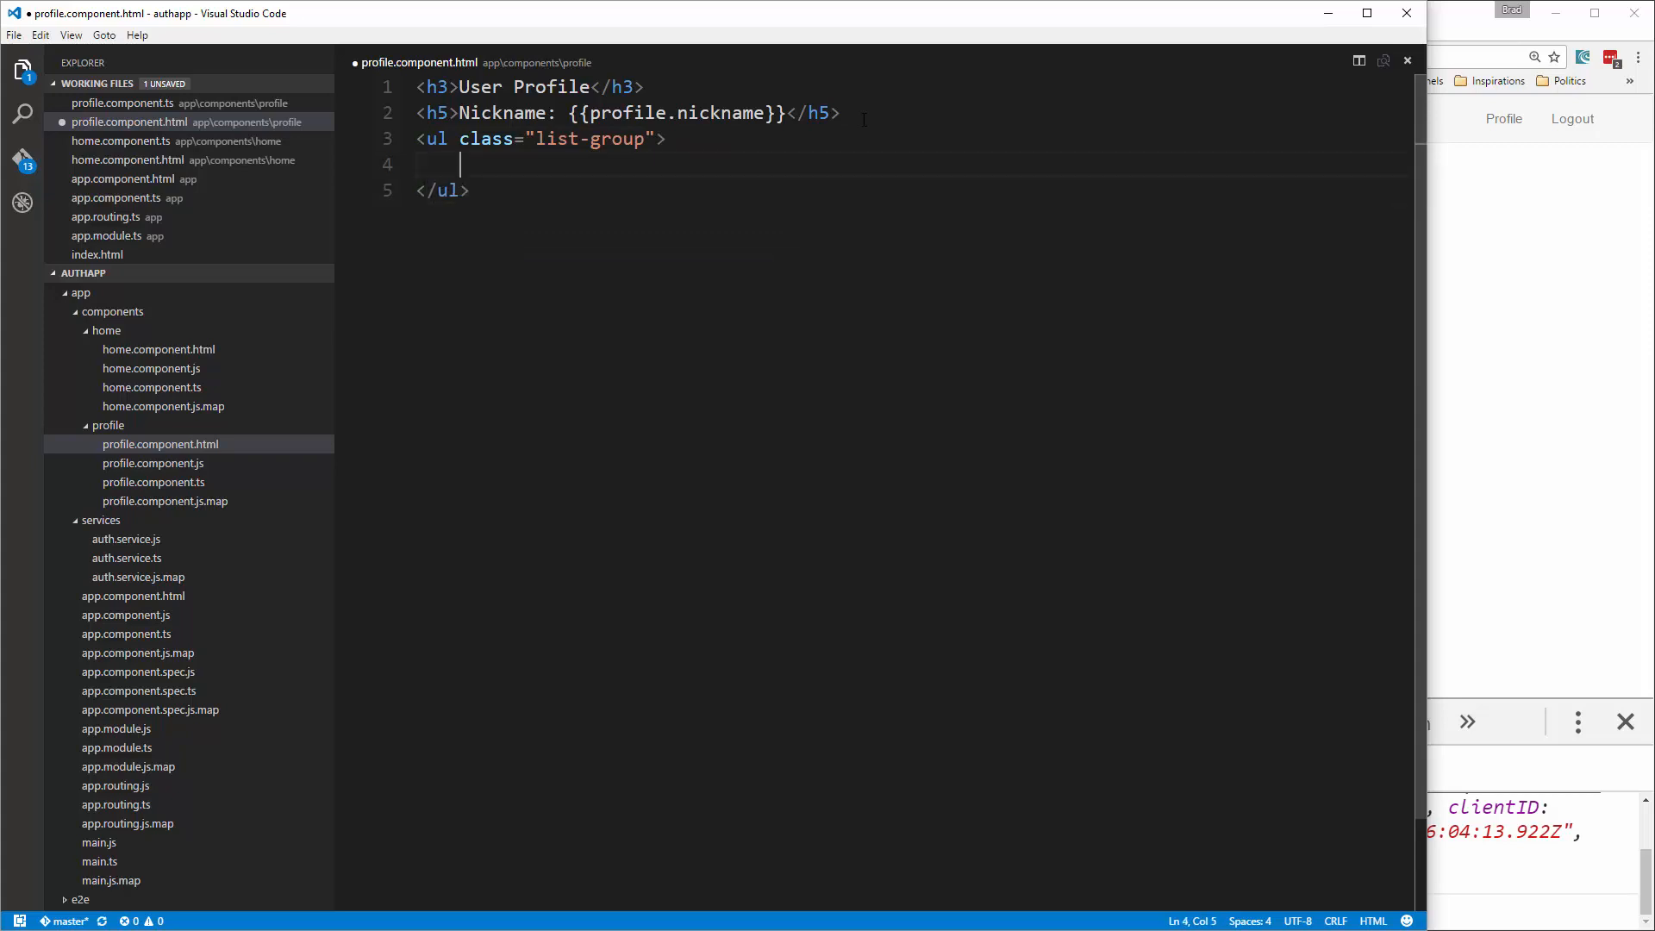
Add an 'Email: {{profile.name}}' list-group-item, bold the labels with <strong>, and save.
text(<li class="list-group")
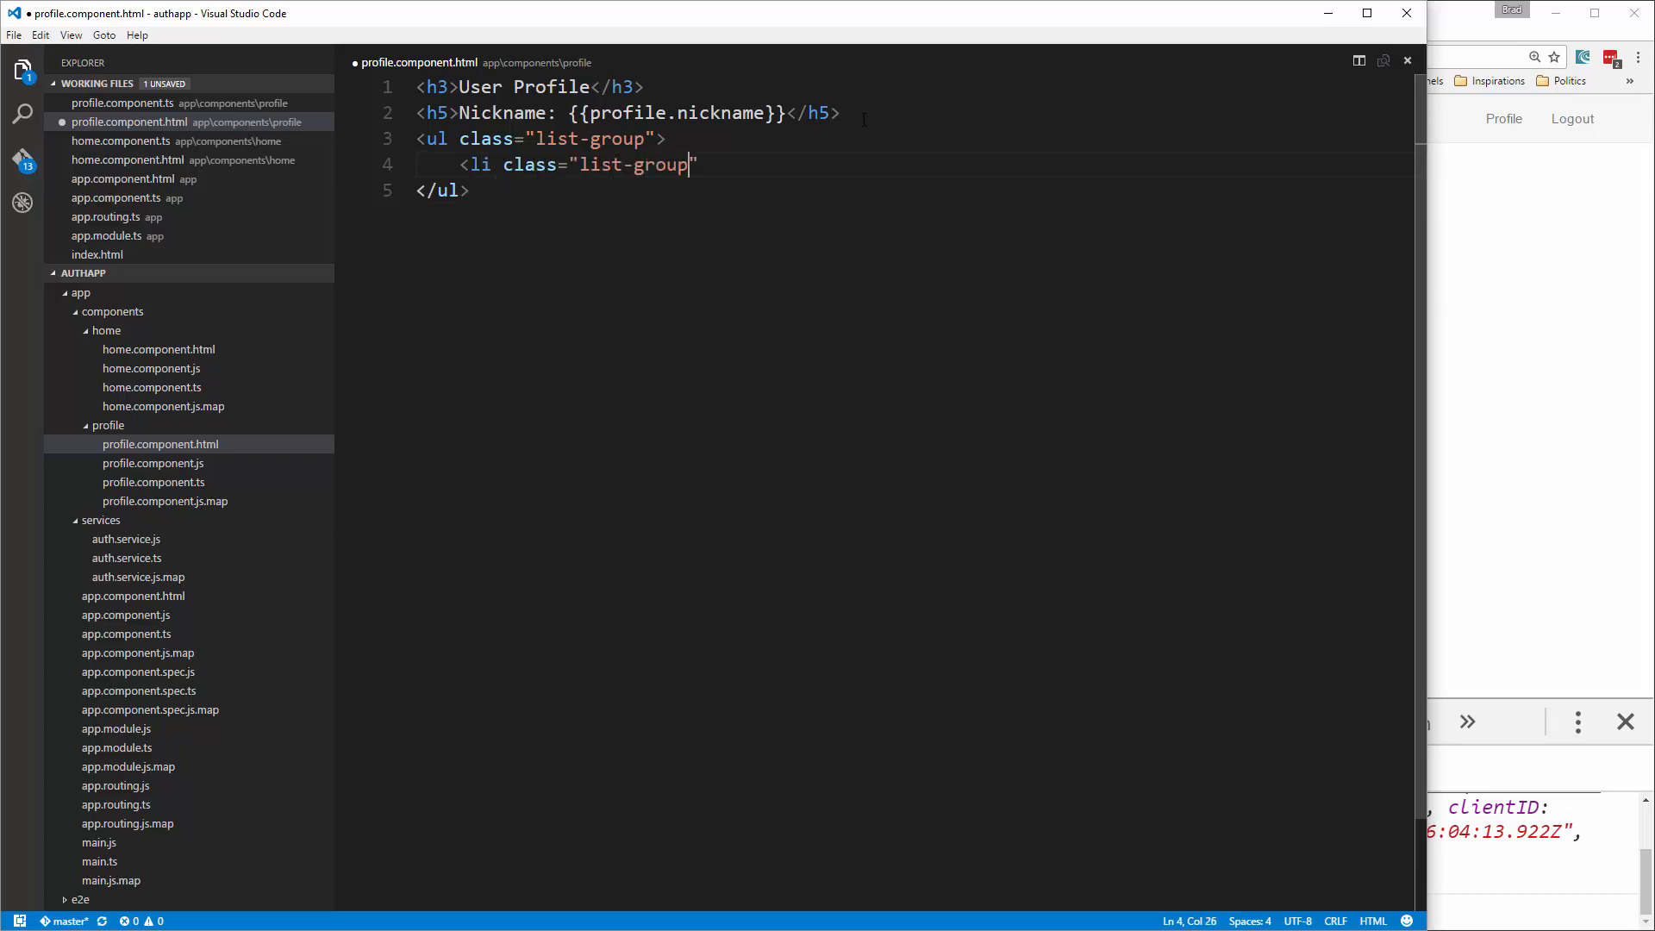
text(-item)
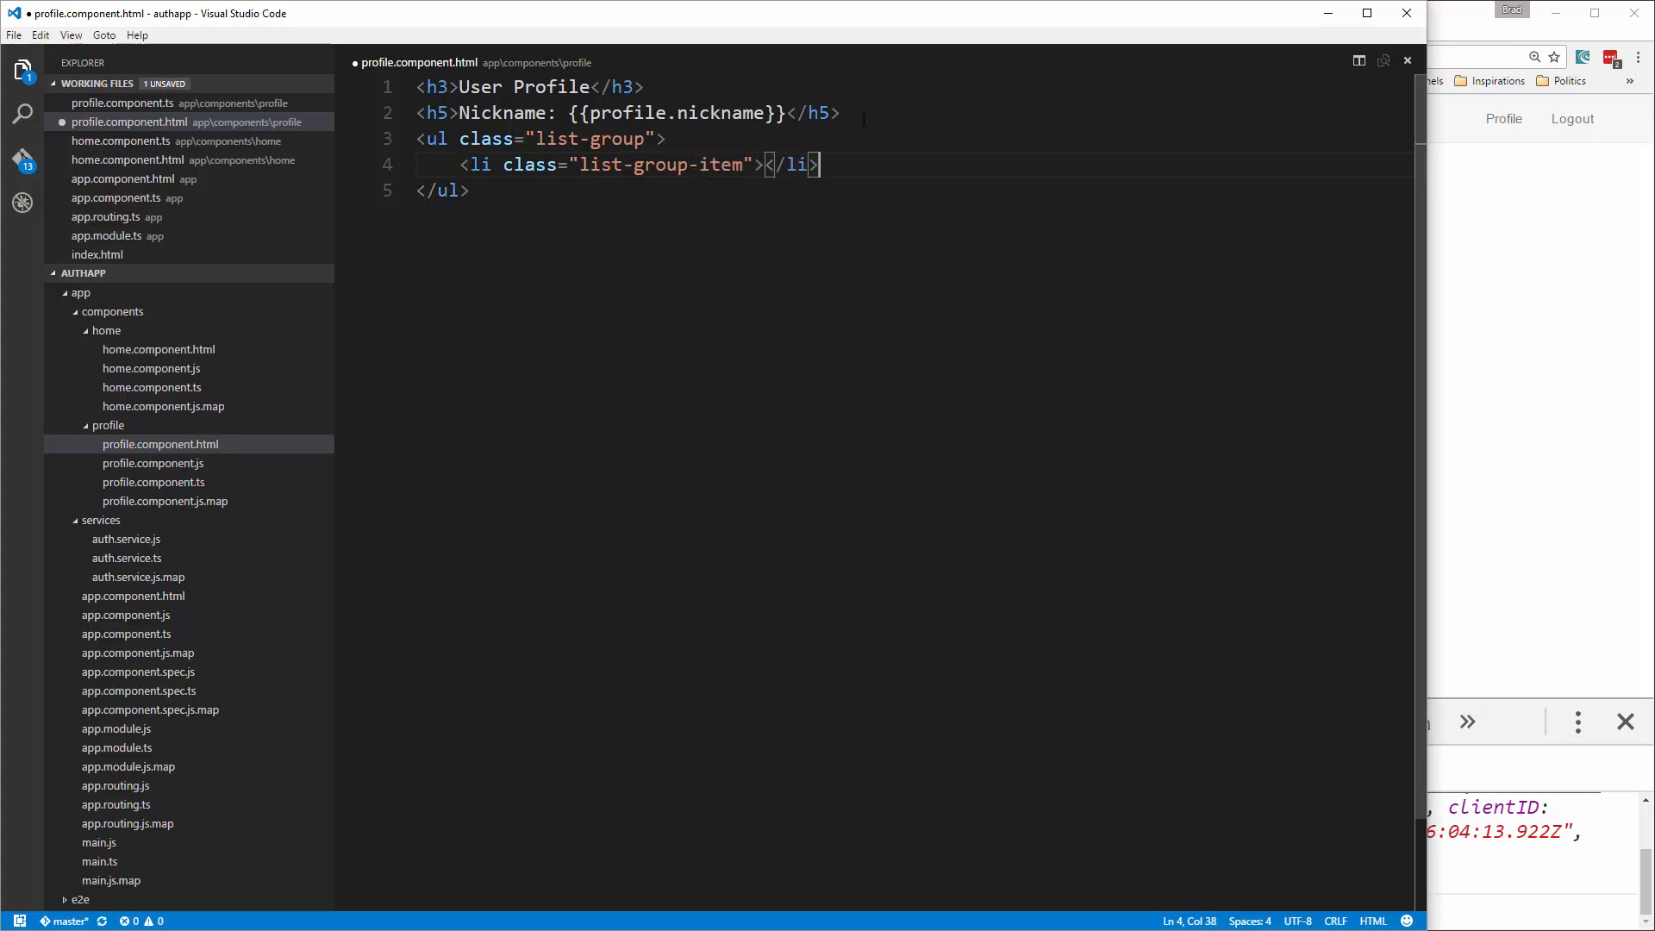
text(E)
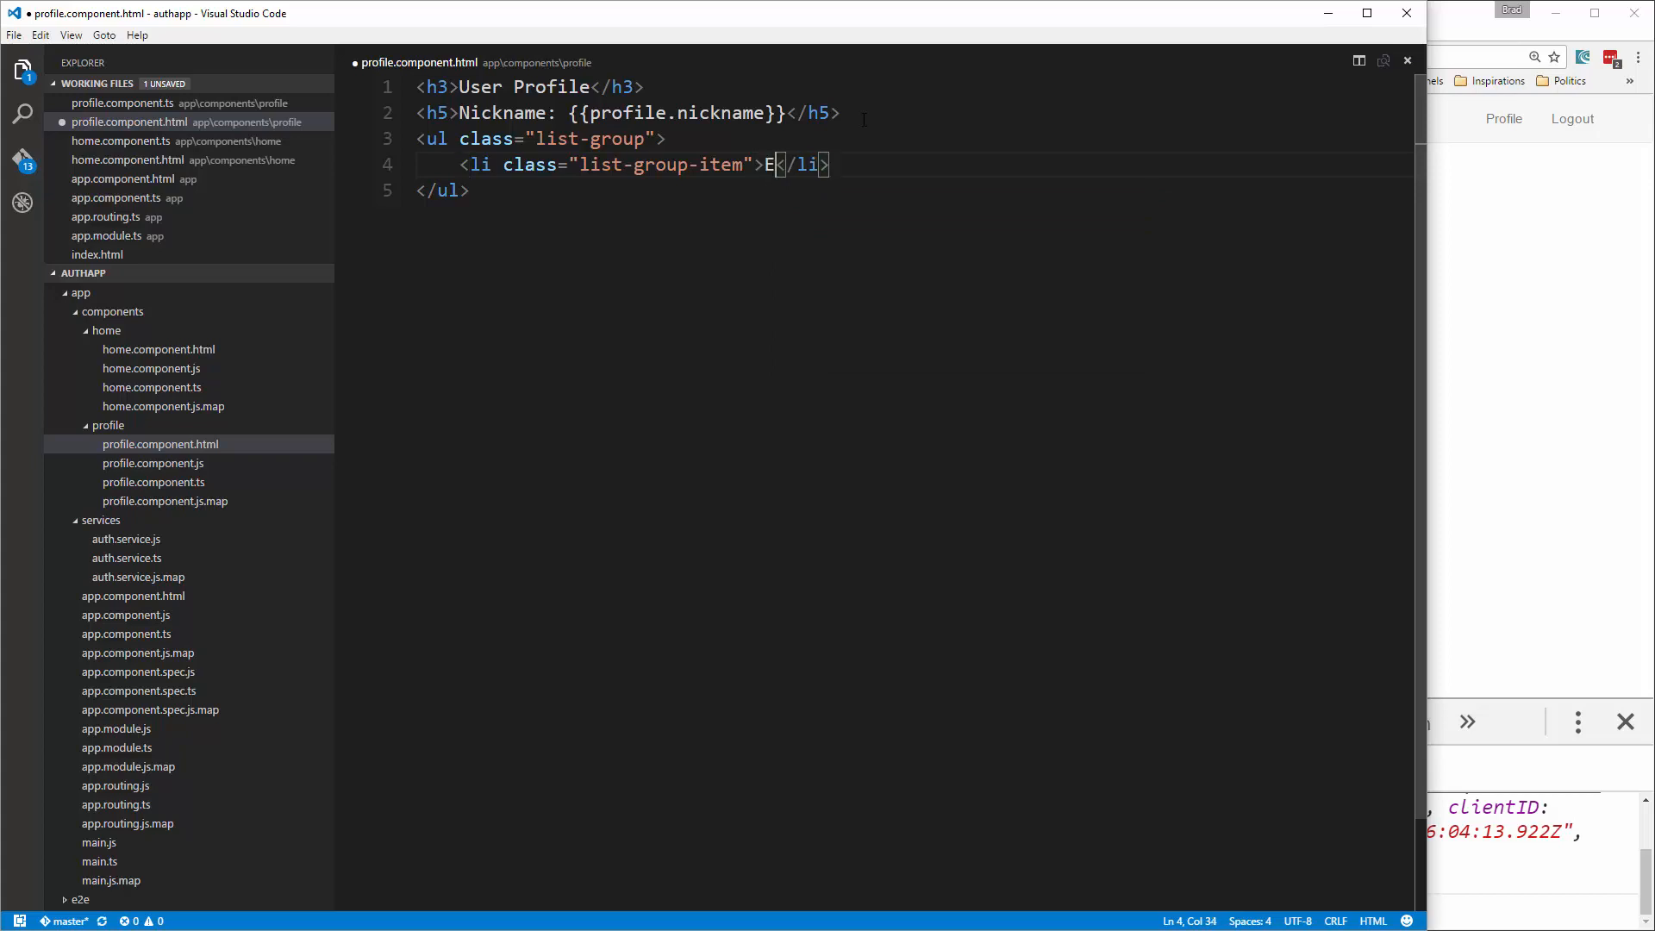
text(mail:)
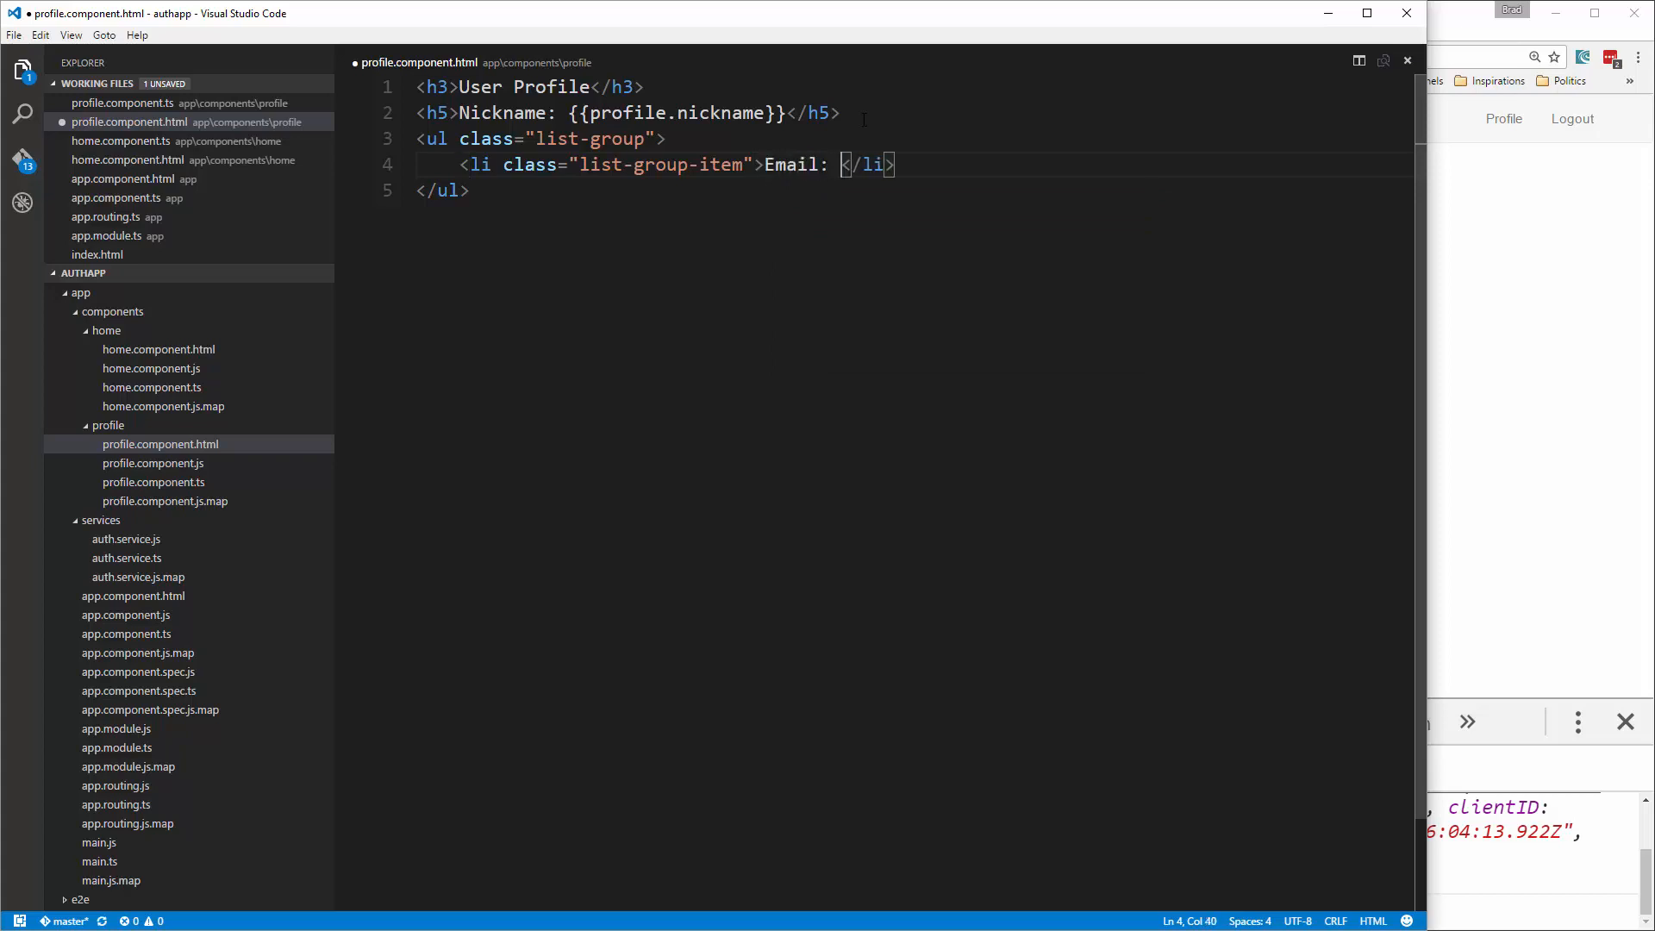
text({{profile.name)
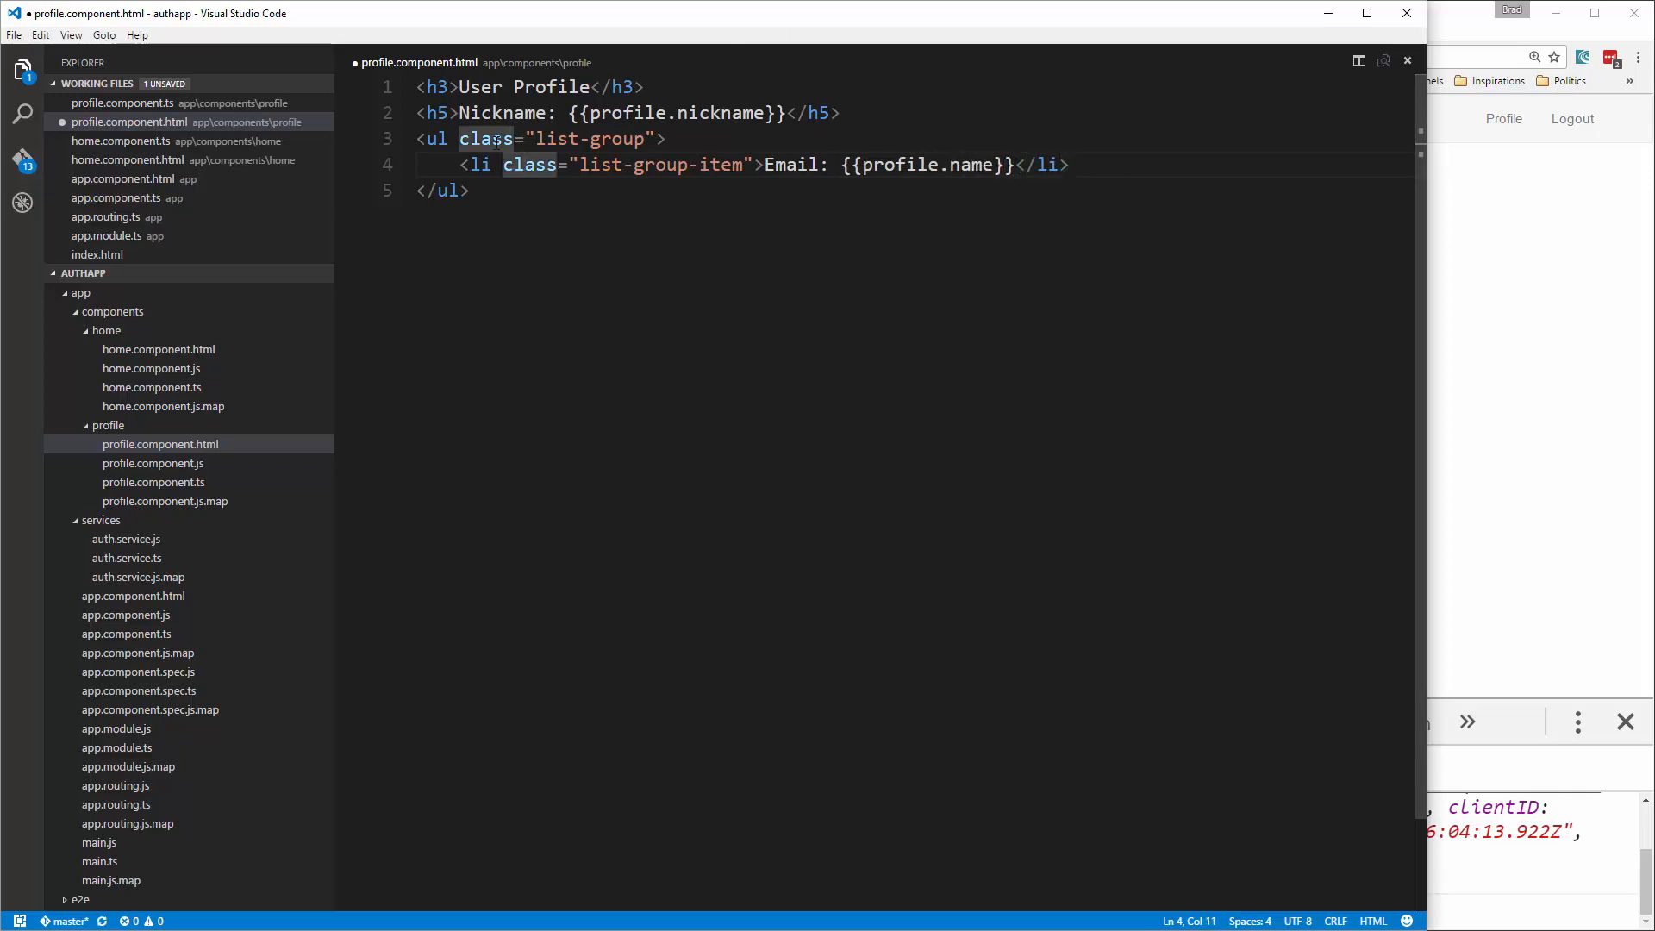
text(<strong)
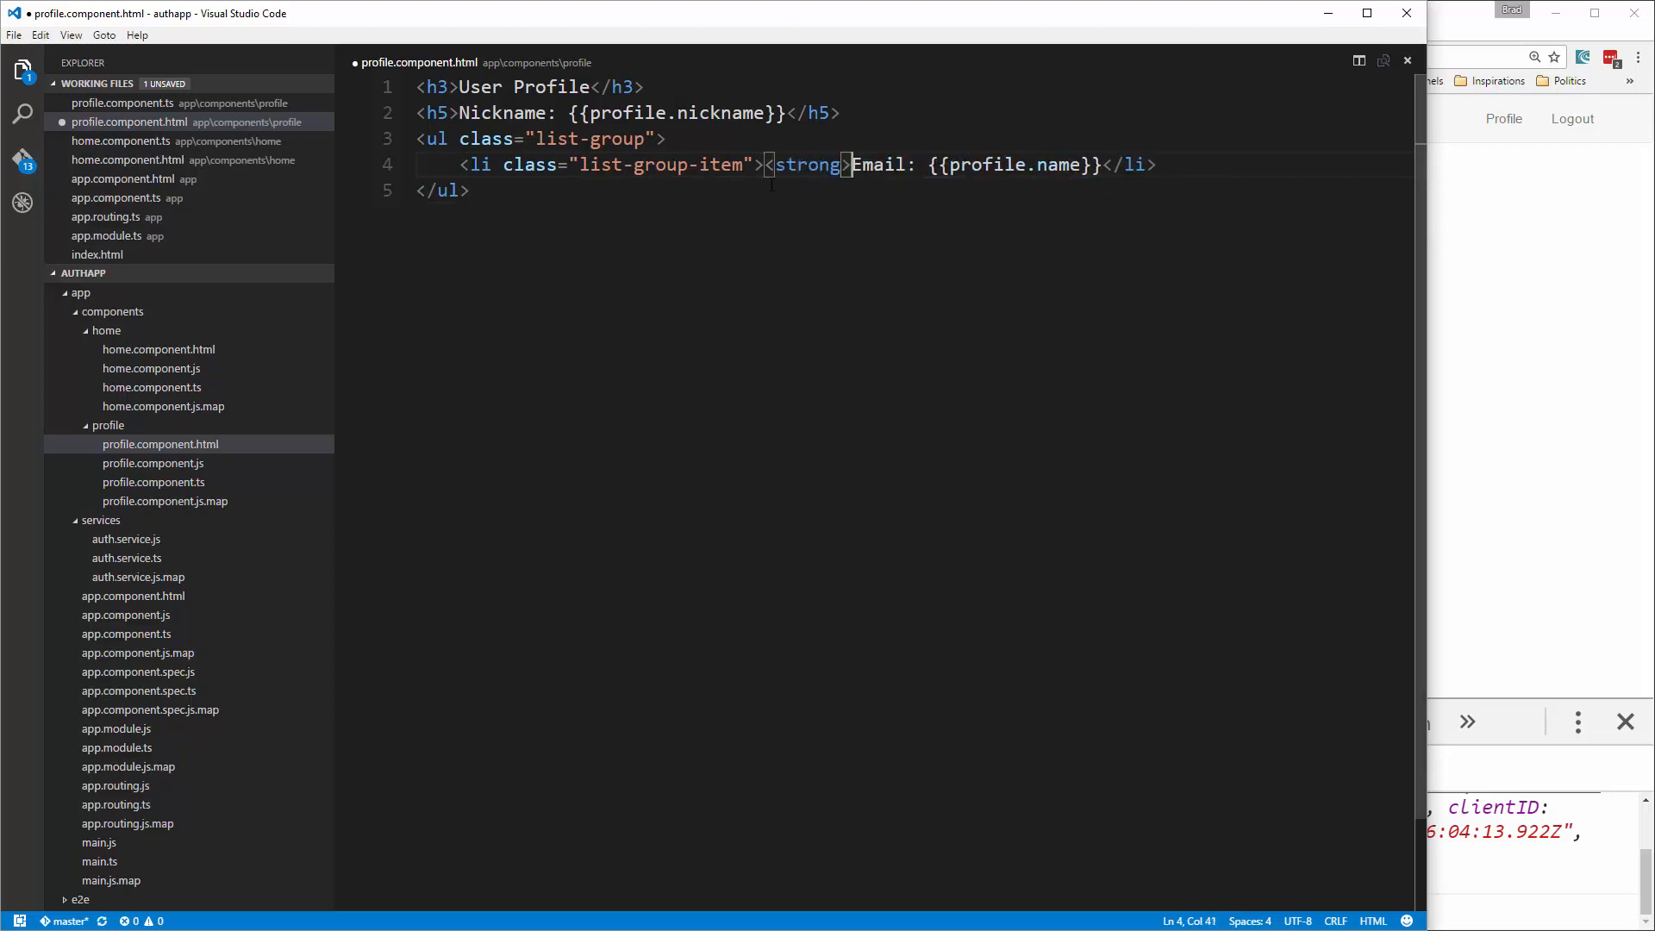
text(</strong)
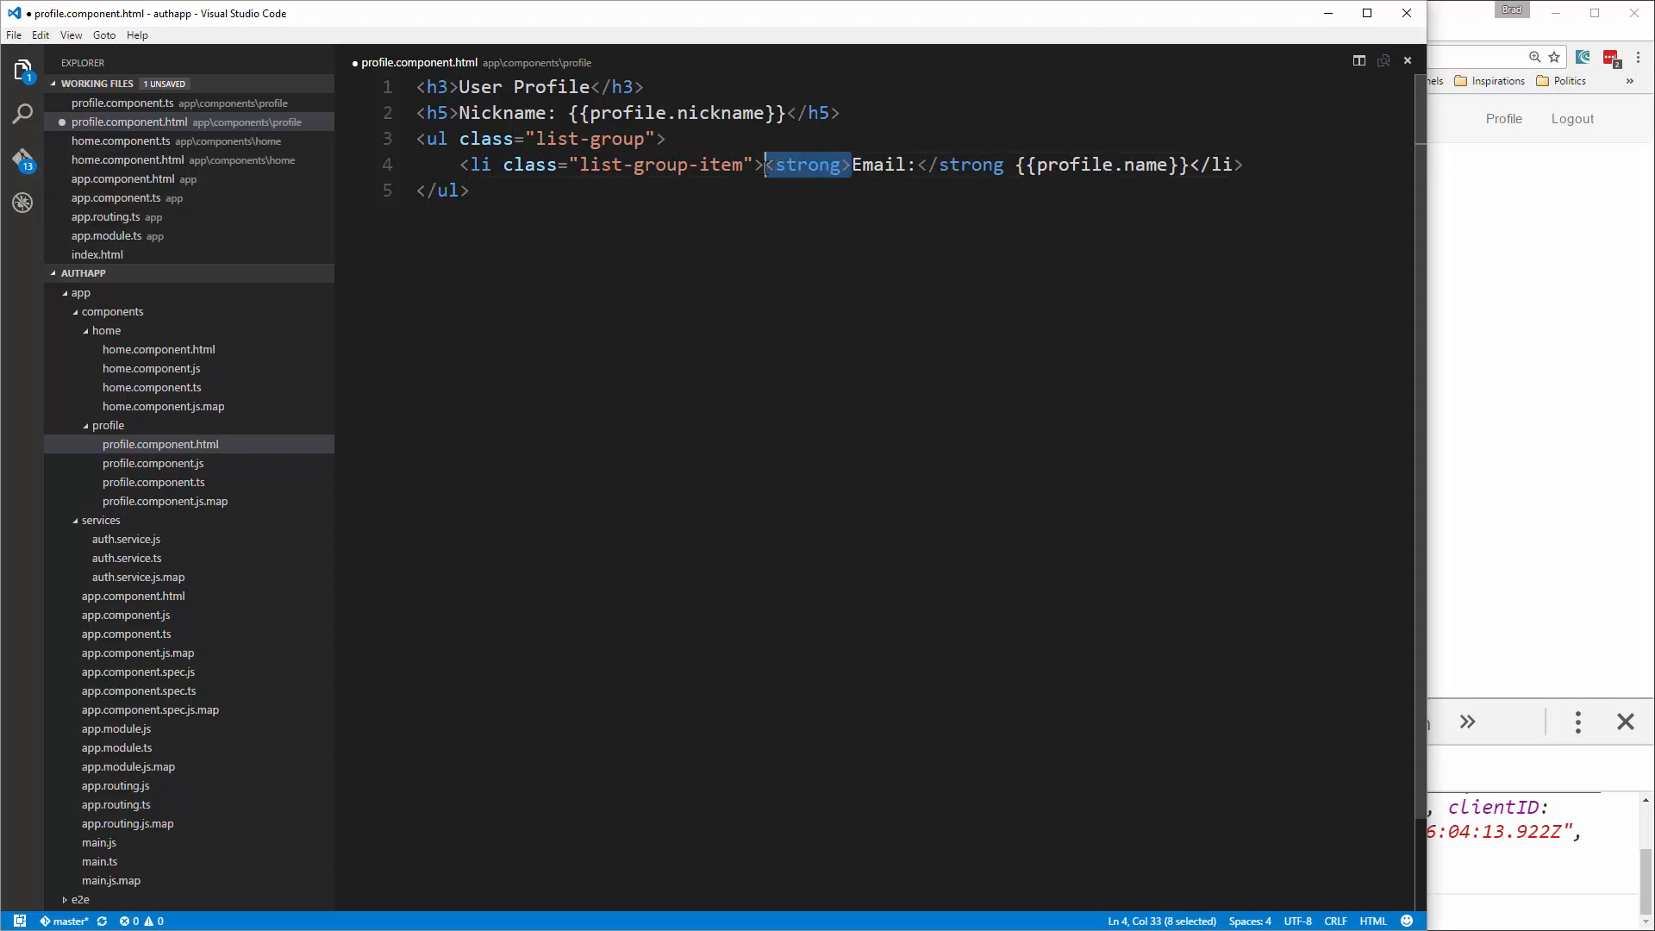
text(<strong>)
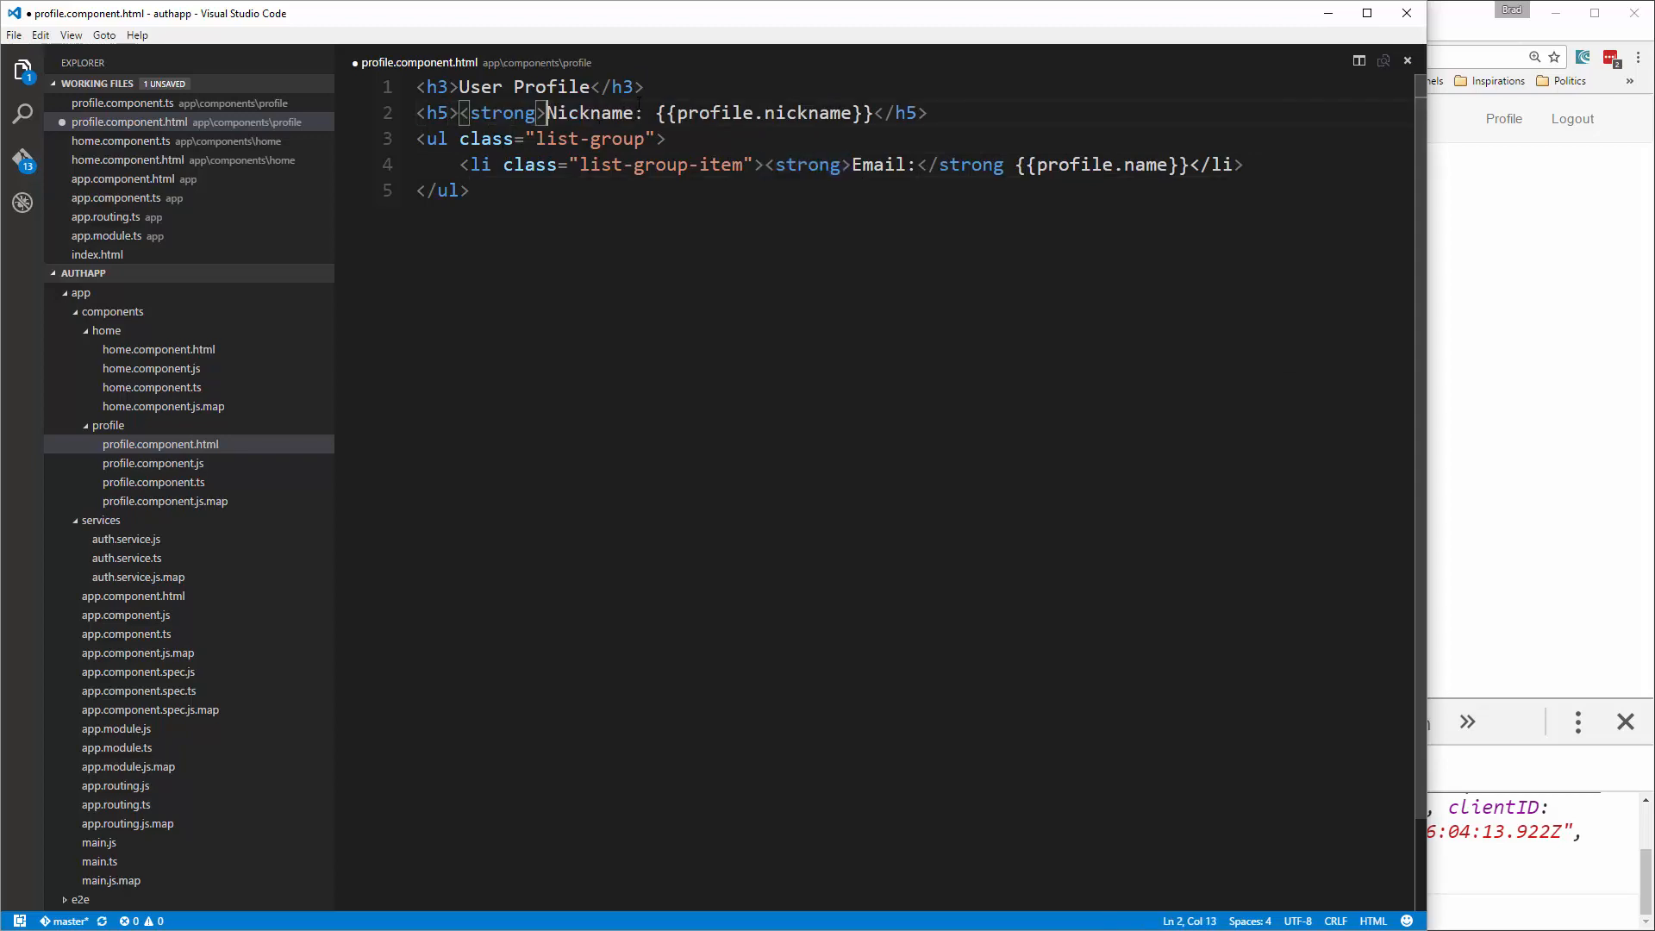
text(</strong>)
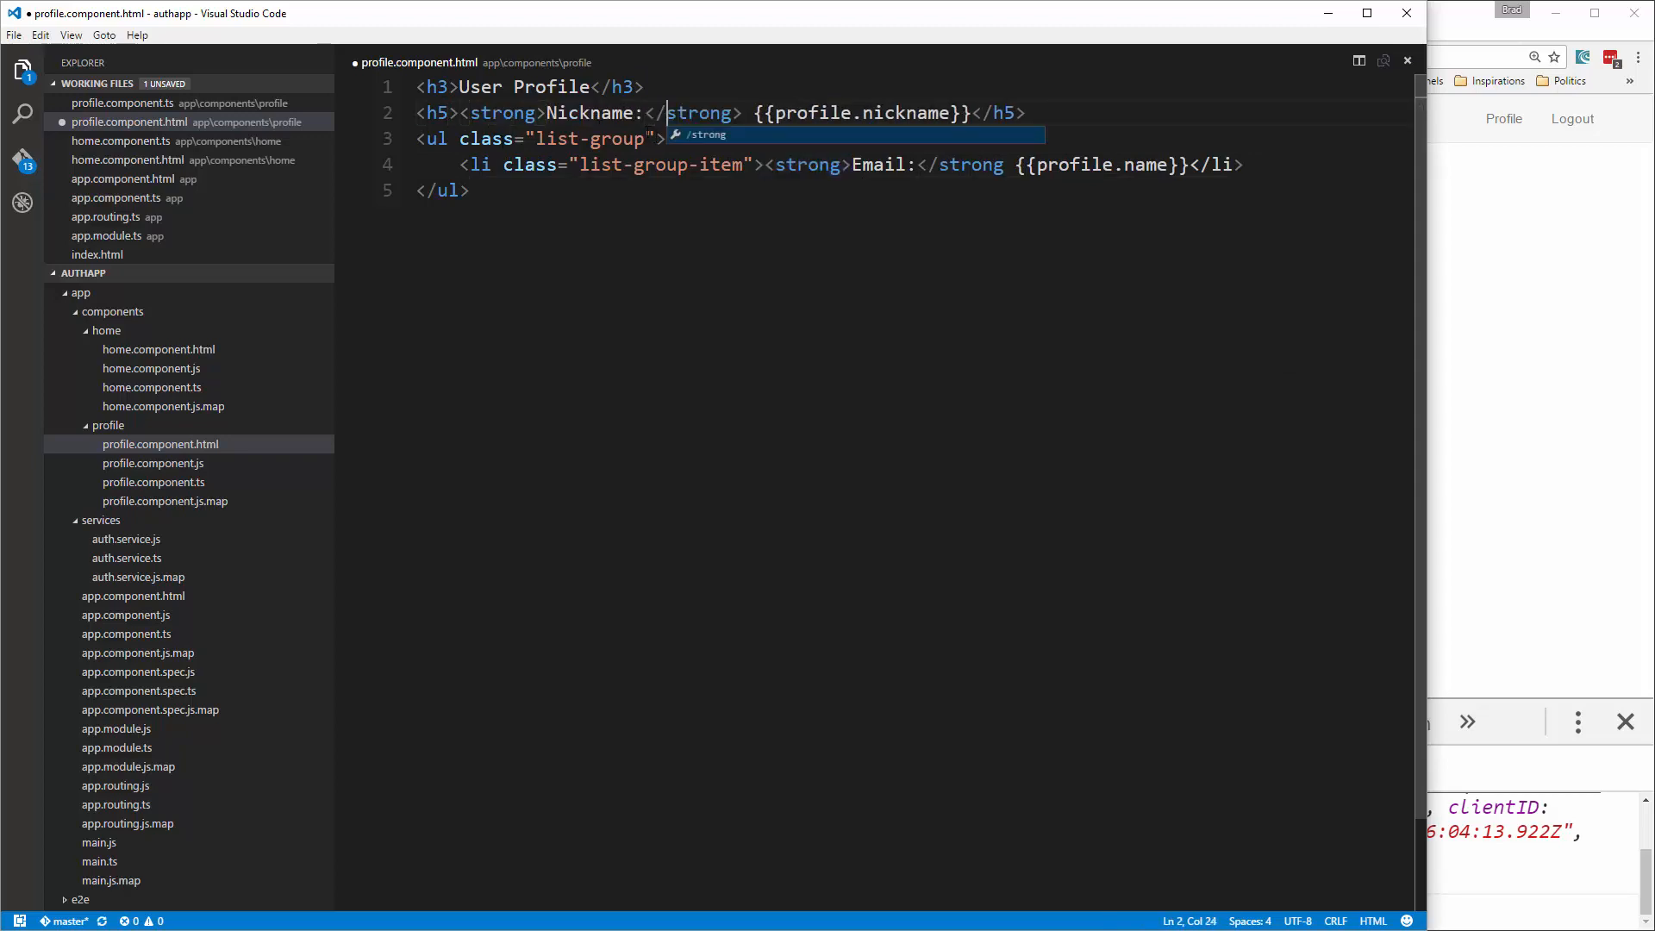
key(ctrl+s)
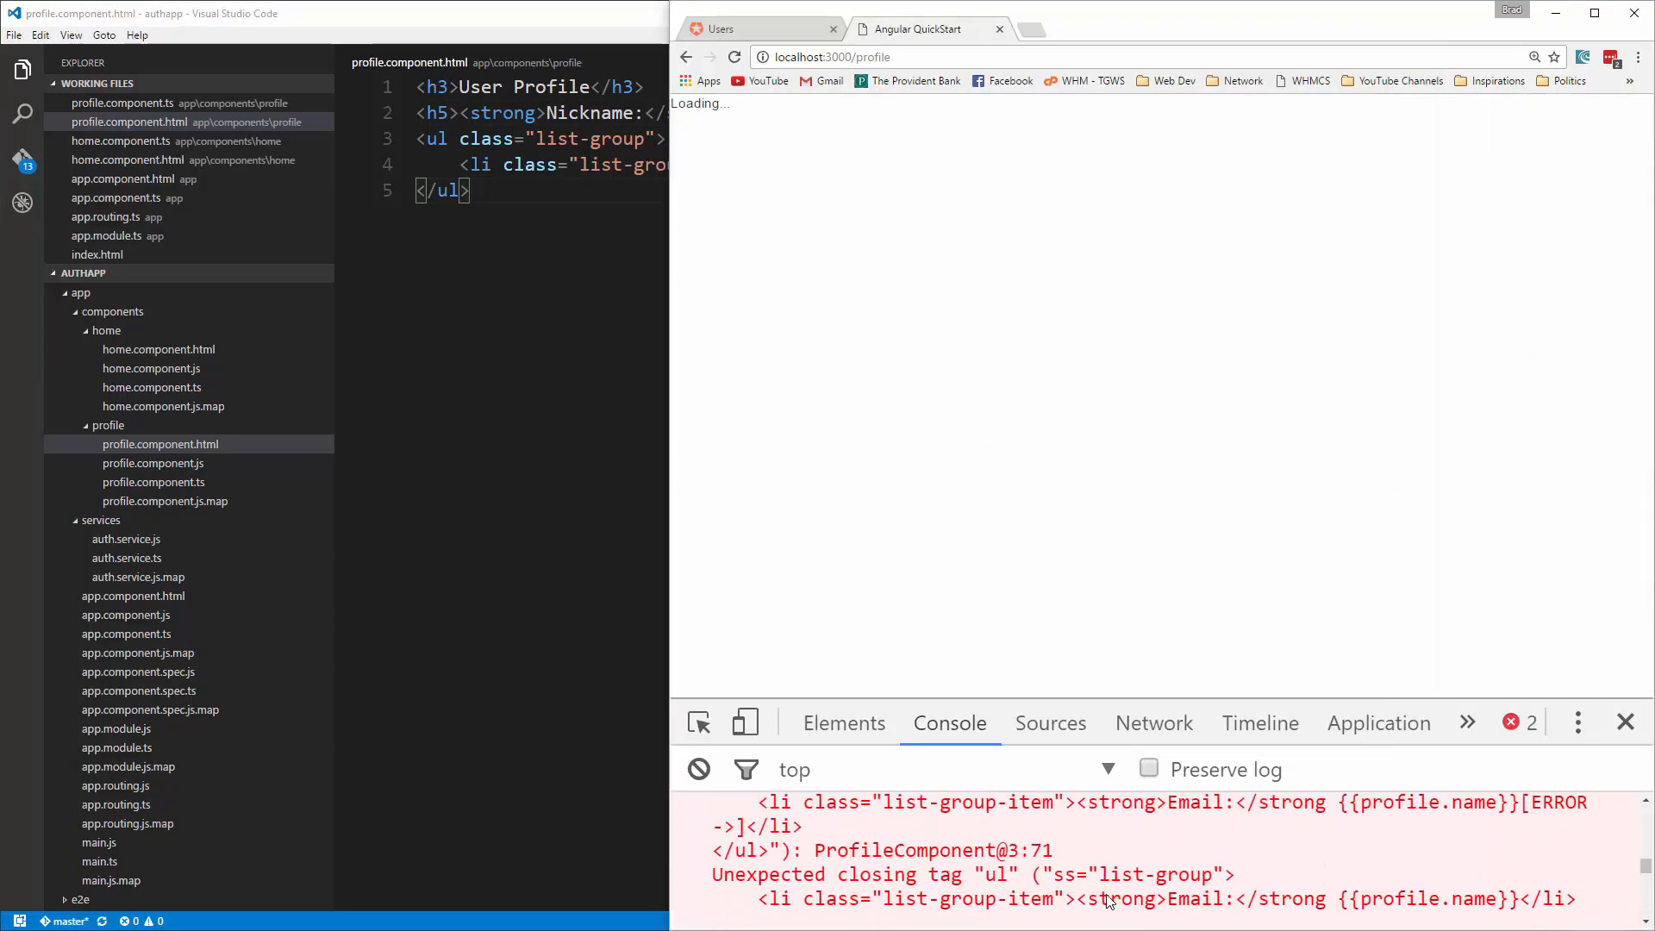
Scroll the Chrome console to read the unexpected closing ul tag error.
scroll(up, 3)
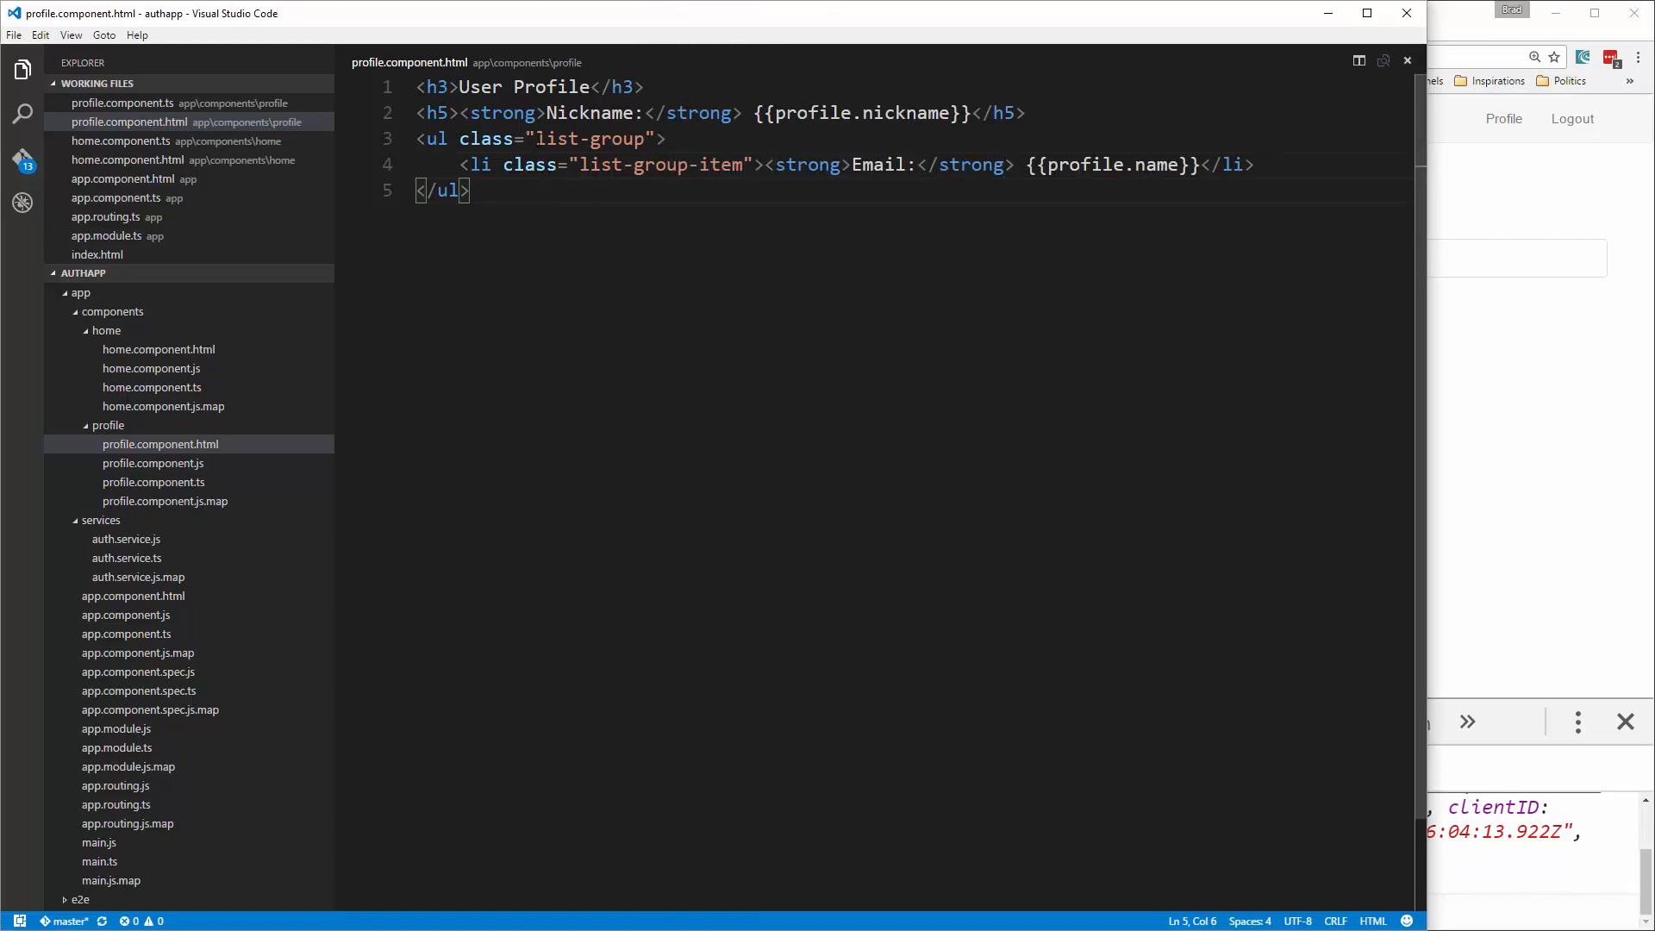
Open a <div class="row"> below the Nickname heading.
click(644, 86)
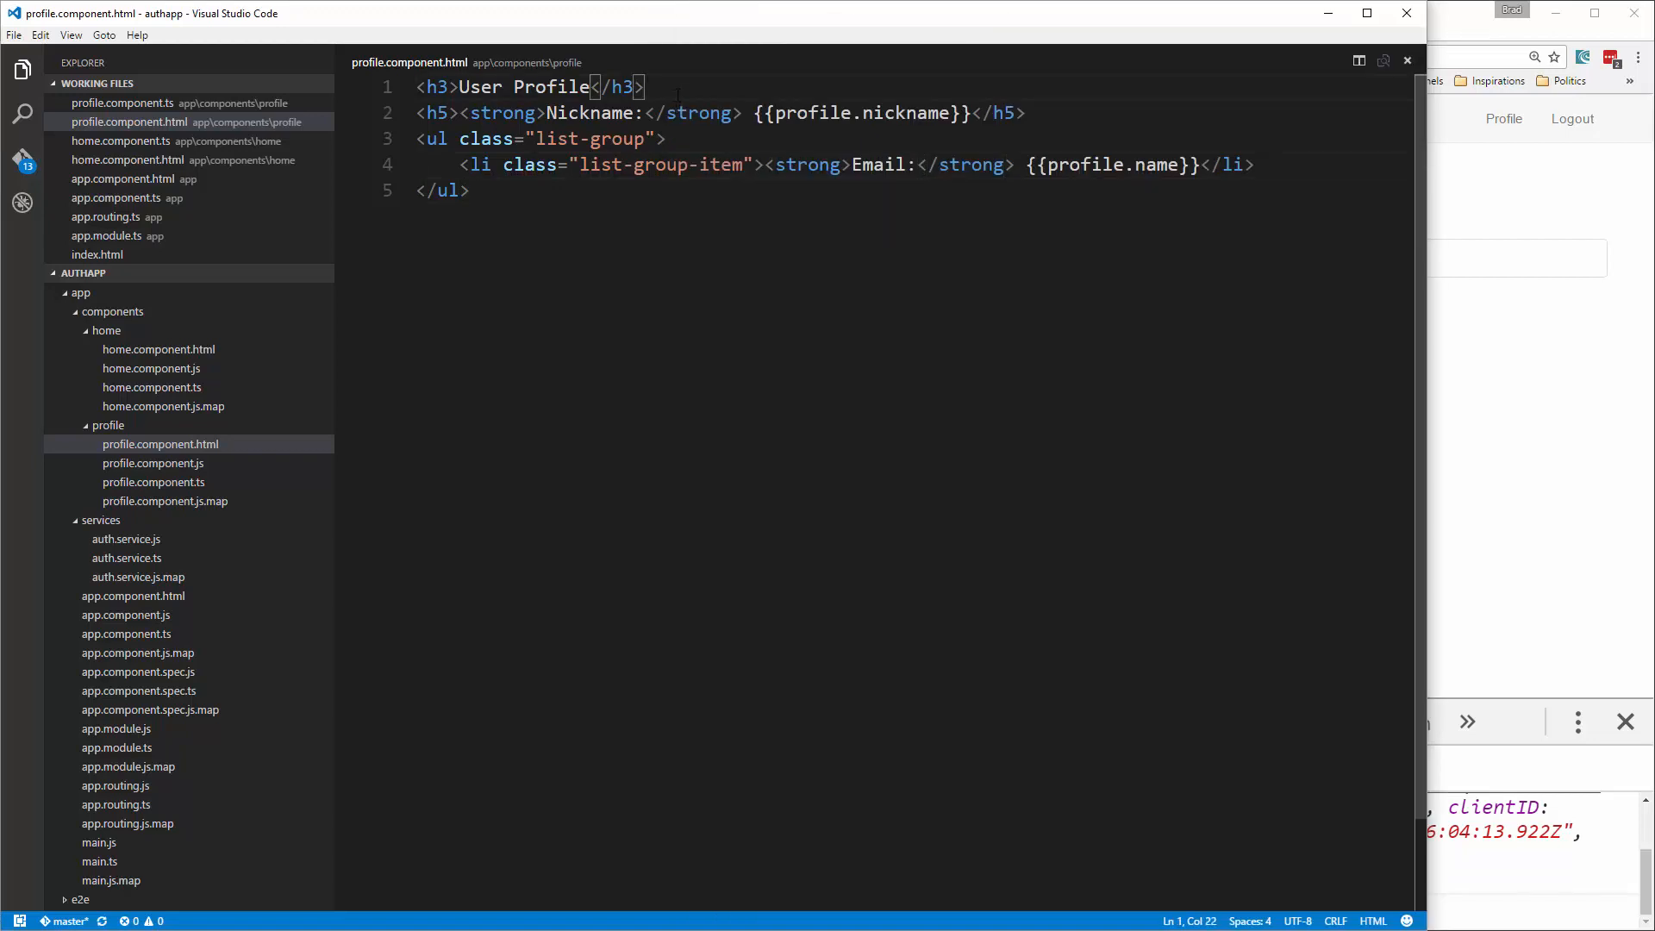
key(Enter)
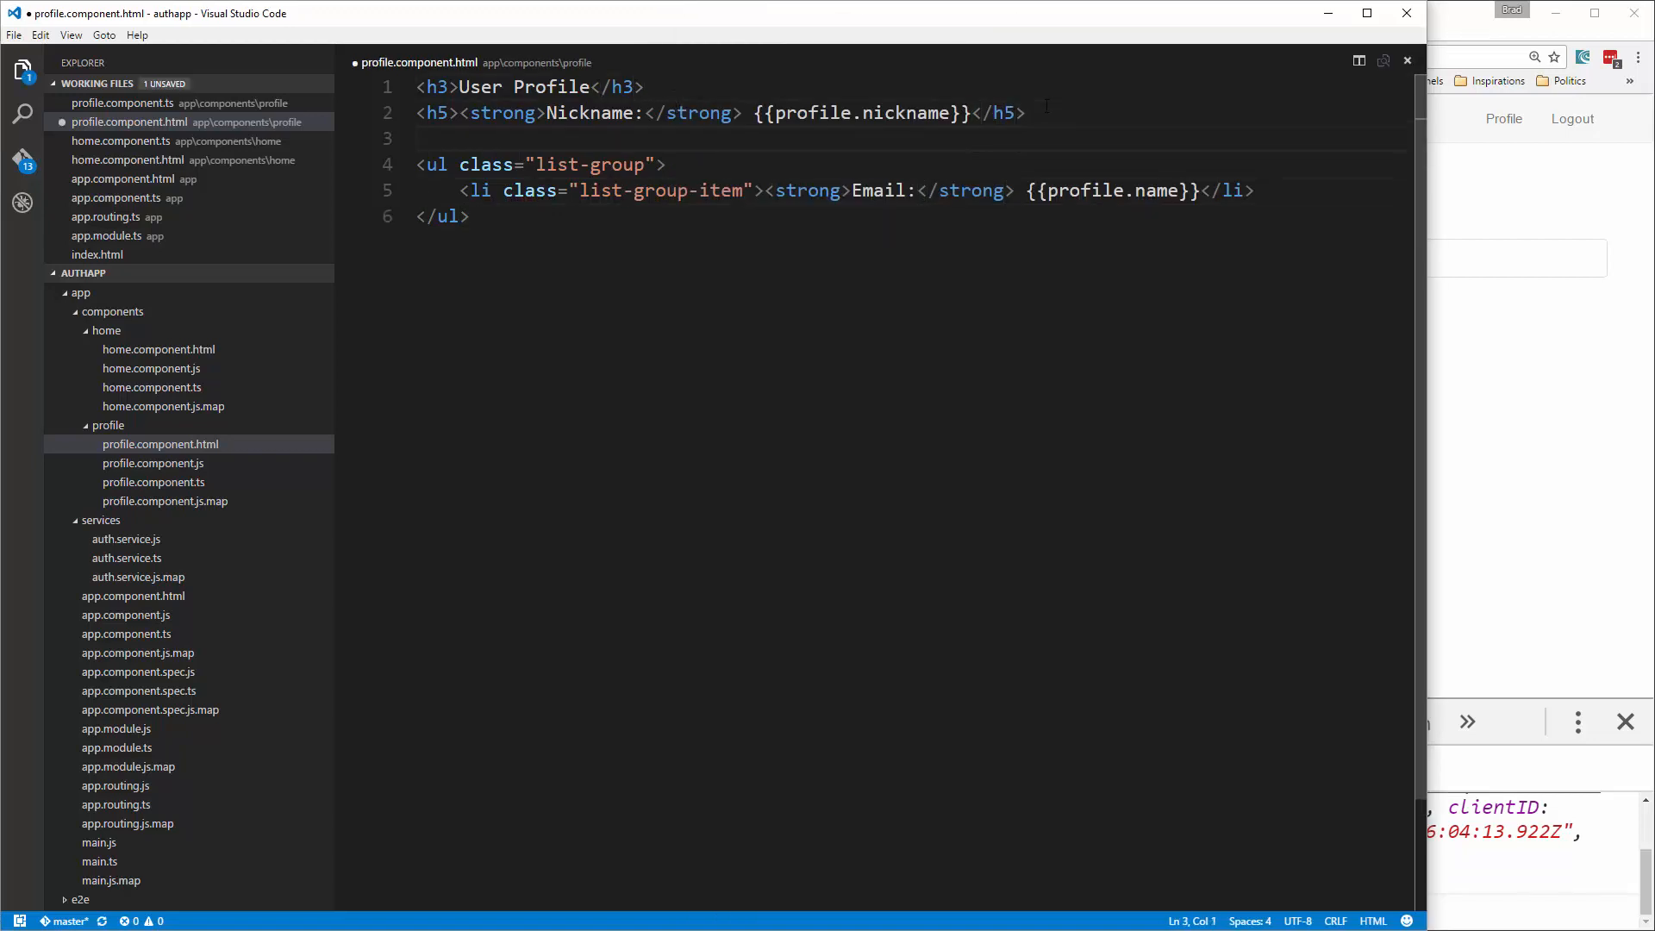
text(<div class=)
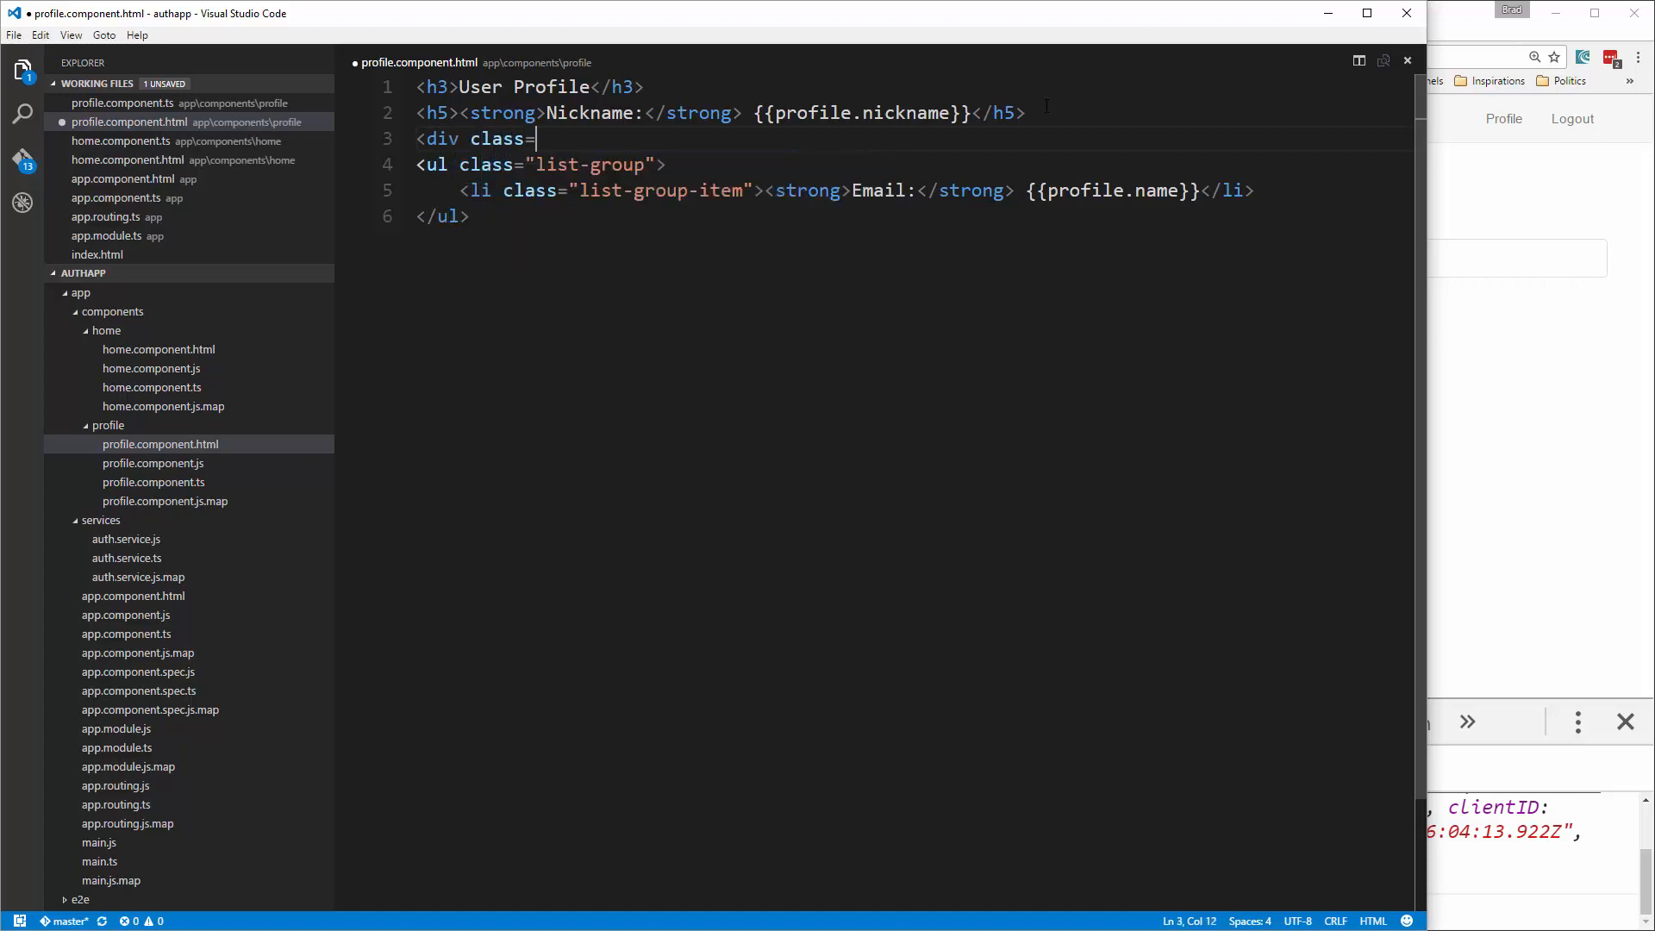
text("row">)
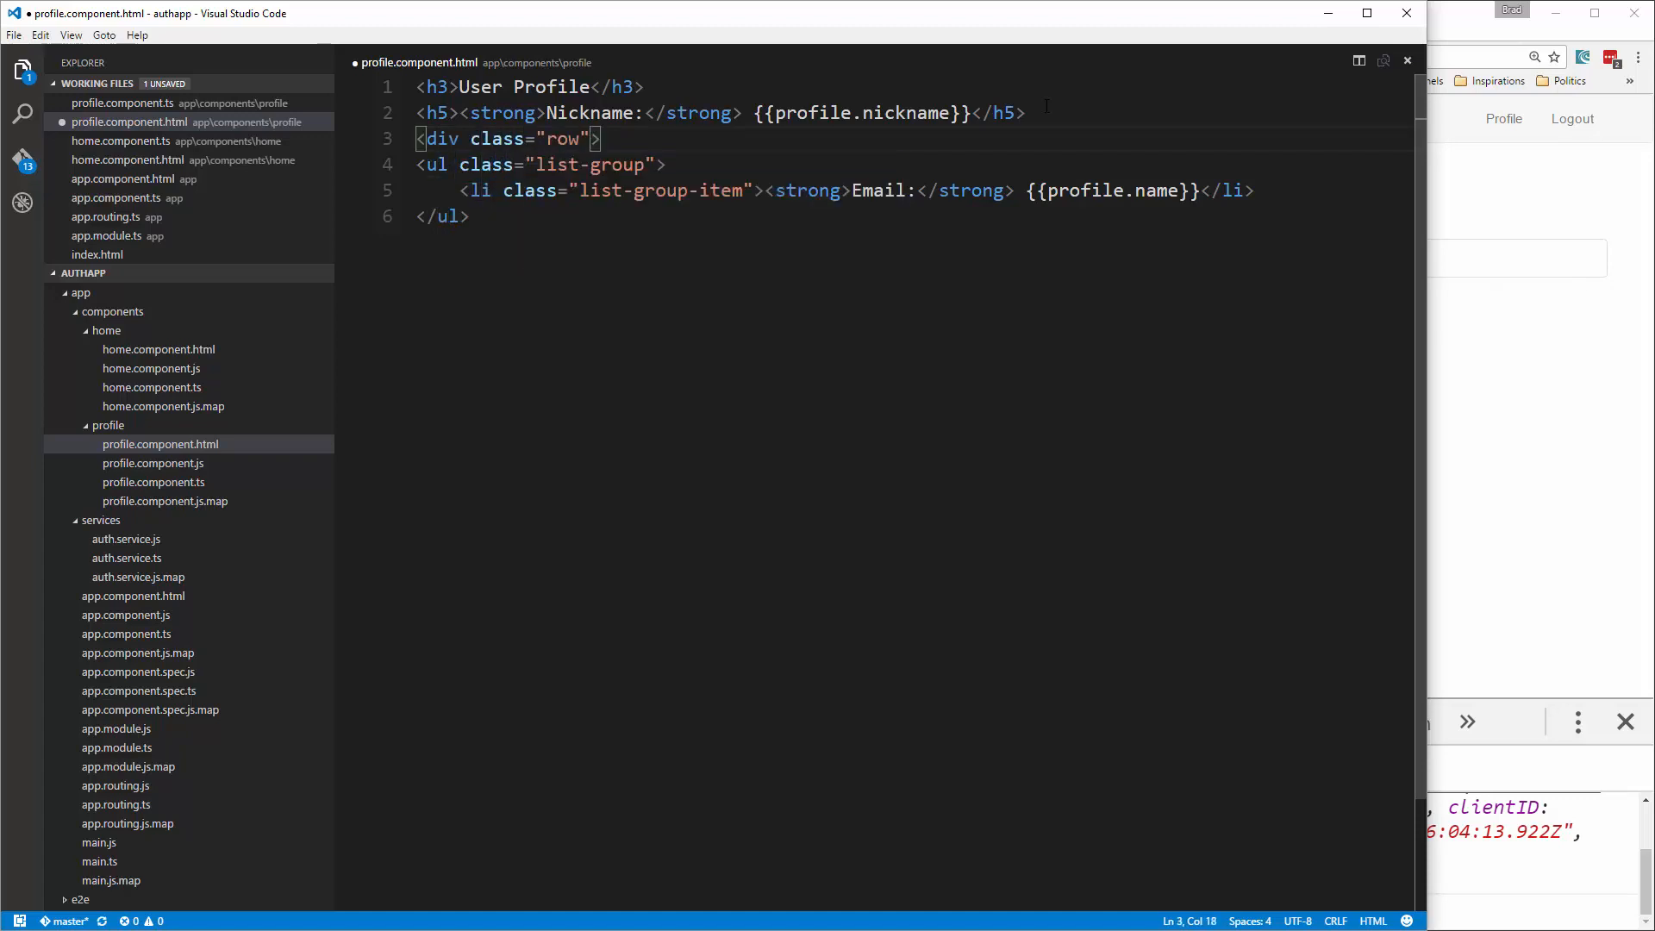
Add an empty col-md-2 div and wrap the list in a col-md-10 div.
click(473, 217)
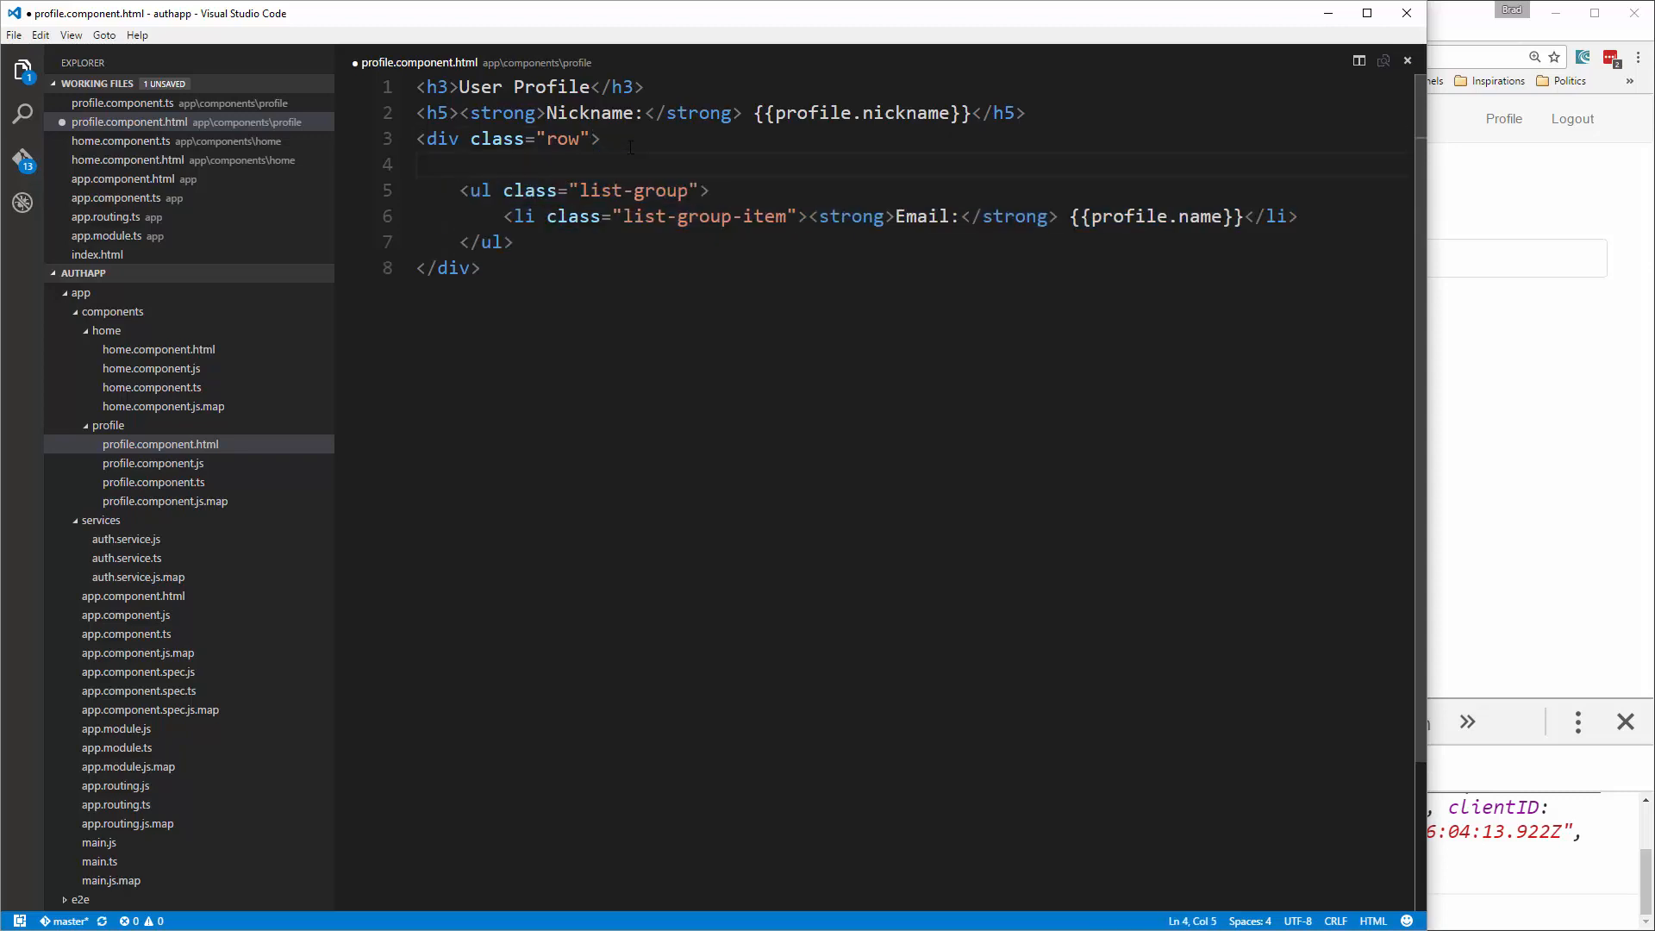
text(<div class=")
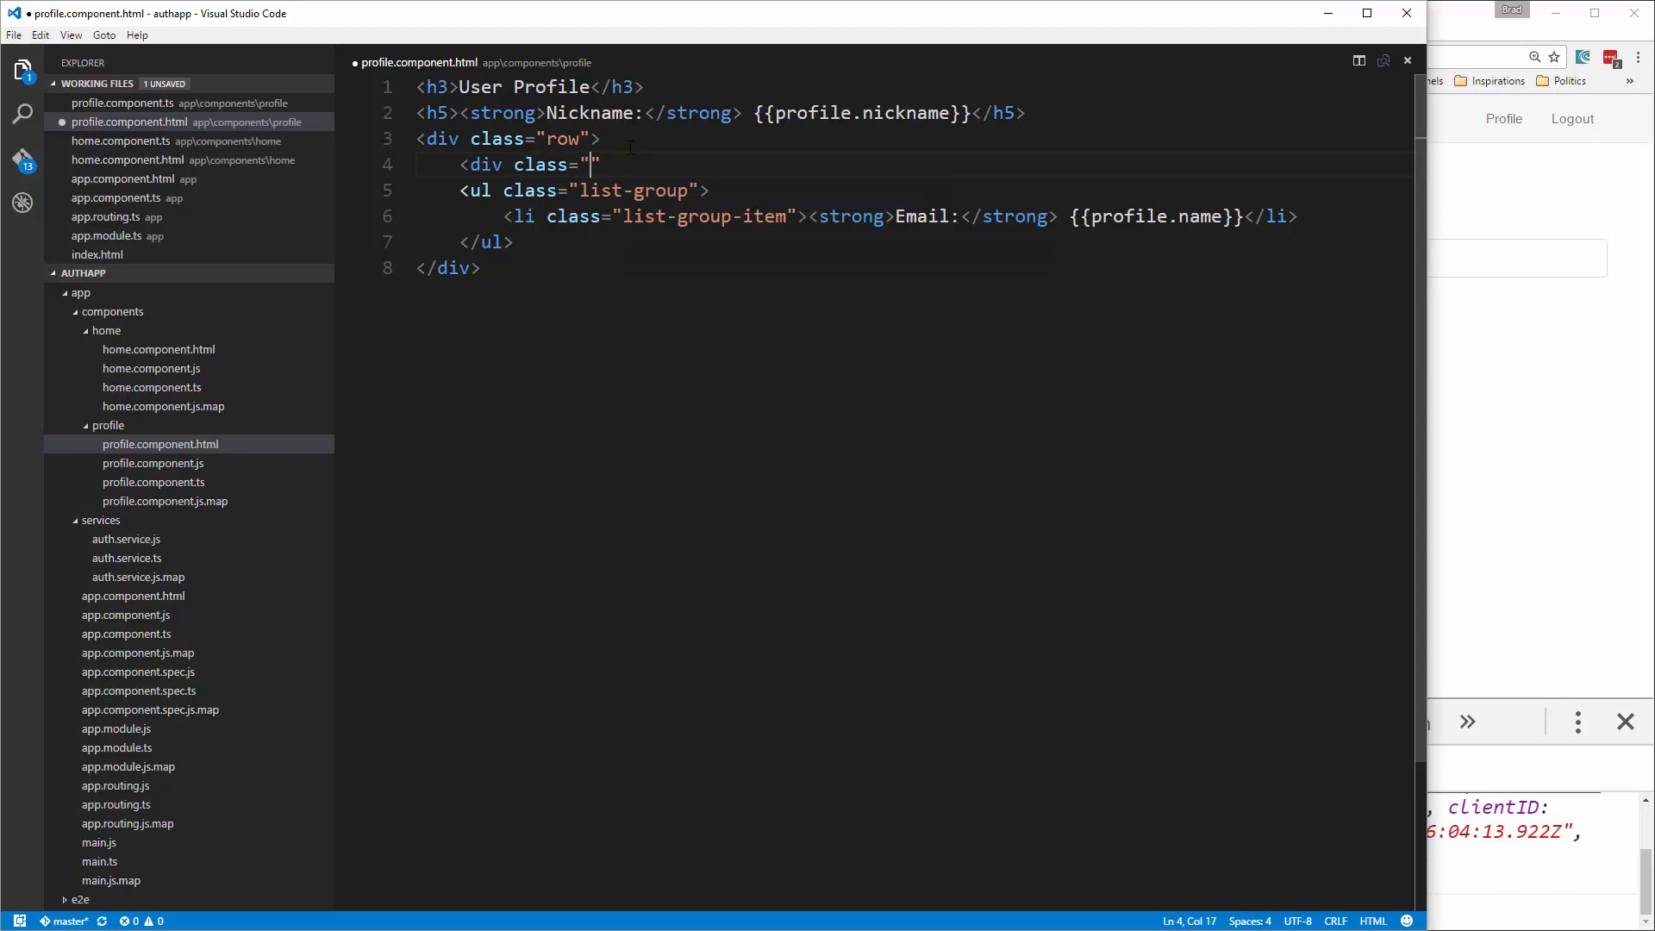
text(col-md-2)
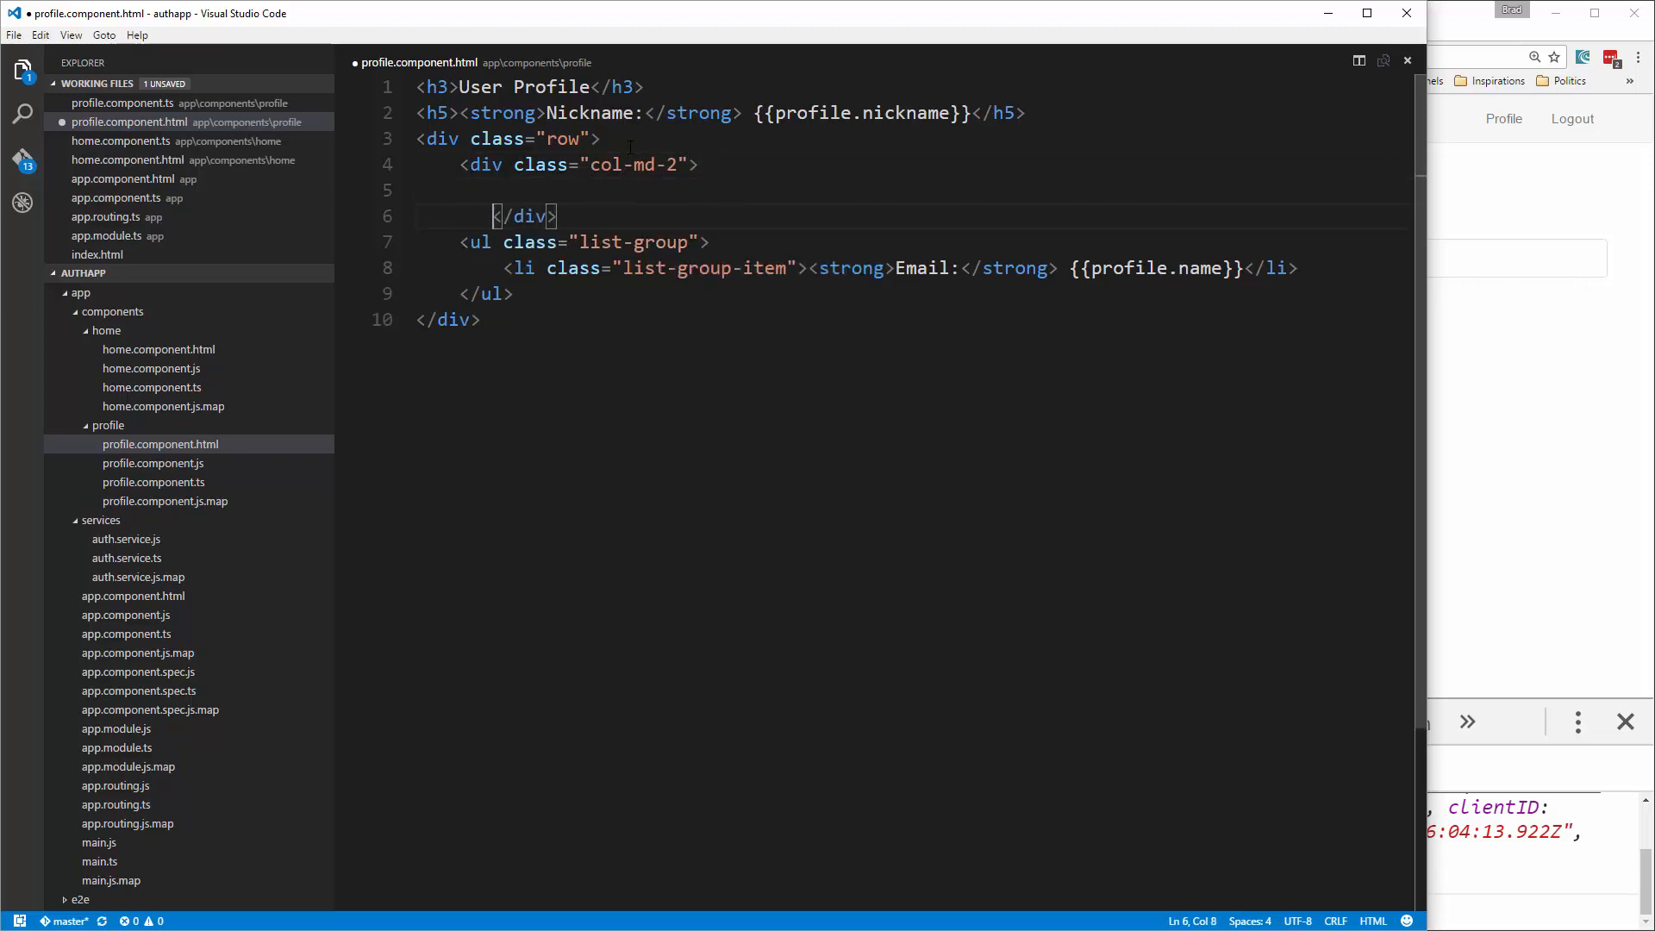
click(525, 216)
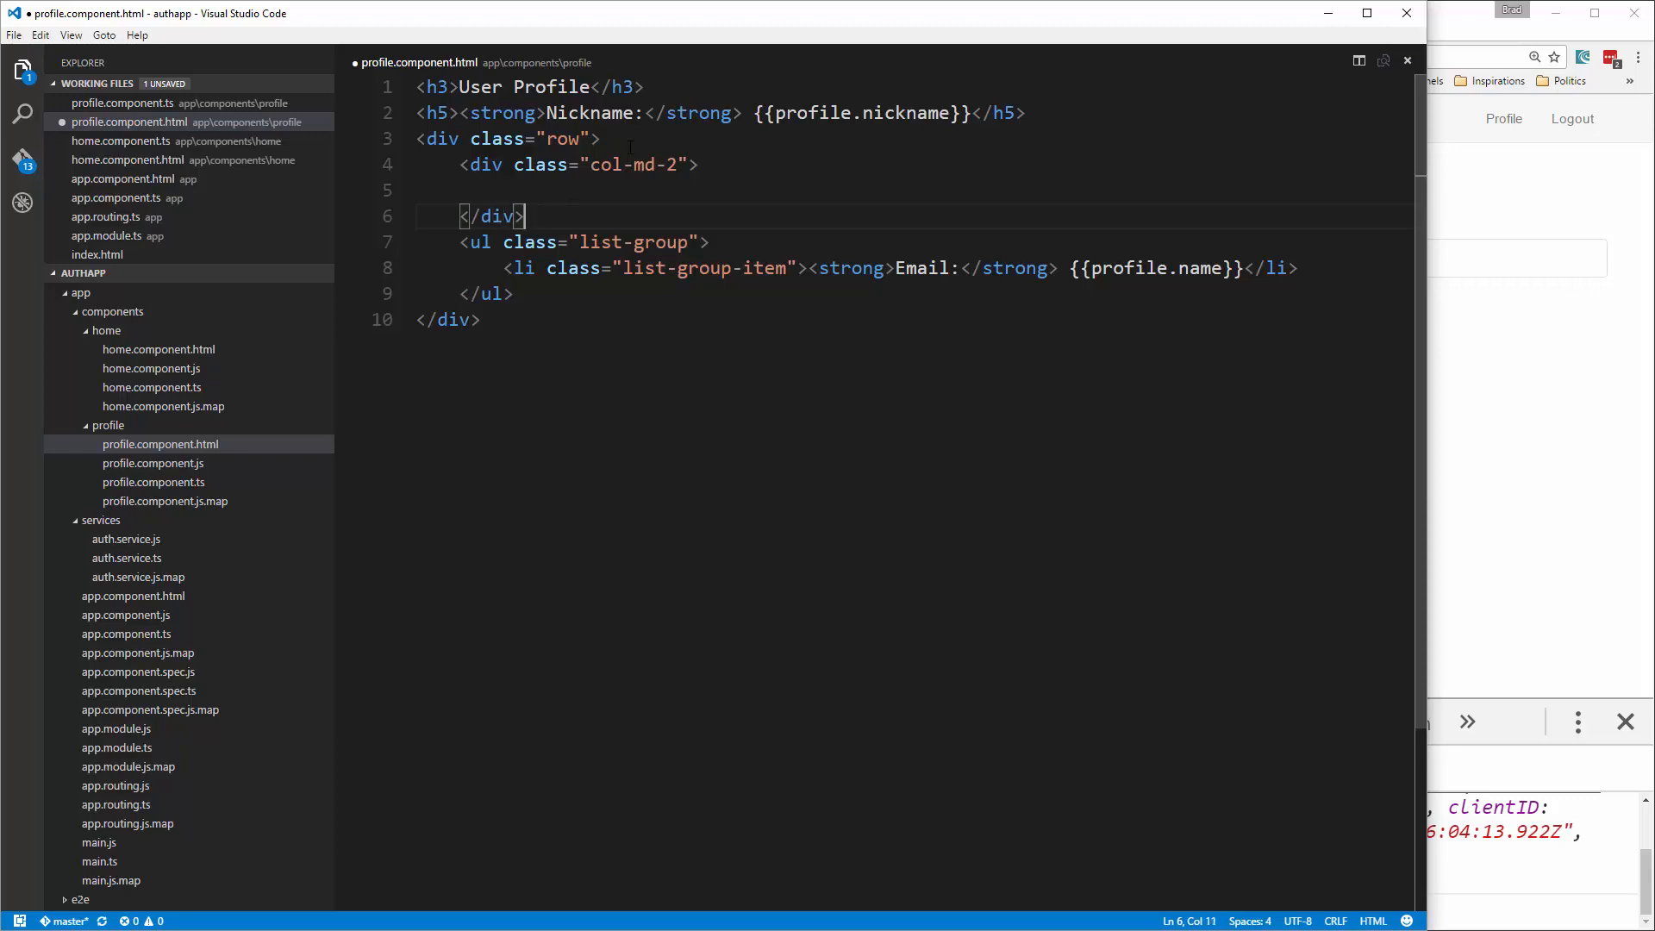
text(<div class="col)
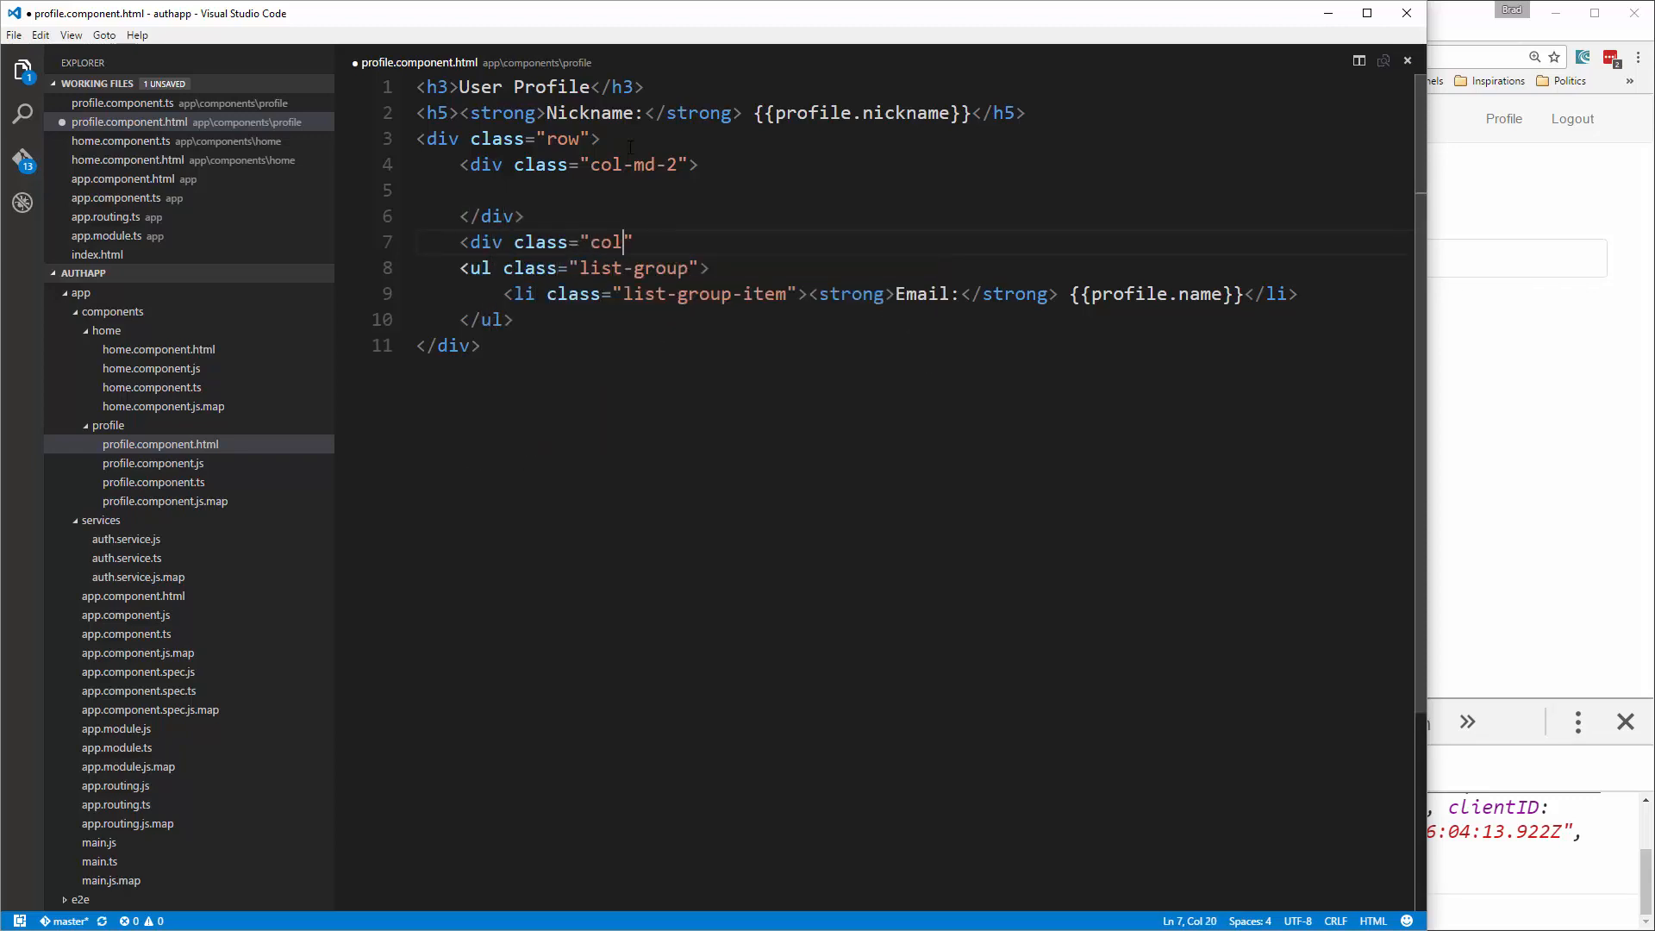
text(-md-1)
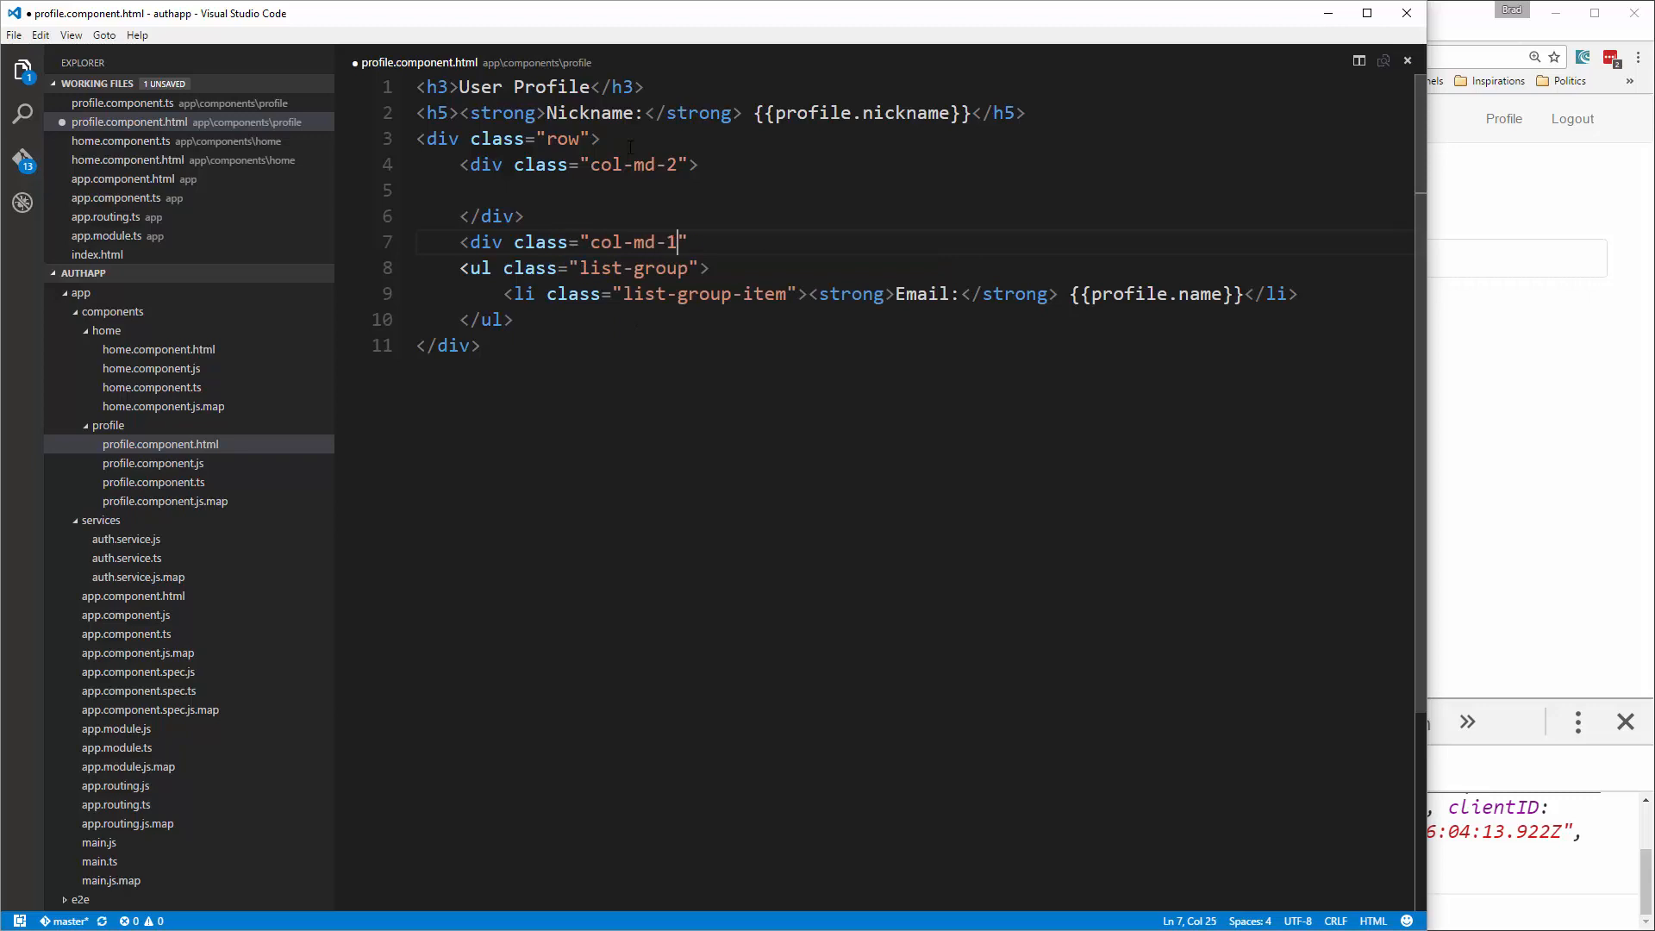
text(0)
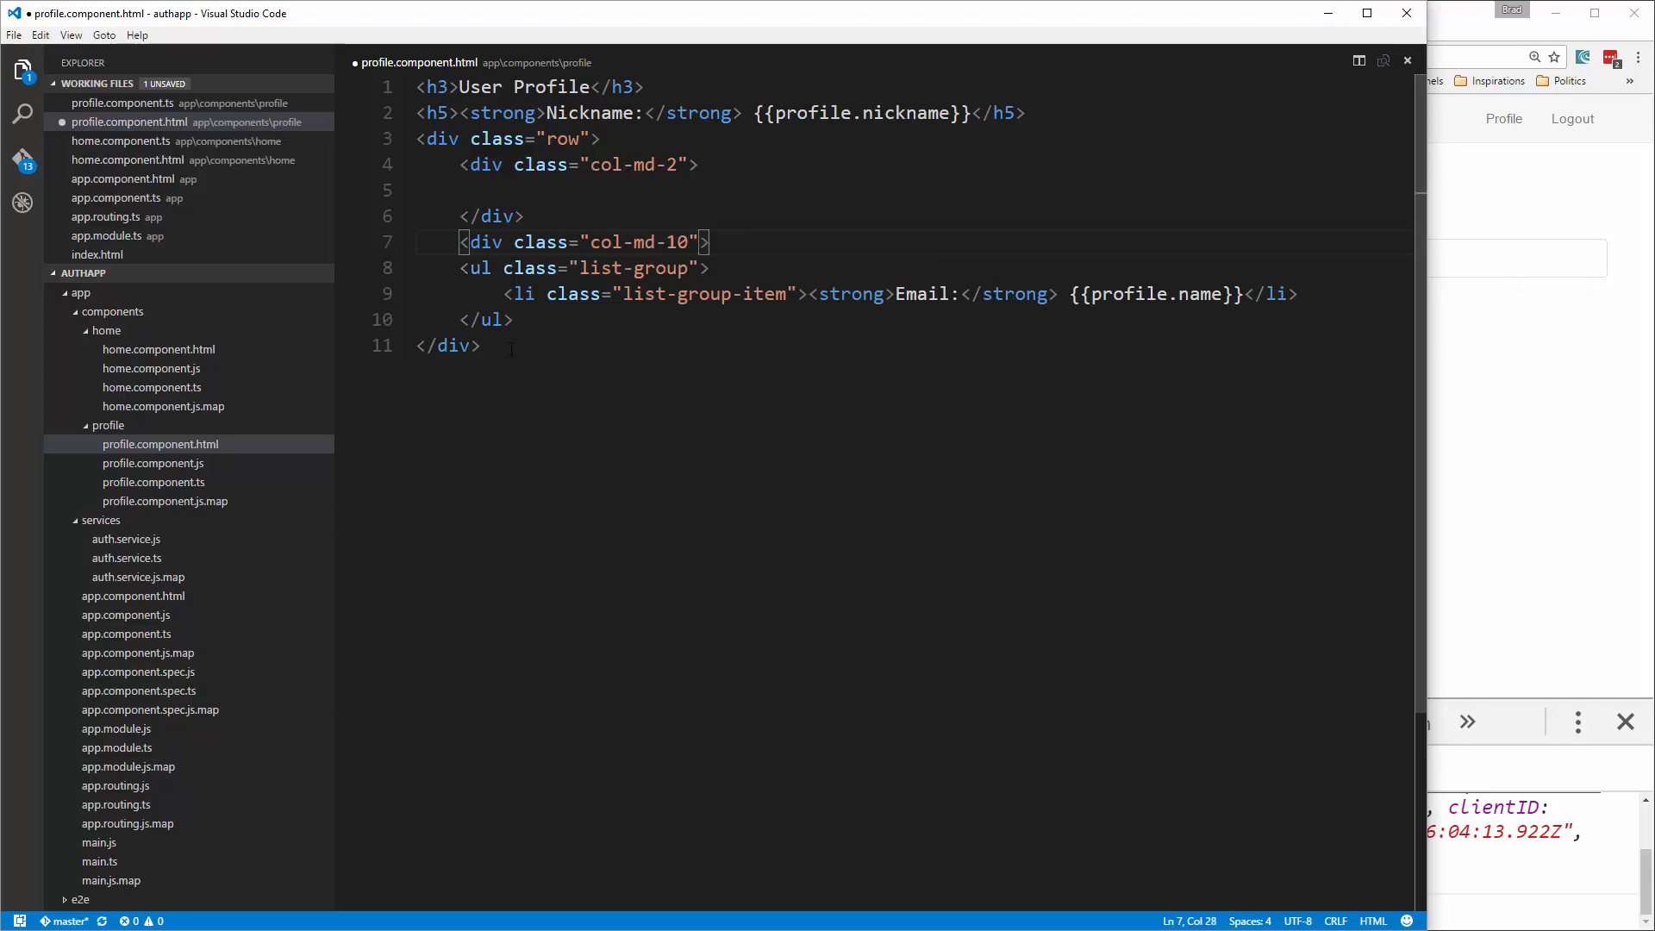
text(<)
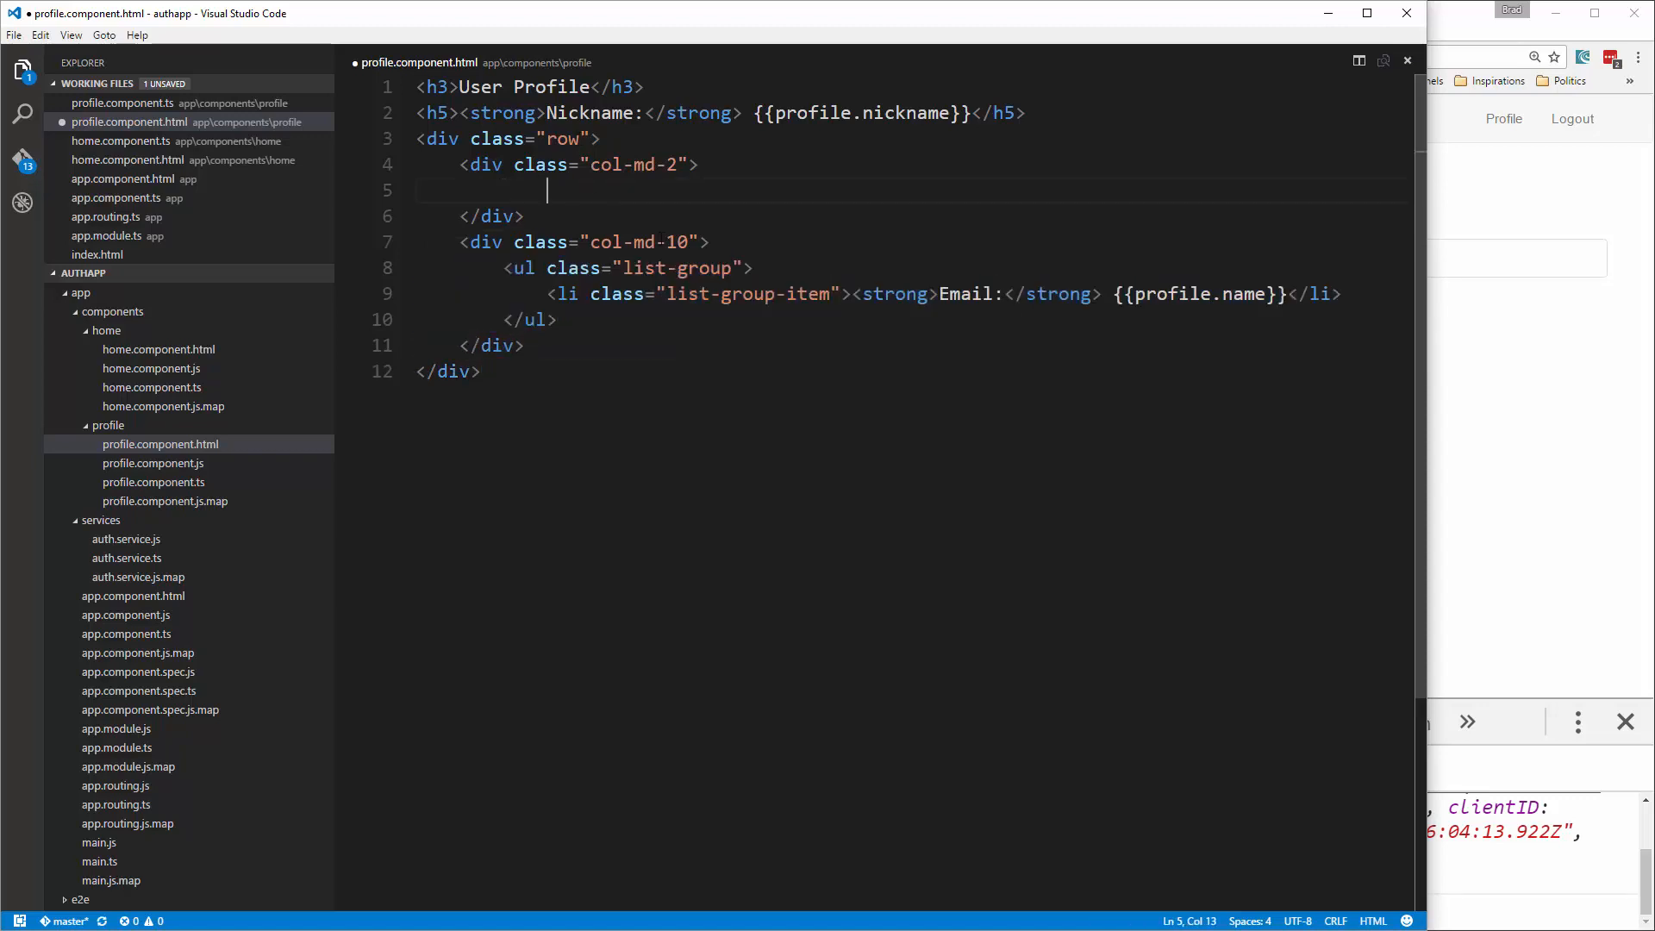
Insert <img style="width:100%"> in the col-md-2 column, removing stray closing characters.
text(<)
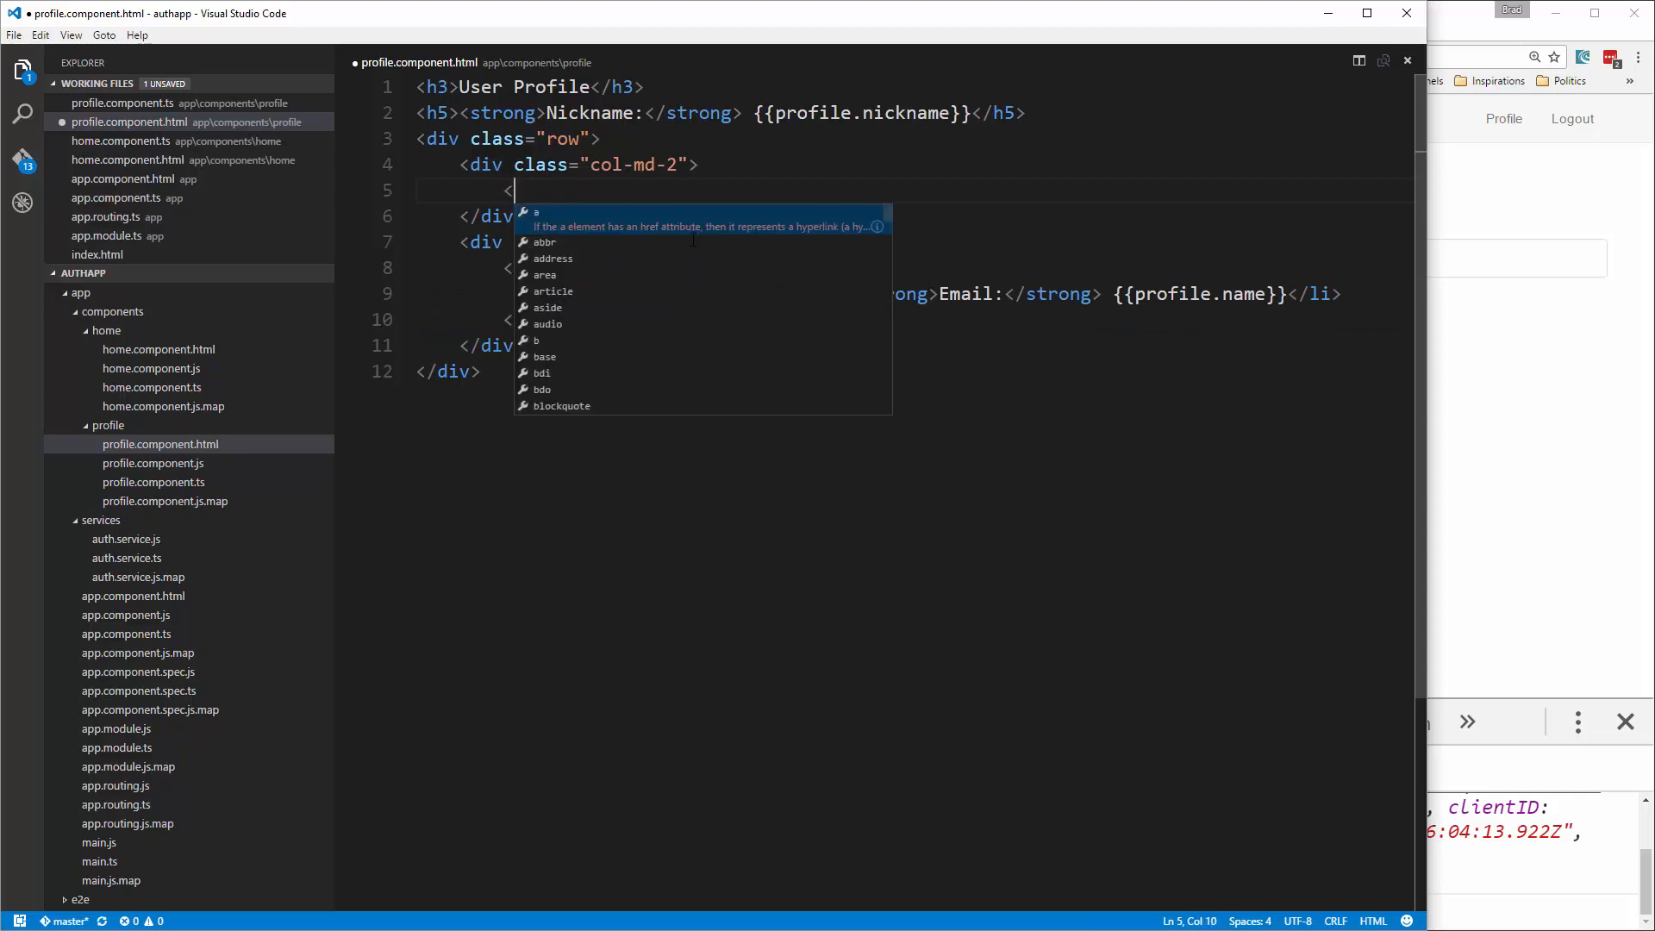
text(img)
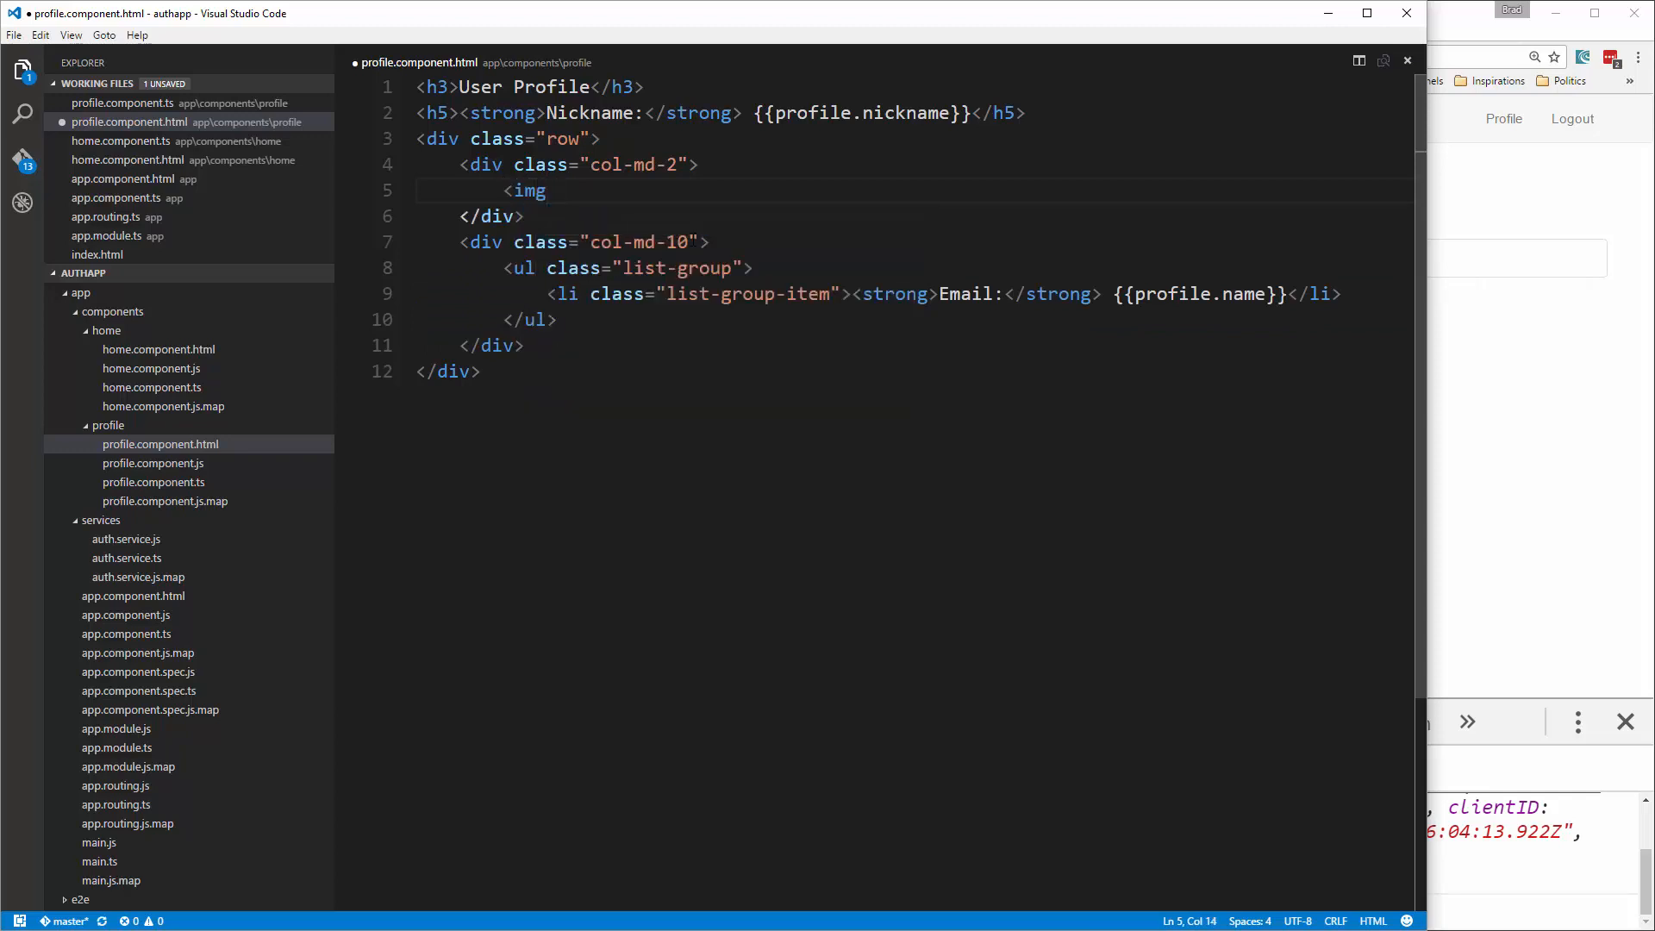
text(sty;e)
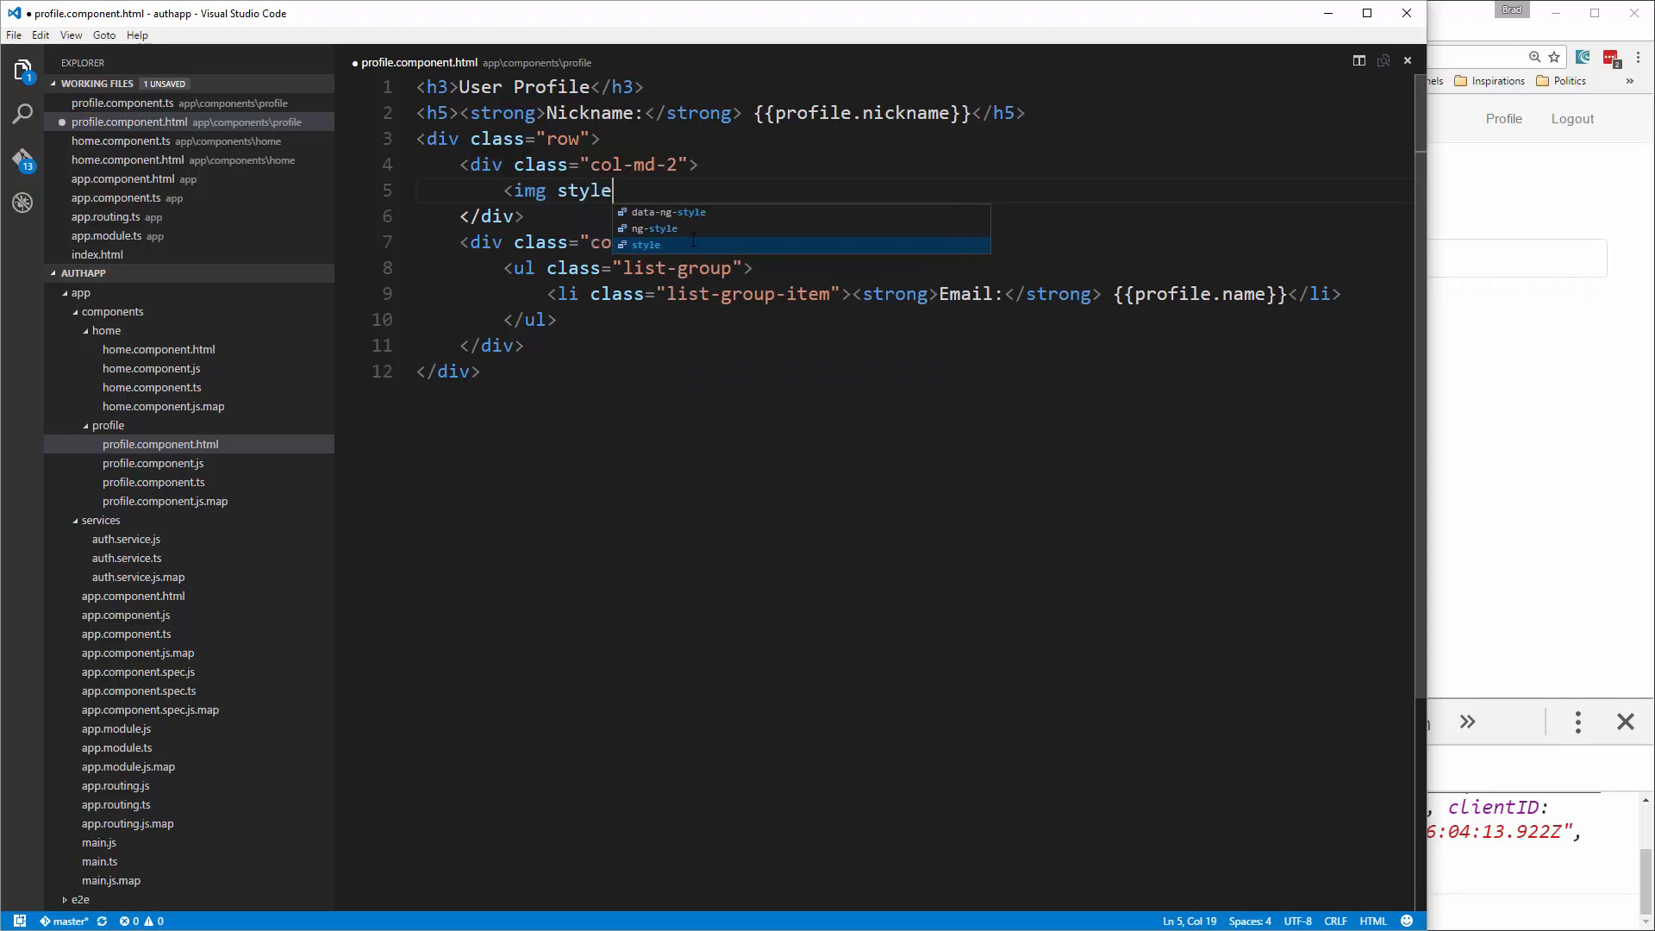
text(="w)
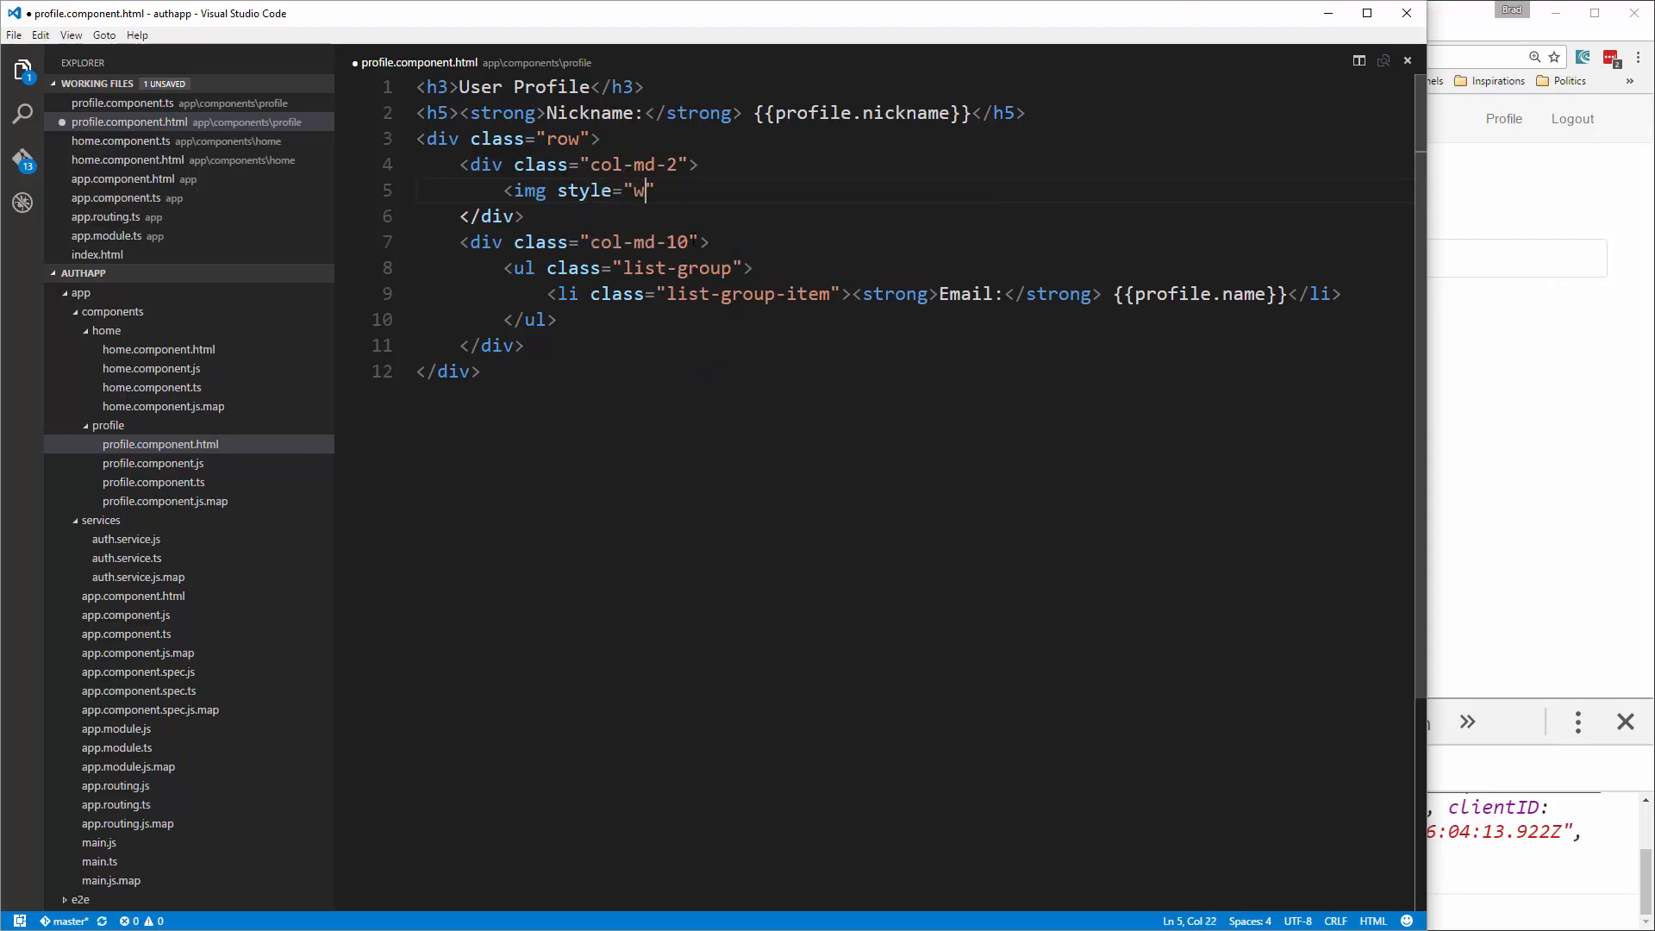
text(idth:100)
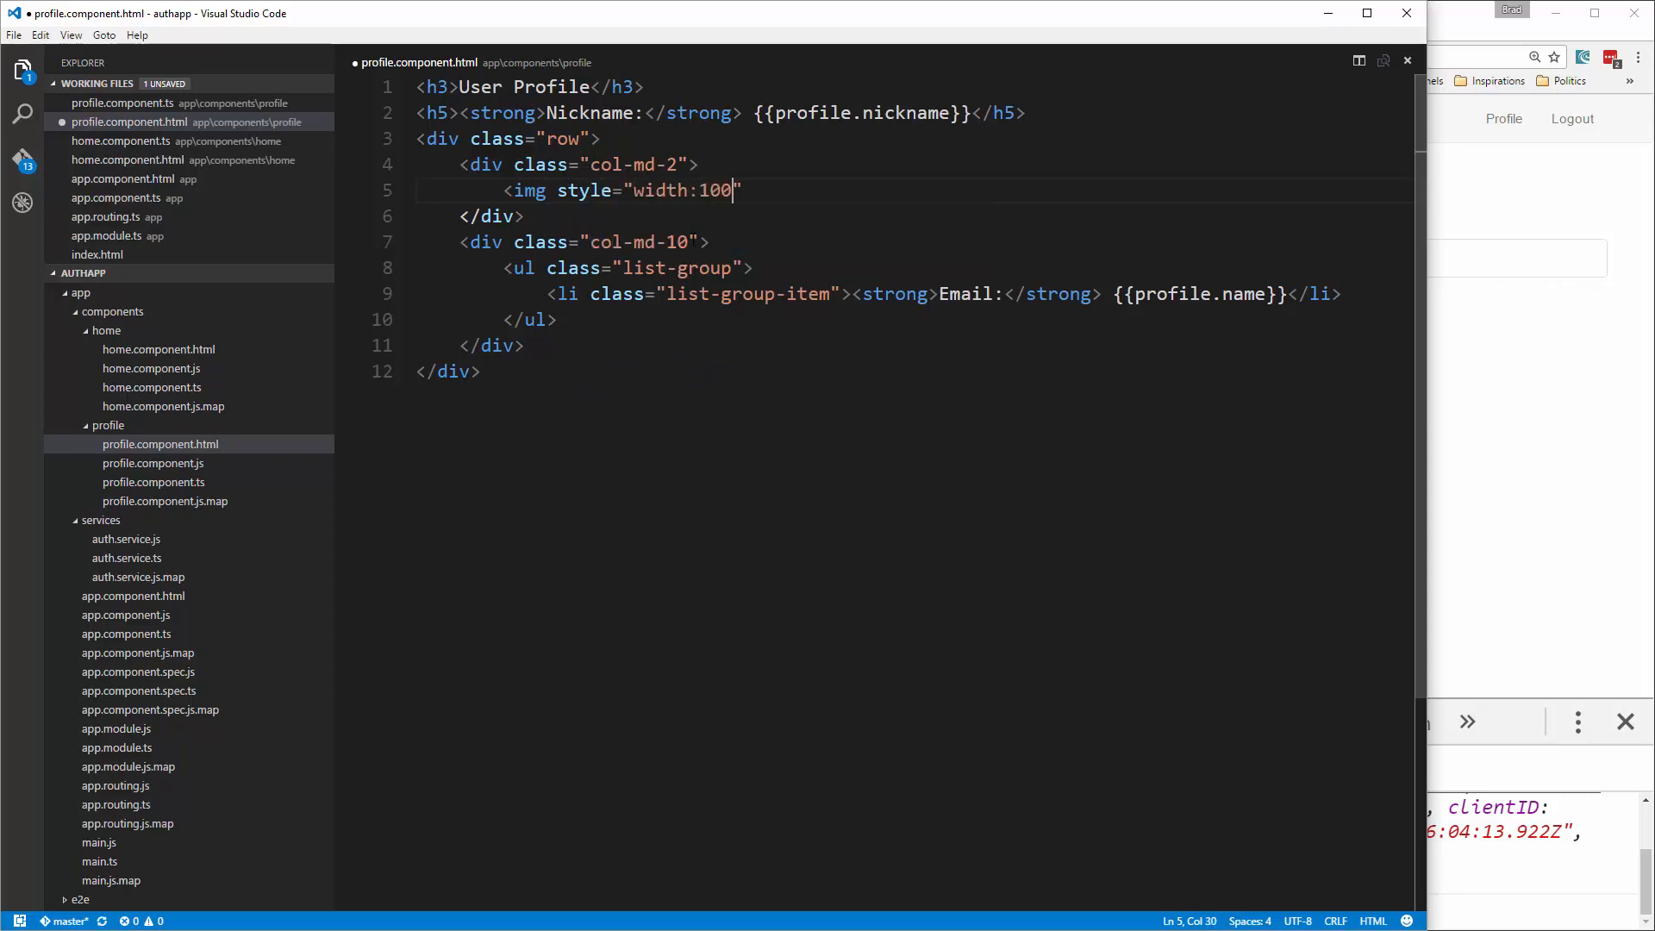
text(%)
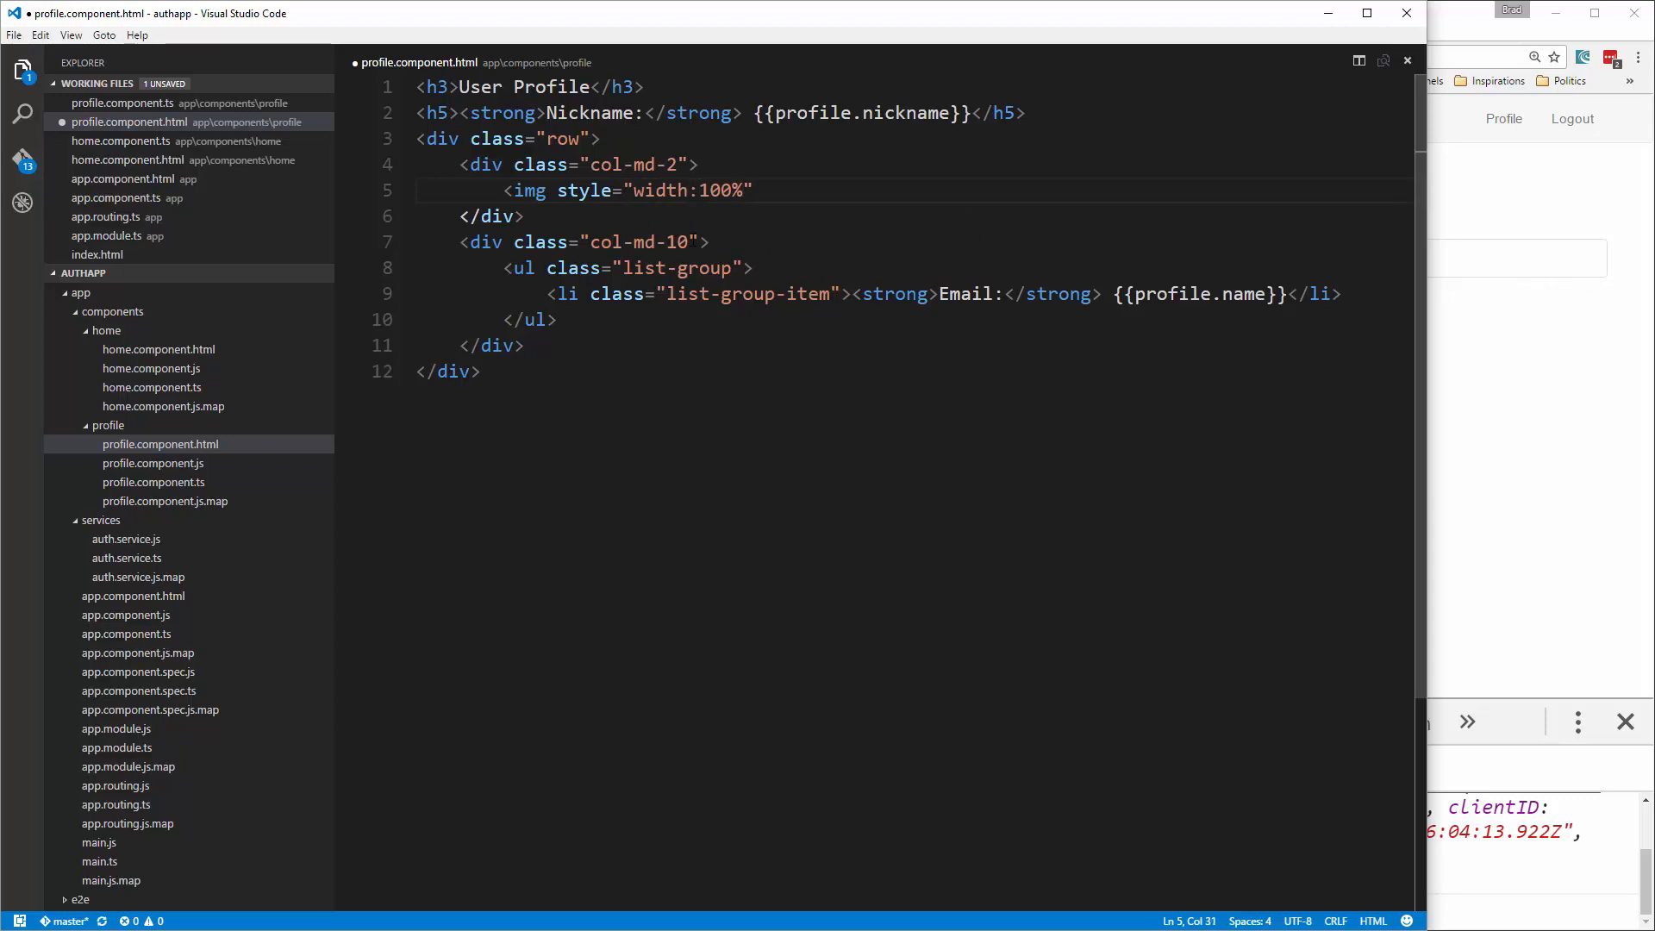
text(</)
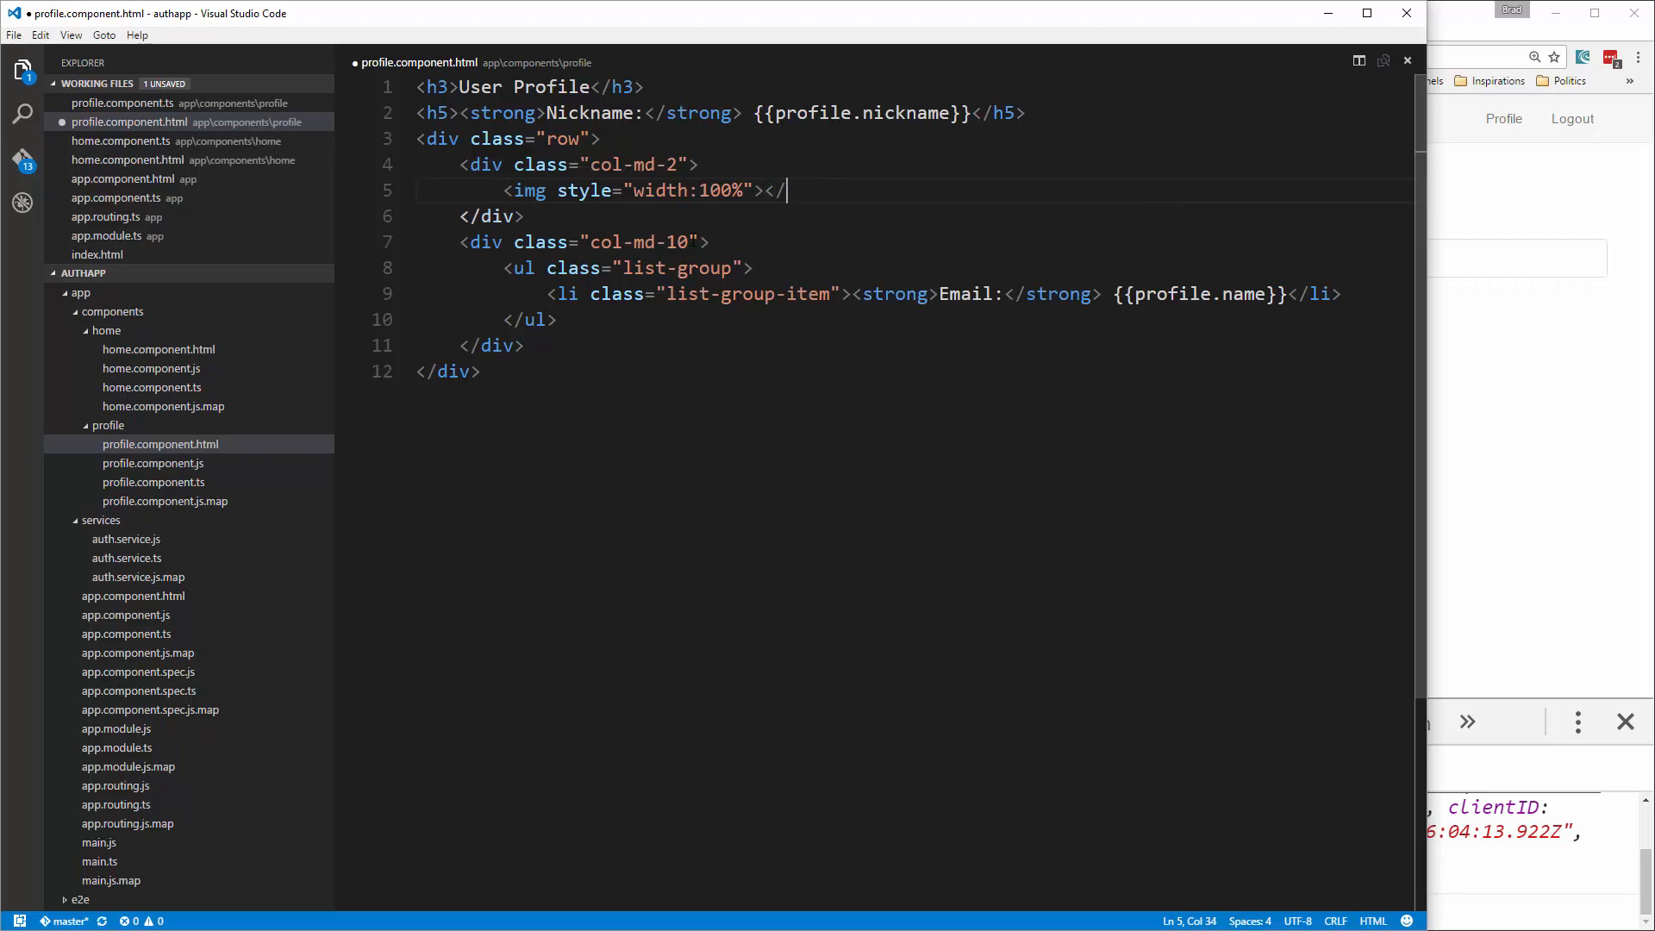
key(Backspace)
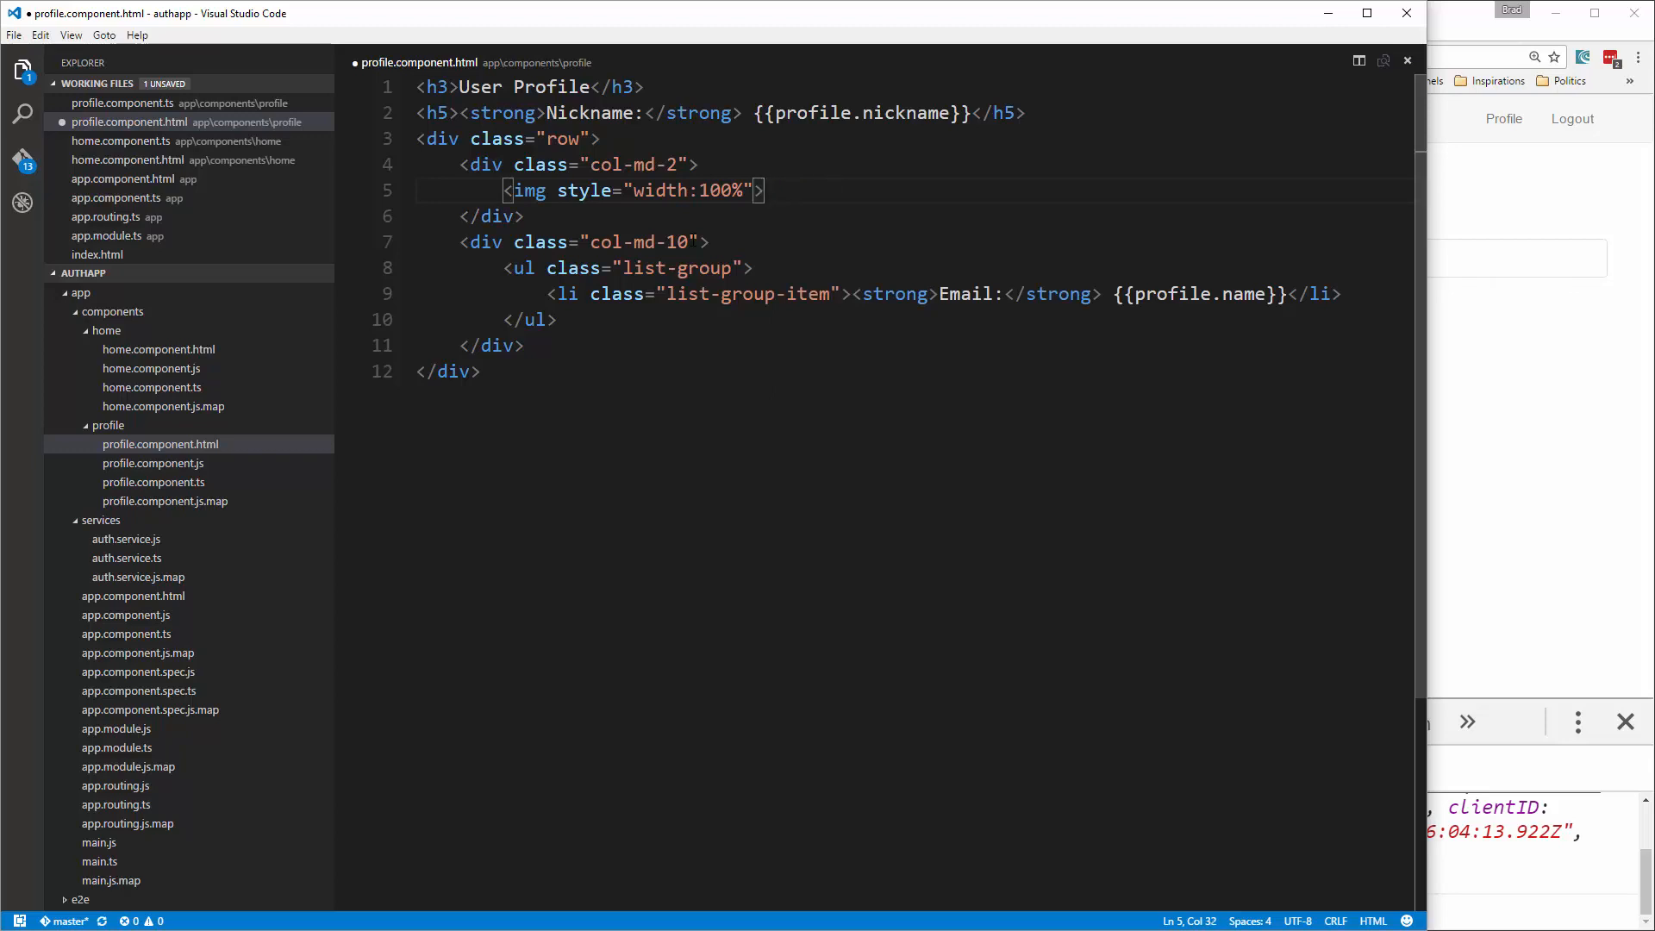
text(src=")
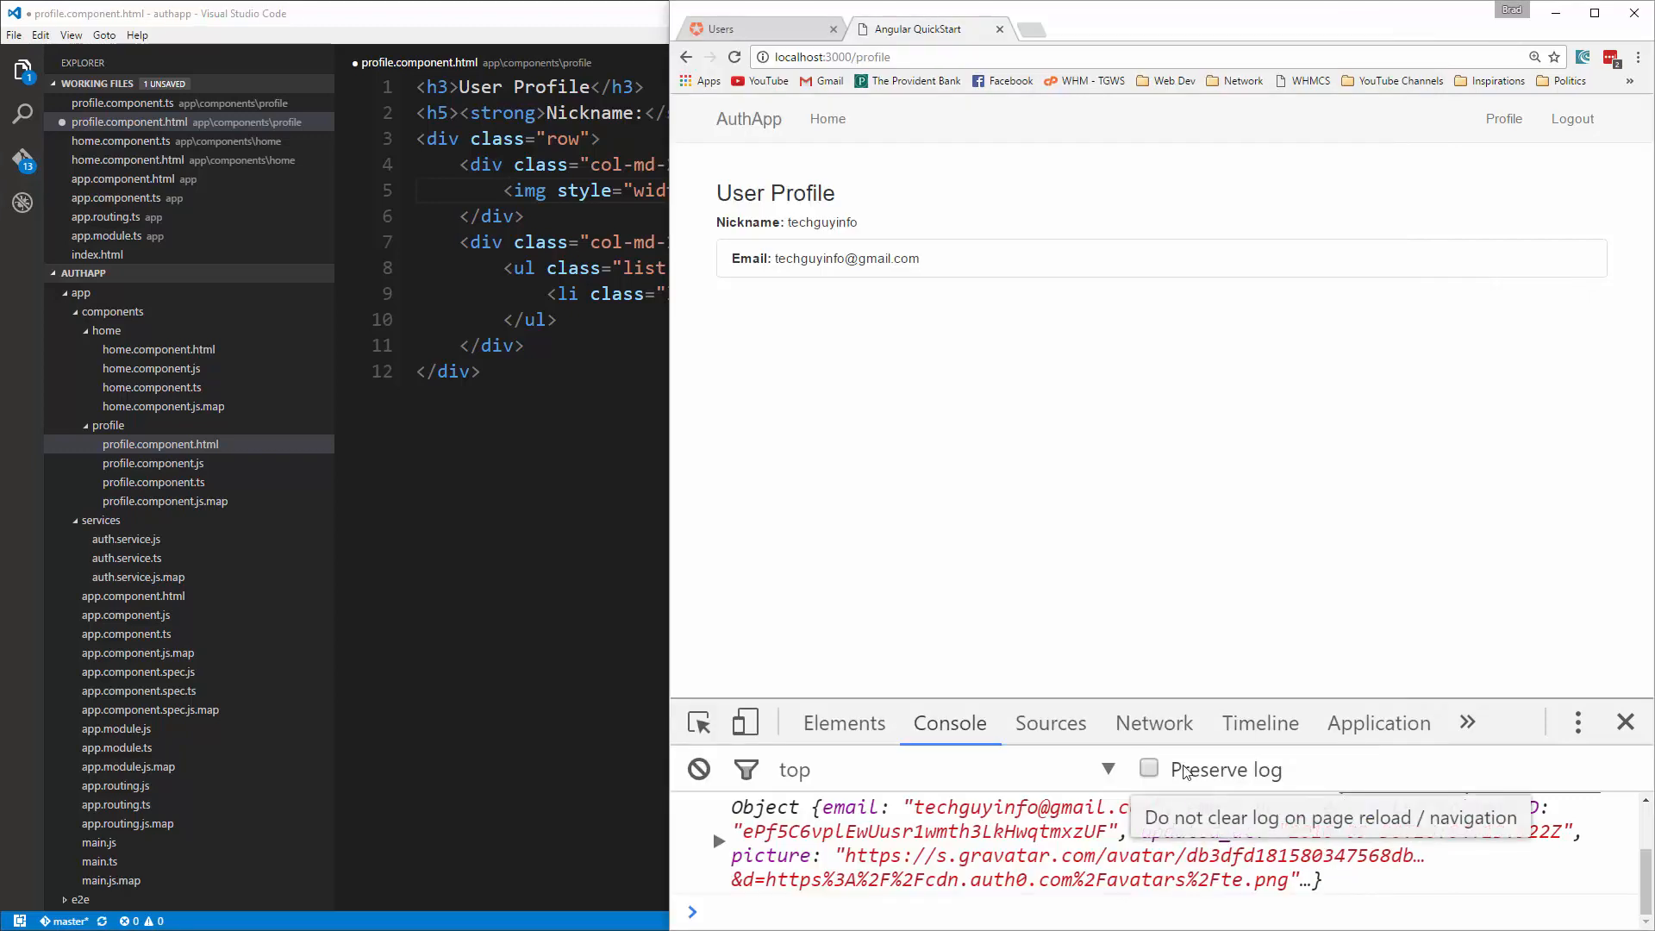
mouse_move(1007, 864)
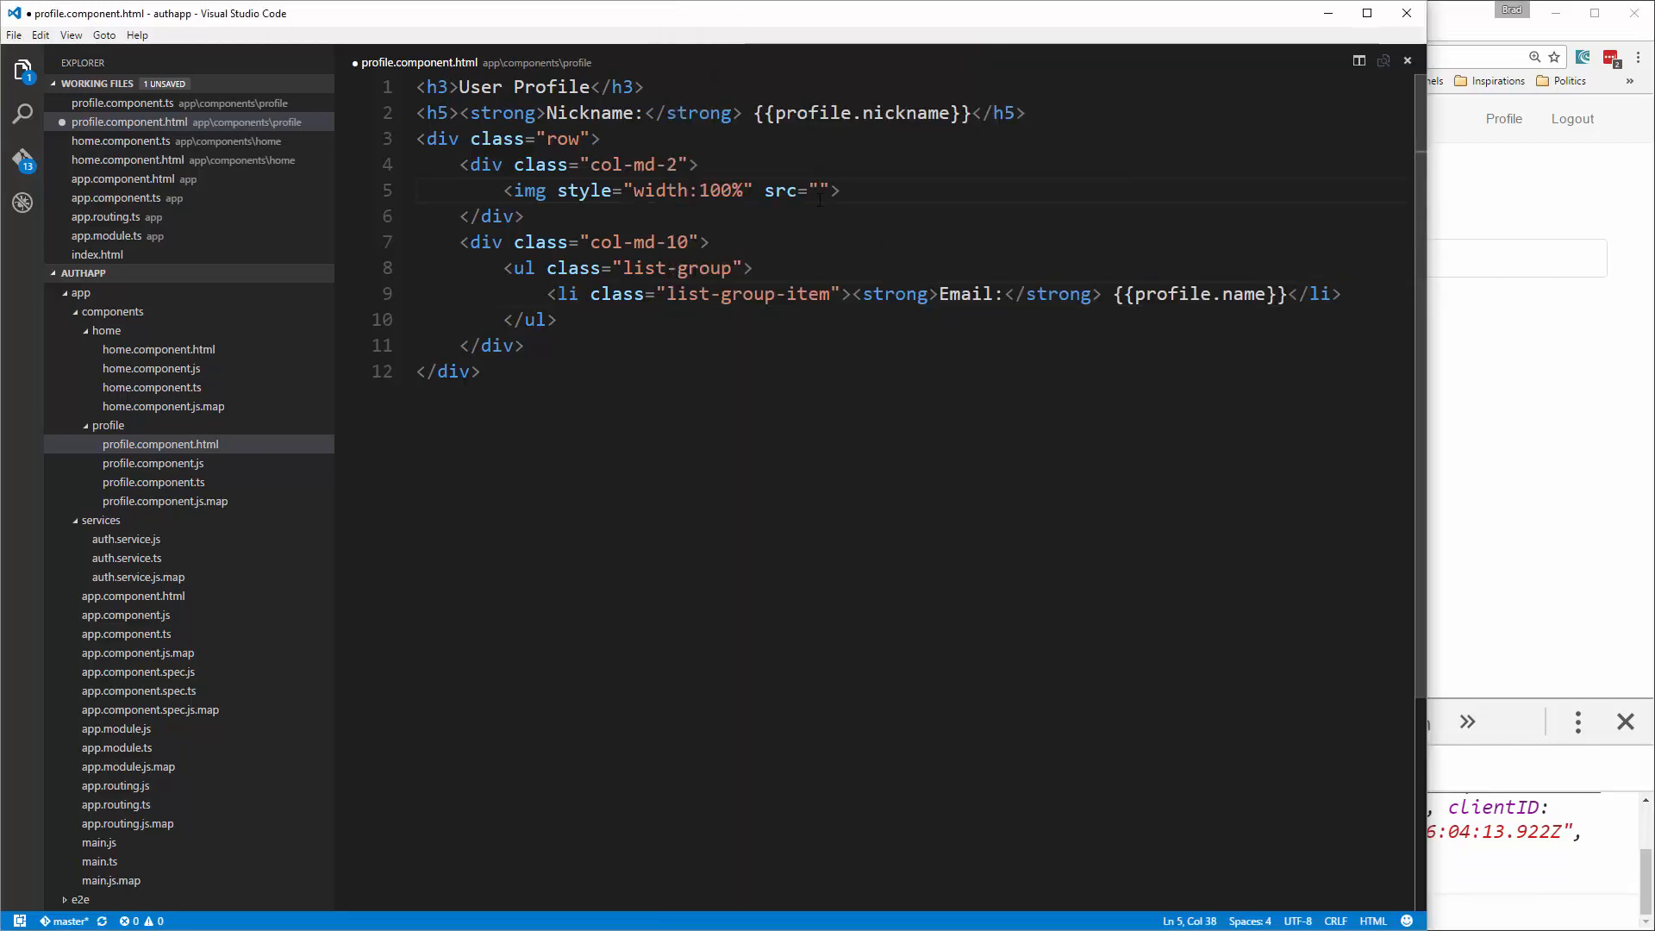
Bind the avatar src to {{profile.picture}} and save the template.
text({{profile}})
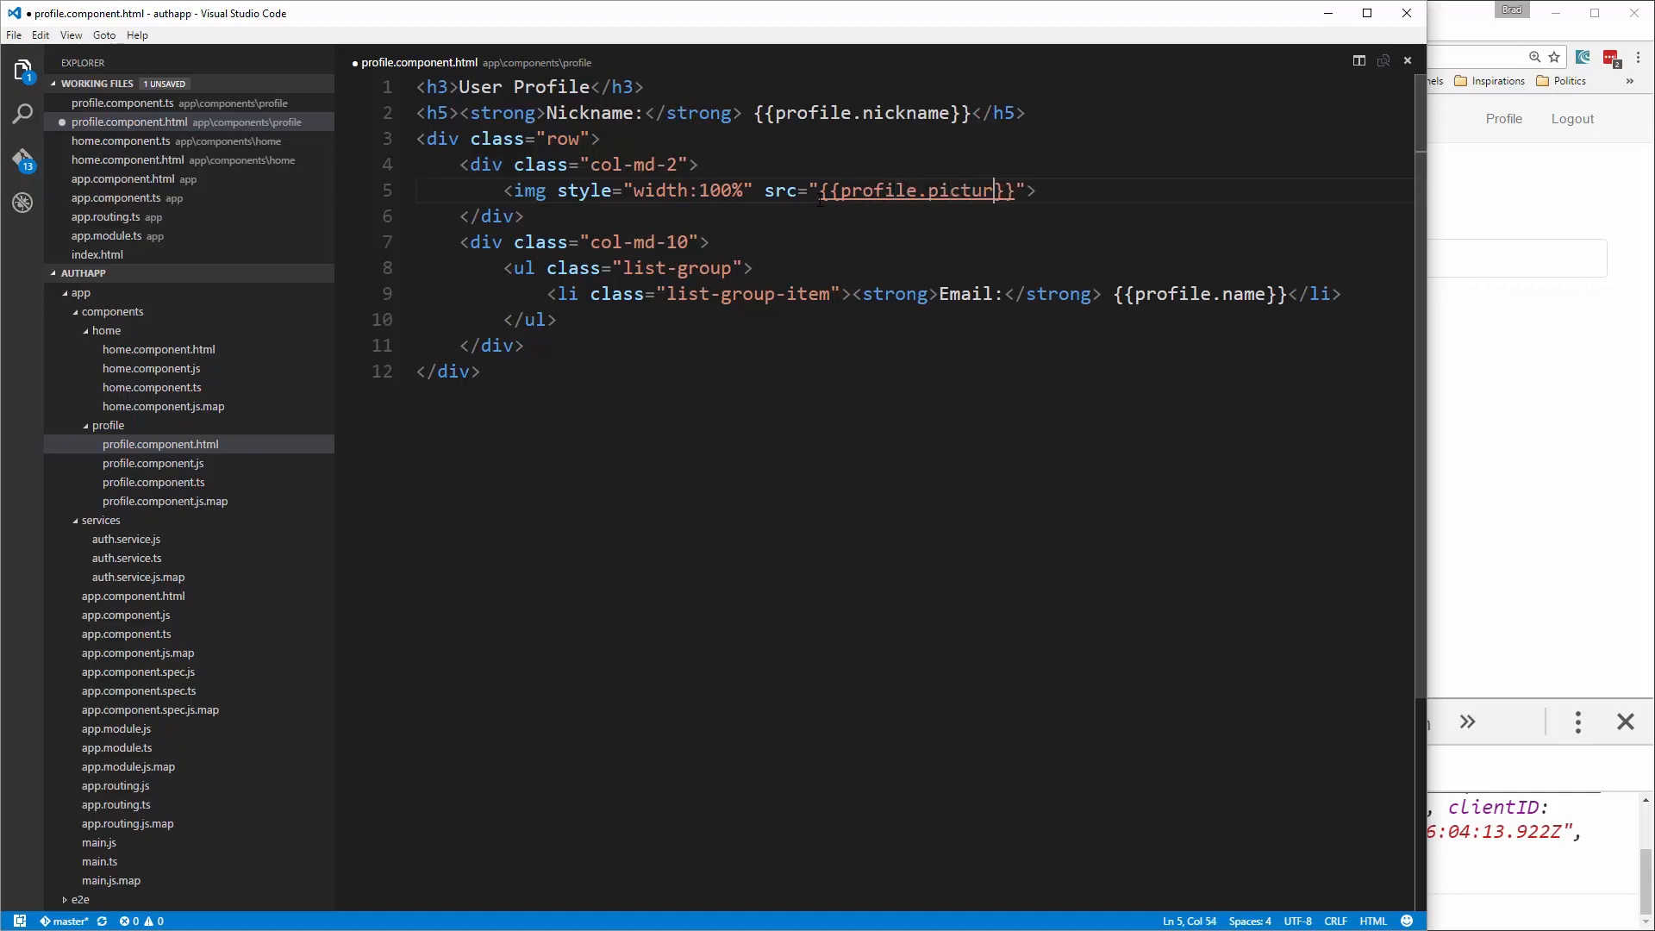
key(ctrl+s)
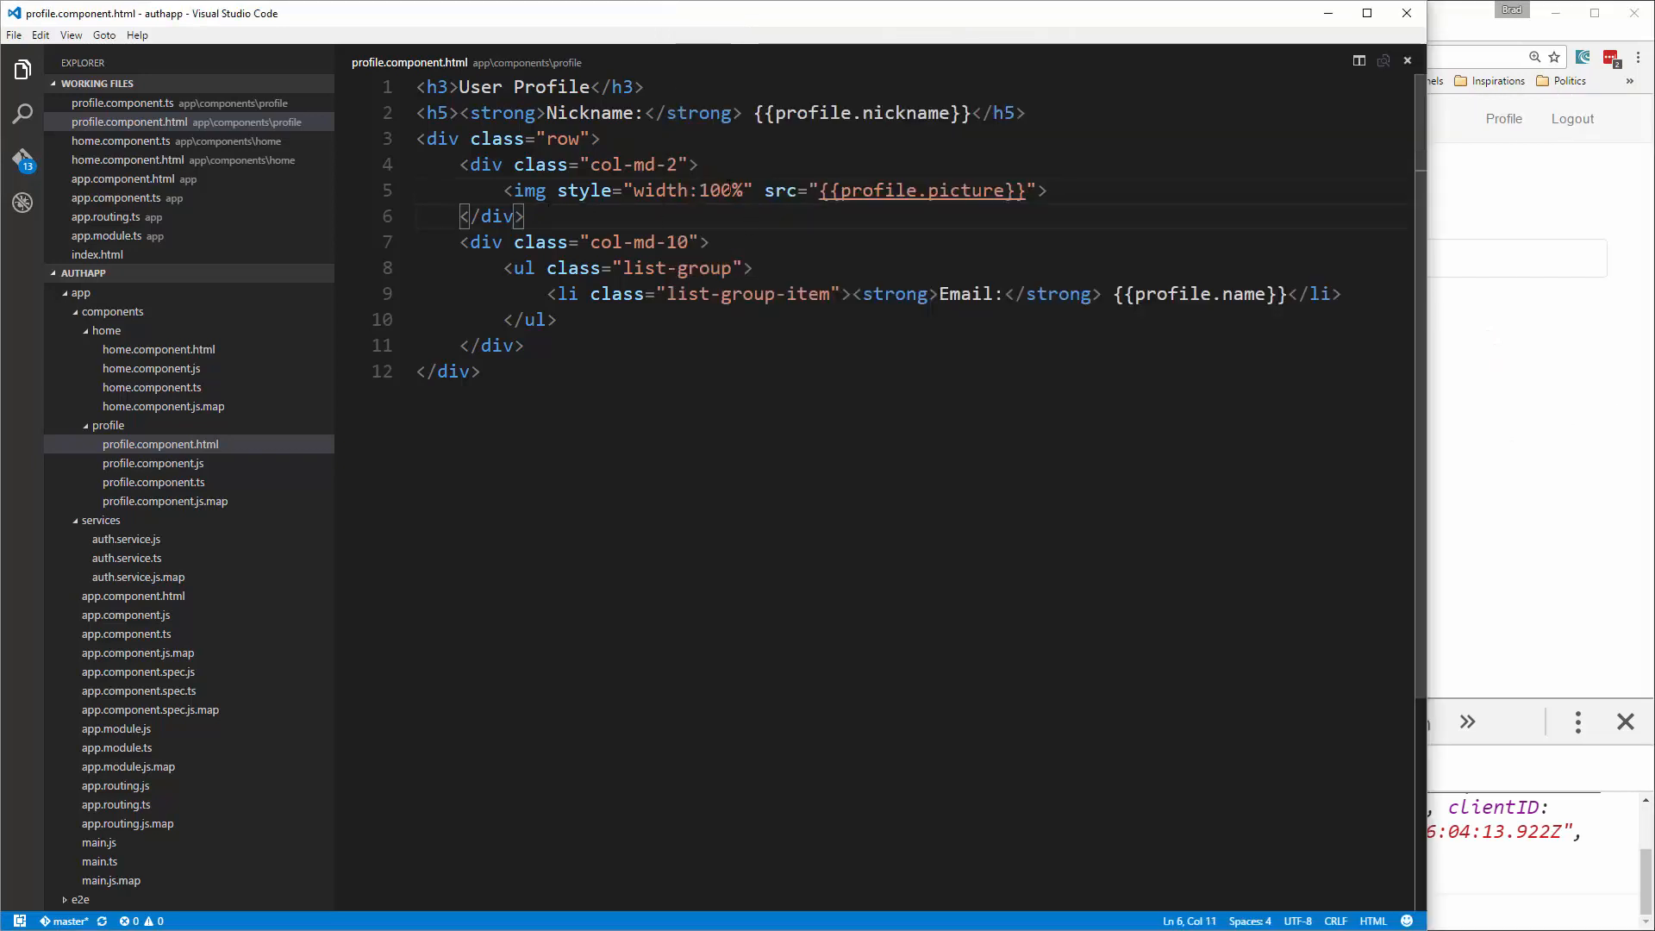
Give the avatar class="thumbnail" and add a duplicated 'Profile Last Updated' list item.
text(class=")
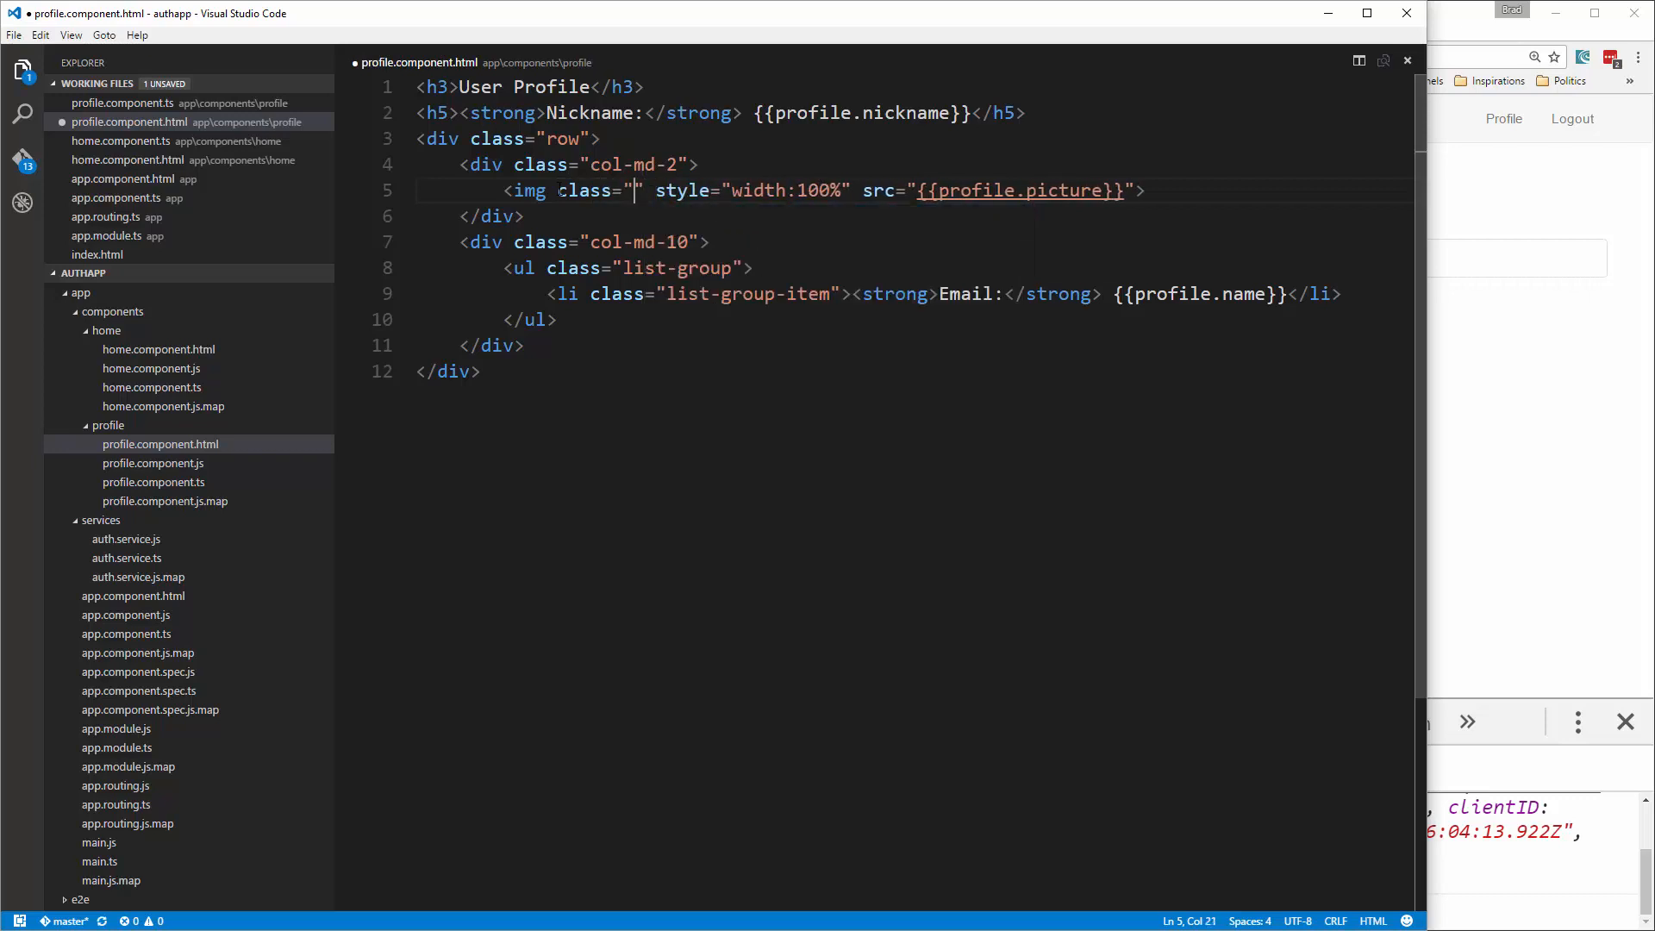
text(thumbnail)
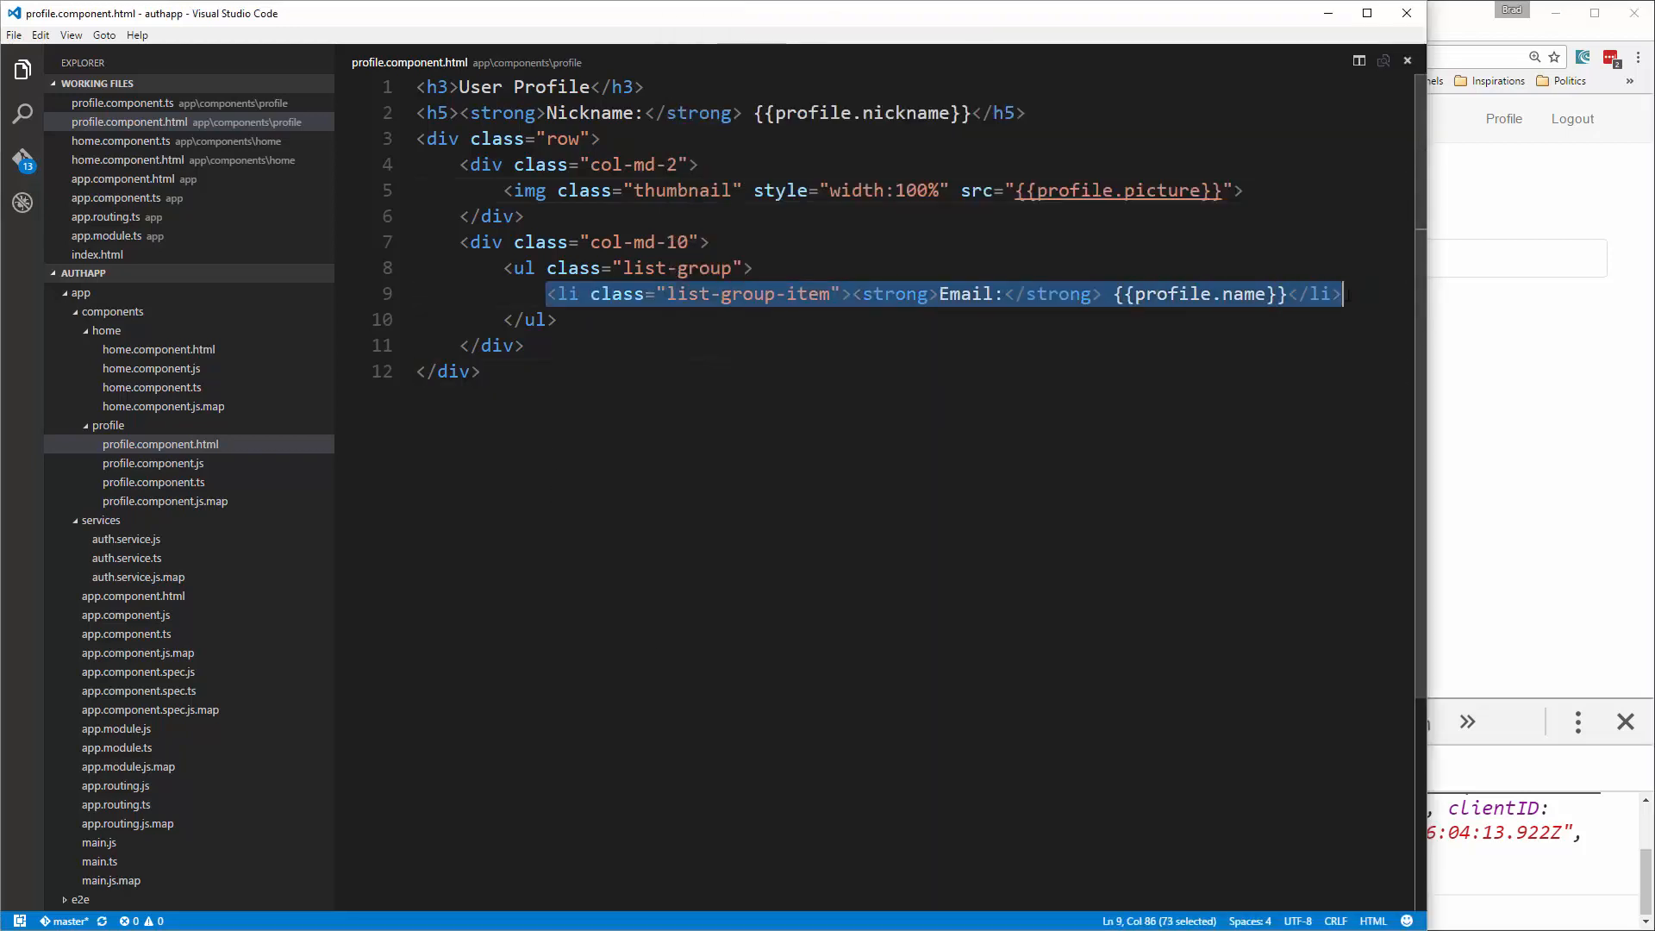
key(enter)
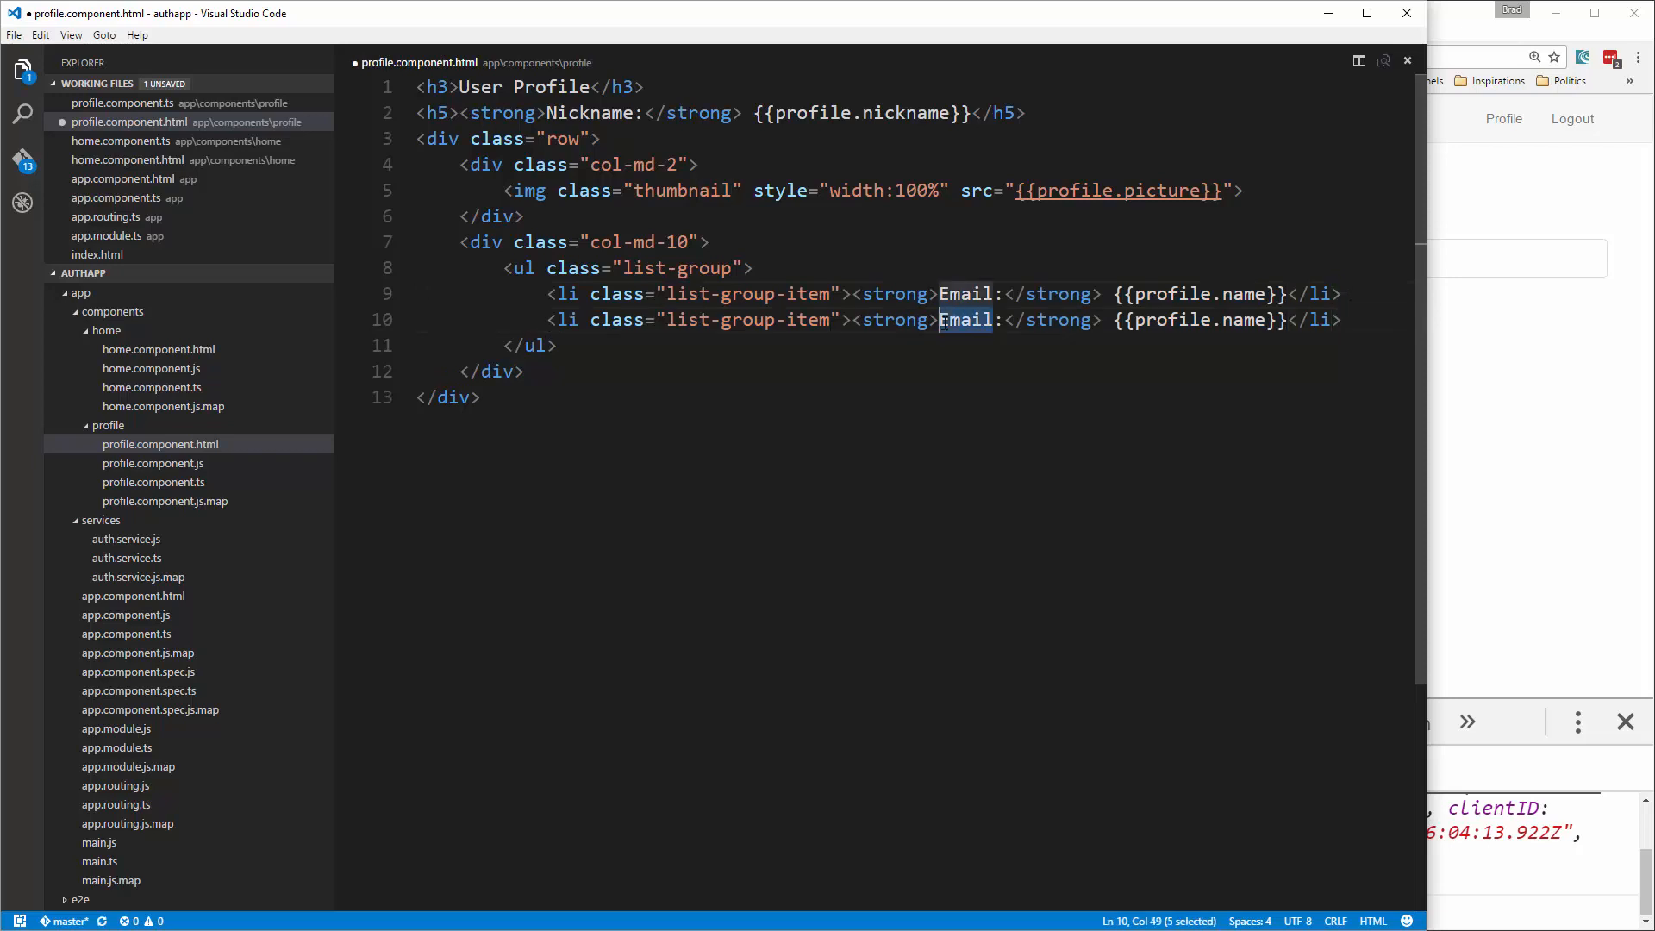
text(Profile)
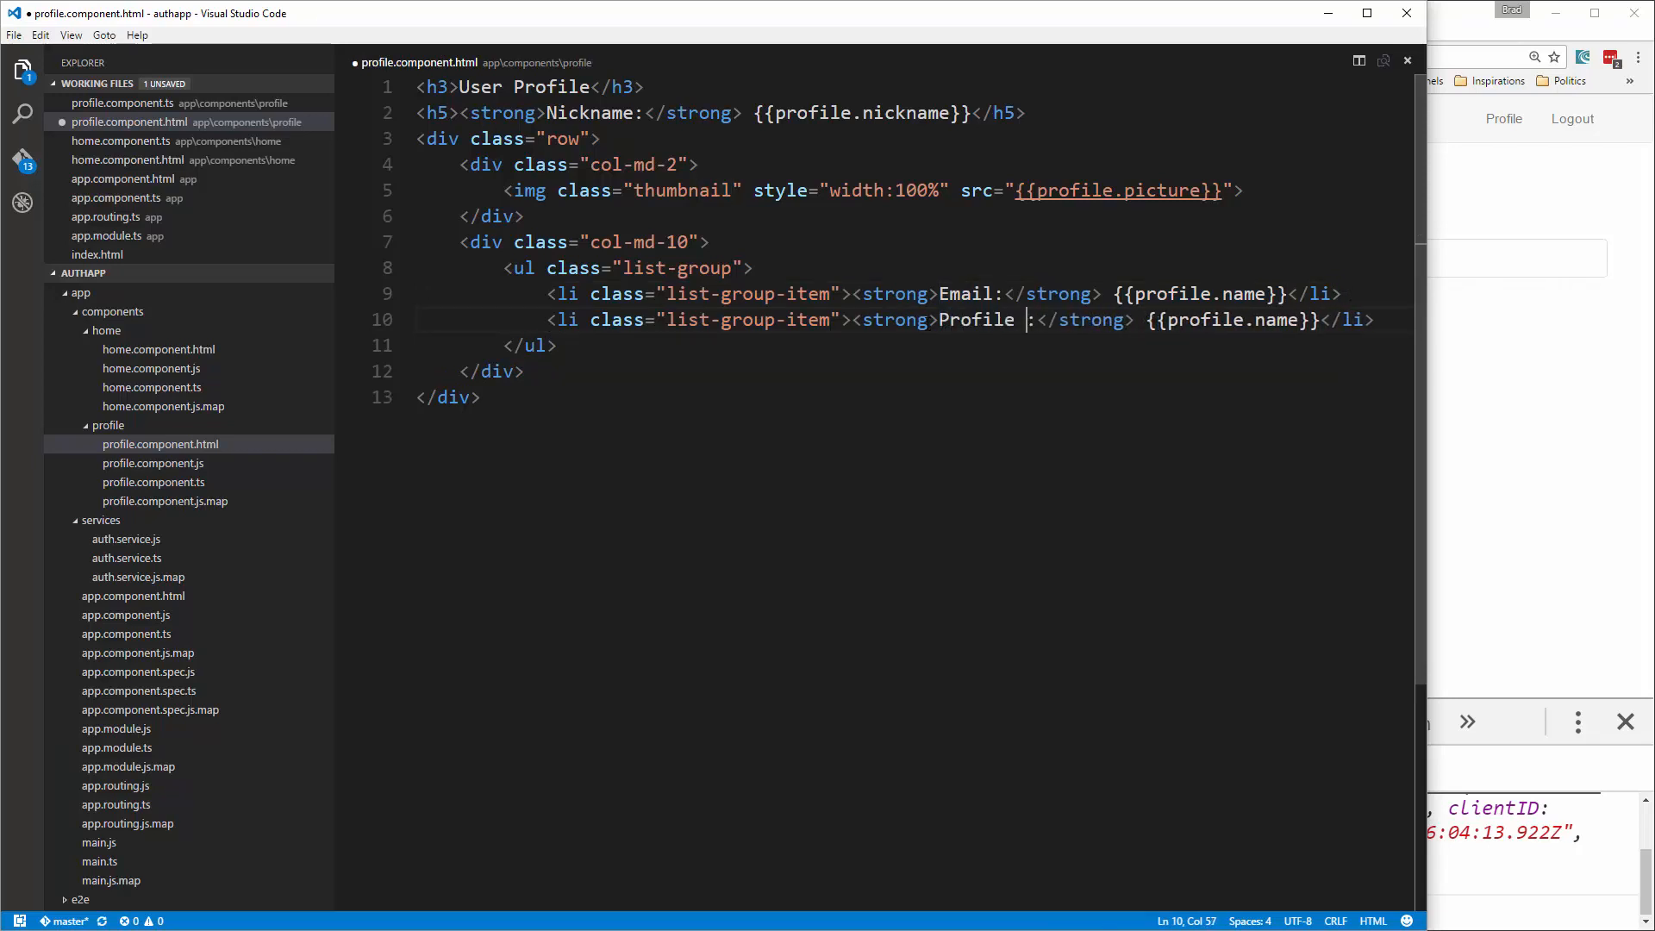
text(Last Updates)
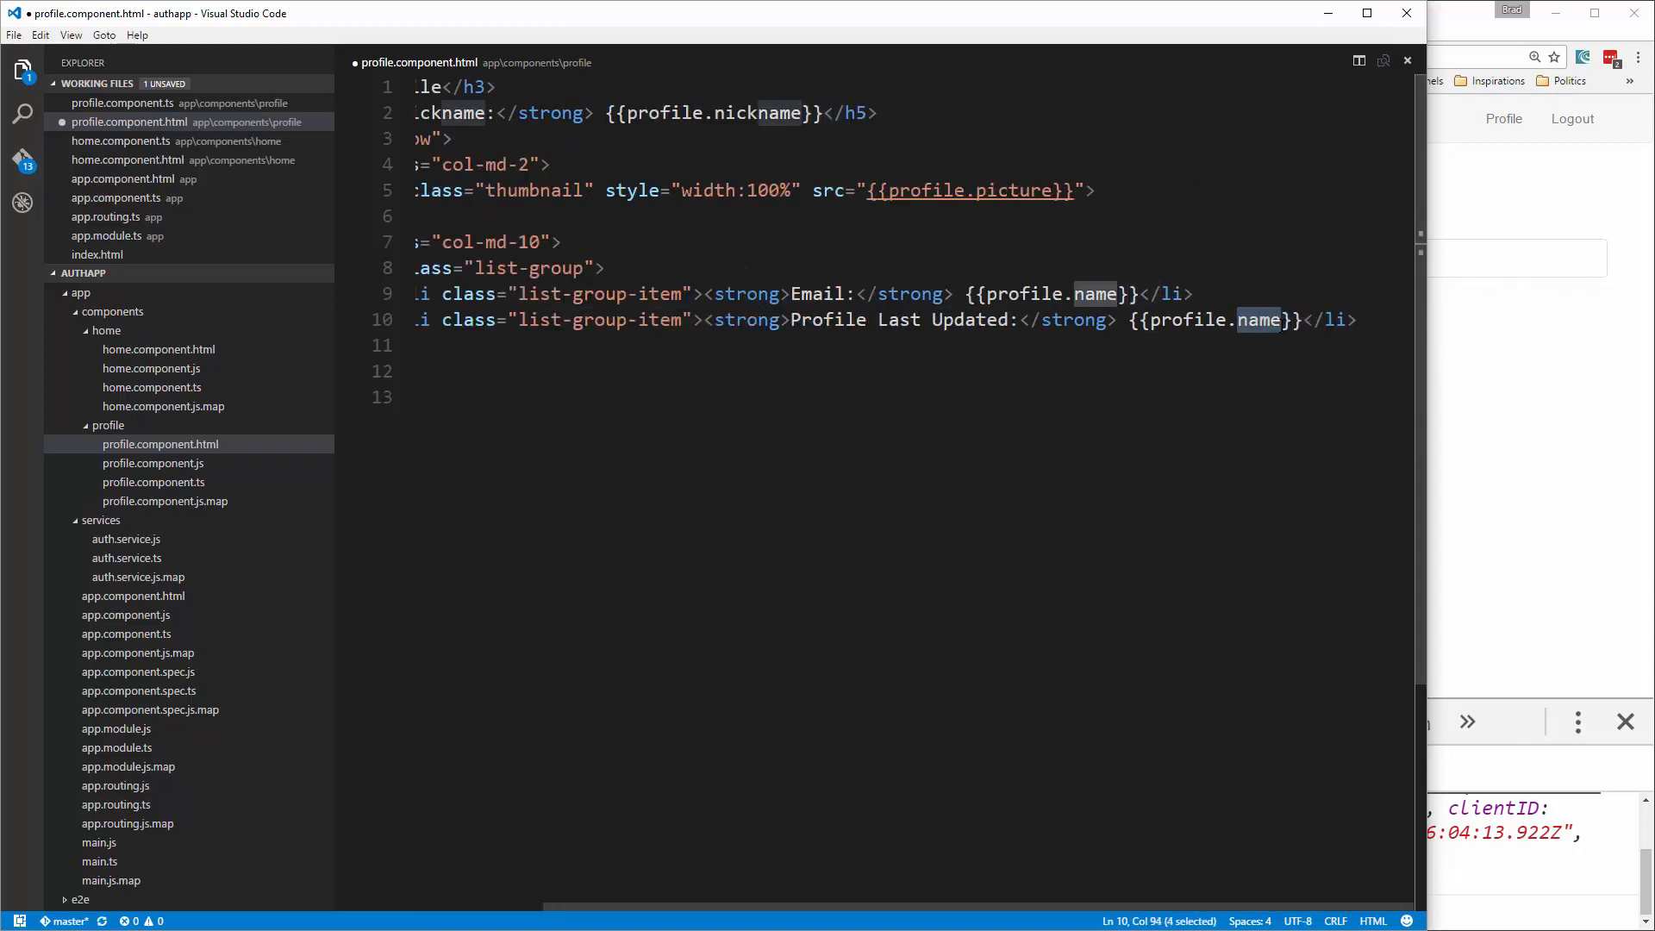
text(updated_)
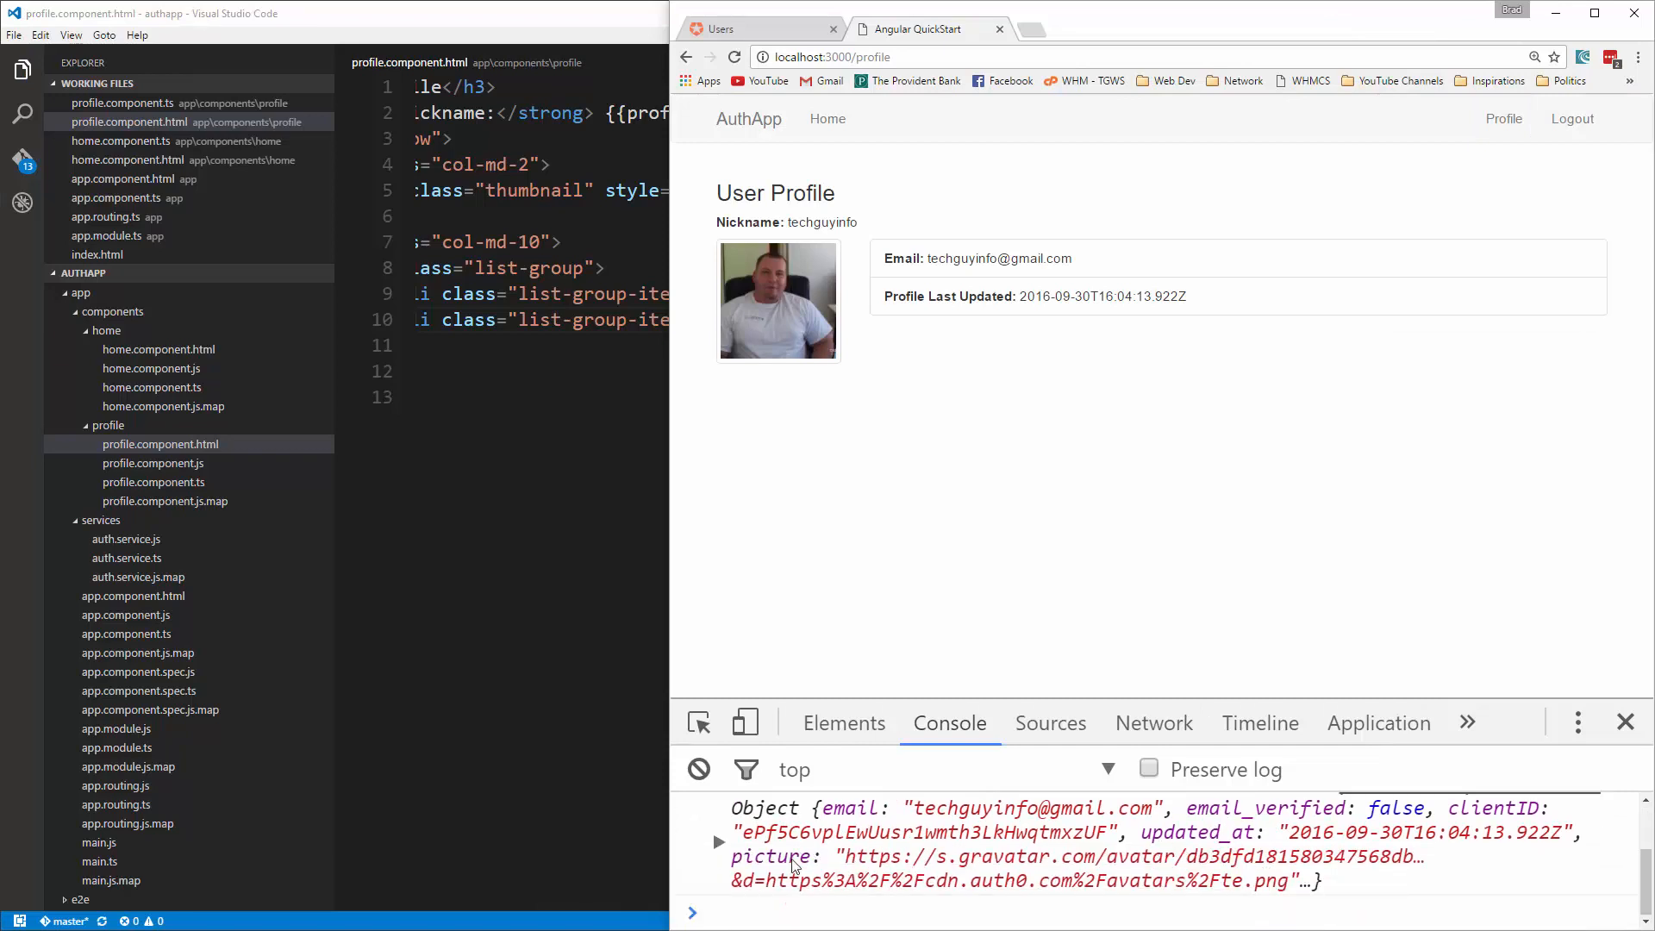
Expand the logged profile object in the console and scroll to its updated_at field.
click(719, 841)
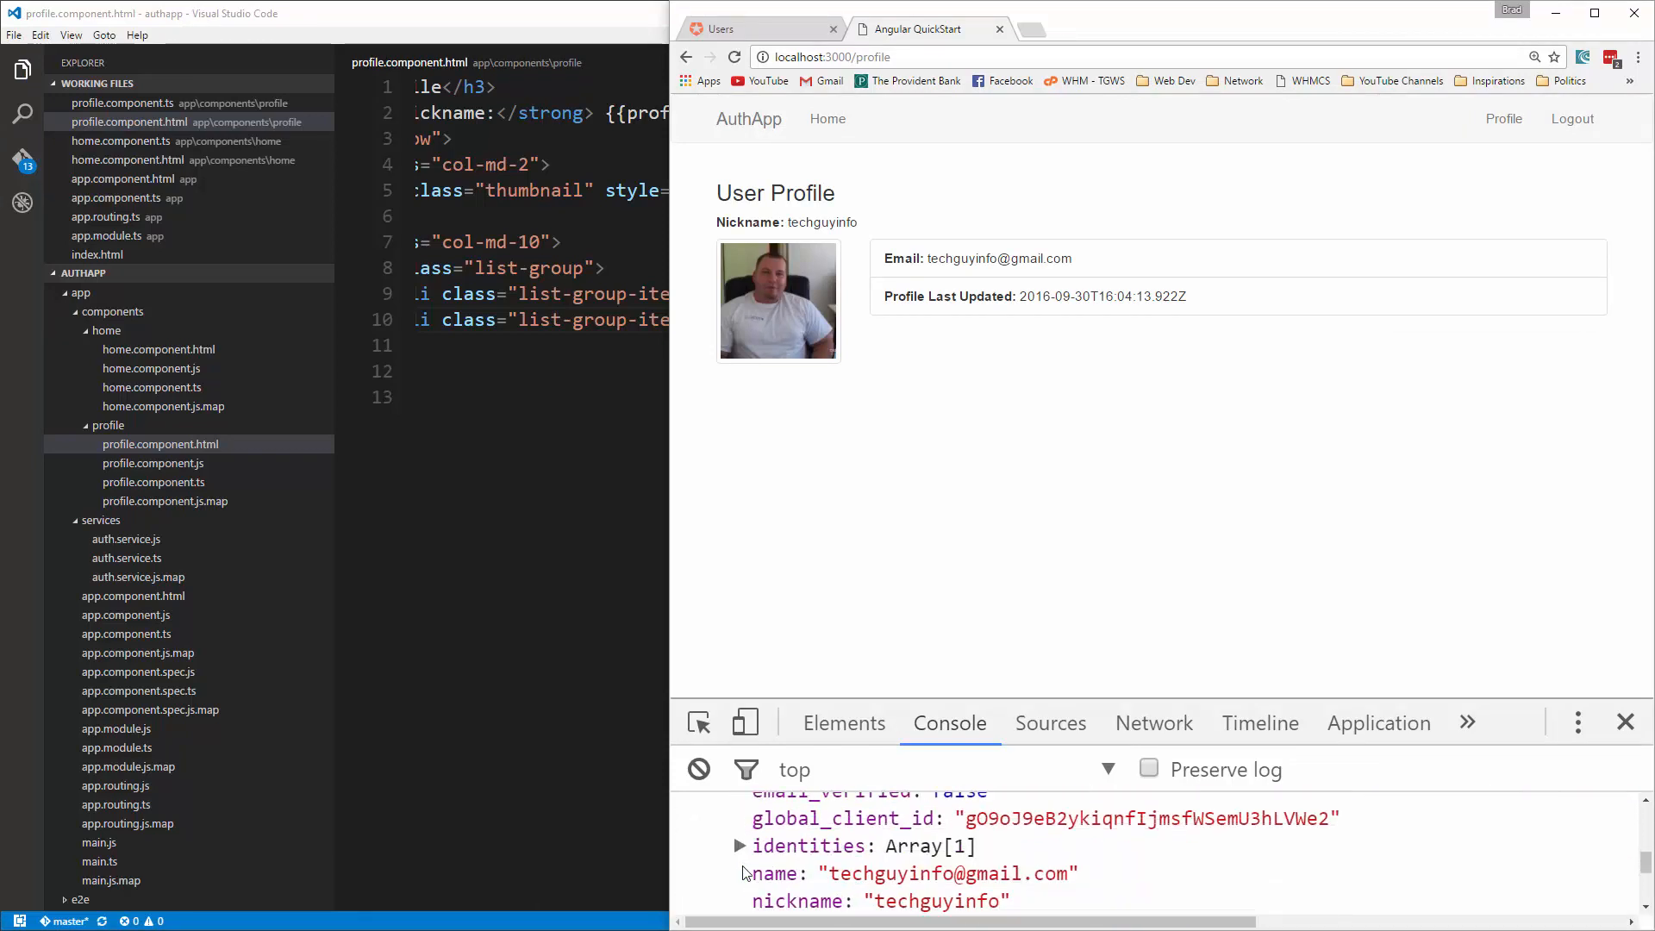
scroll(down, 3)
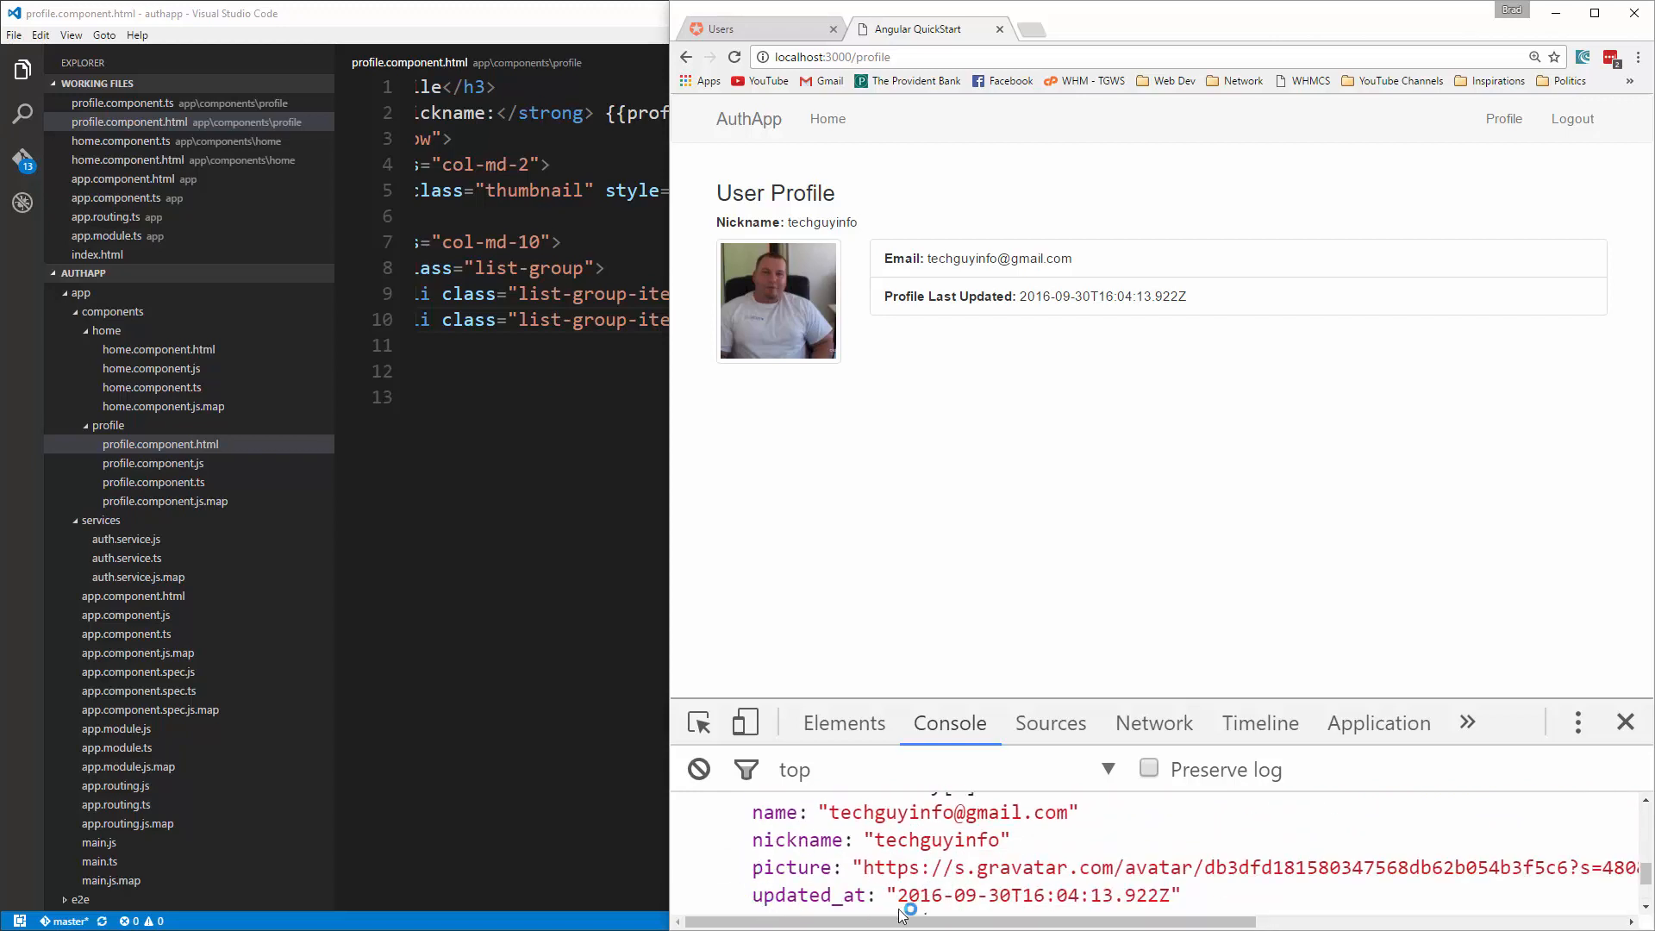
scroll(up, 3)
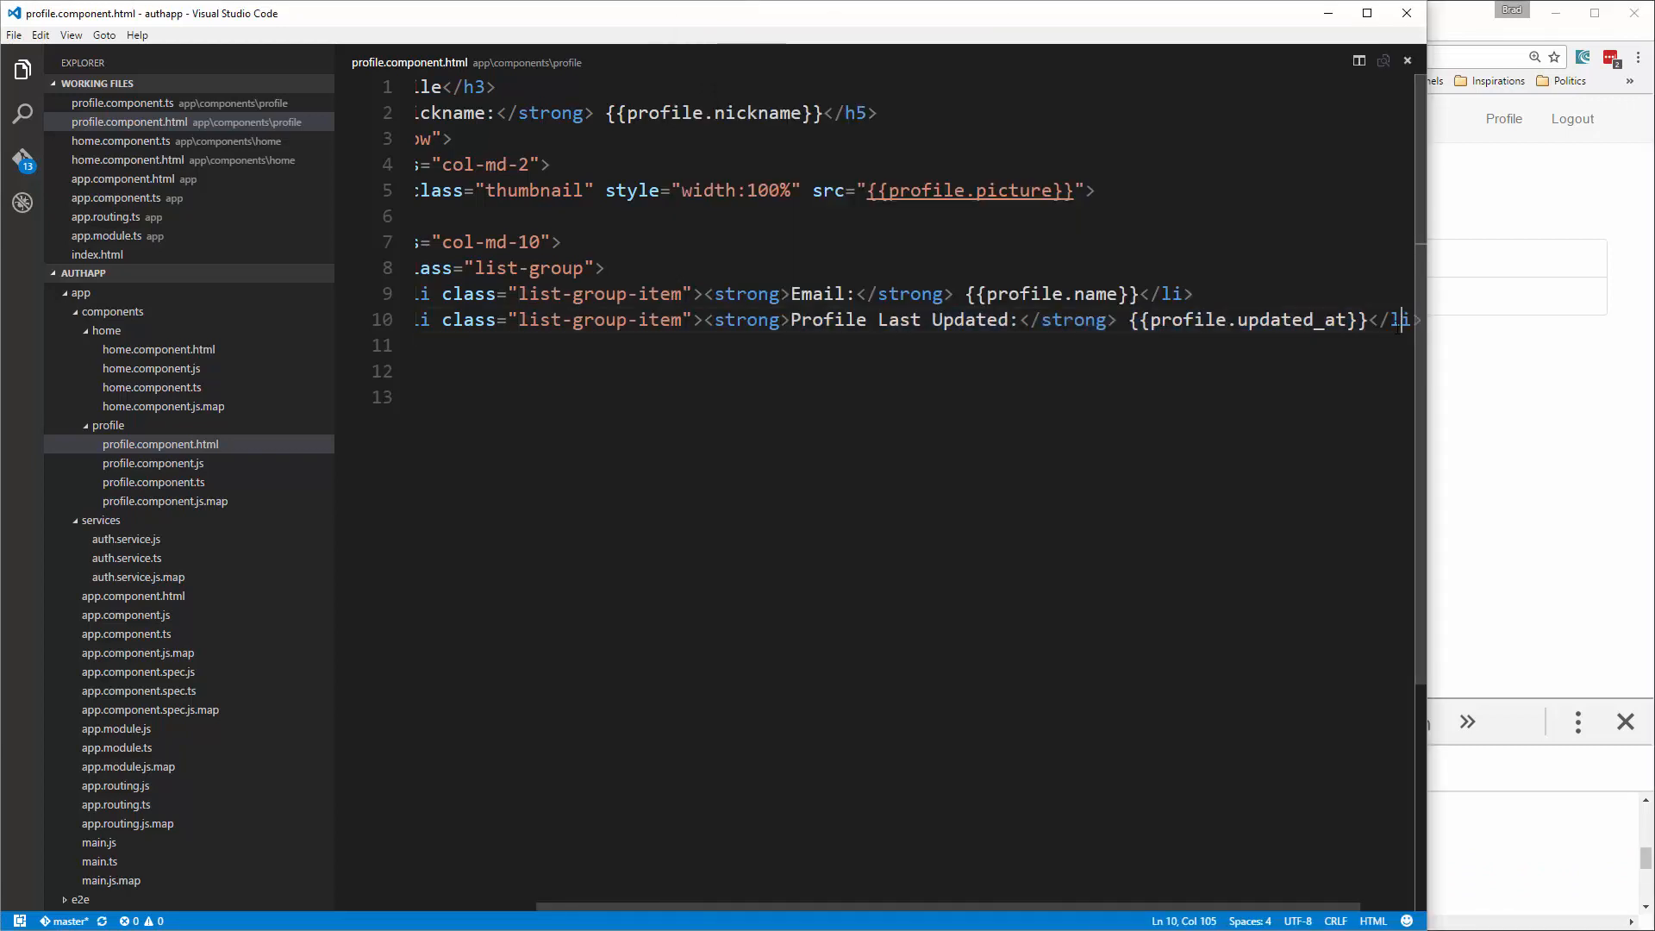
scroll(right, 3)
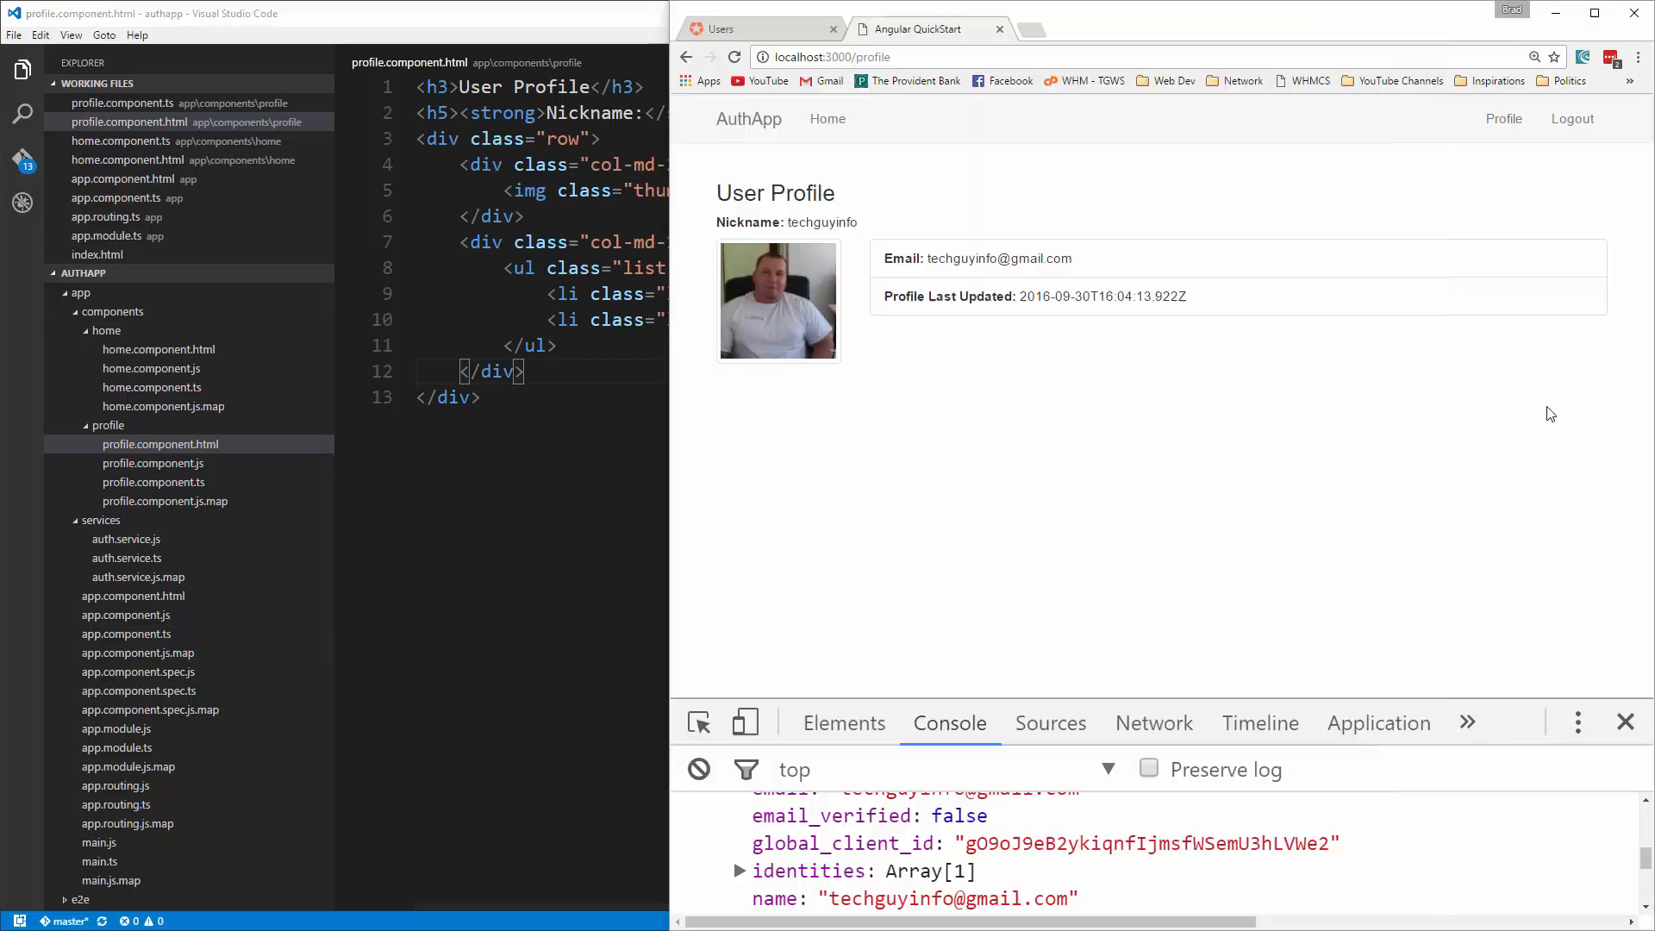
mouse_move(1342, 609)
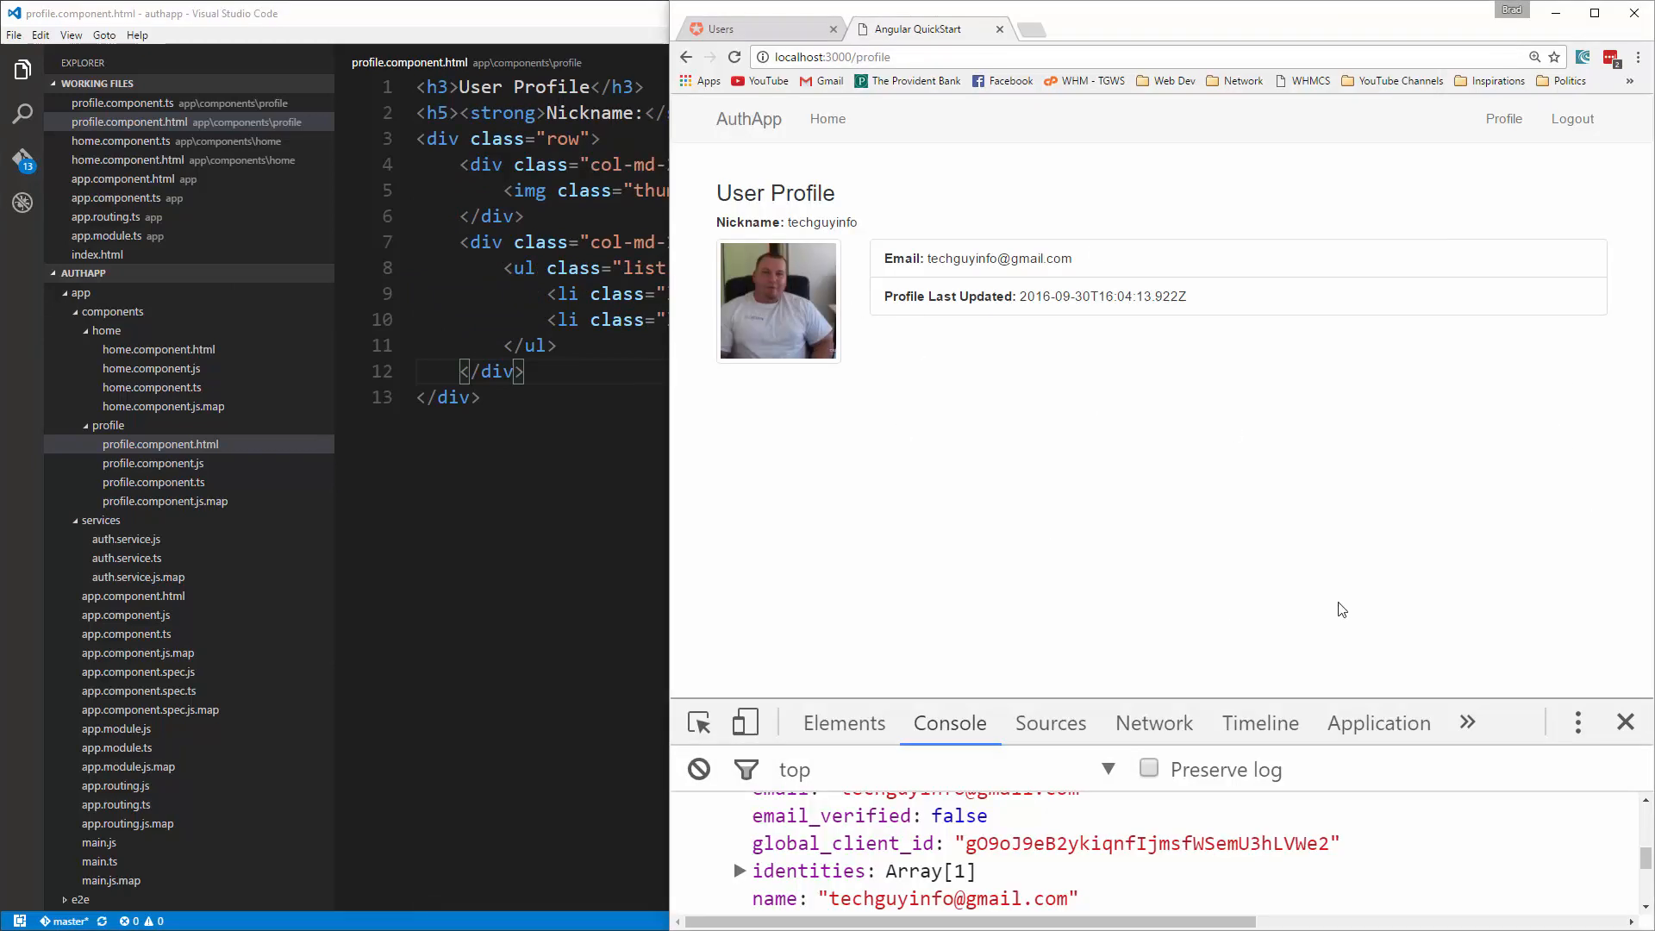
mouse_move(1259, 497)
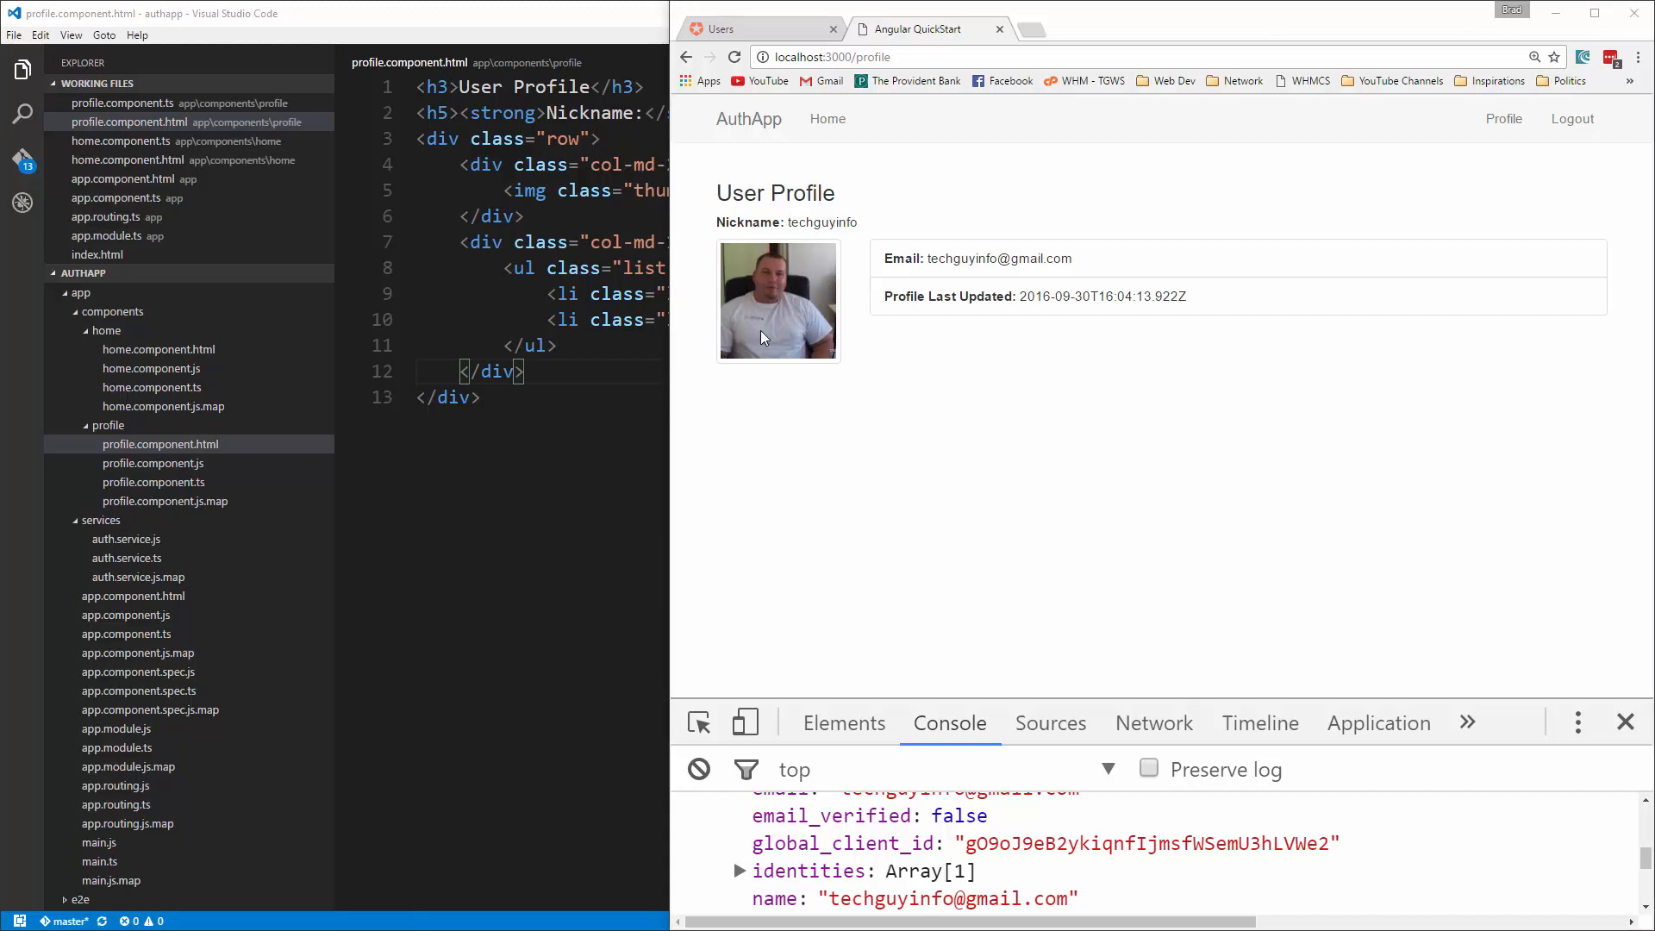
mouse_move(767, 363)
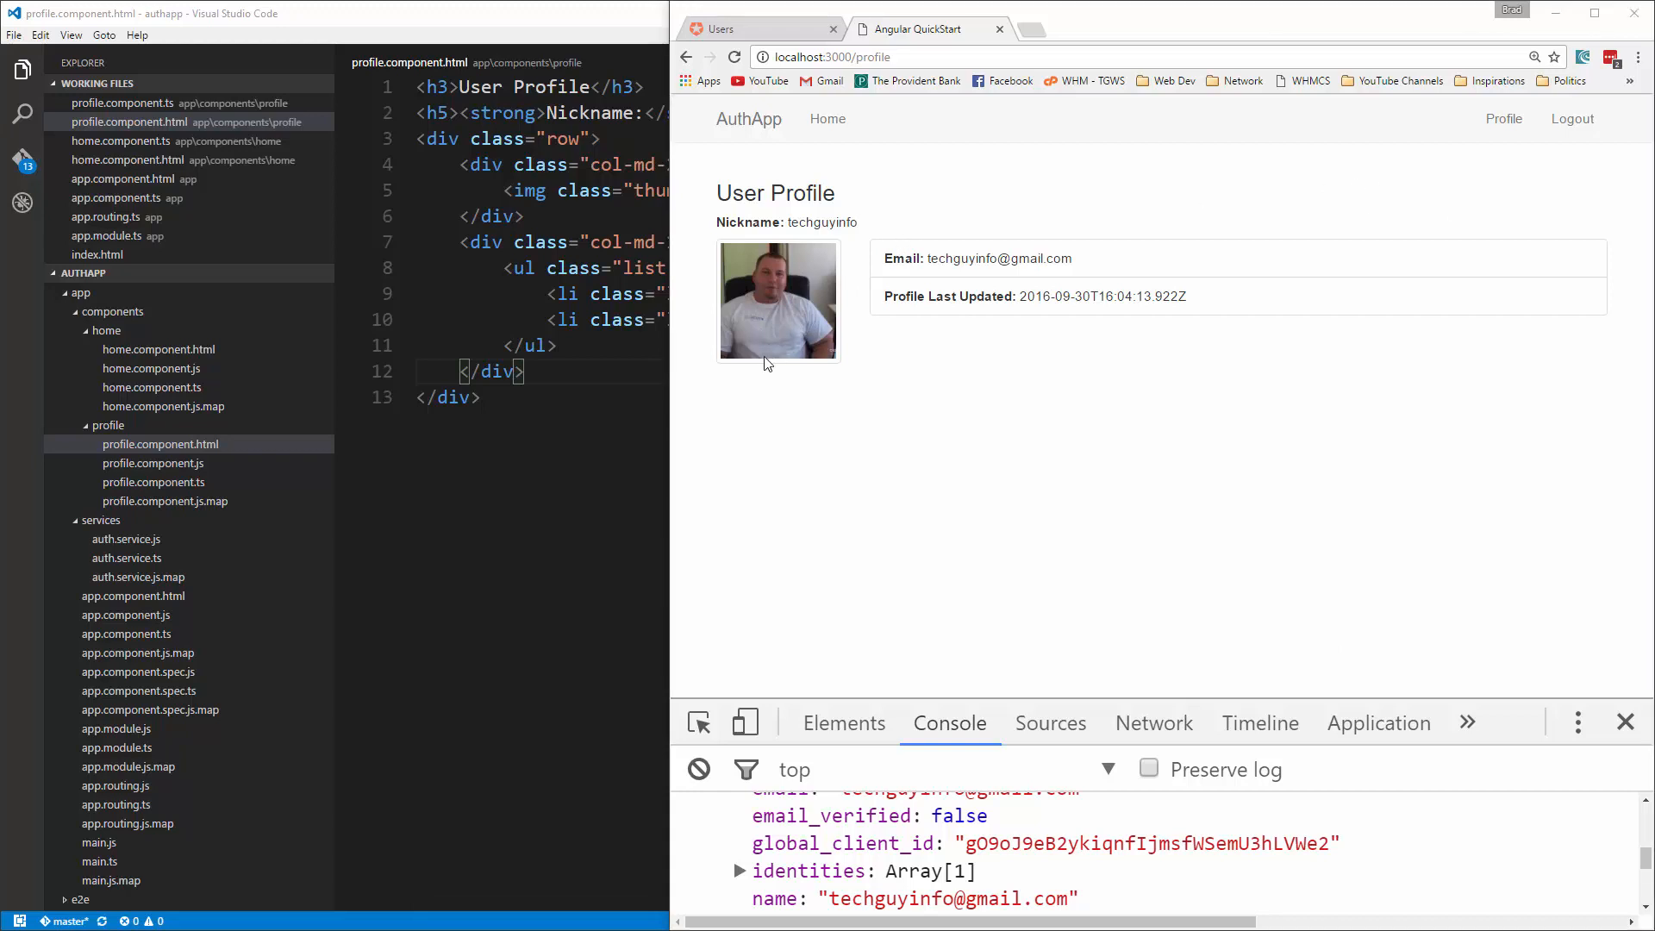
mouse_move(784, 359)
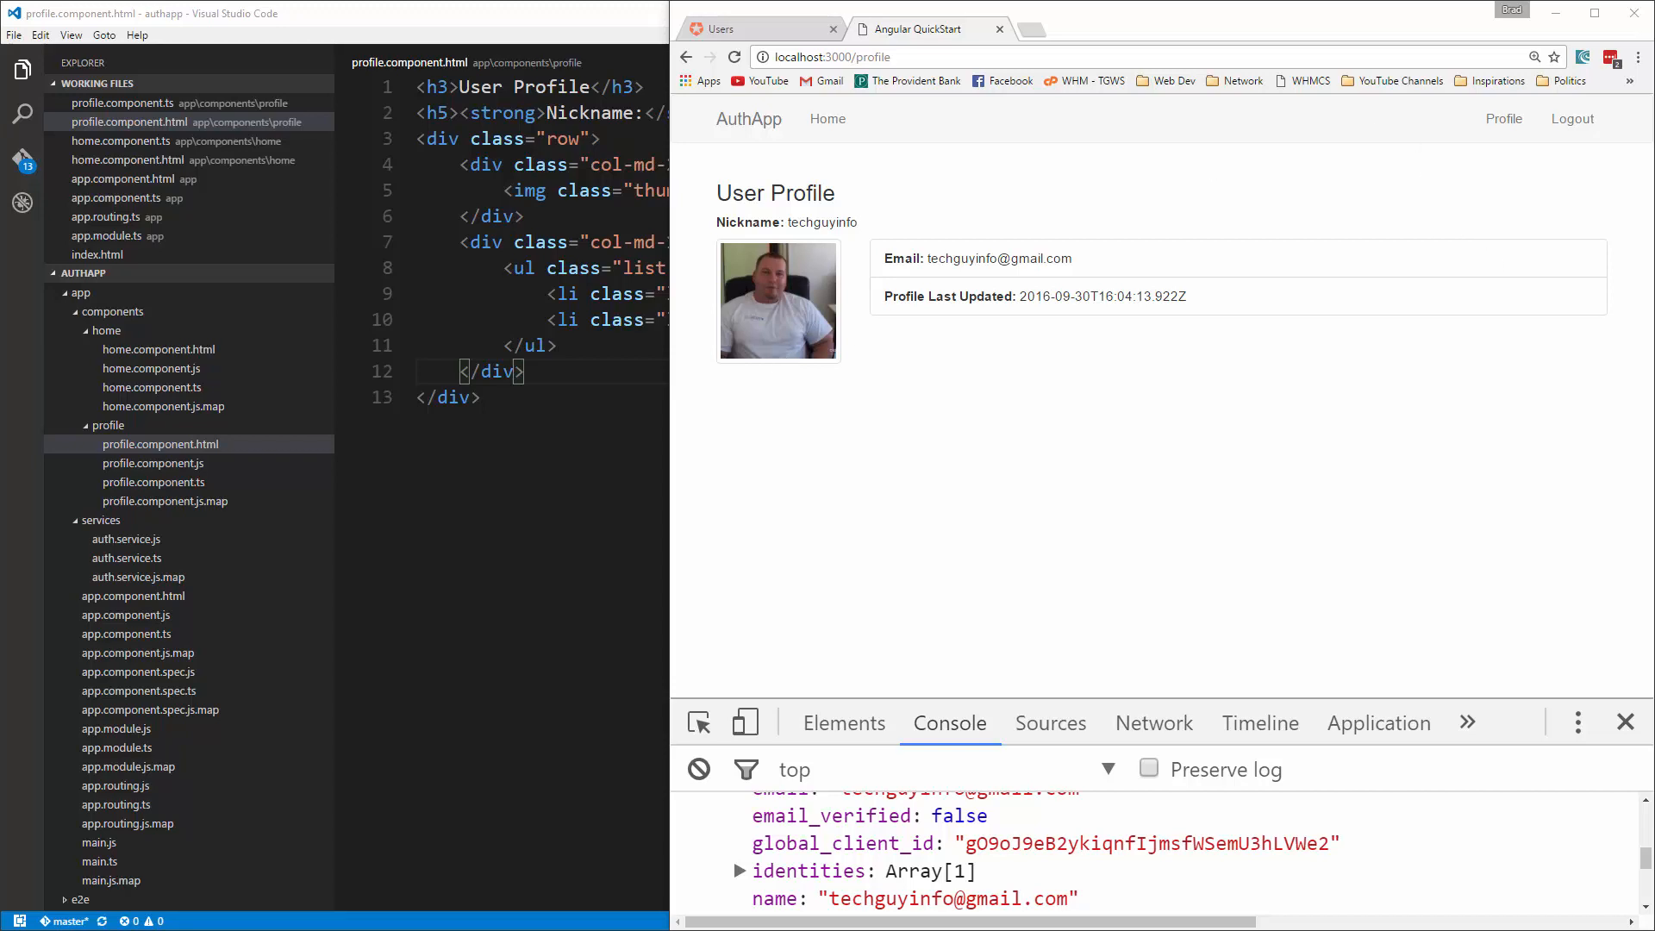
mouse_move(1505, 118)
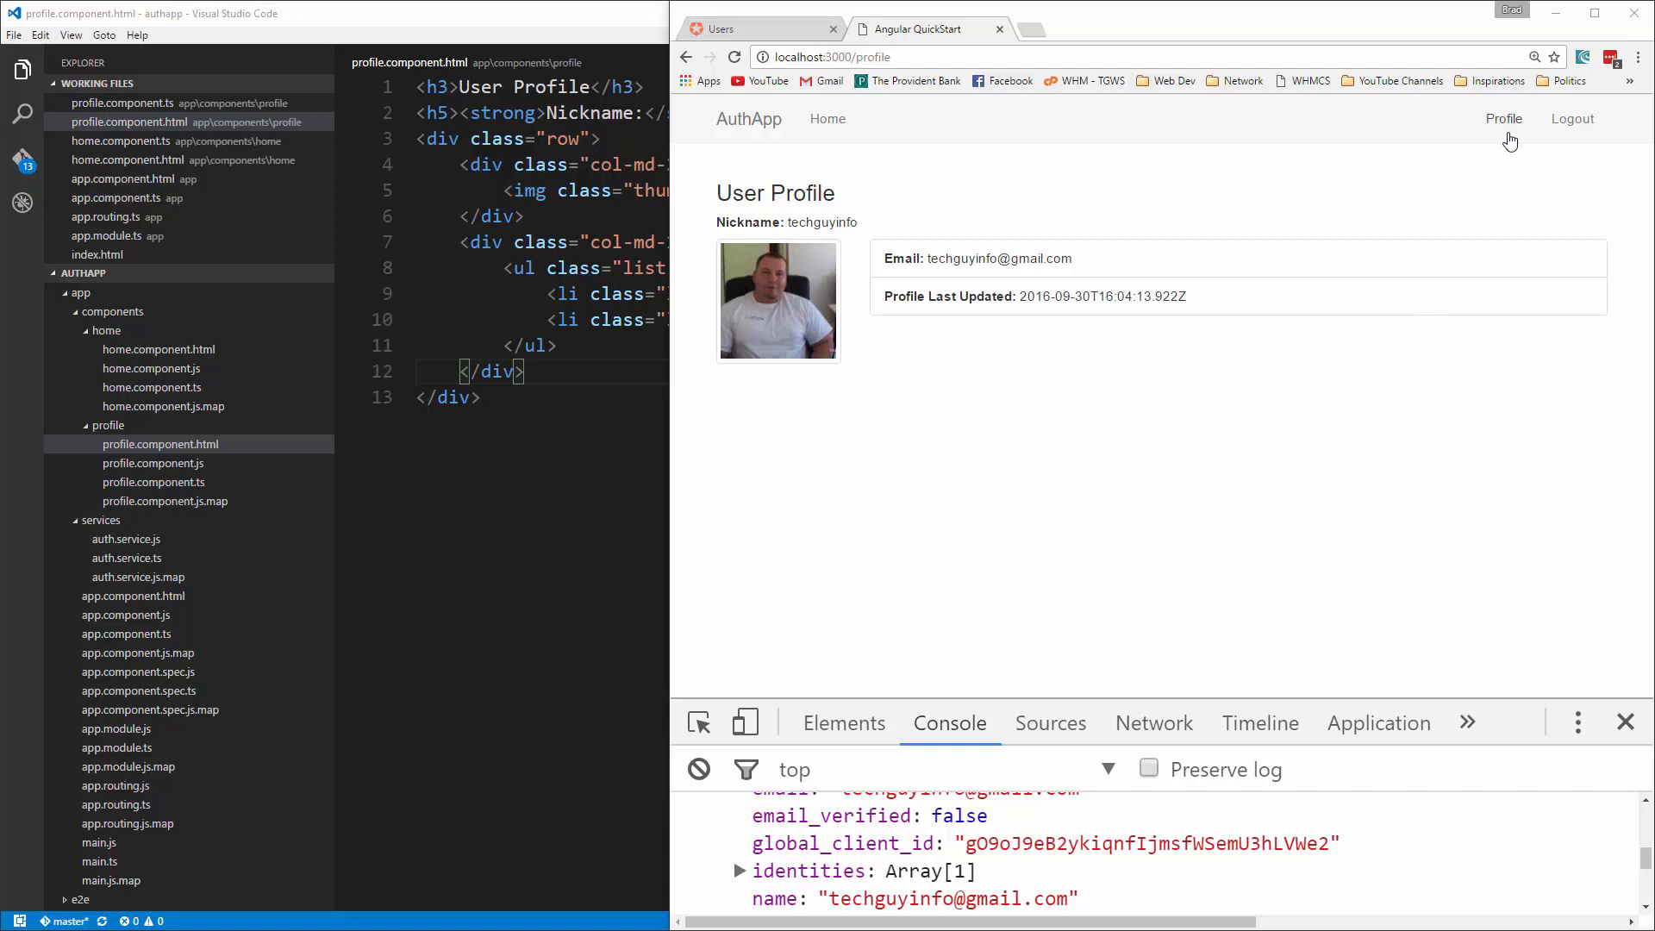
mouse_move(1209, 201)
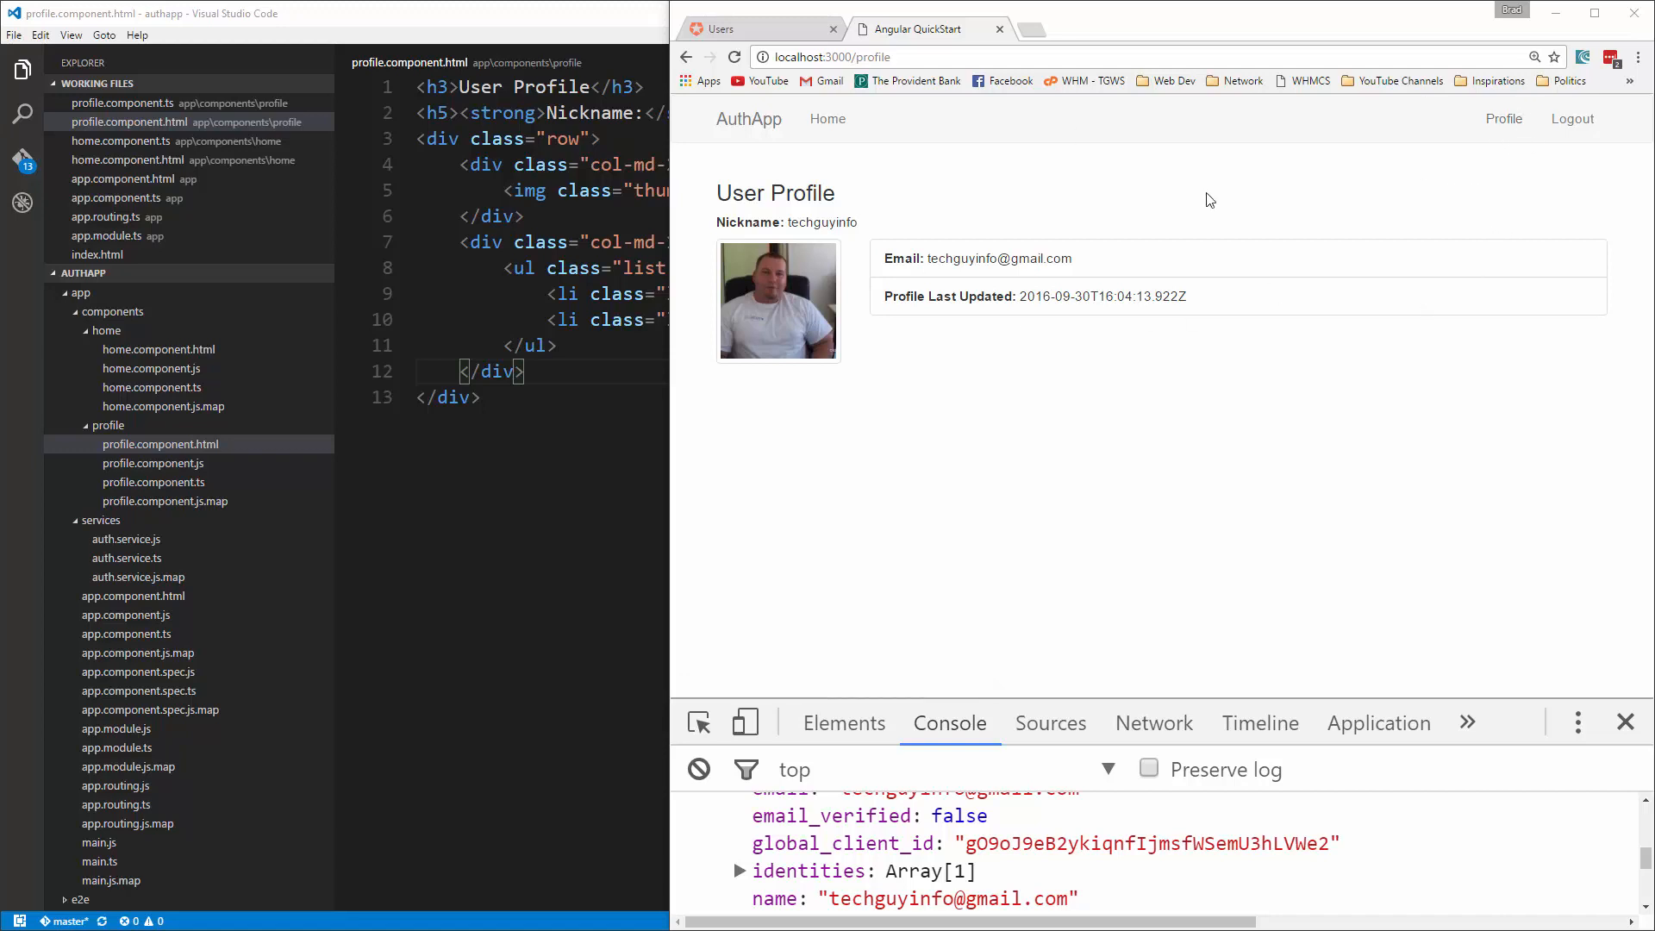
mouse_move(1343, 310)
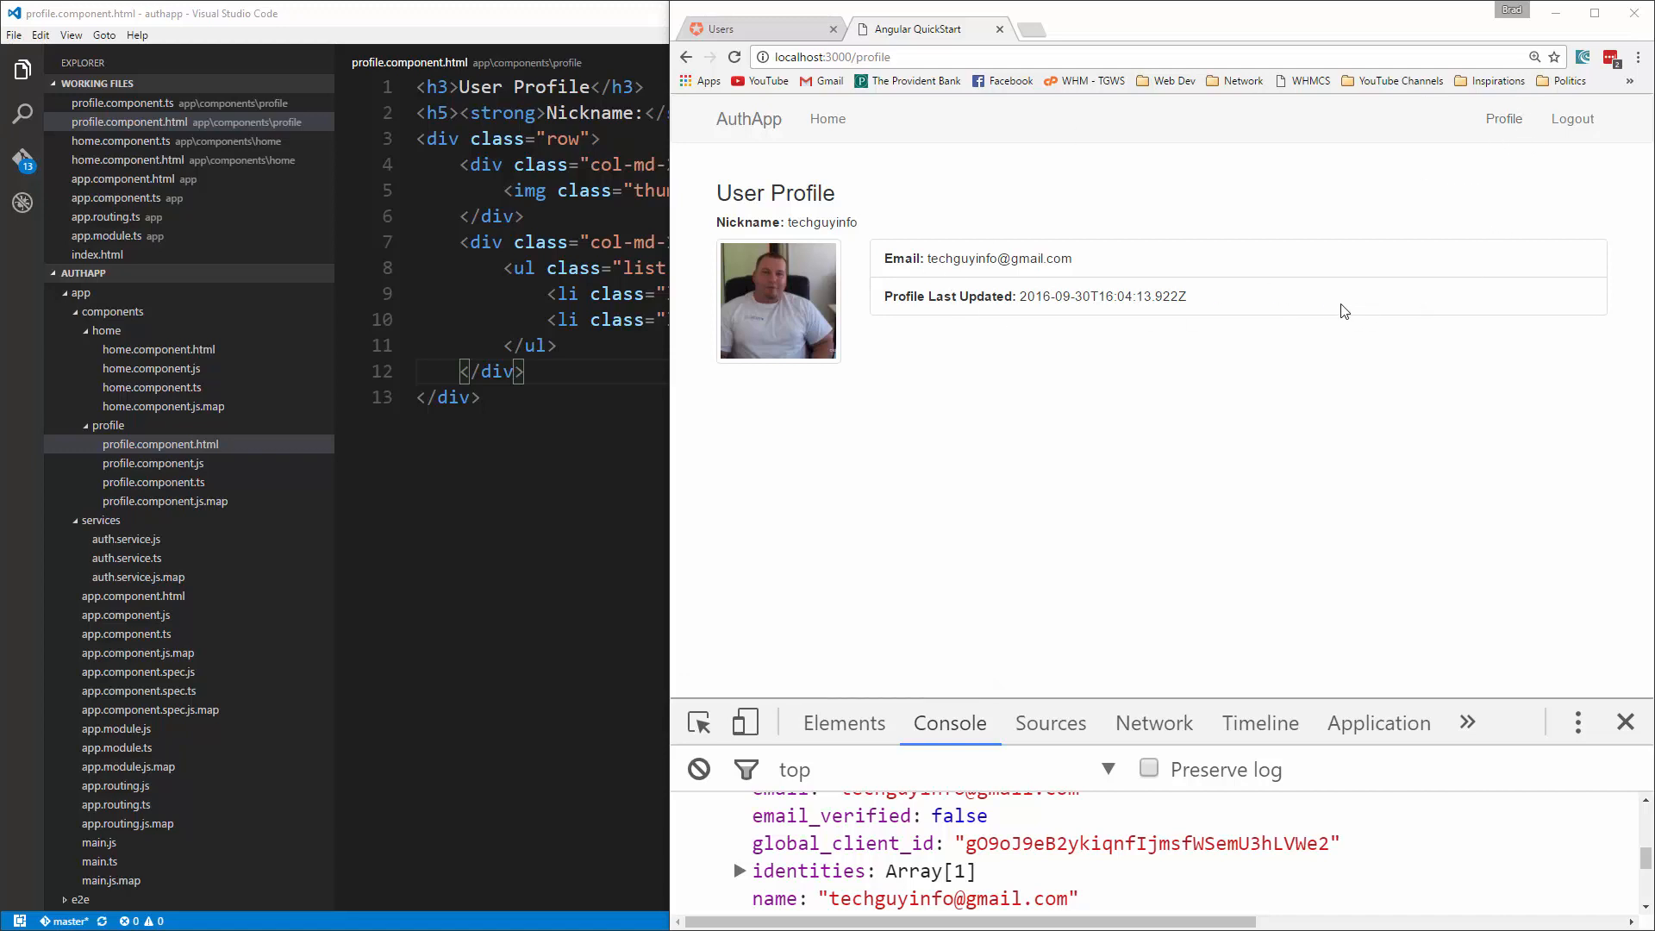